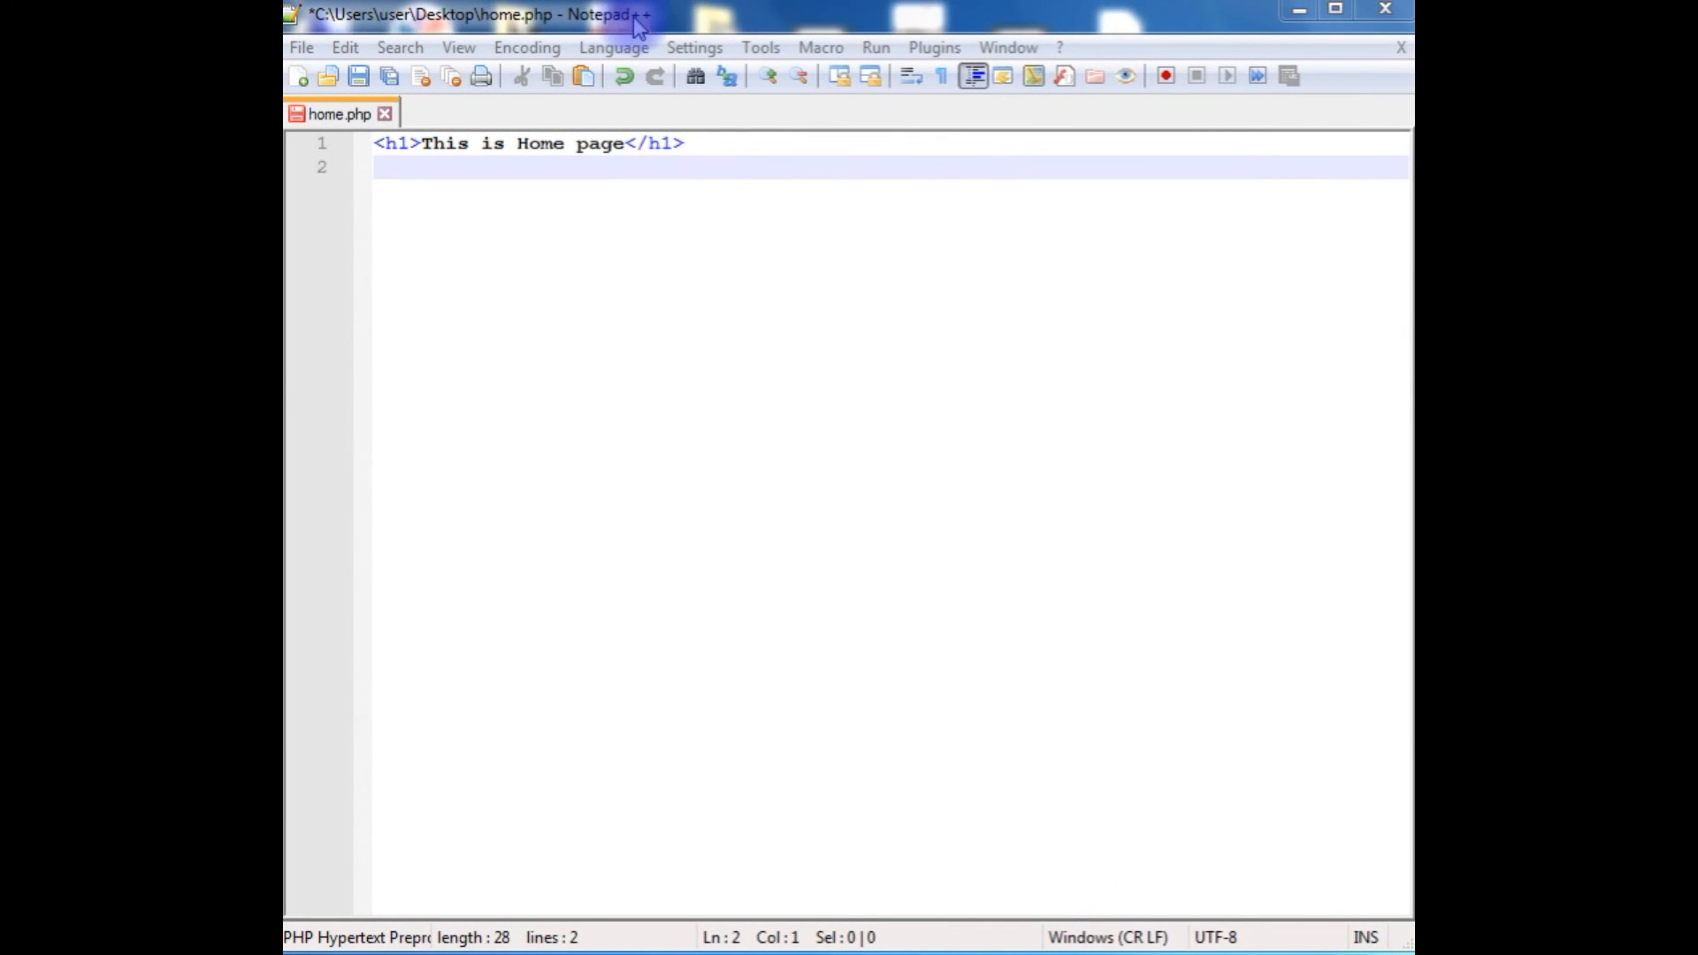
mouse_move(347, 130)
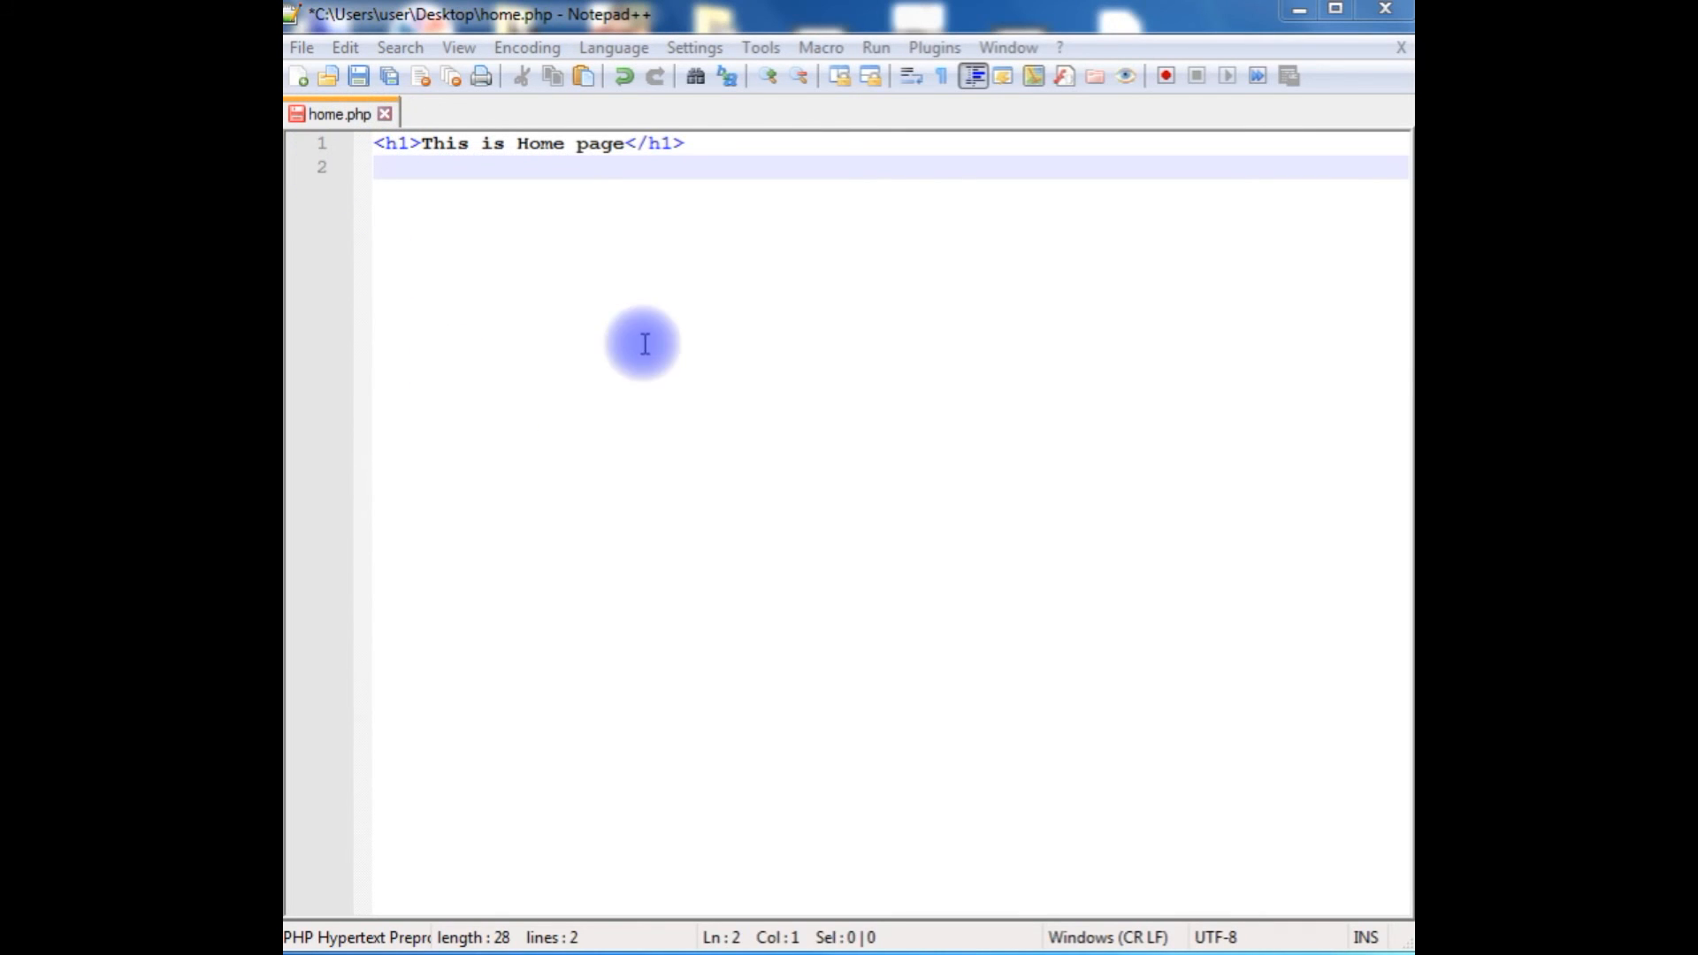
mouse_move(425, 157)
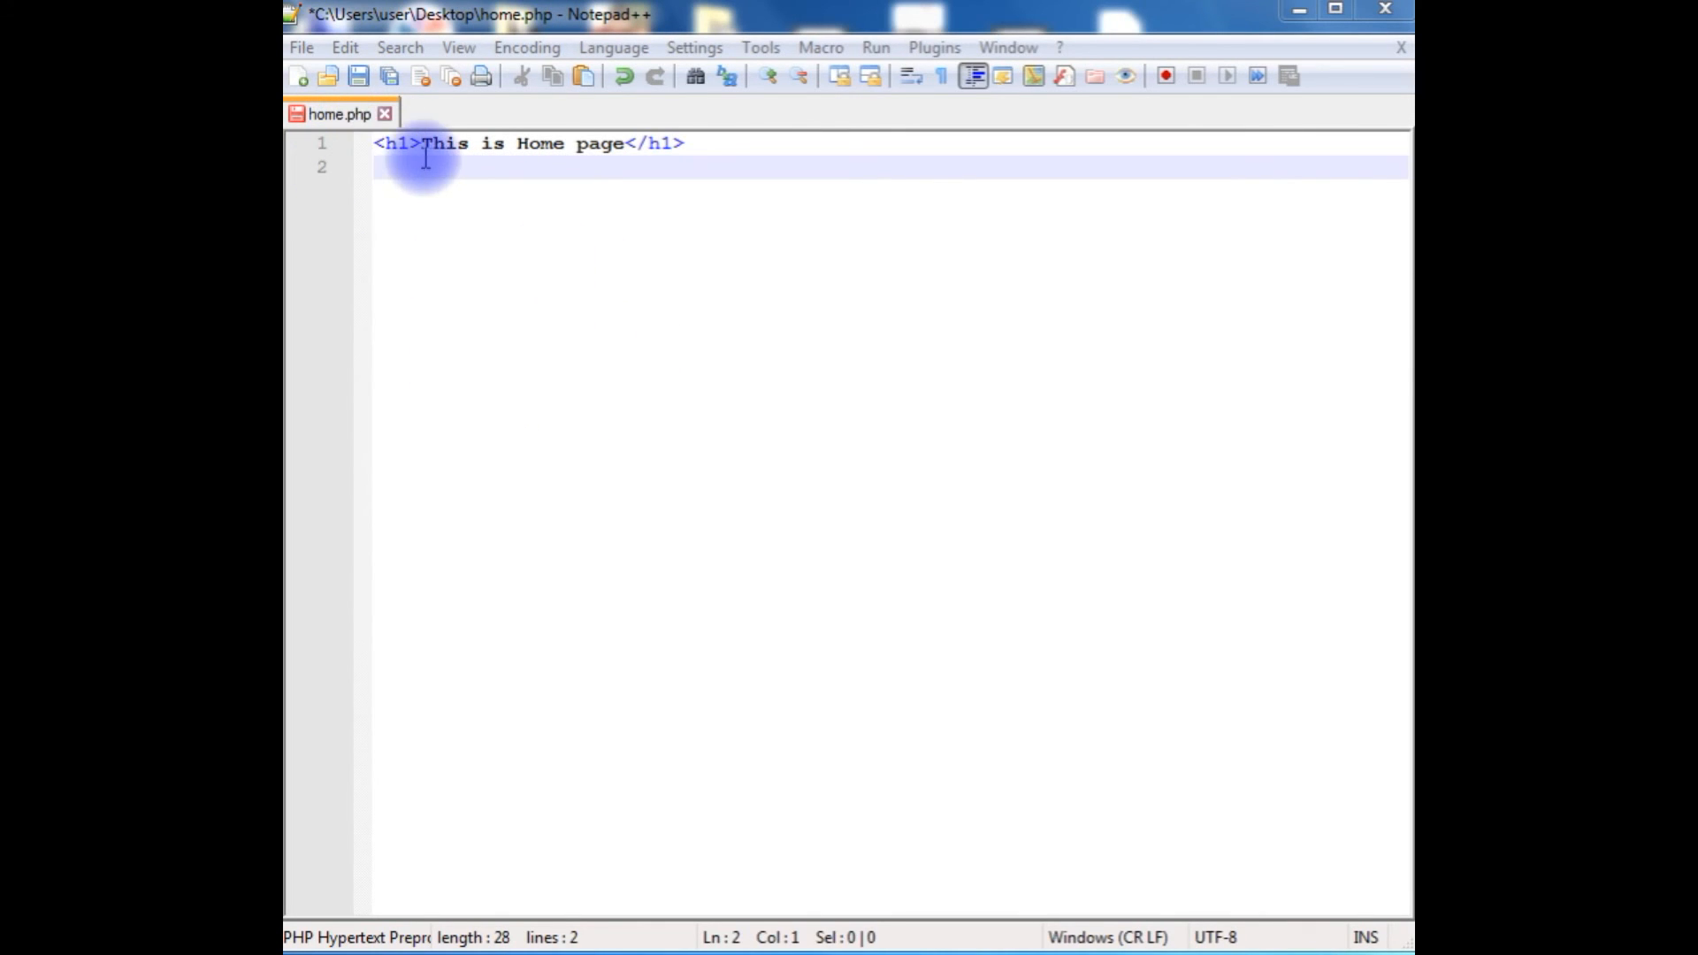
mouse_move(764, 396)
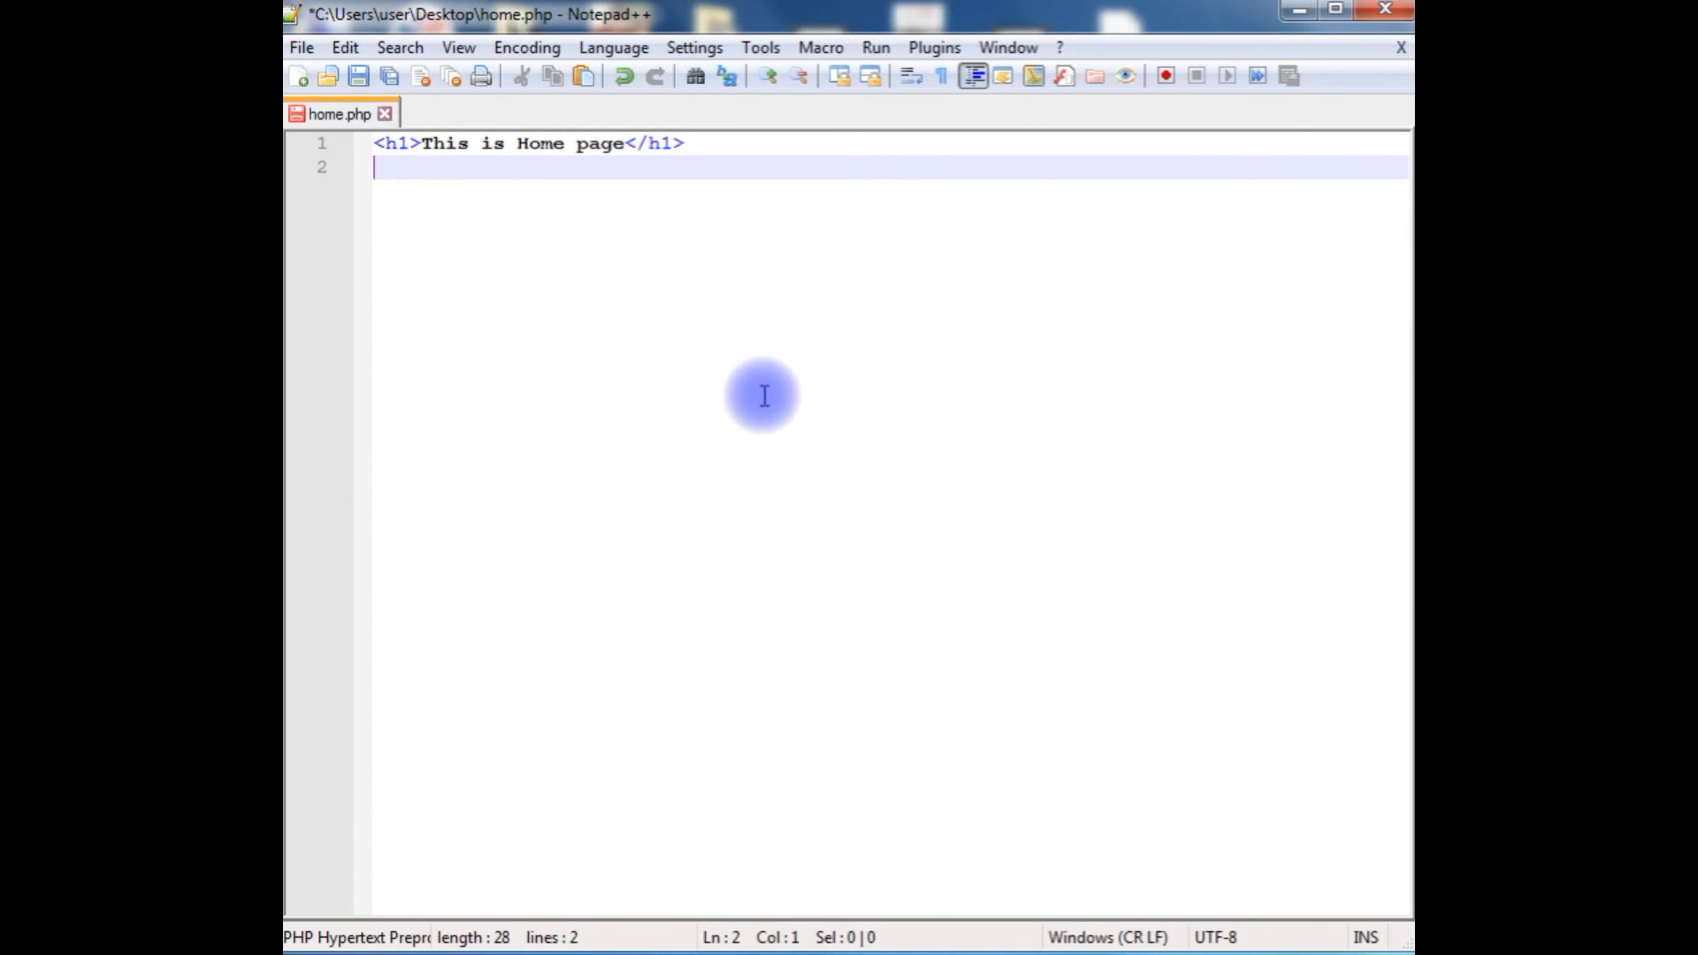
mouse_move(302, 76)
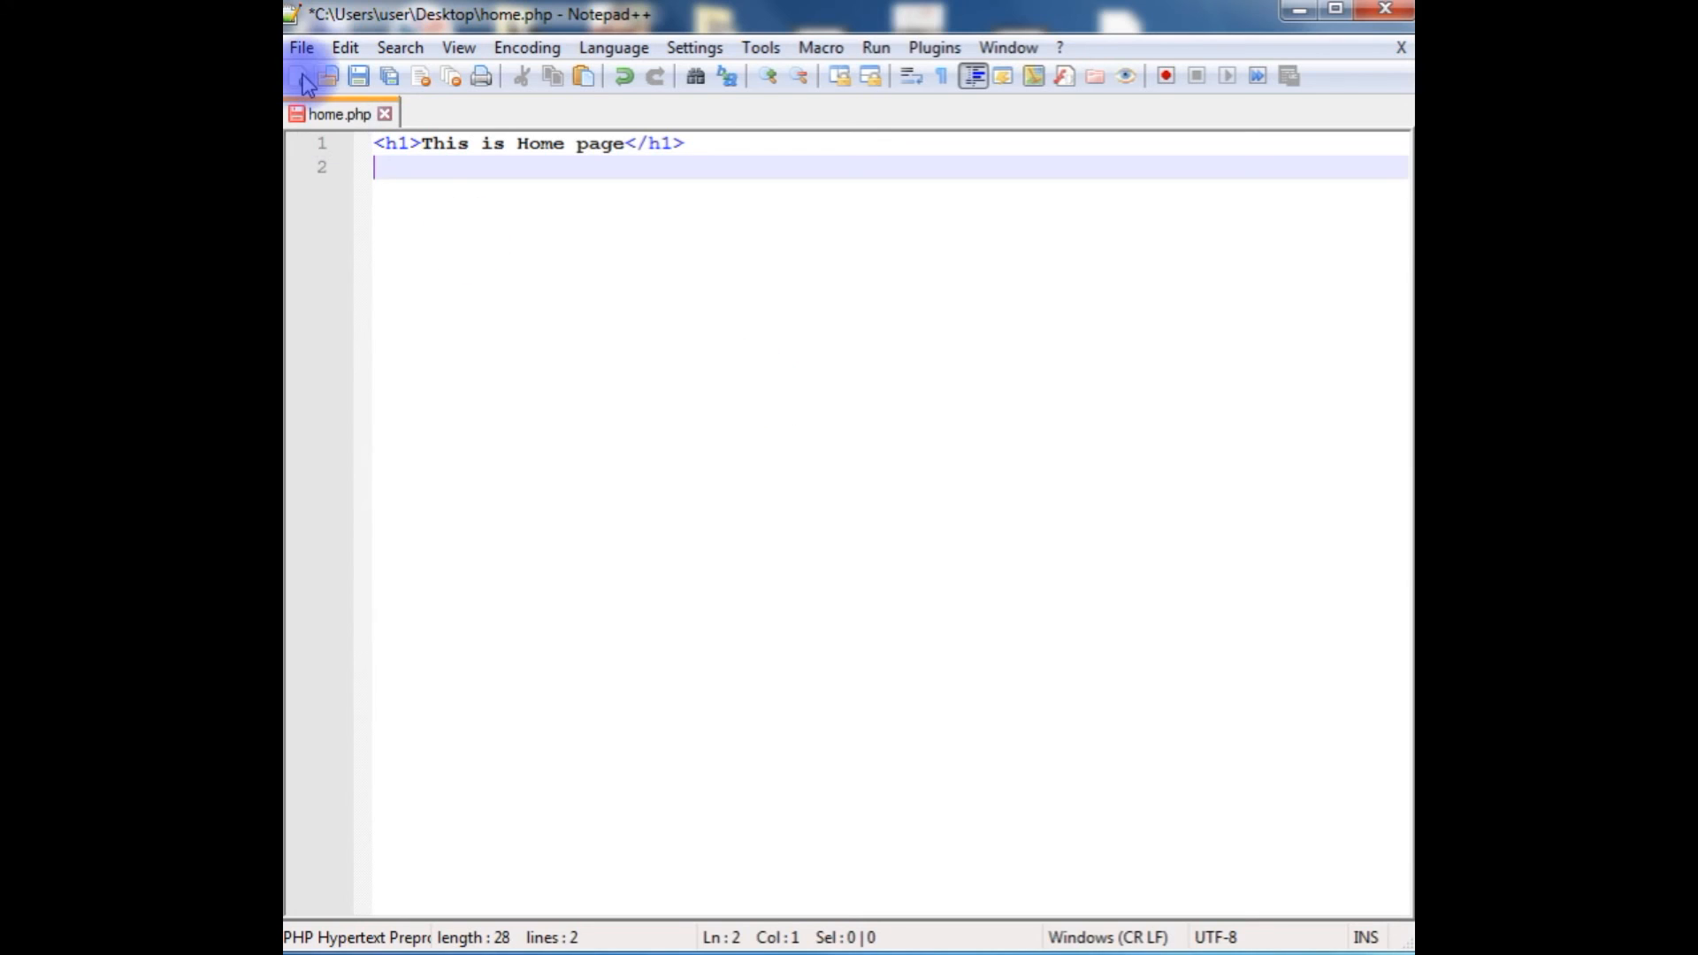
Step: Create two blank documents, new 1 and new 2, and return to new 1
click(298, 74)
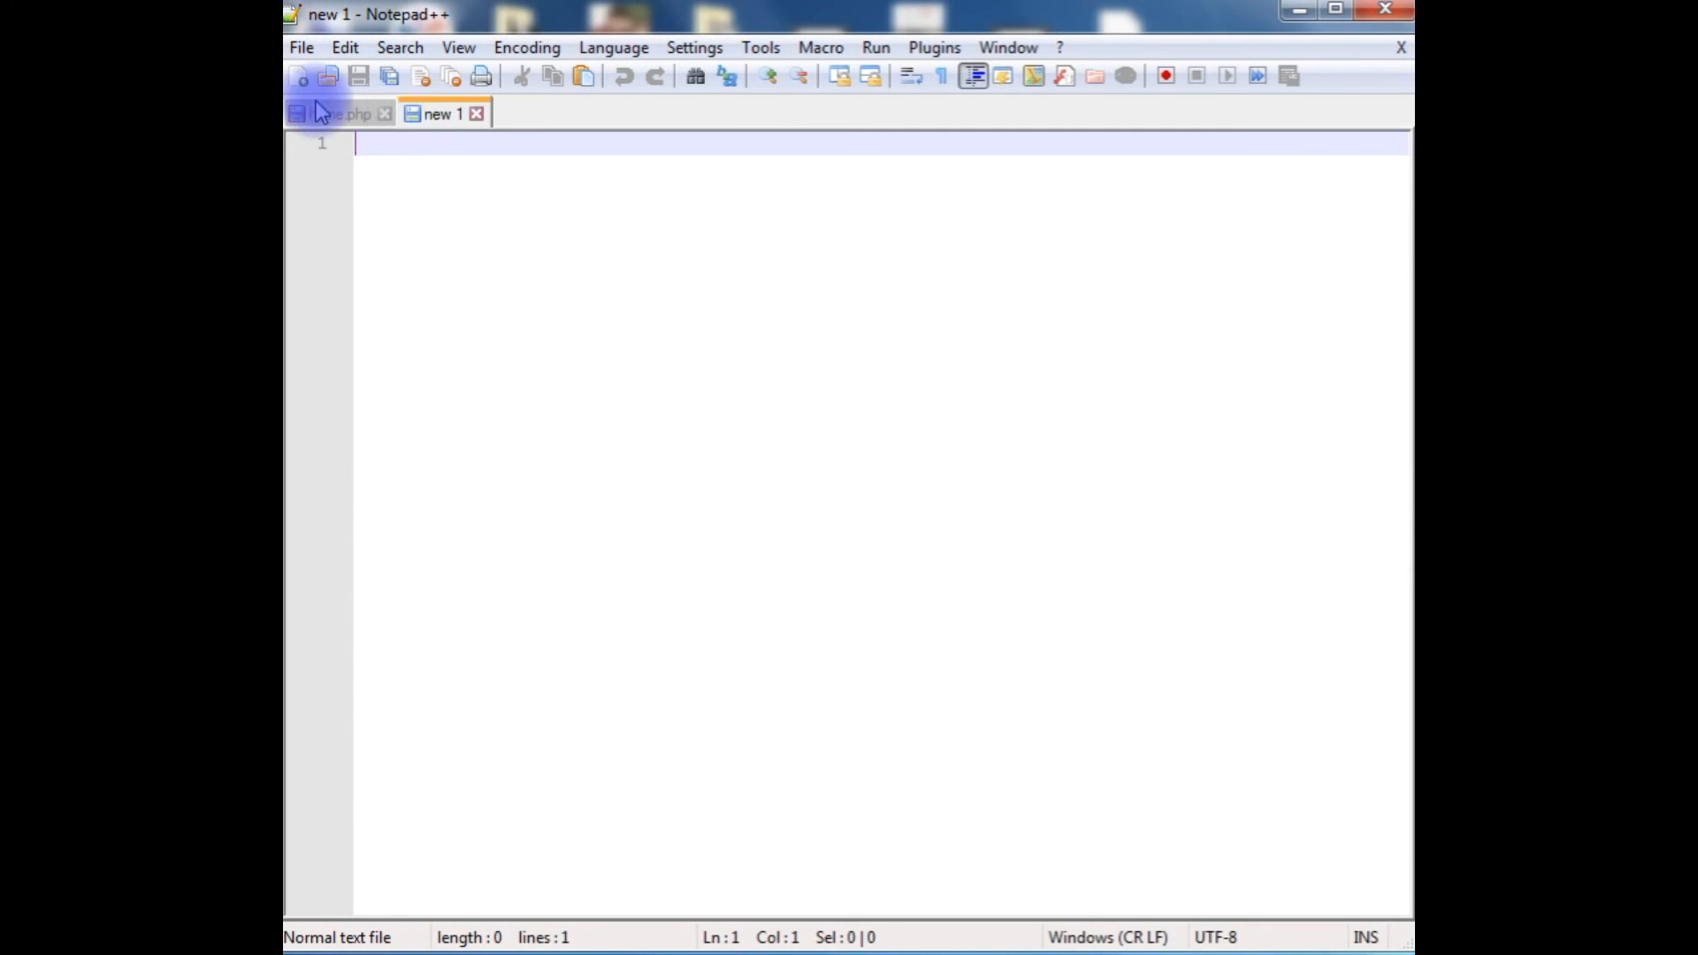
click(297, 76)
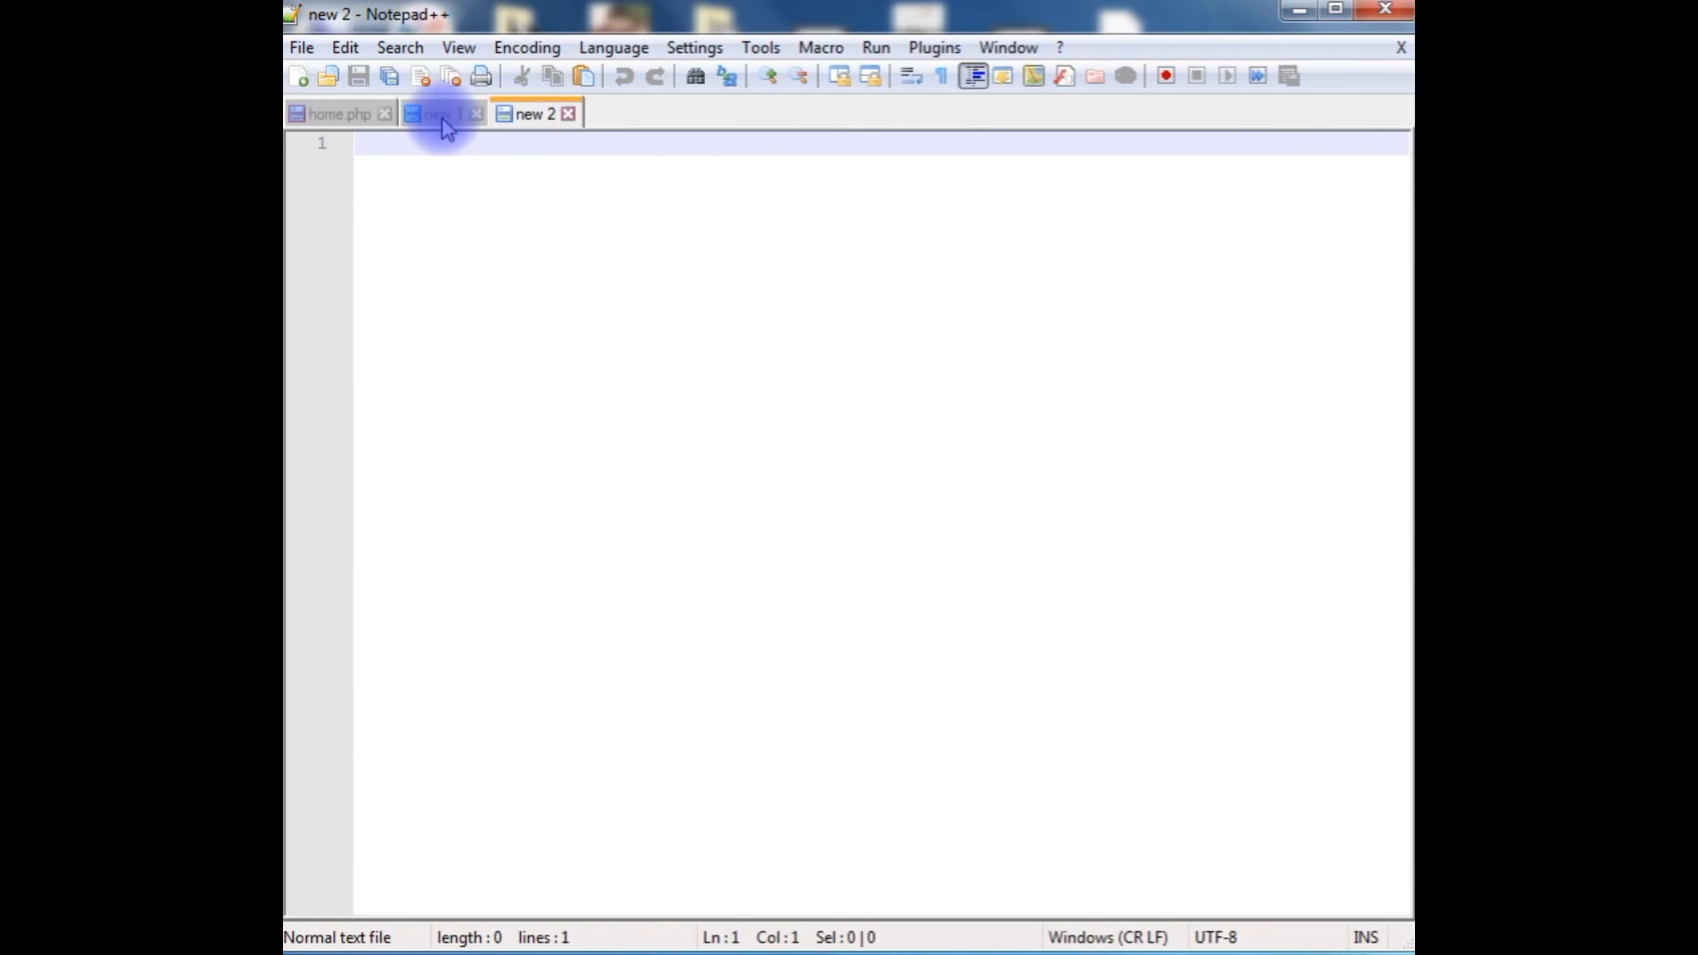
click(438, 113)
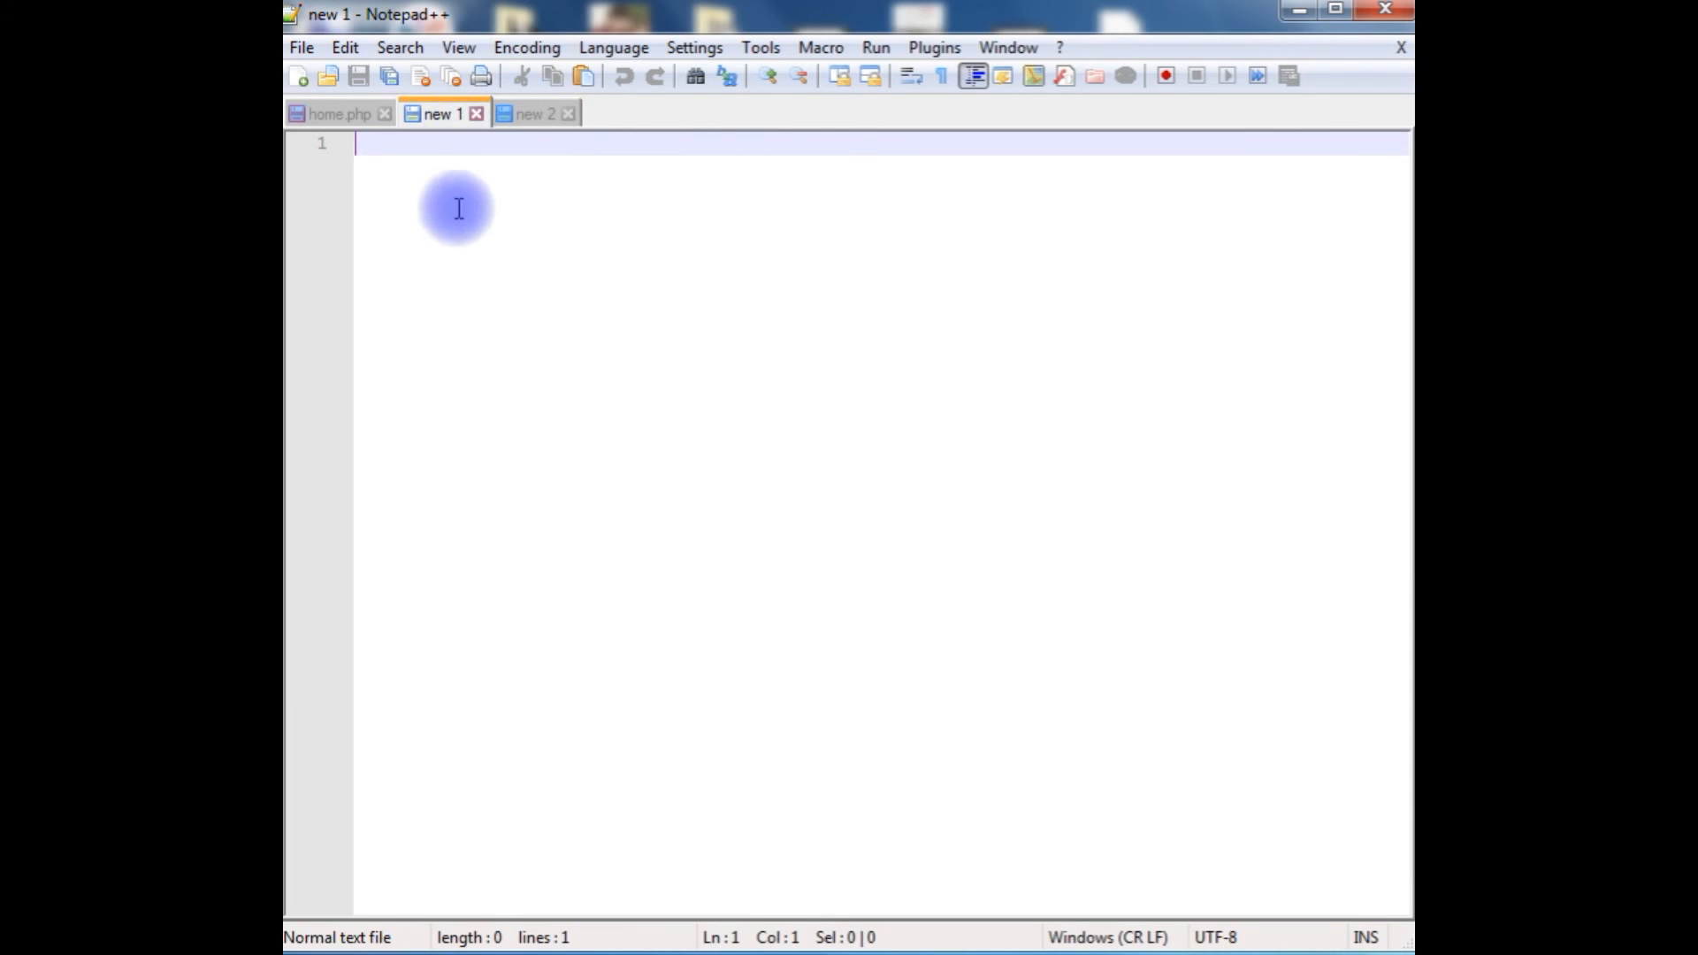
mouse_move(408, 177)
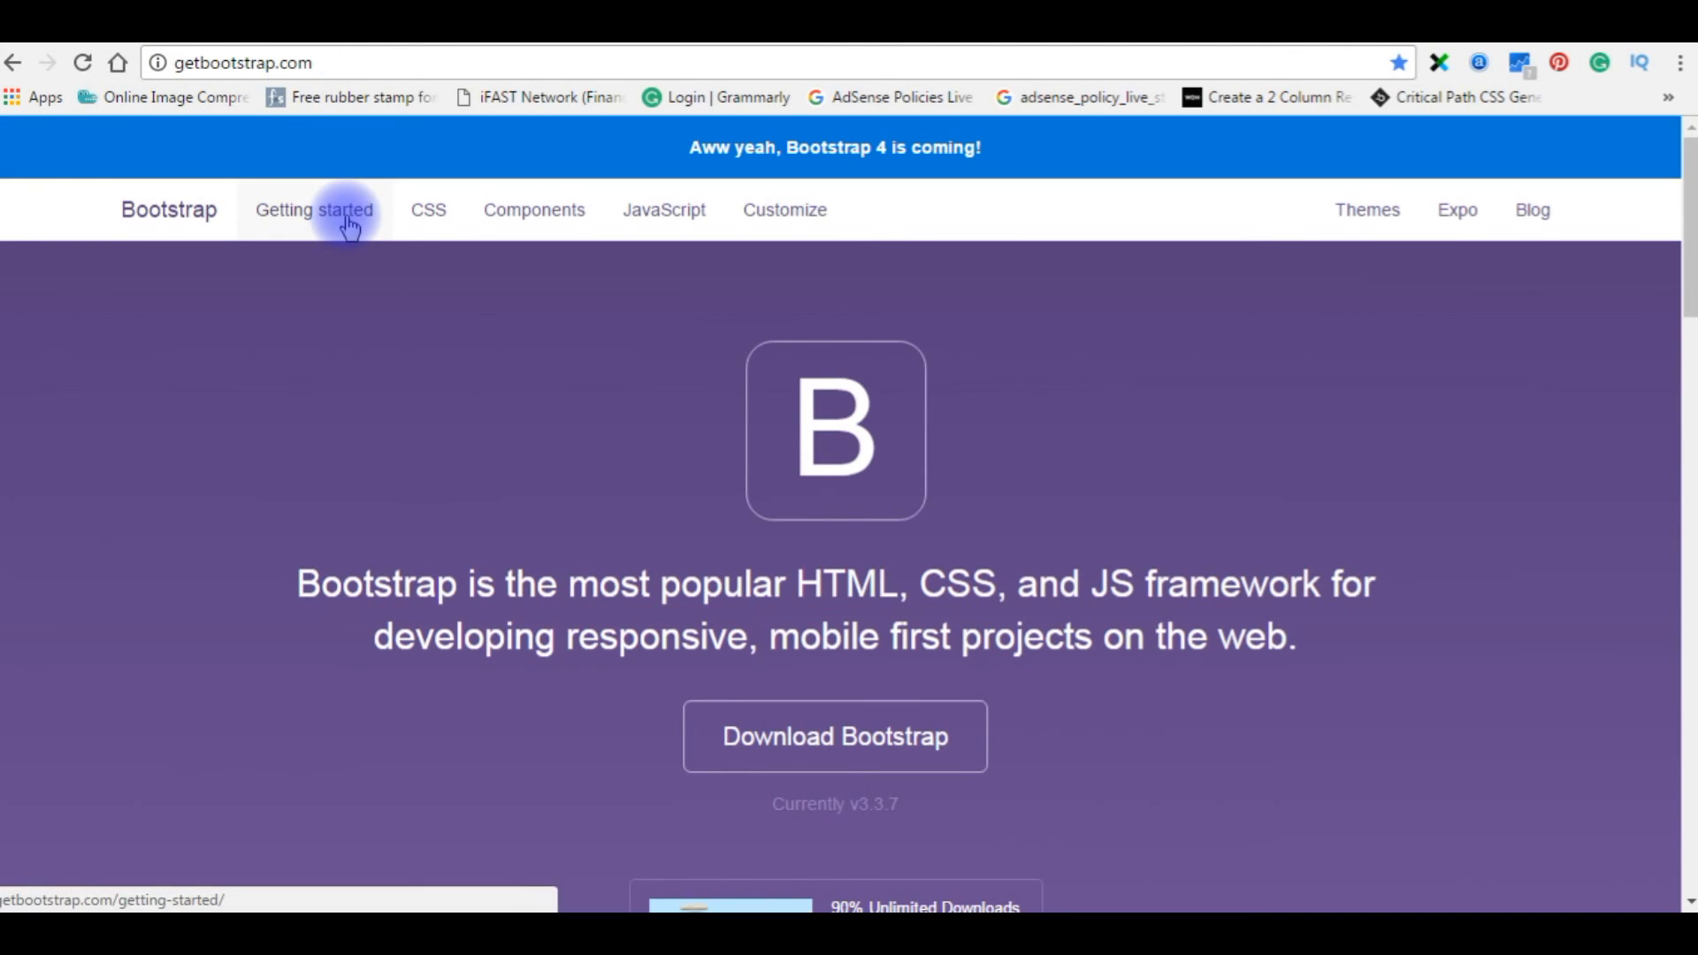
Step: Open Bootstrap's Getting started page and jump to the Basic template section
click(314, 209)
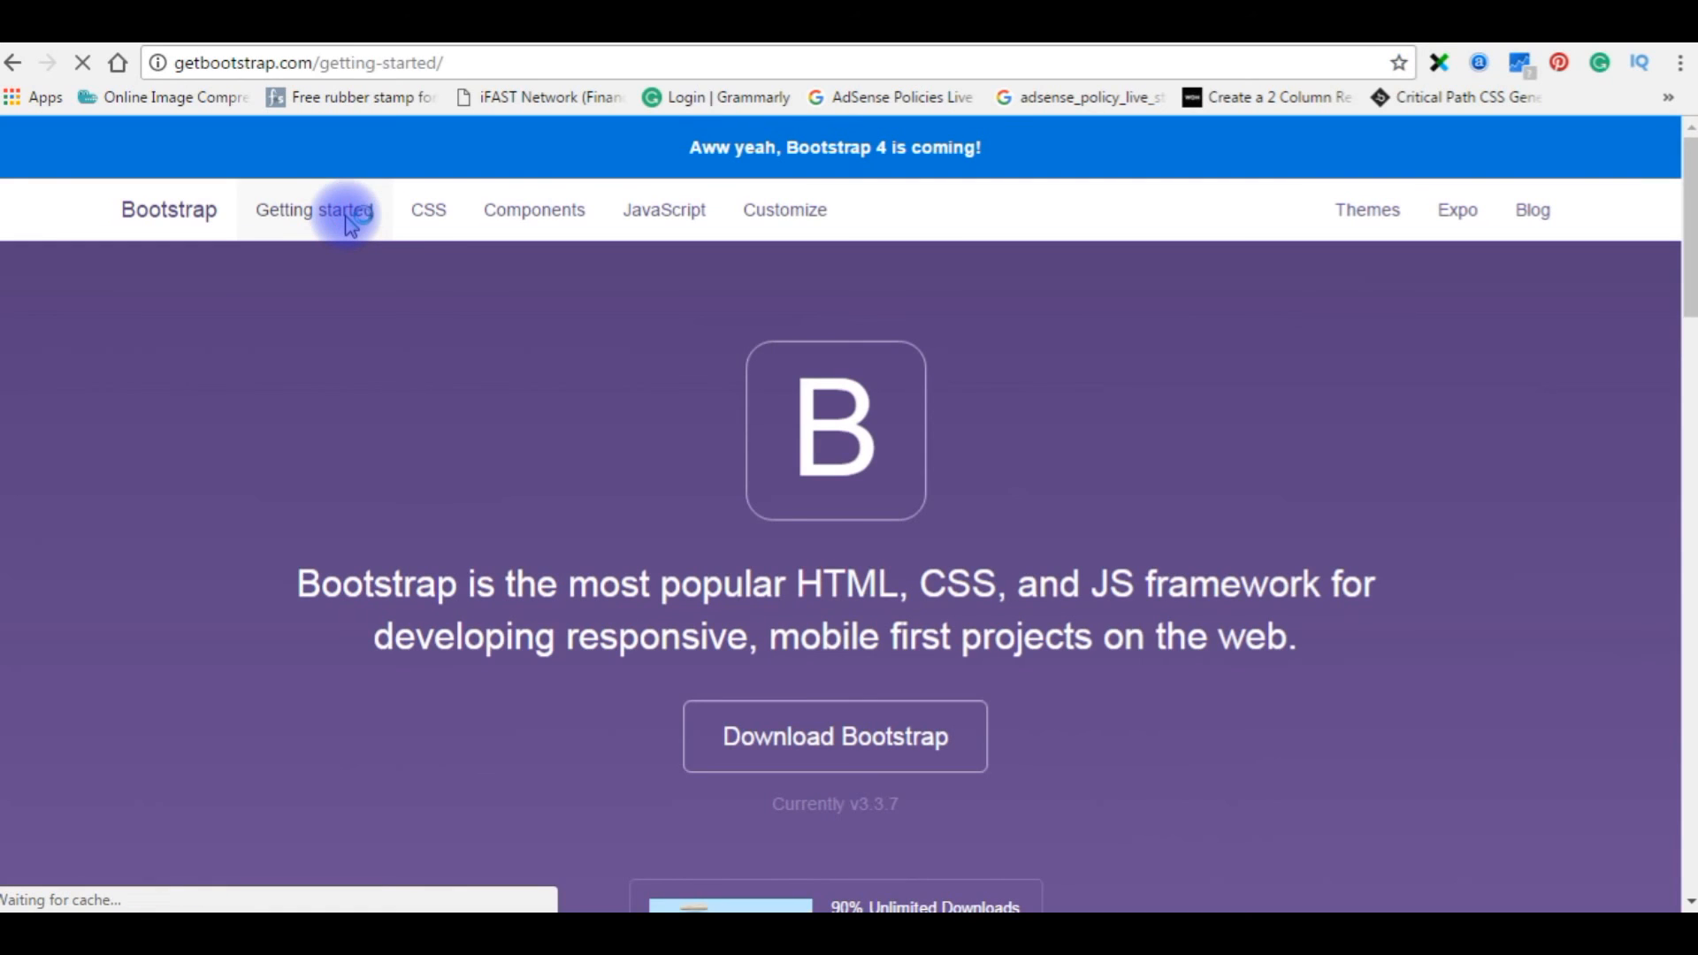
click(314, 209)
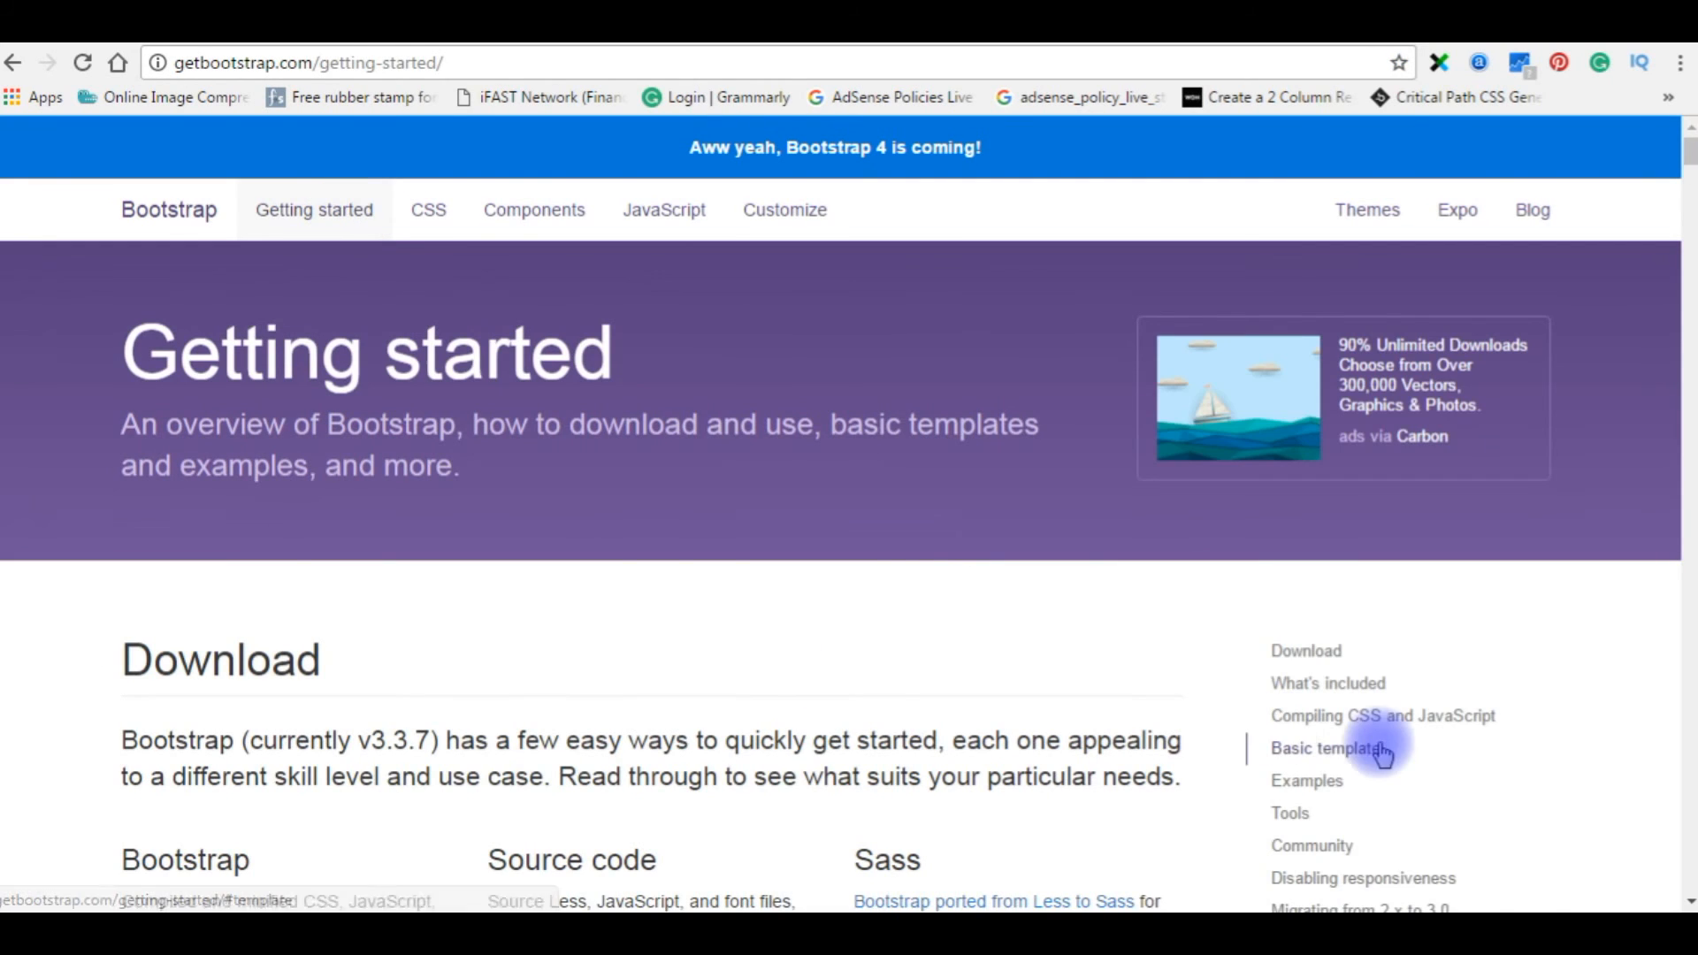
click(1327, 748)
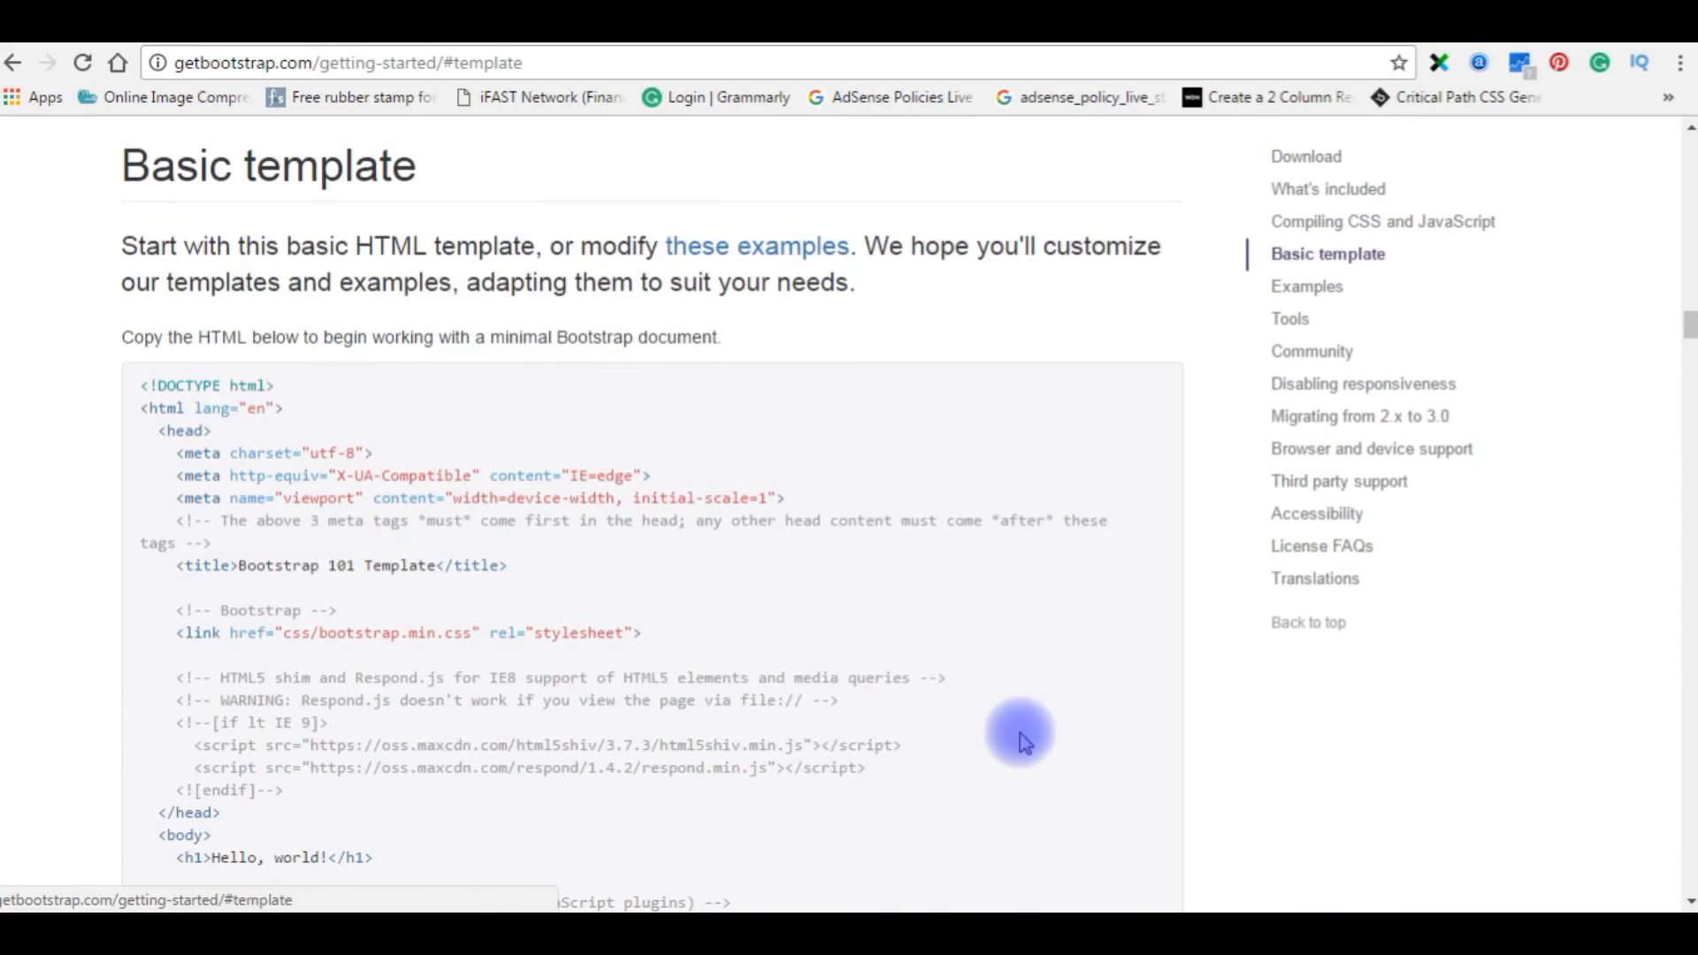
mouse_move(815, 606)
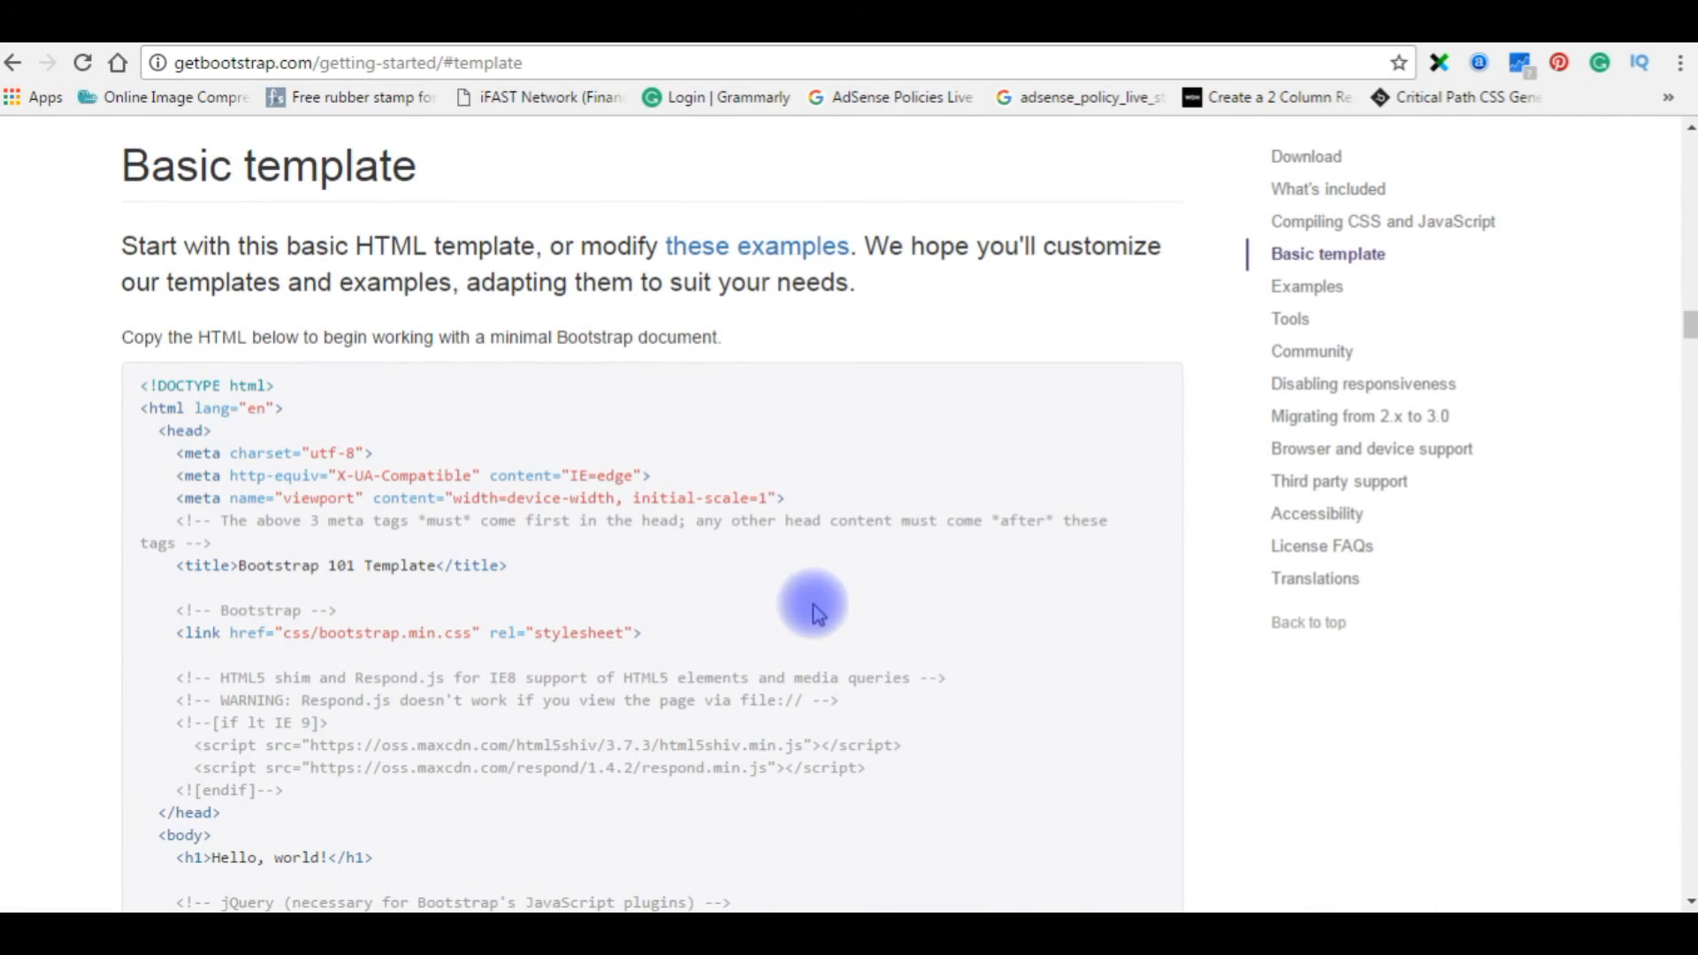
mouse_move(509, 498)
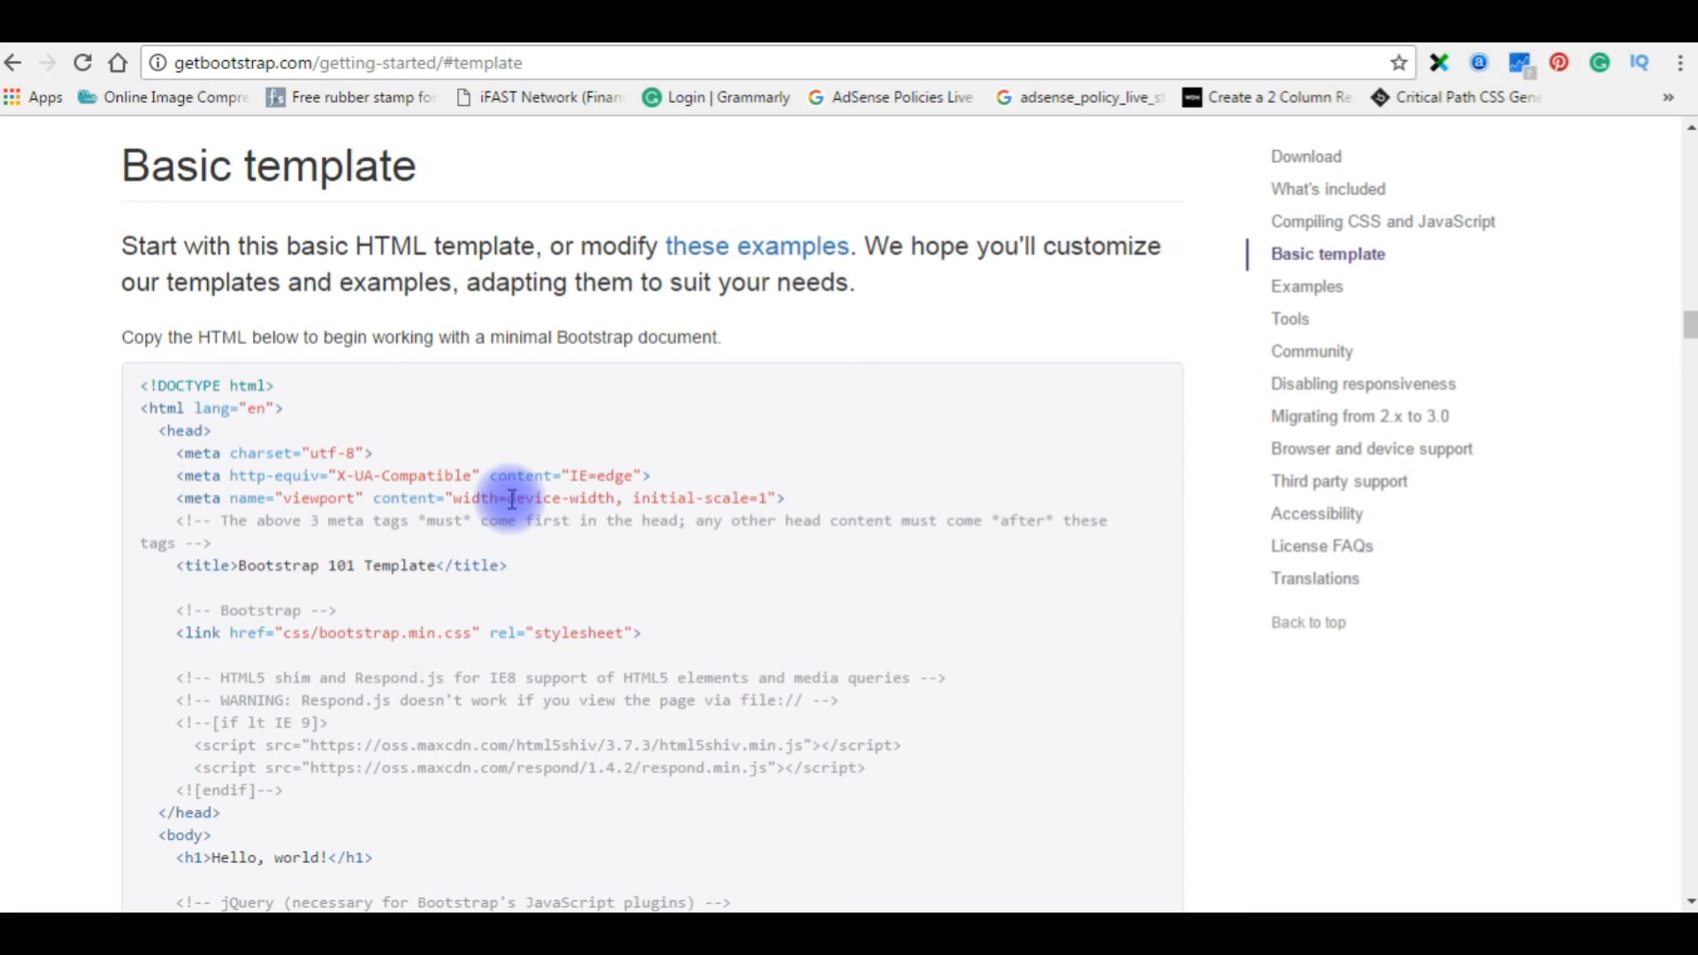
mouse_move(1690, 336)
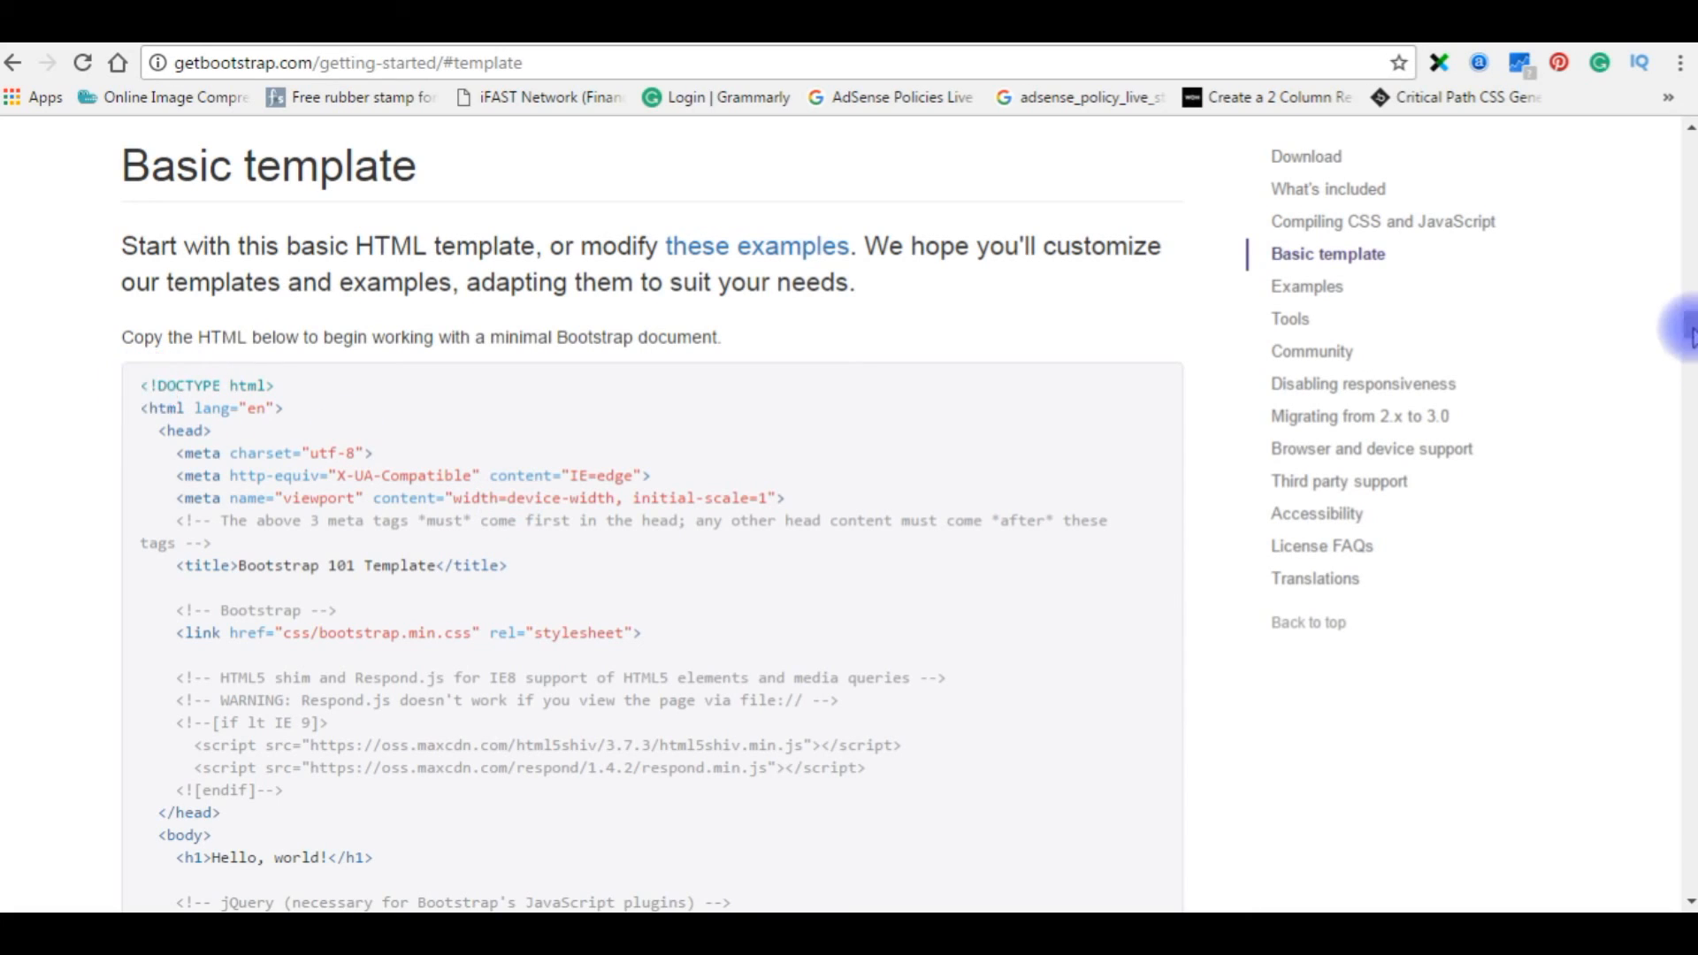
scroll(down, 3)
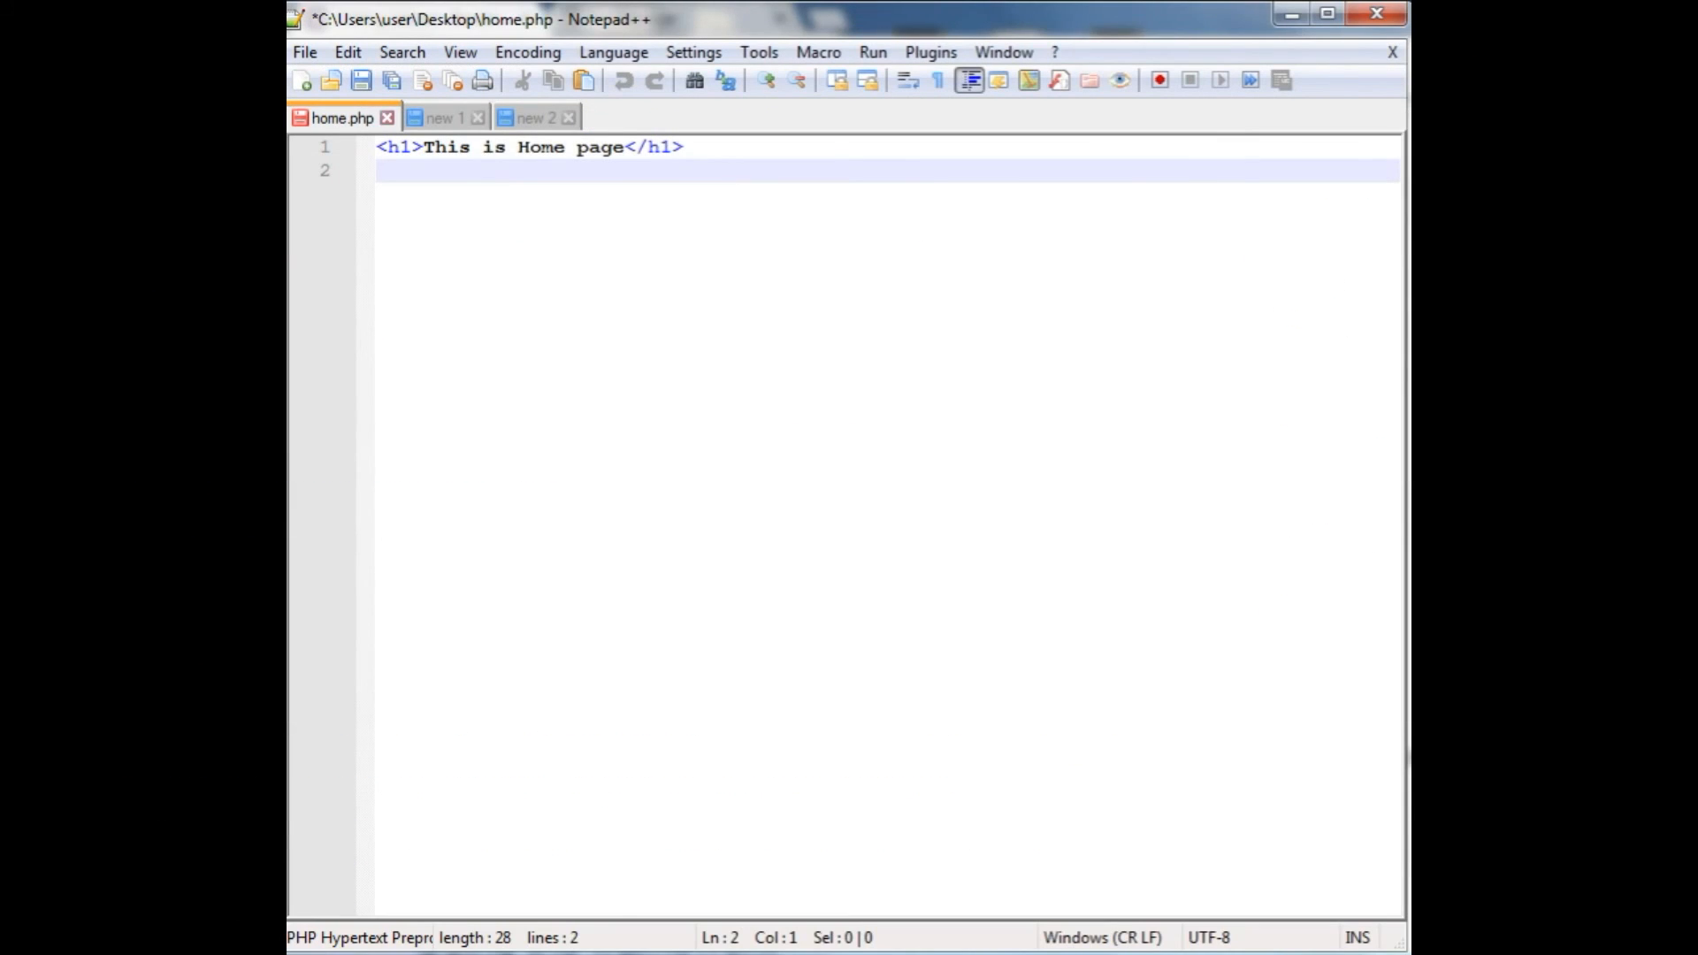
Step: Save the pasted template in new 1 as header.php and delete its body section
click(444, 117)
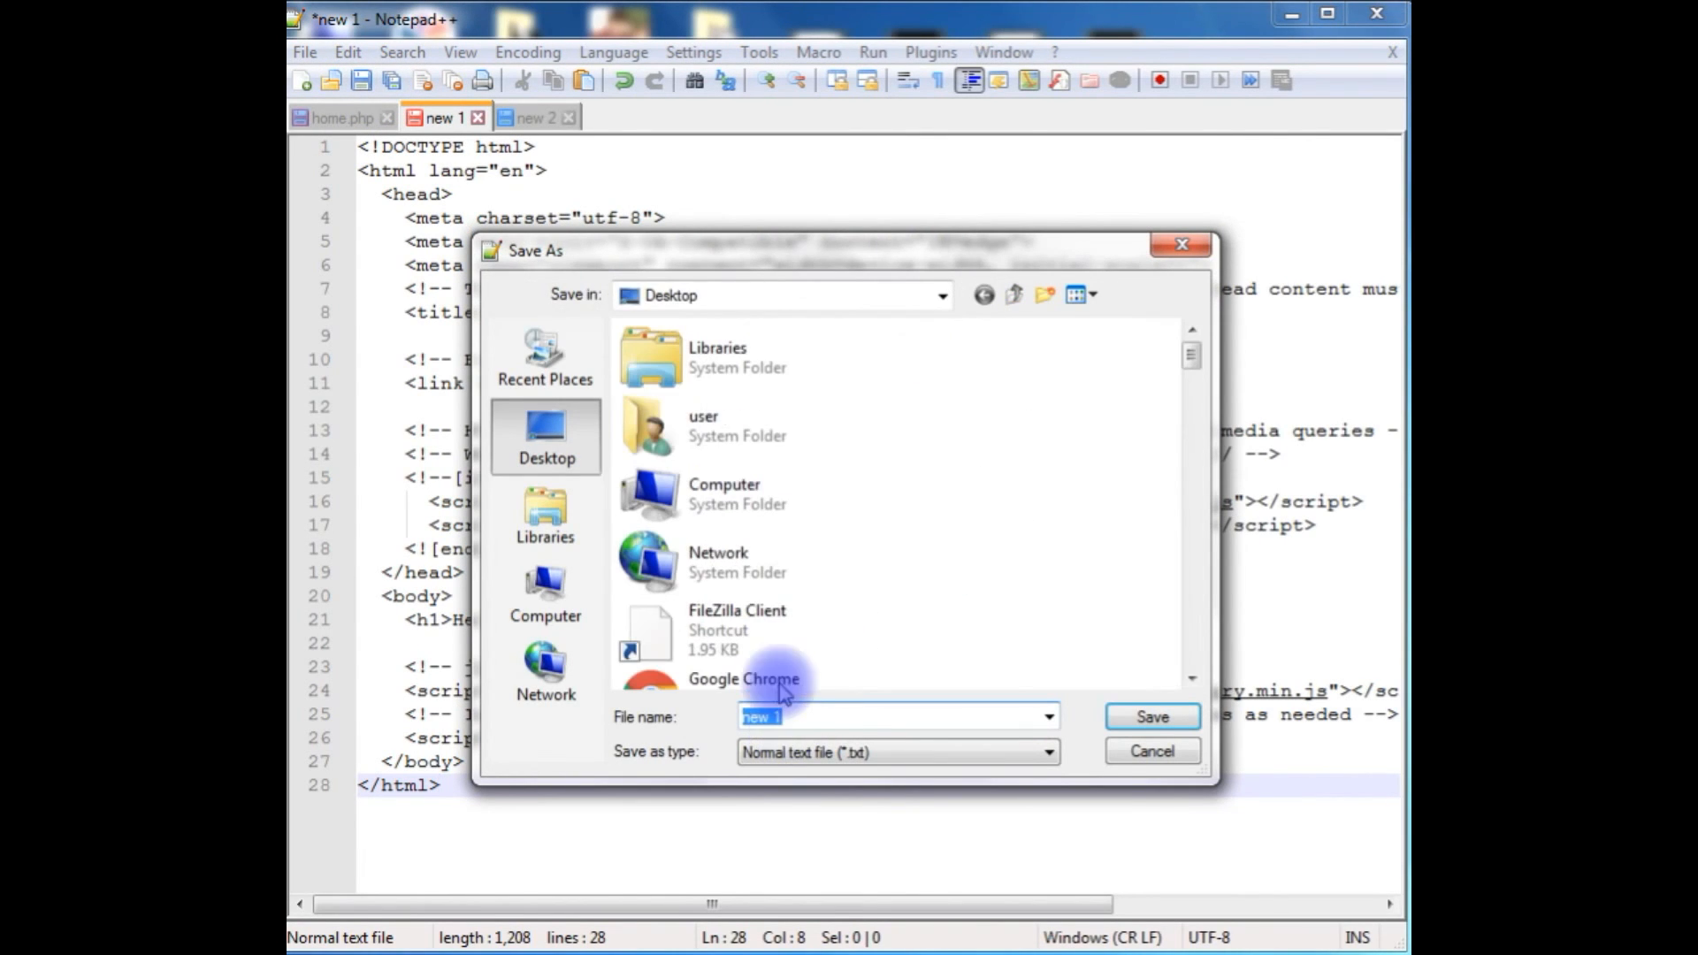
click(785, 716)
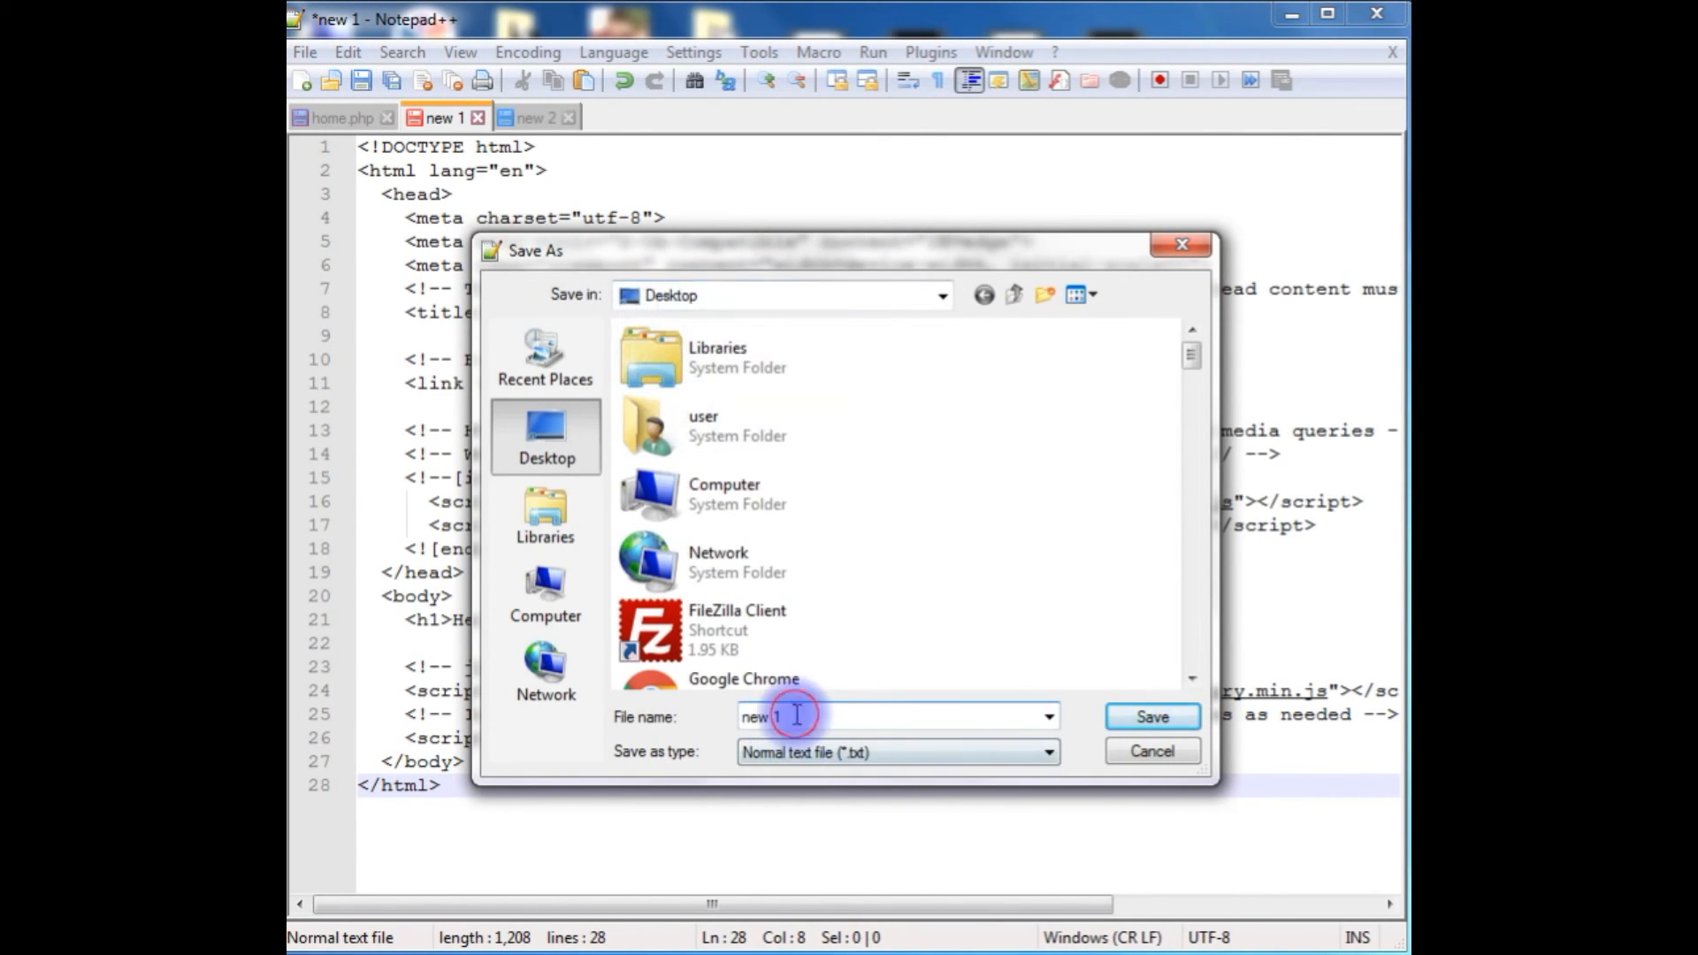
text(header.php)
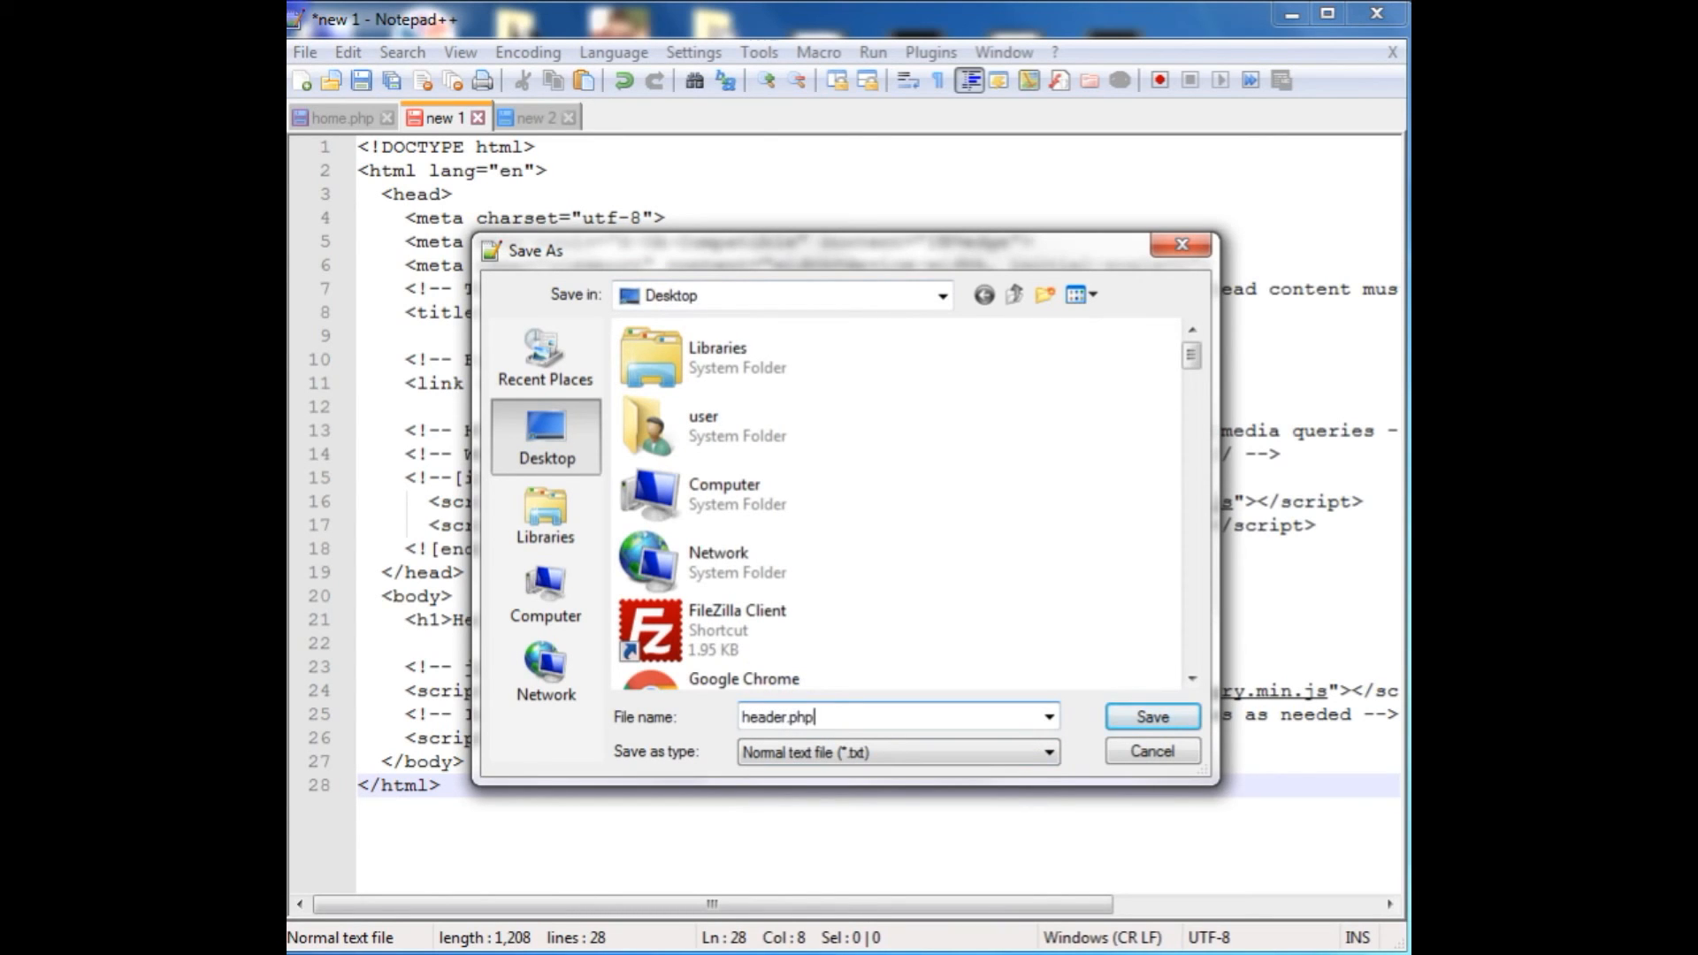
click(1150, 718)
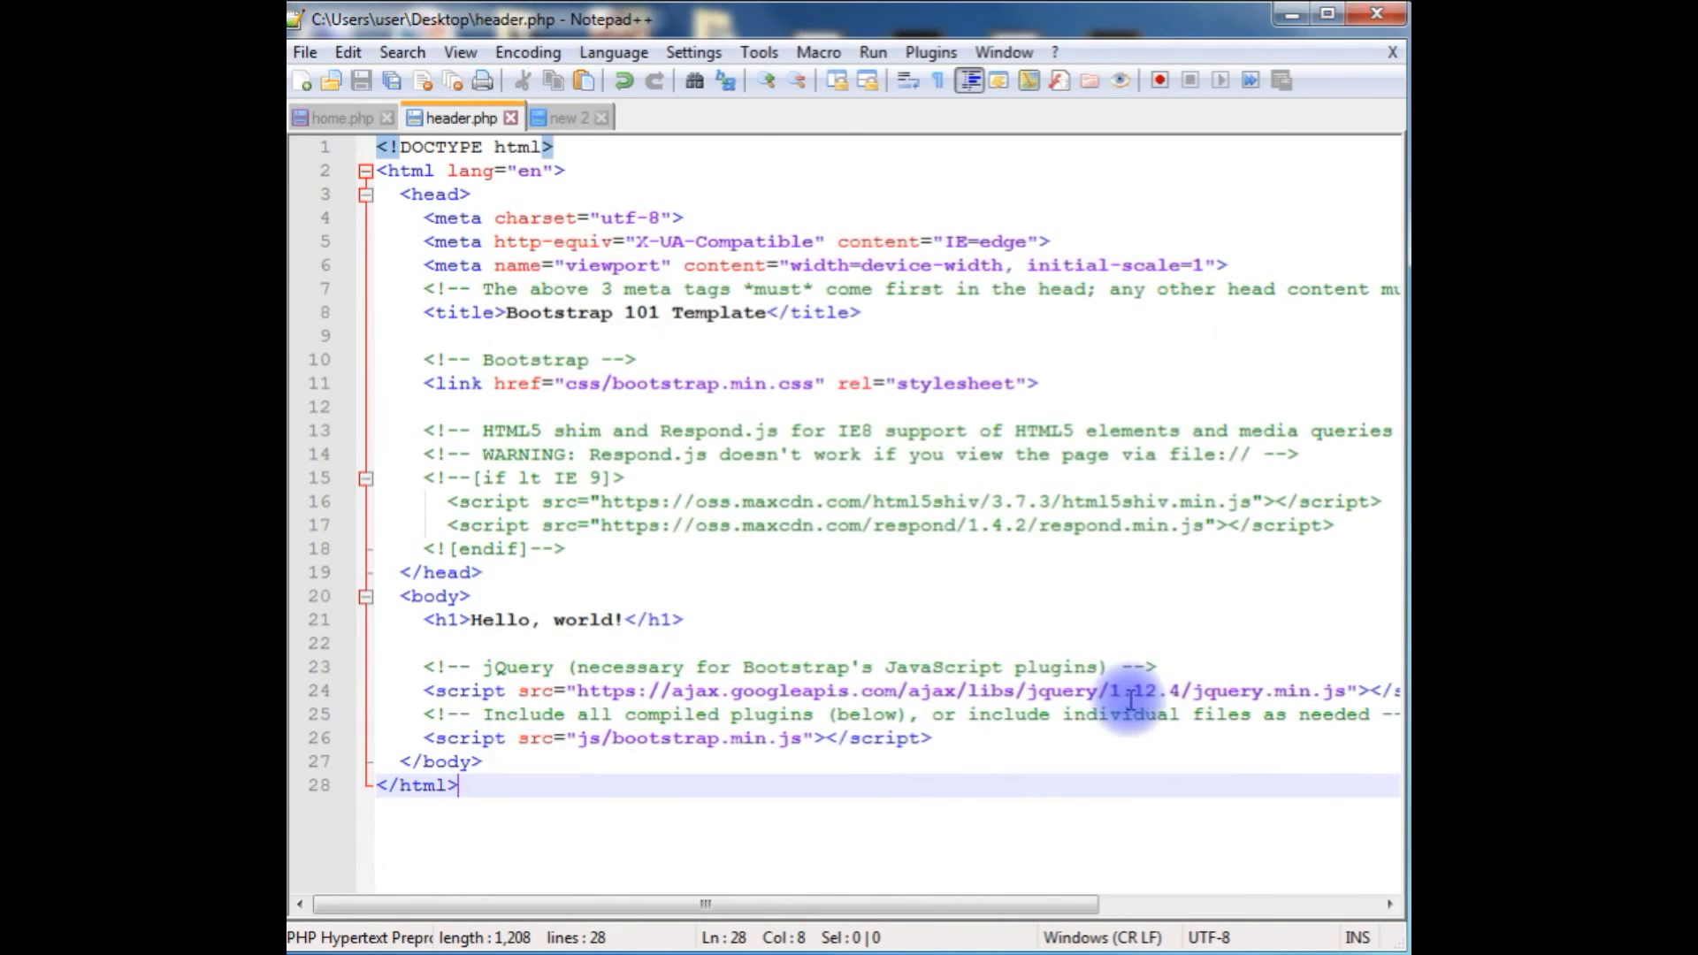
mouse_move(520, 169)
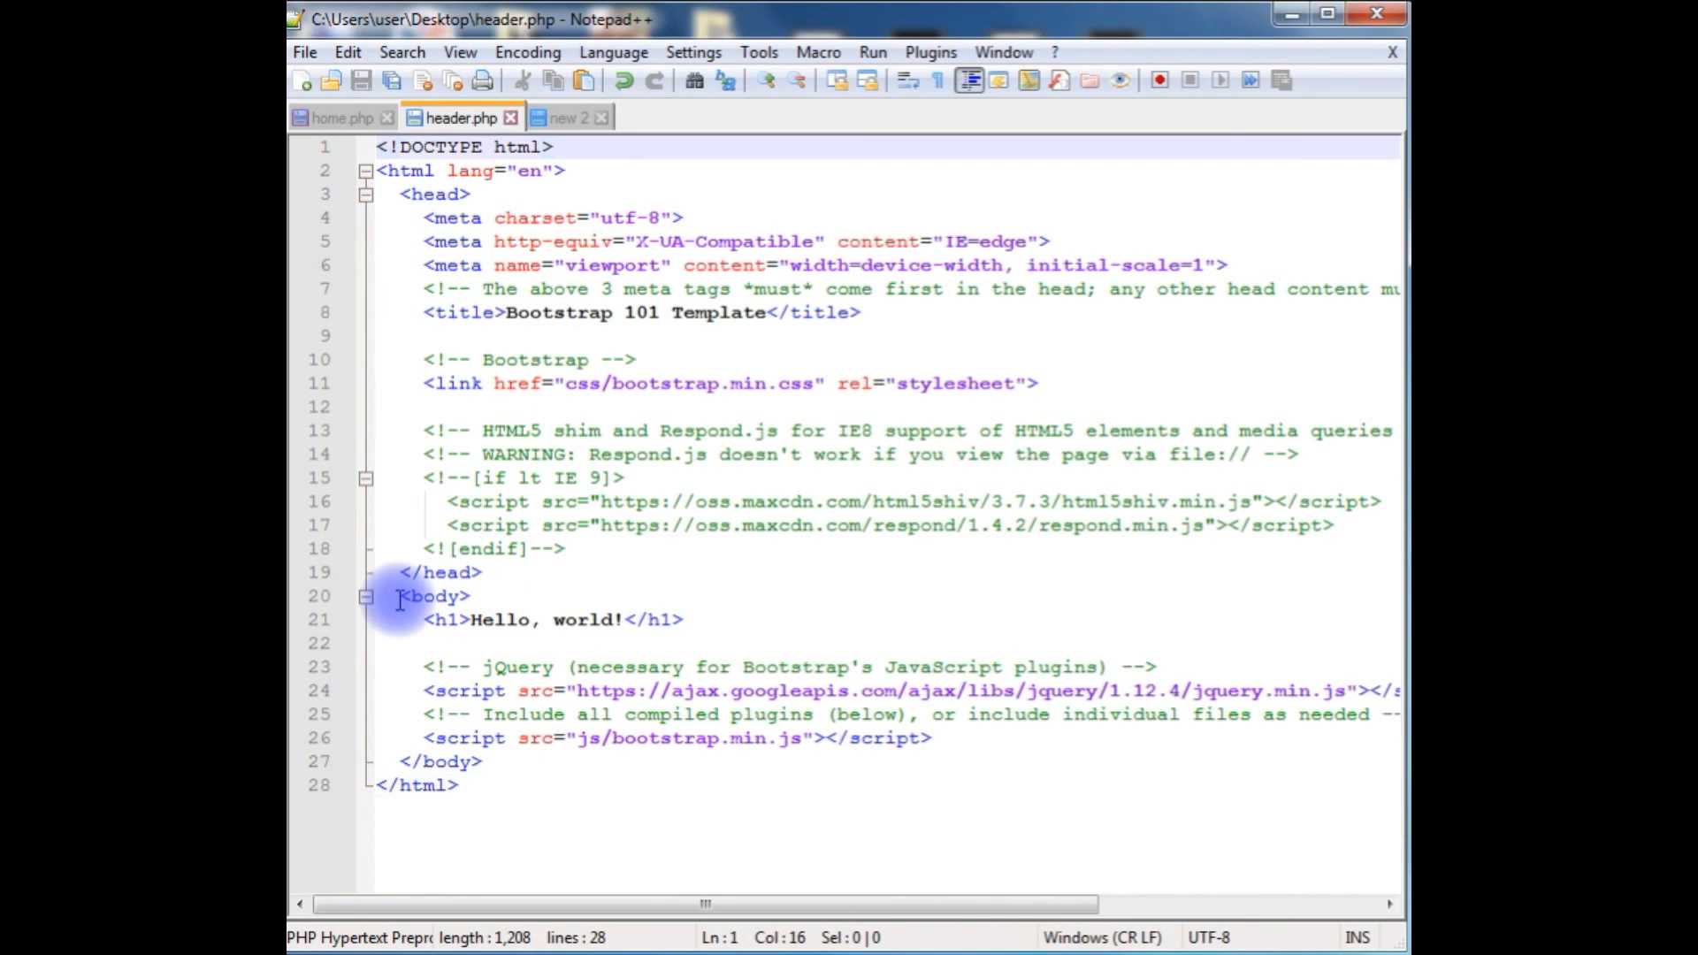
click(399, 595)
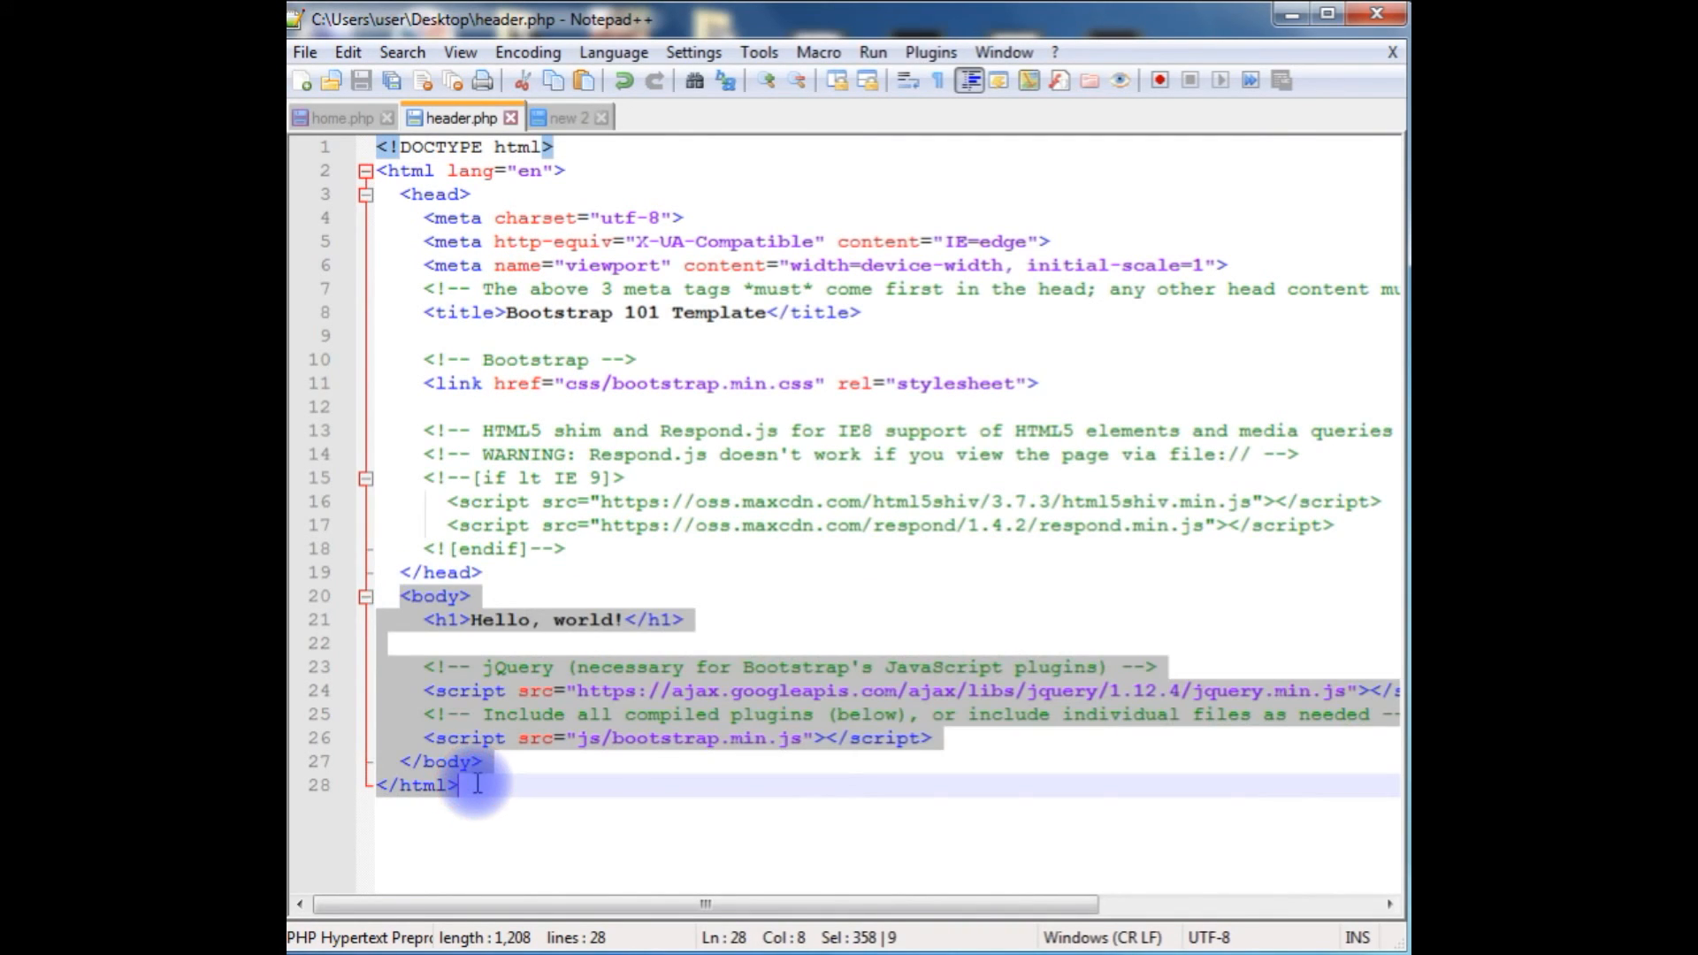
key(Delete)
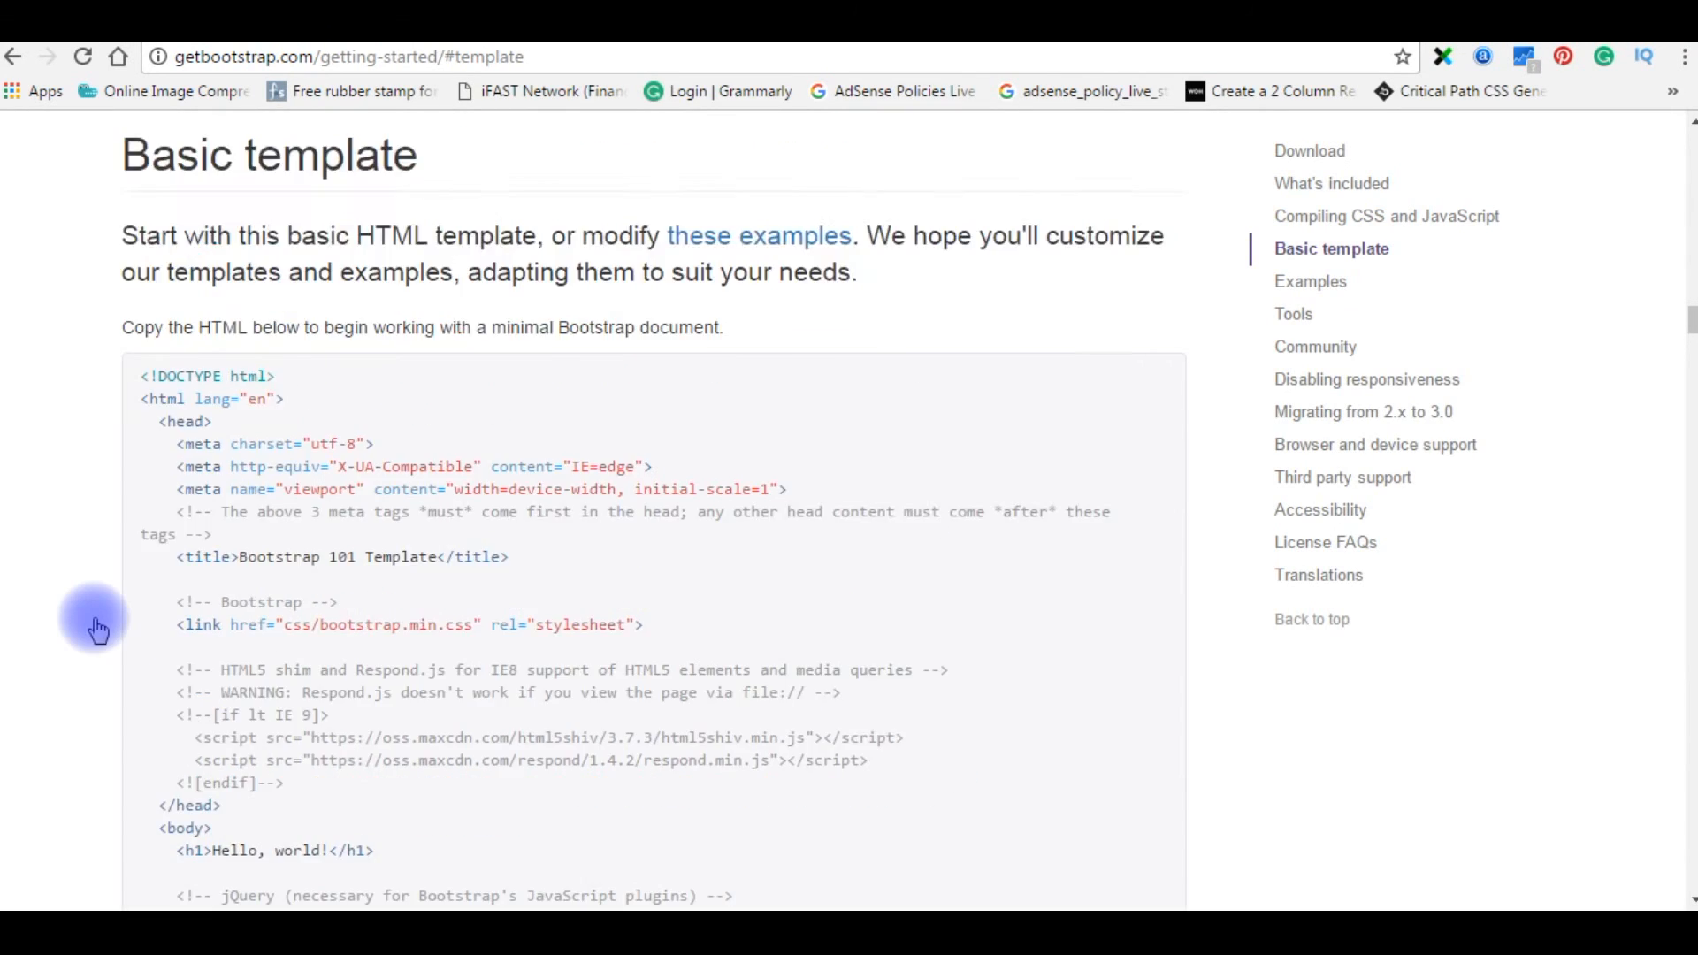
Step: Scroll up to the Bootstrap CDN stylesheet, theme and JavaScript snippets
scroll(up, 3)
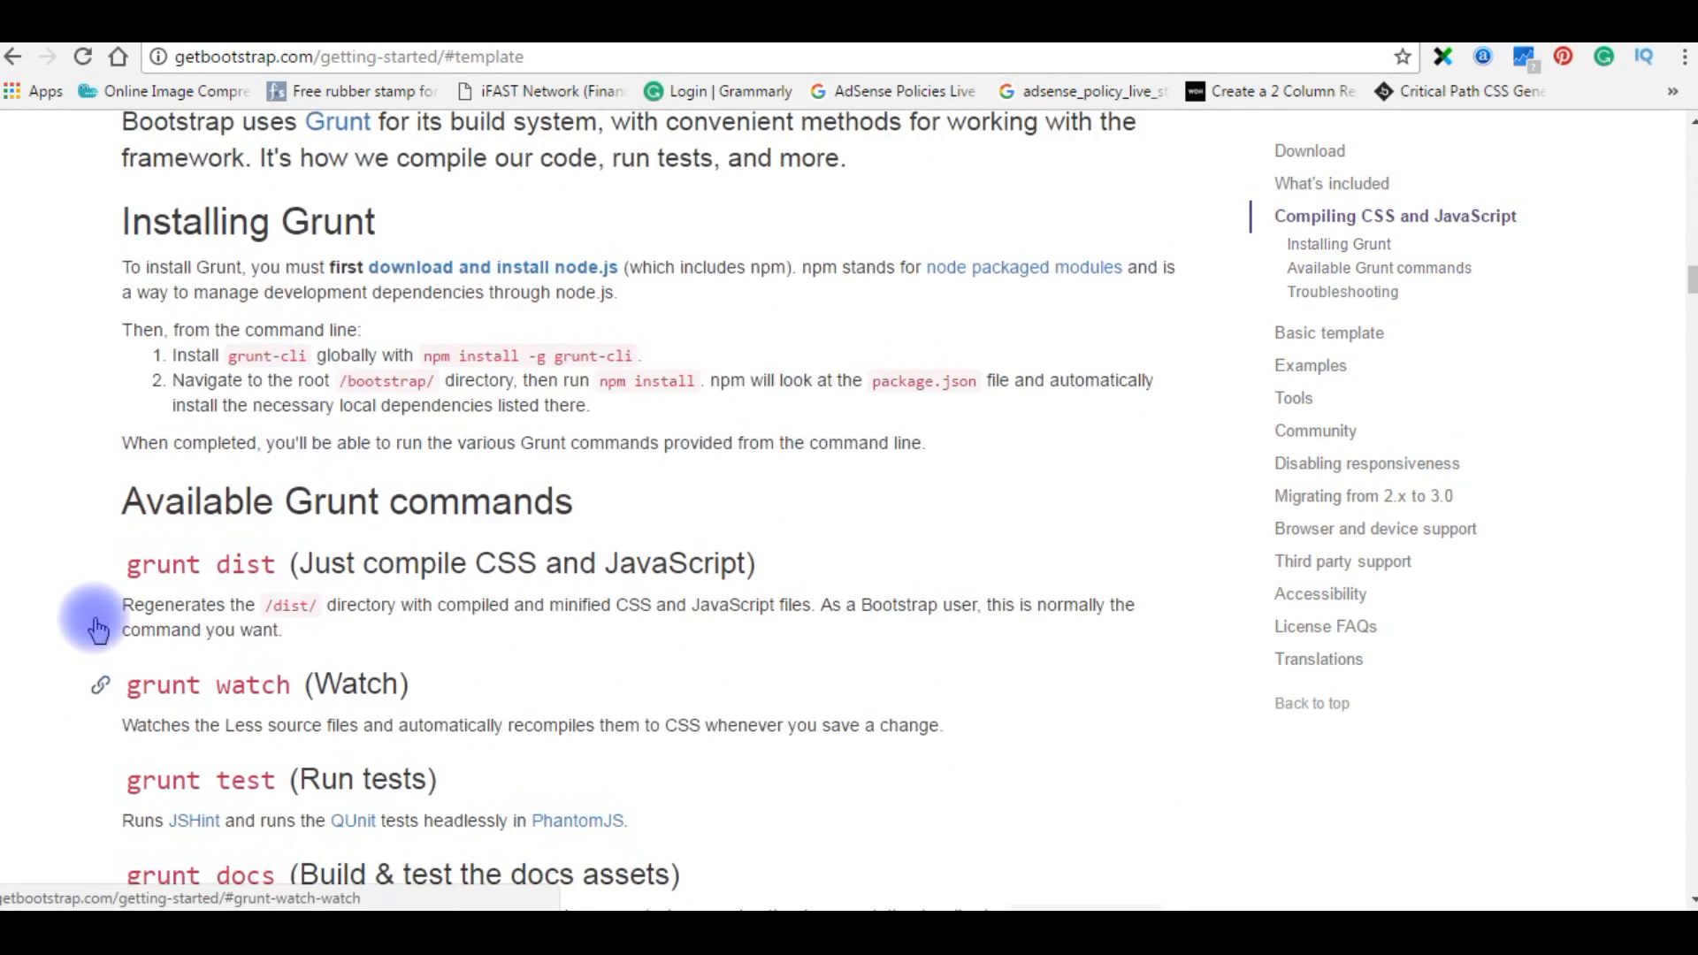
scroll(up, 3)
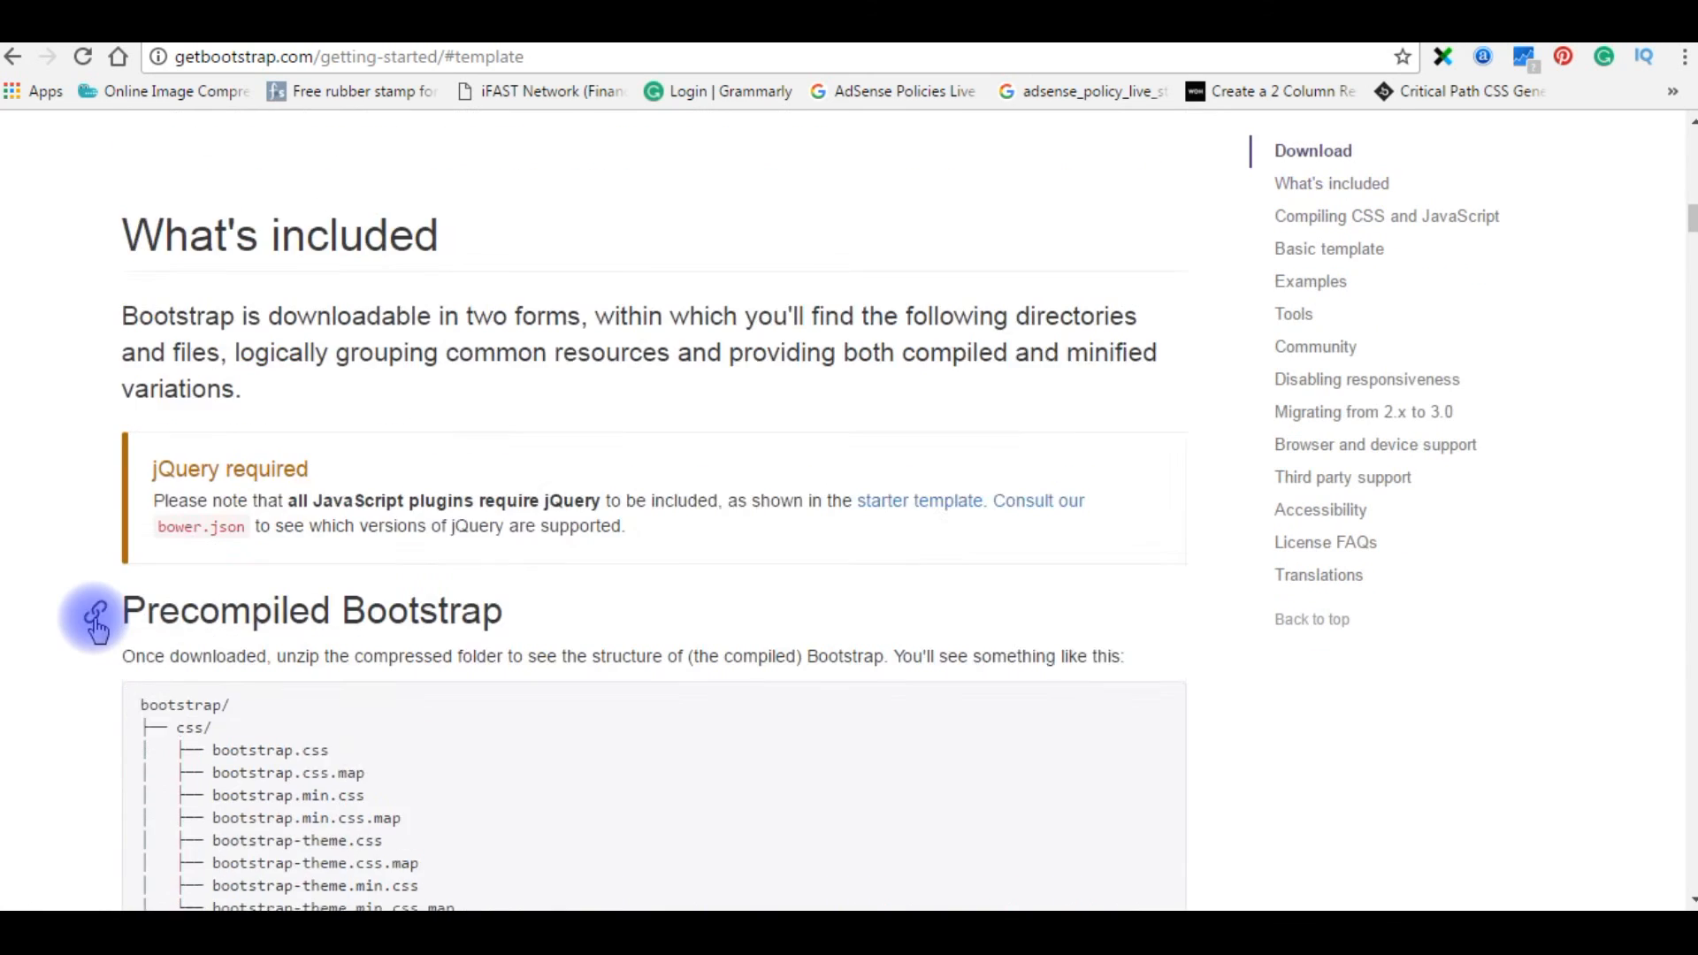
scroll(up, 3)
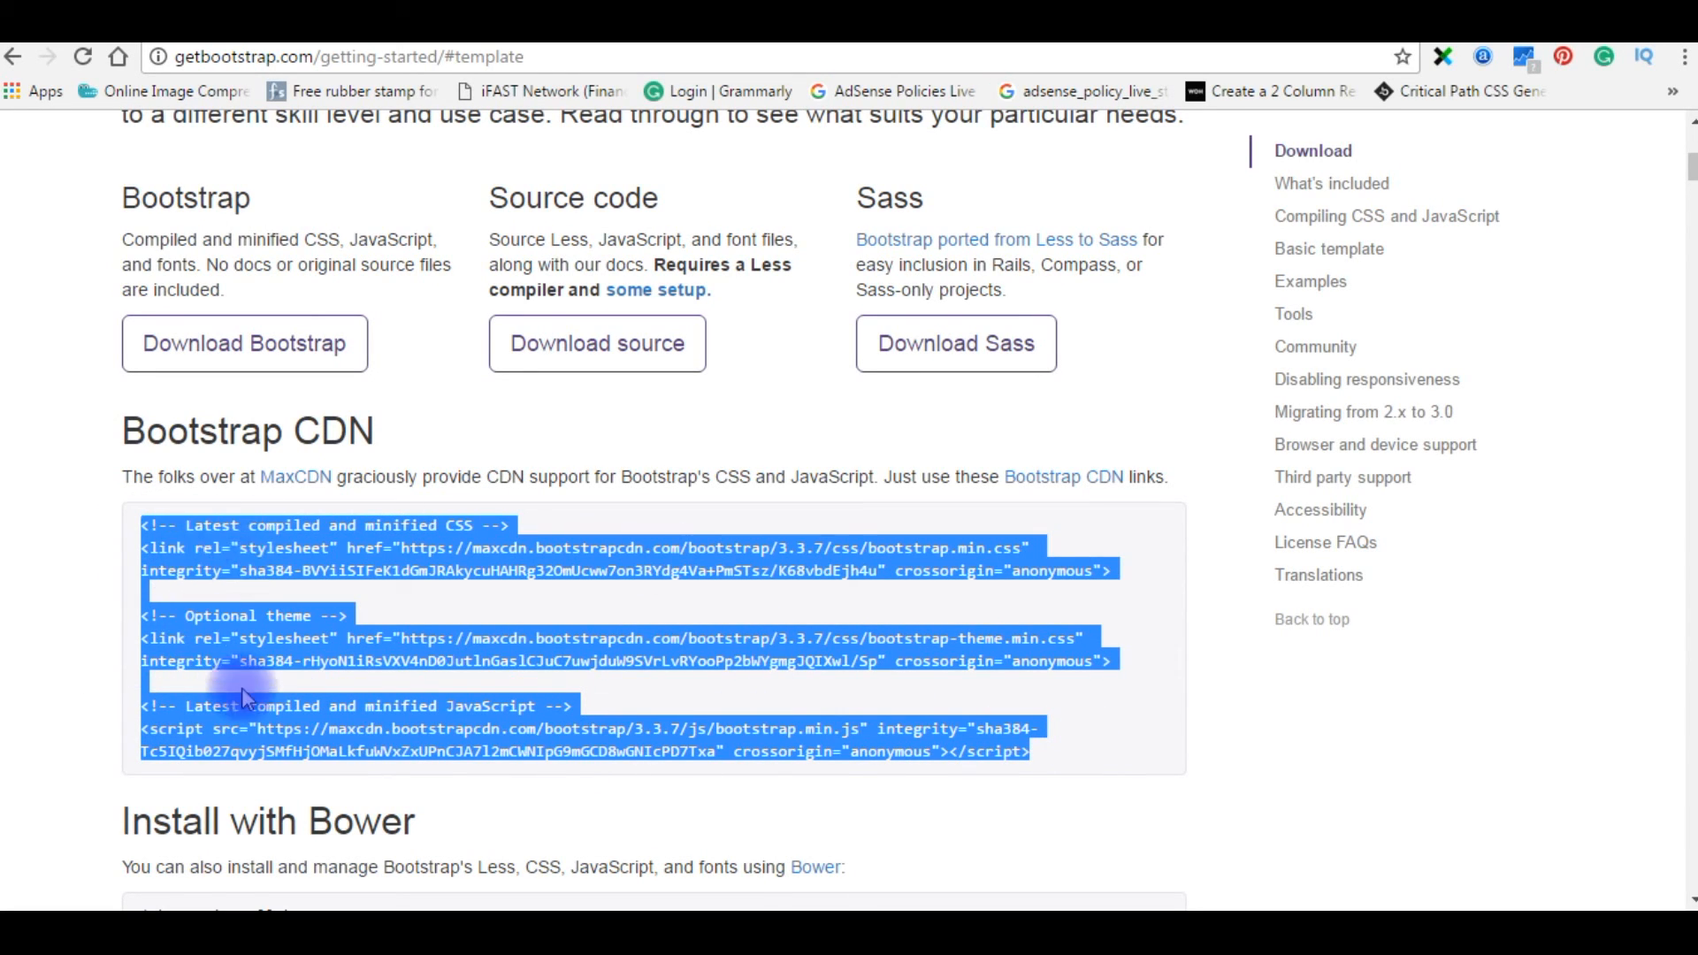
mouse_move(521, 627)
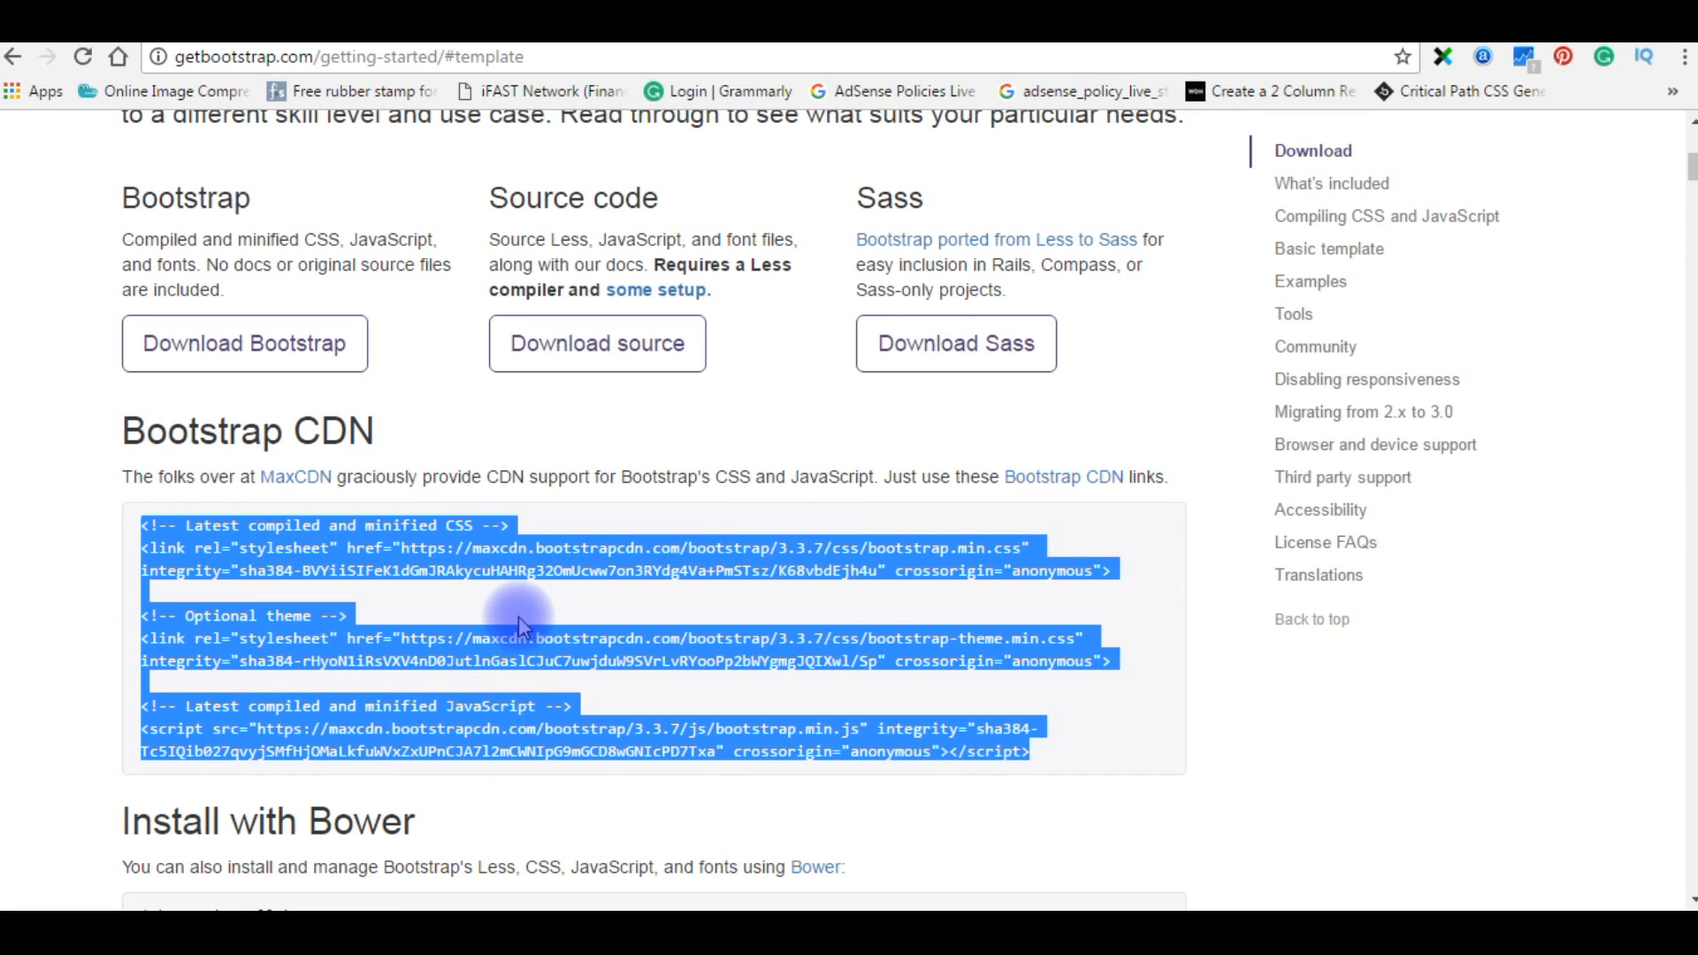
mouse_move(489, 705)
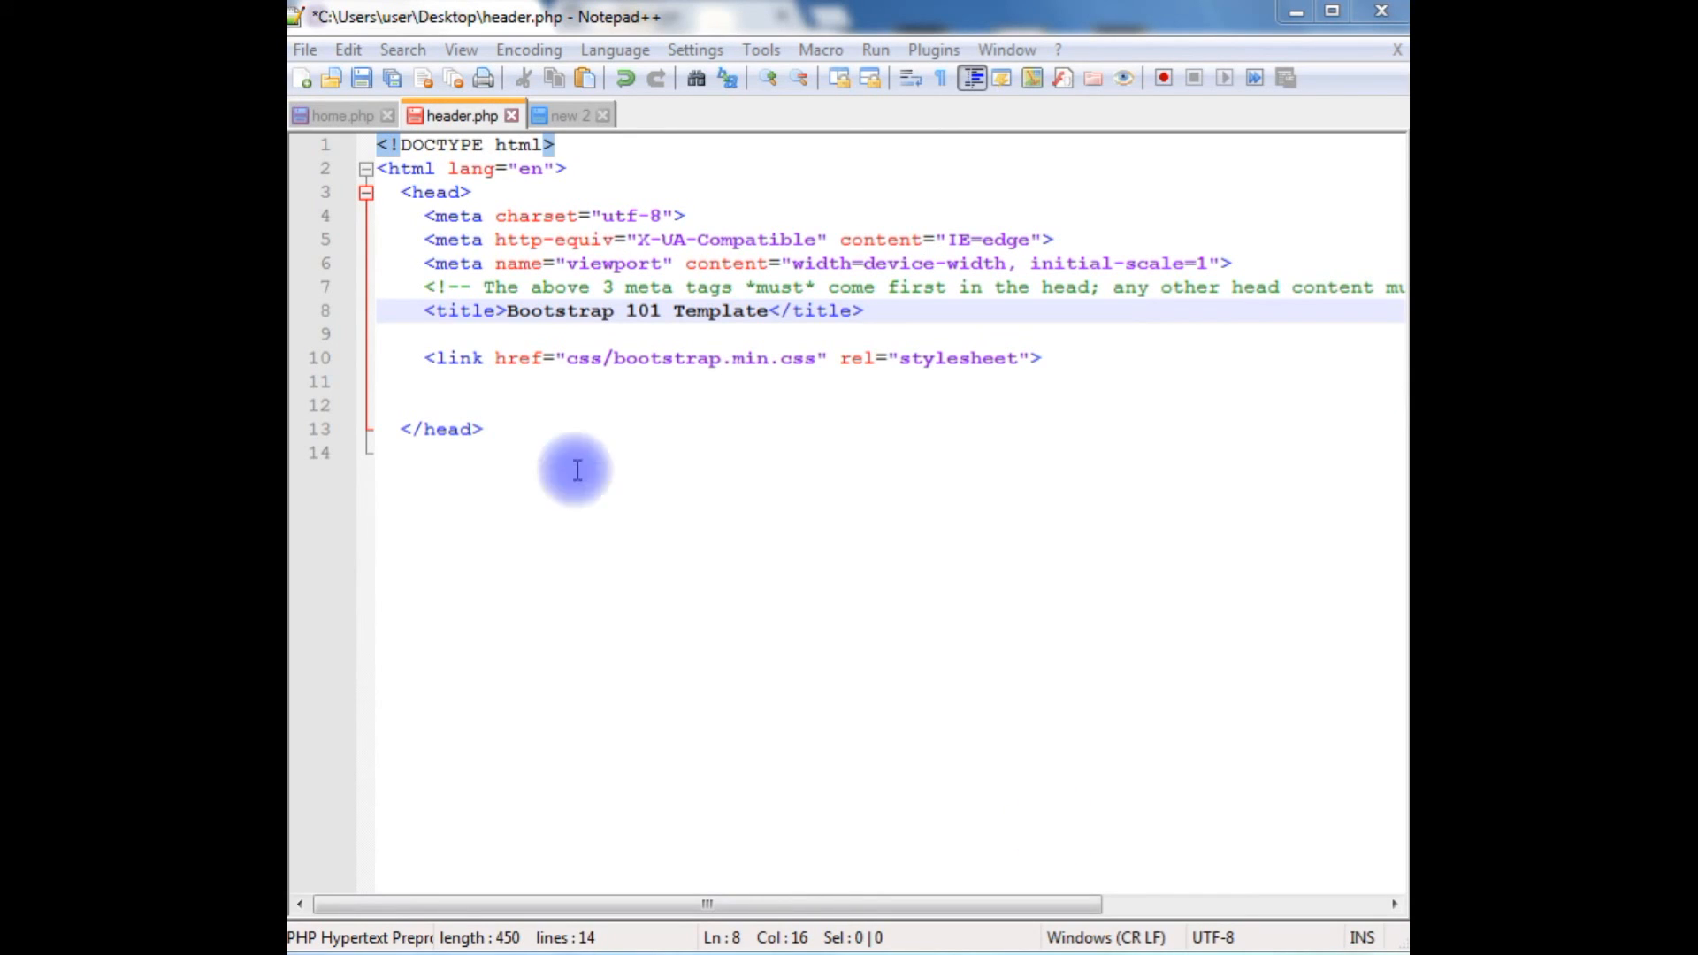
Step: Paste the Bootstrap CDN links into the head of header.php
click(482, 191)
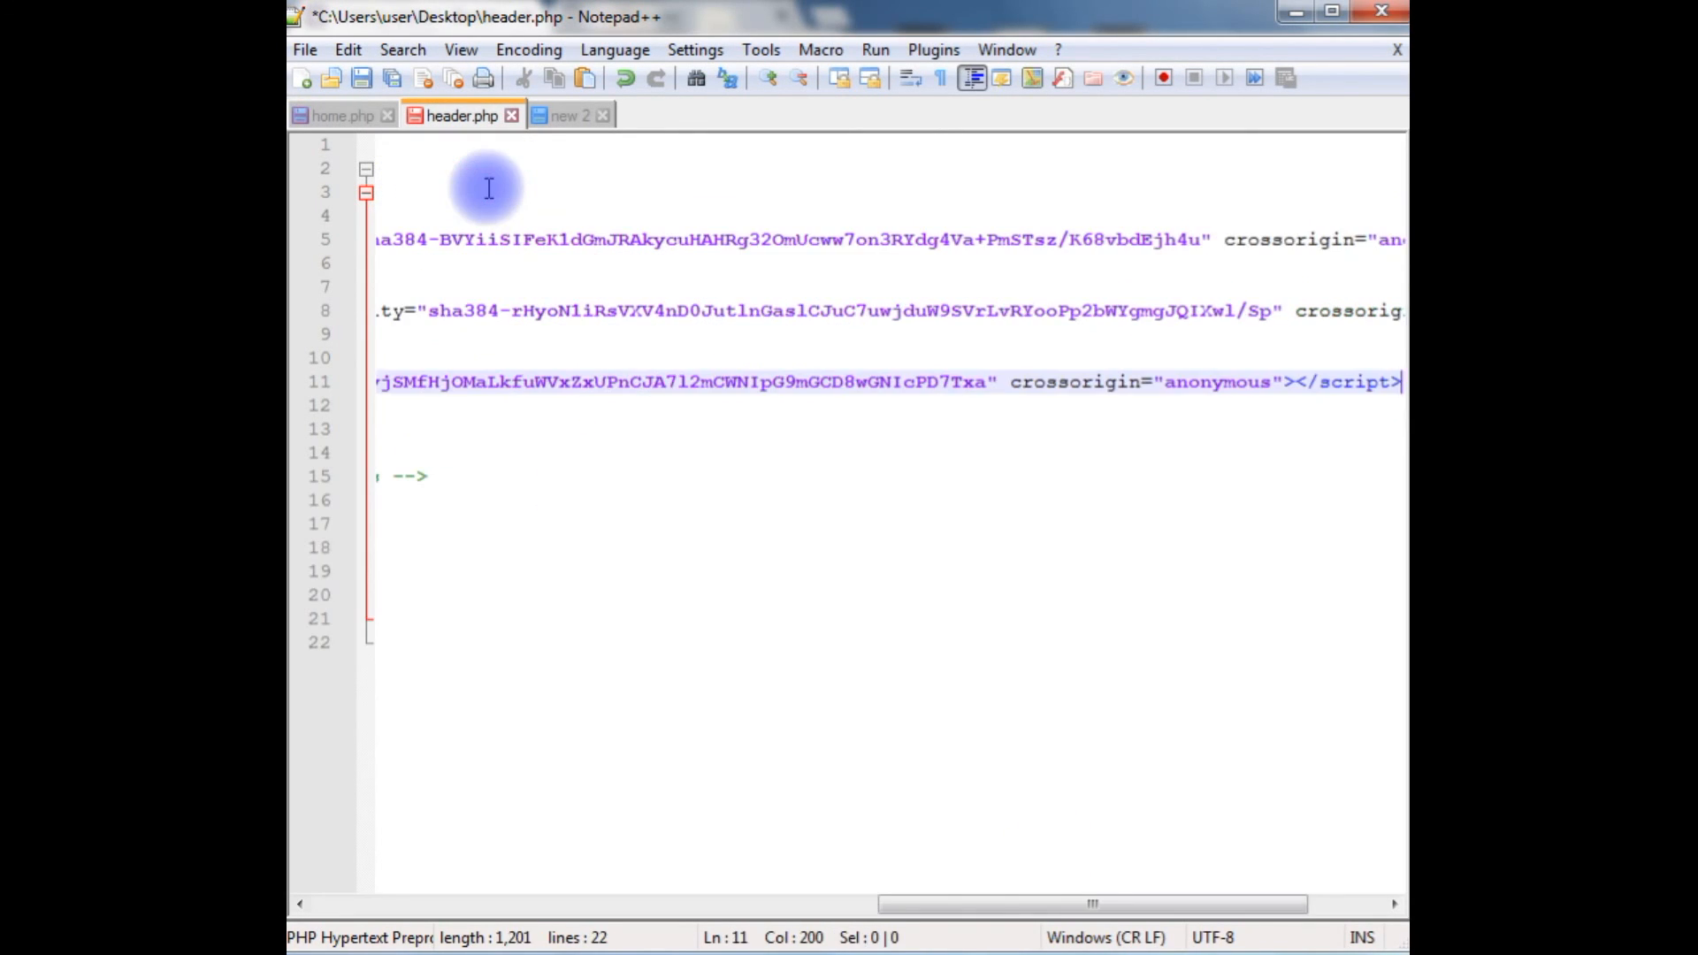
scroll(left, 3)
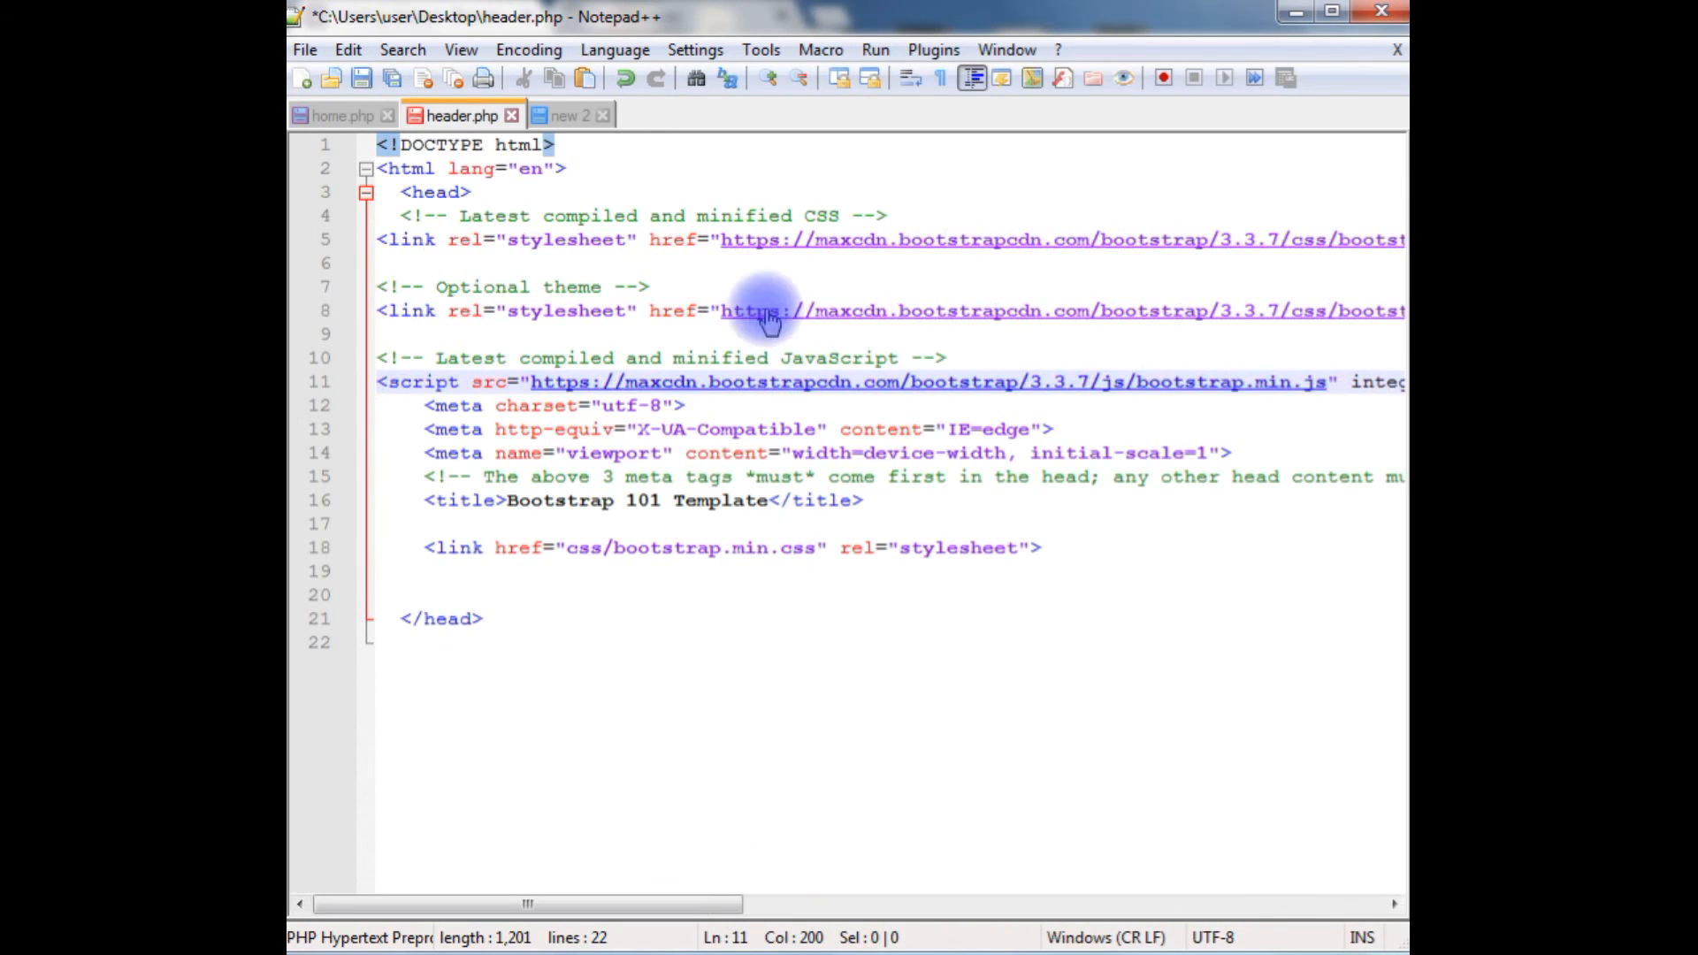
mouse_move(444, 286)
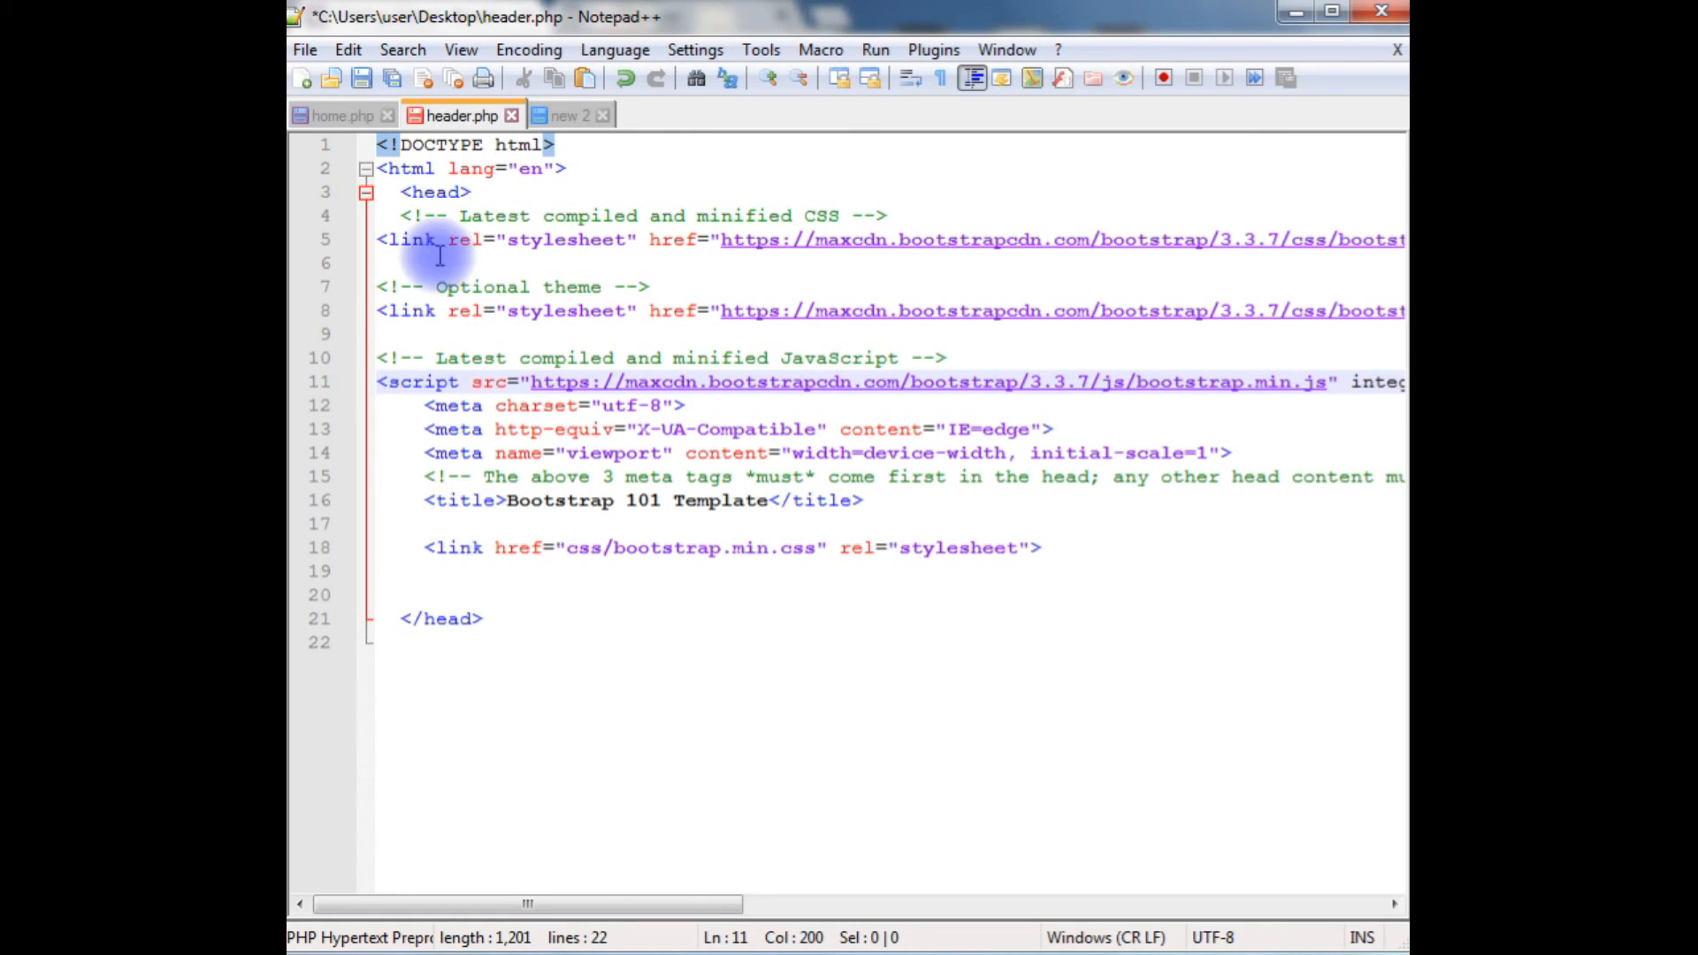
mouse_move(829, 381)
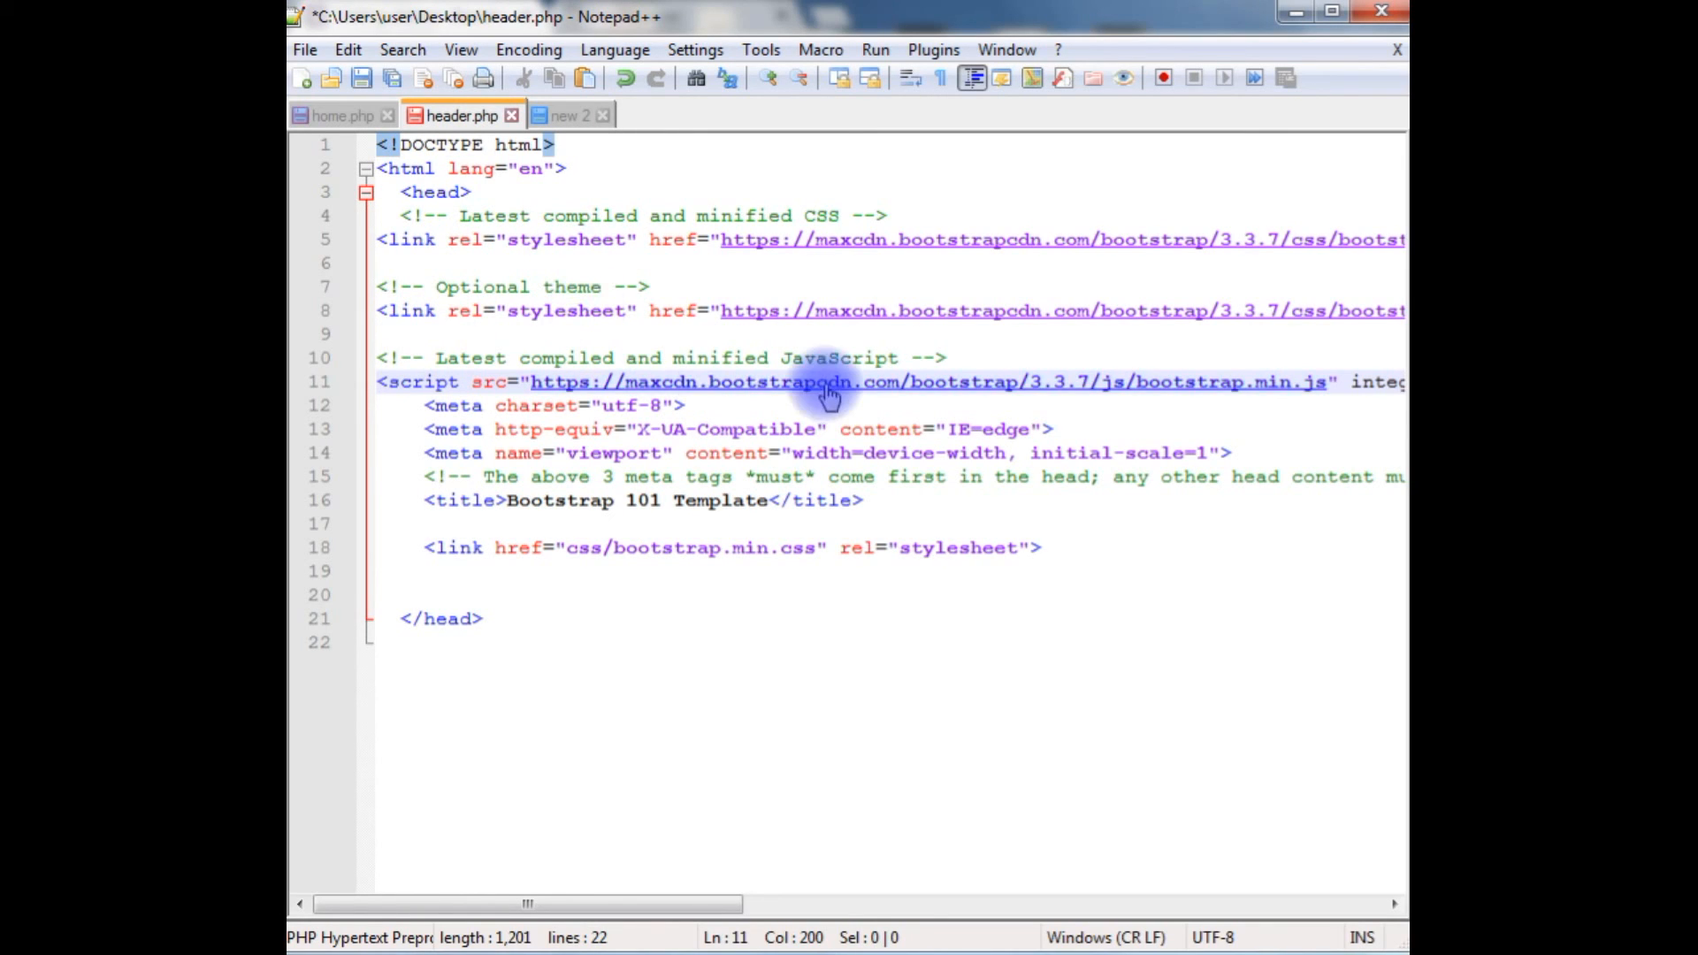
click(441, 571)
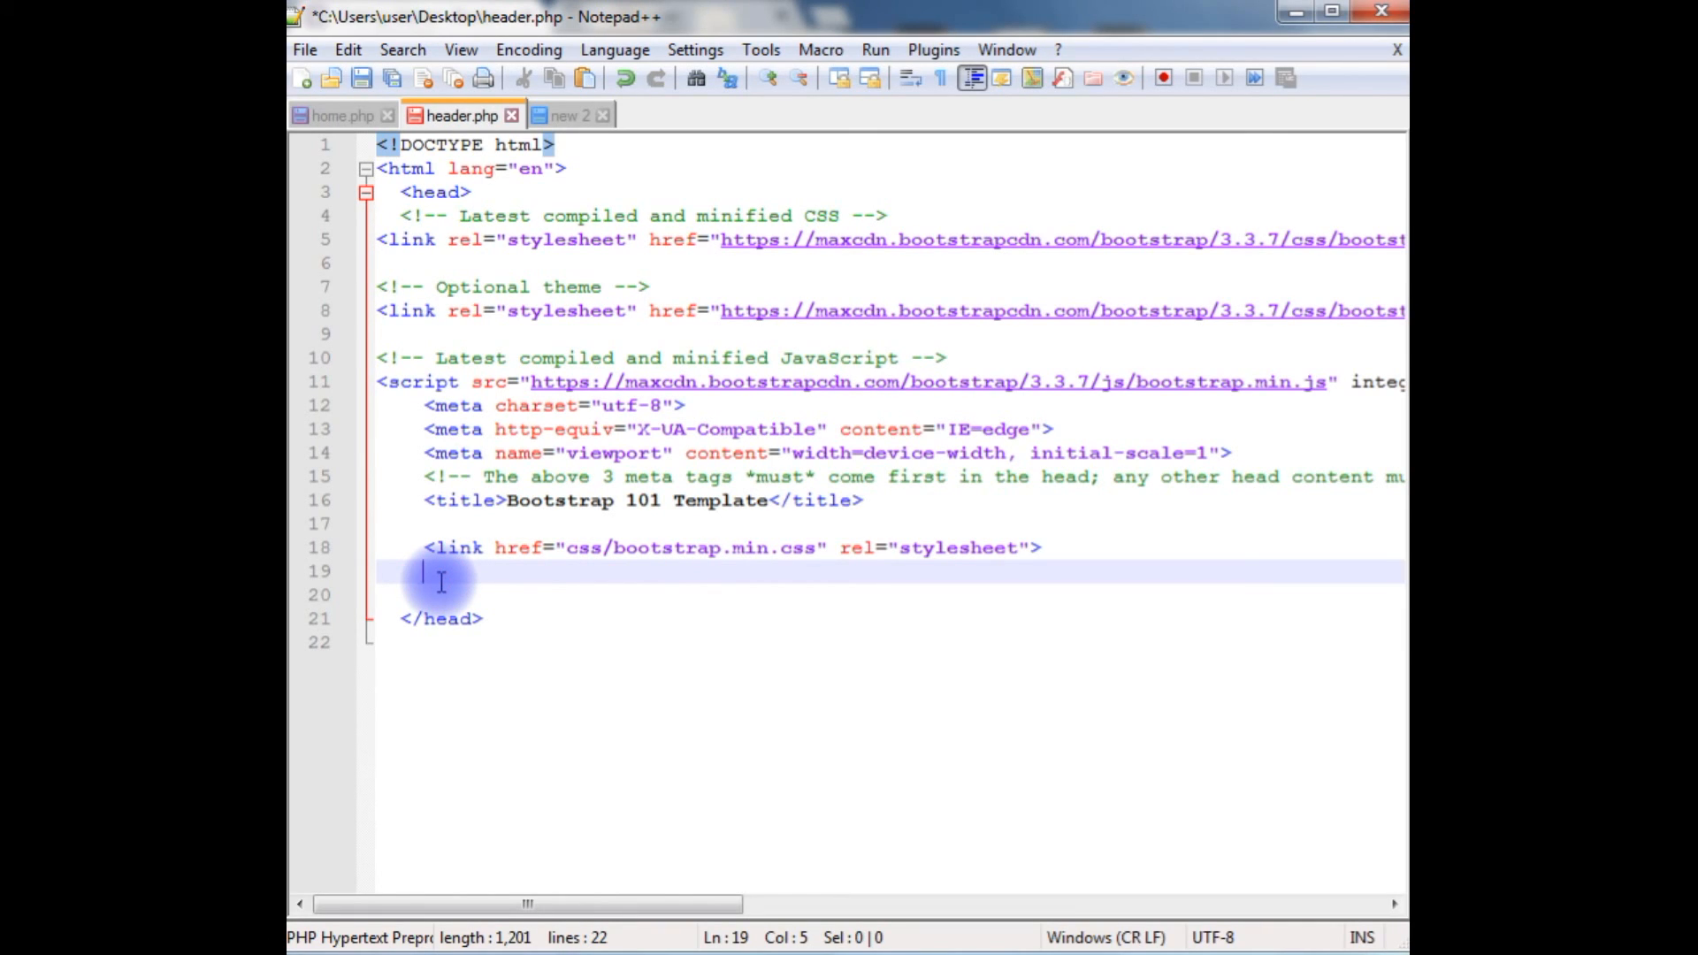
mouse_move(488, 585)
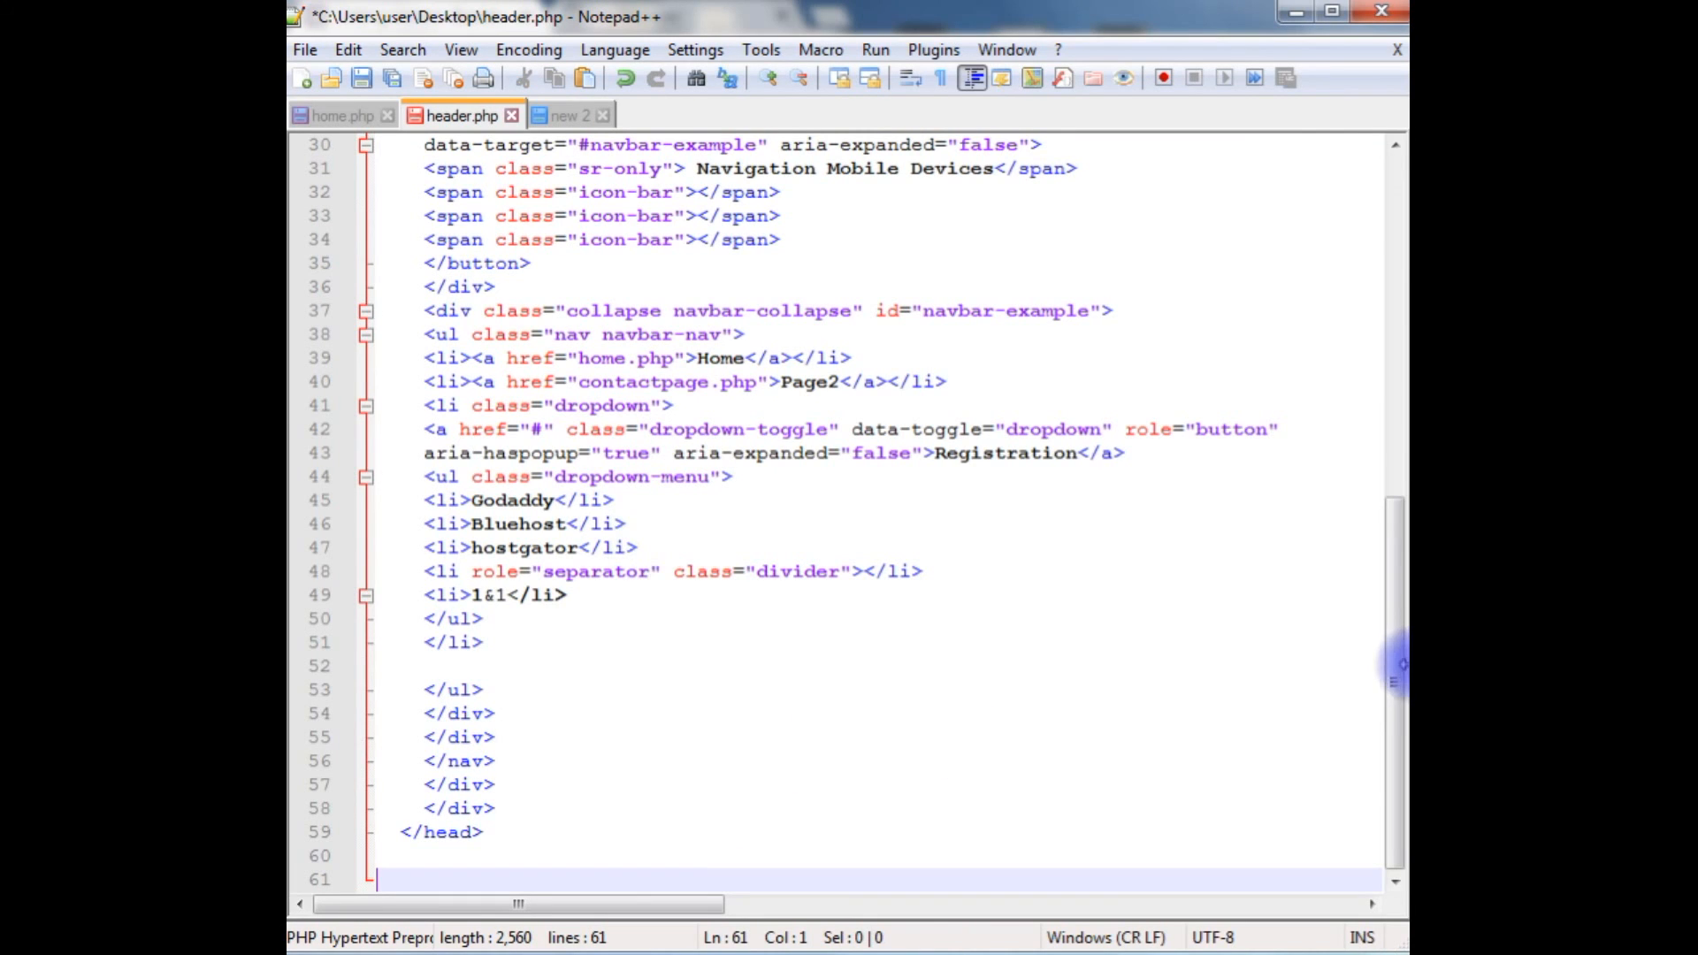
Step: Scroll through the finished header.php markup, then move to the blank new 2 document
scroll(up, 3)
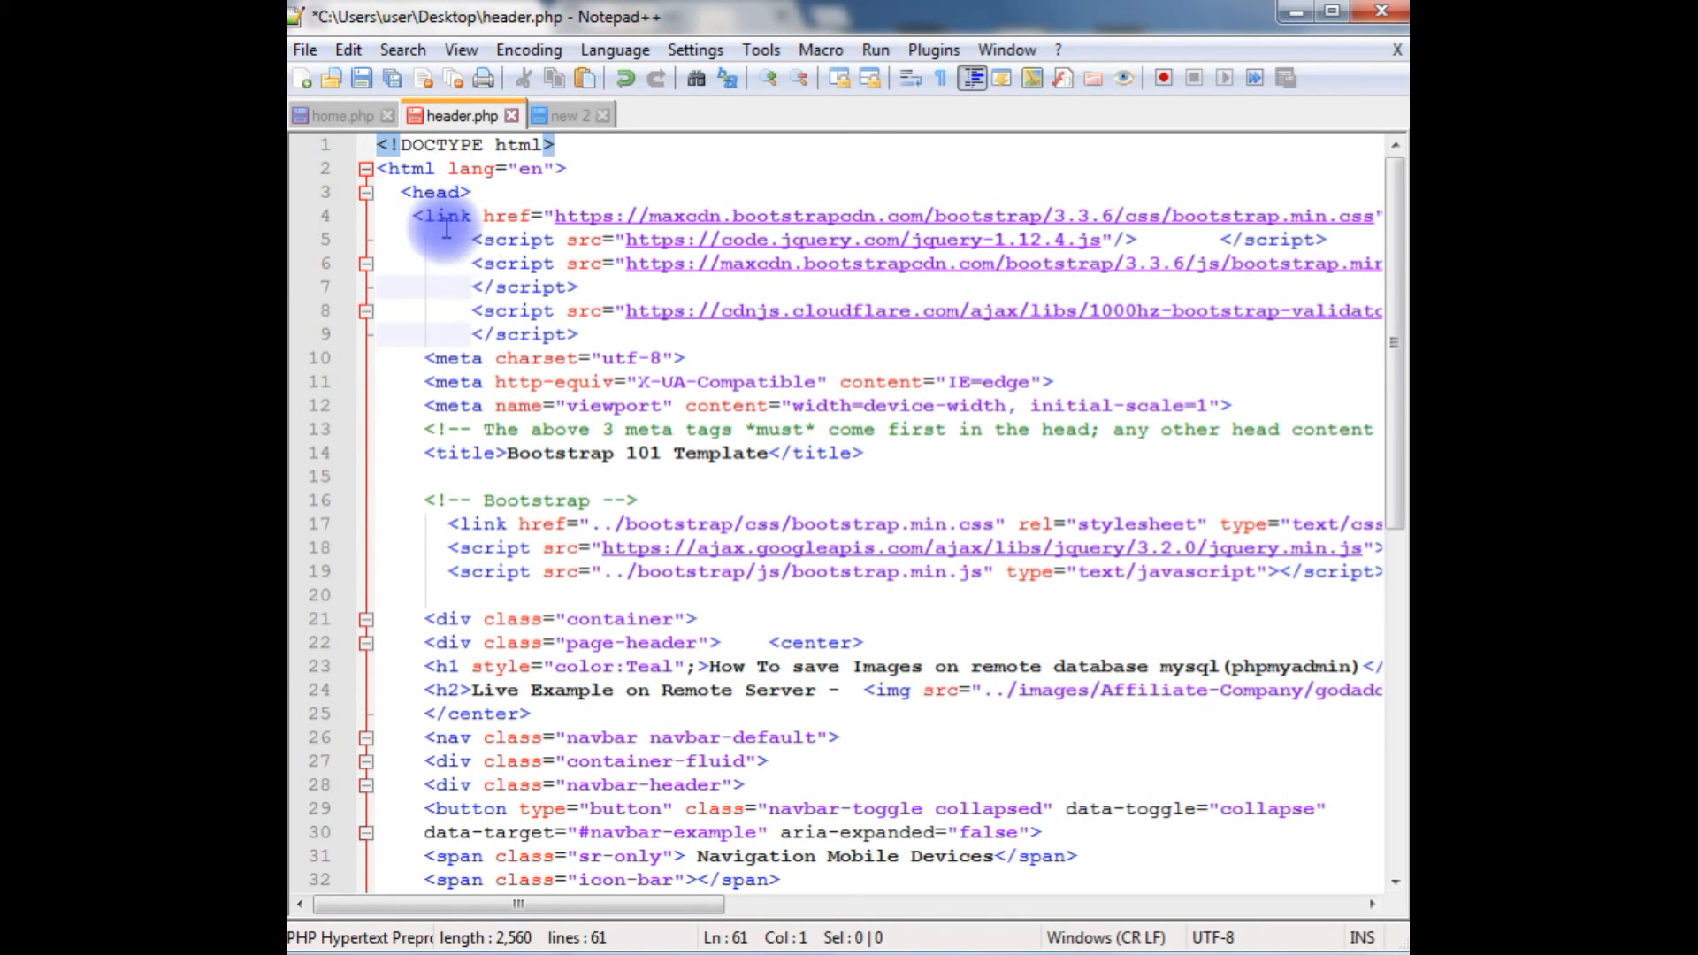
scroll(down, 3)
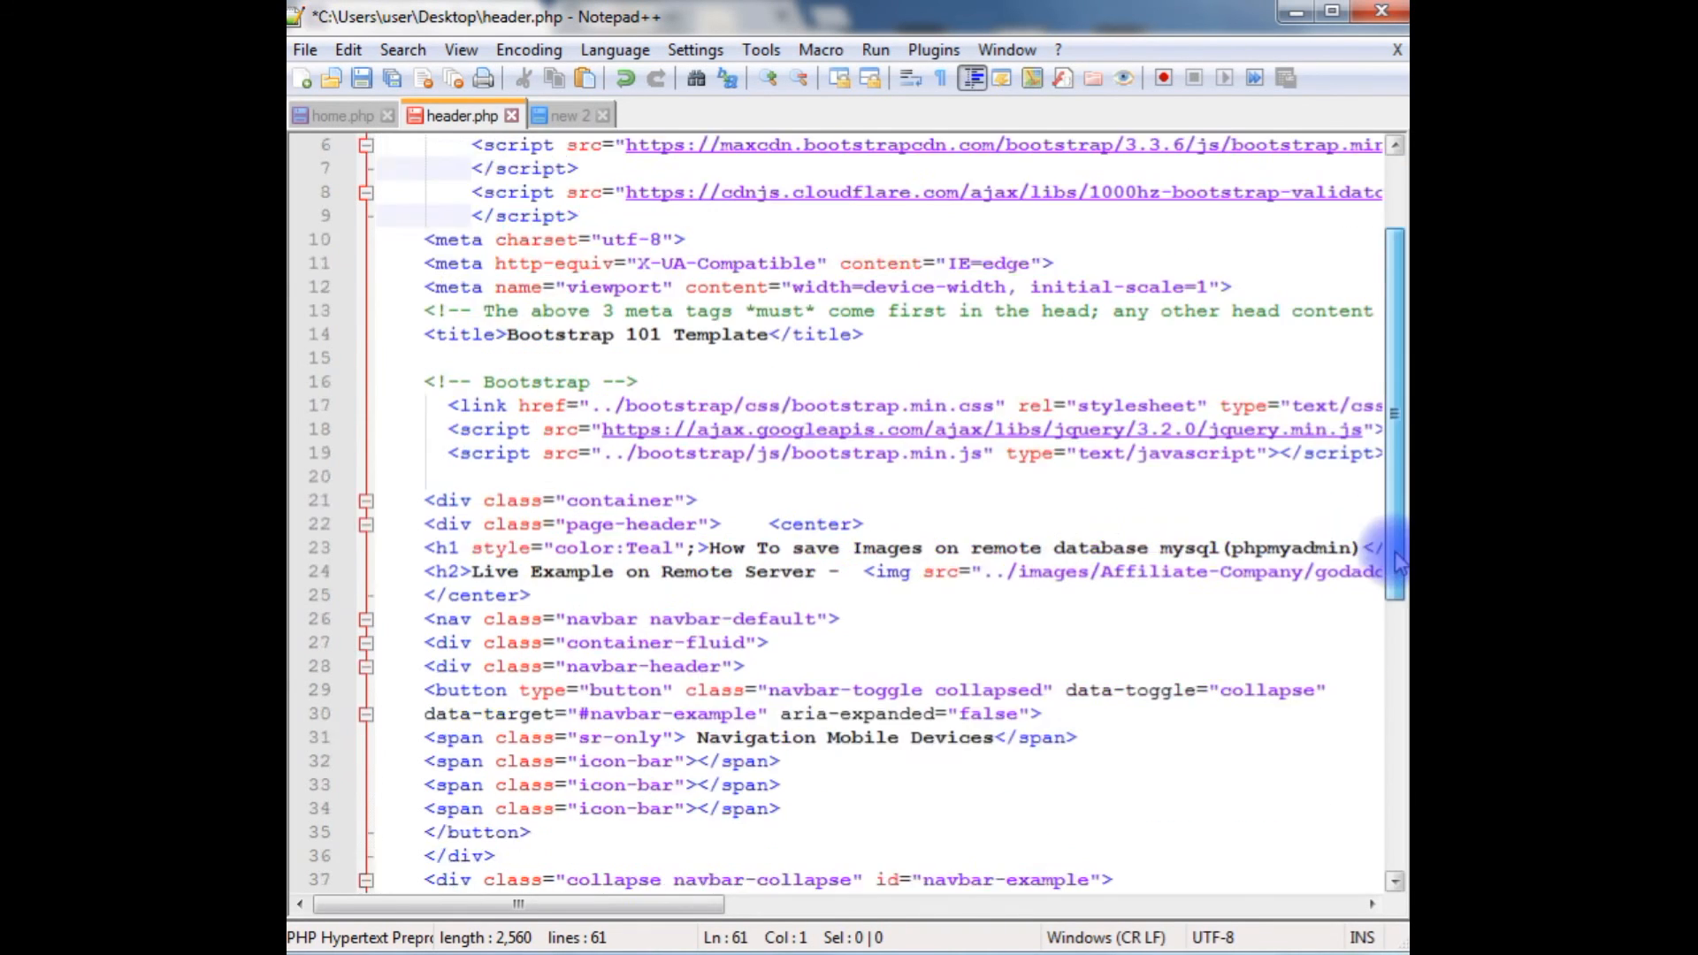
scroll(down, 3)
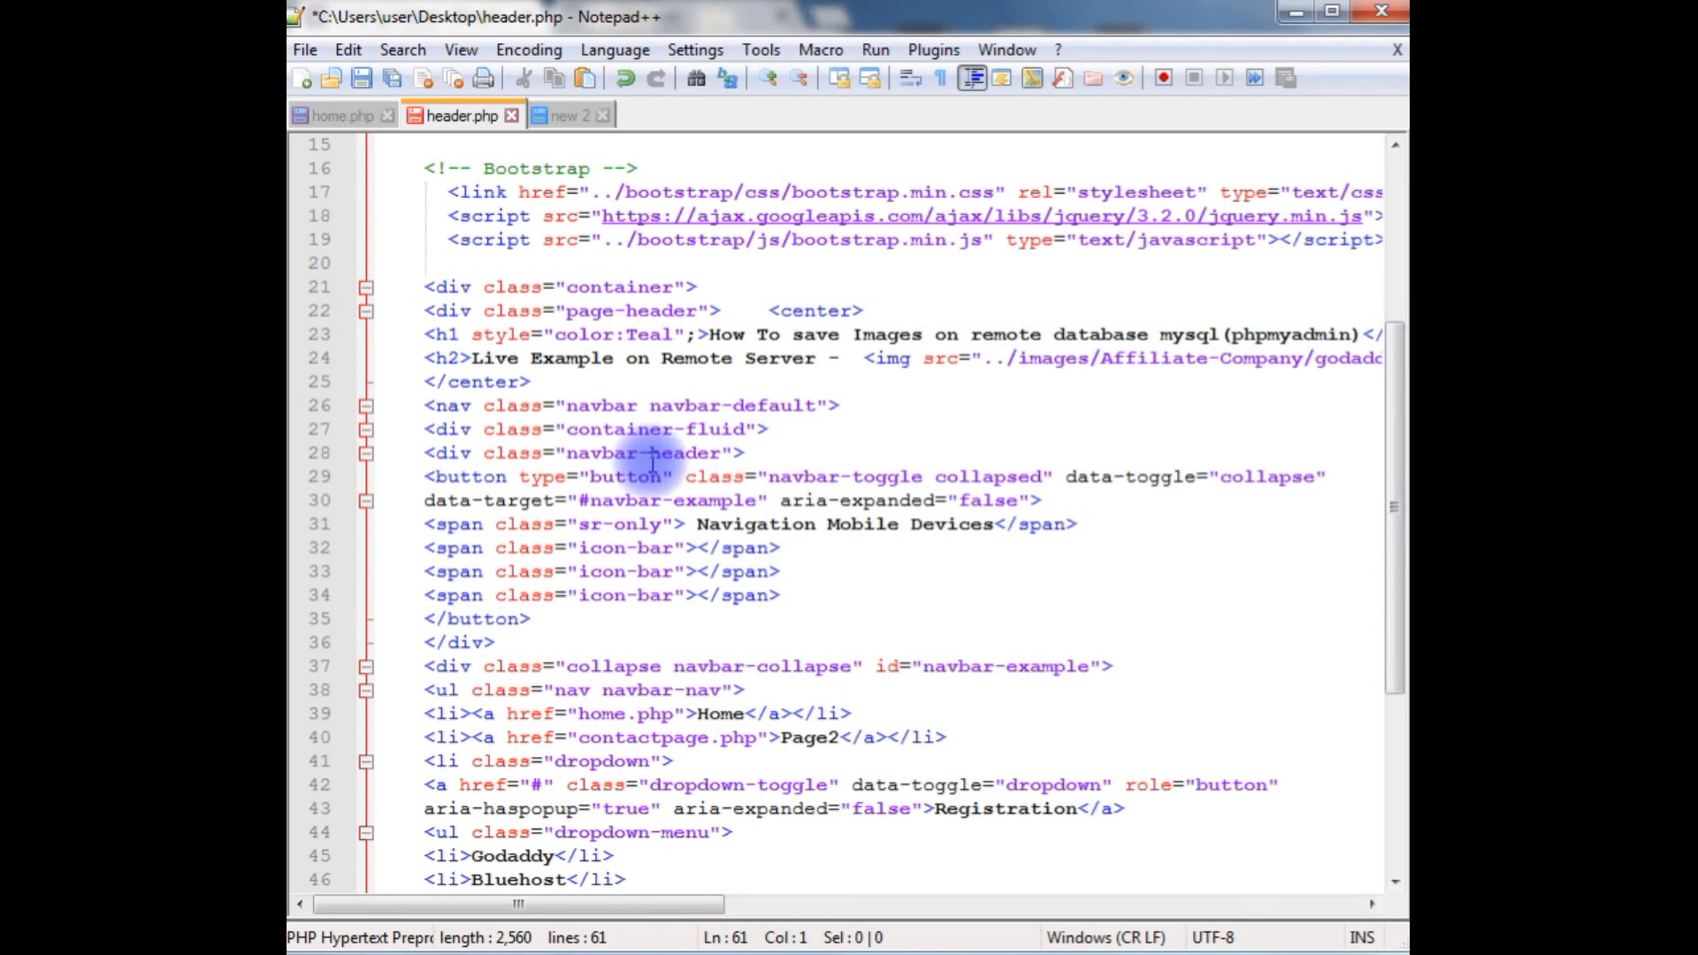
mouse_move(742, 604)
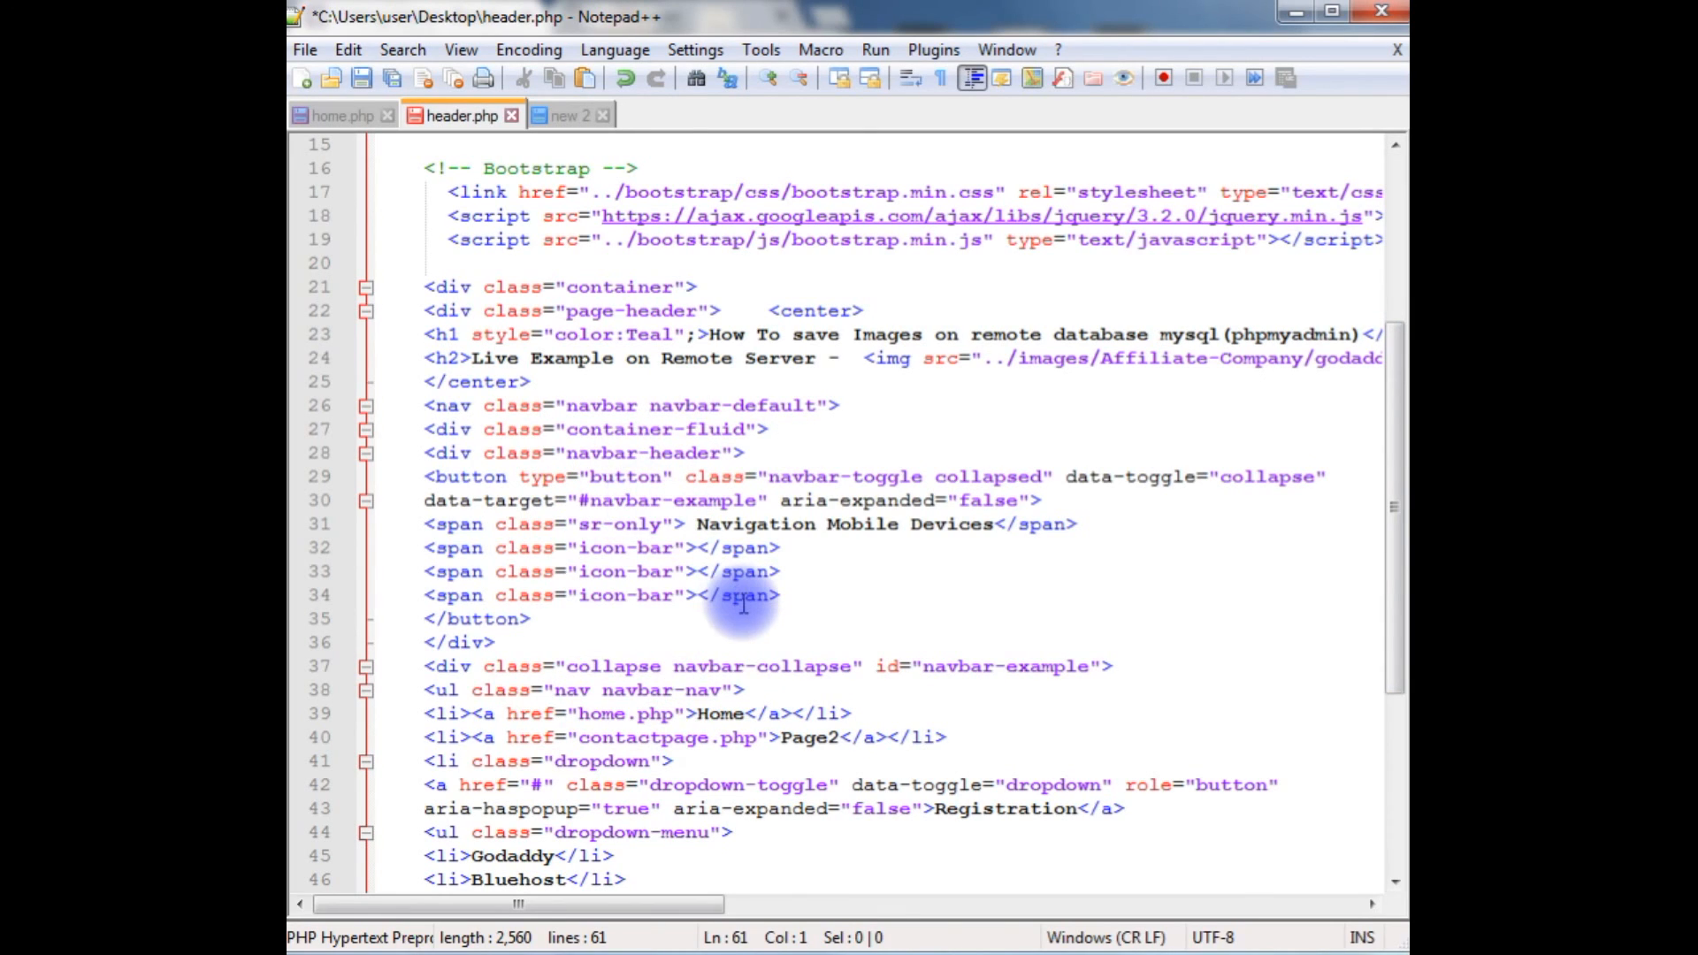
mouse_move(813, 524)
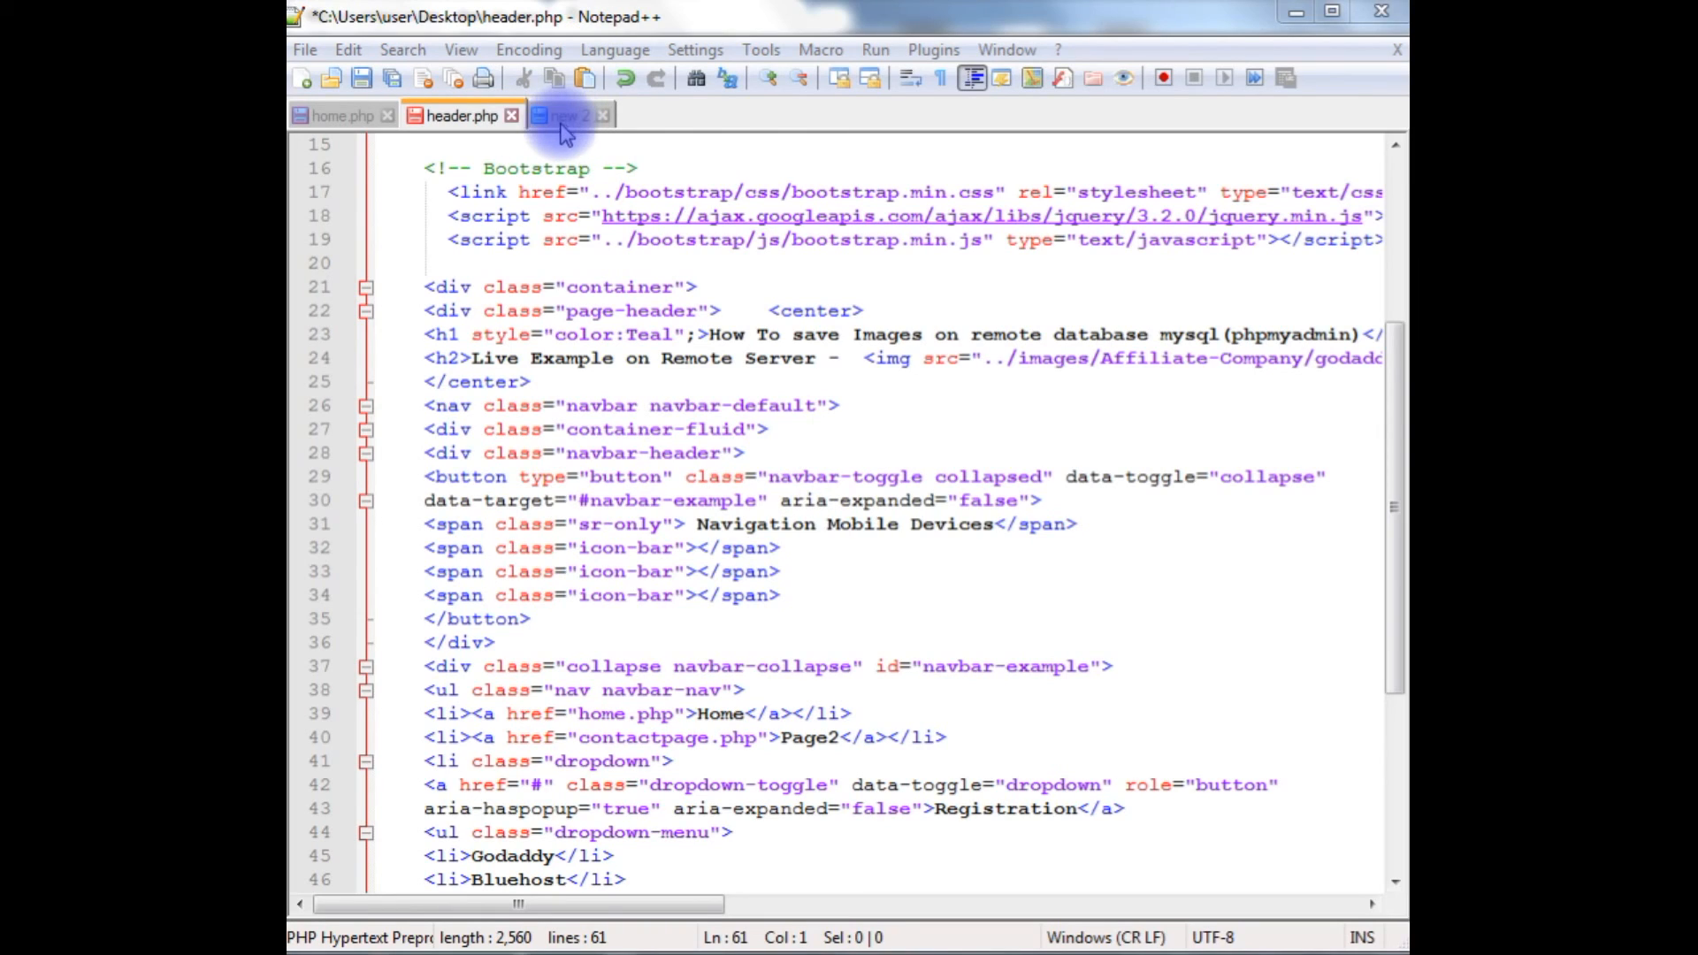
click(567, 115)
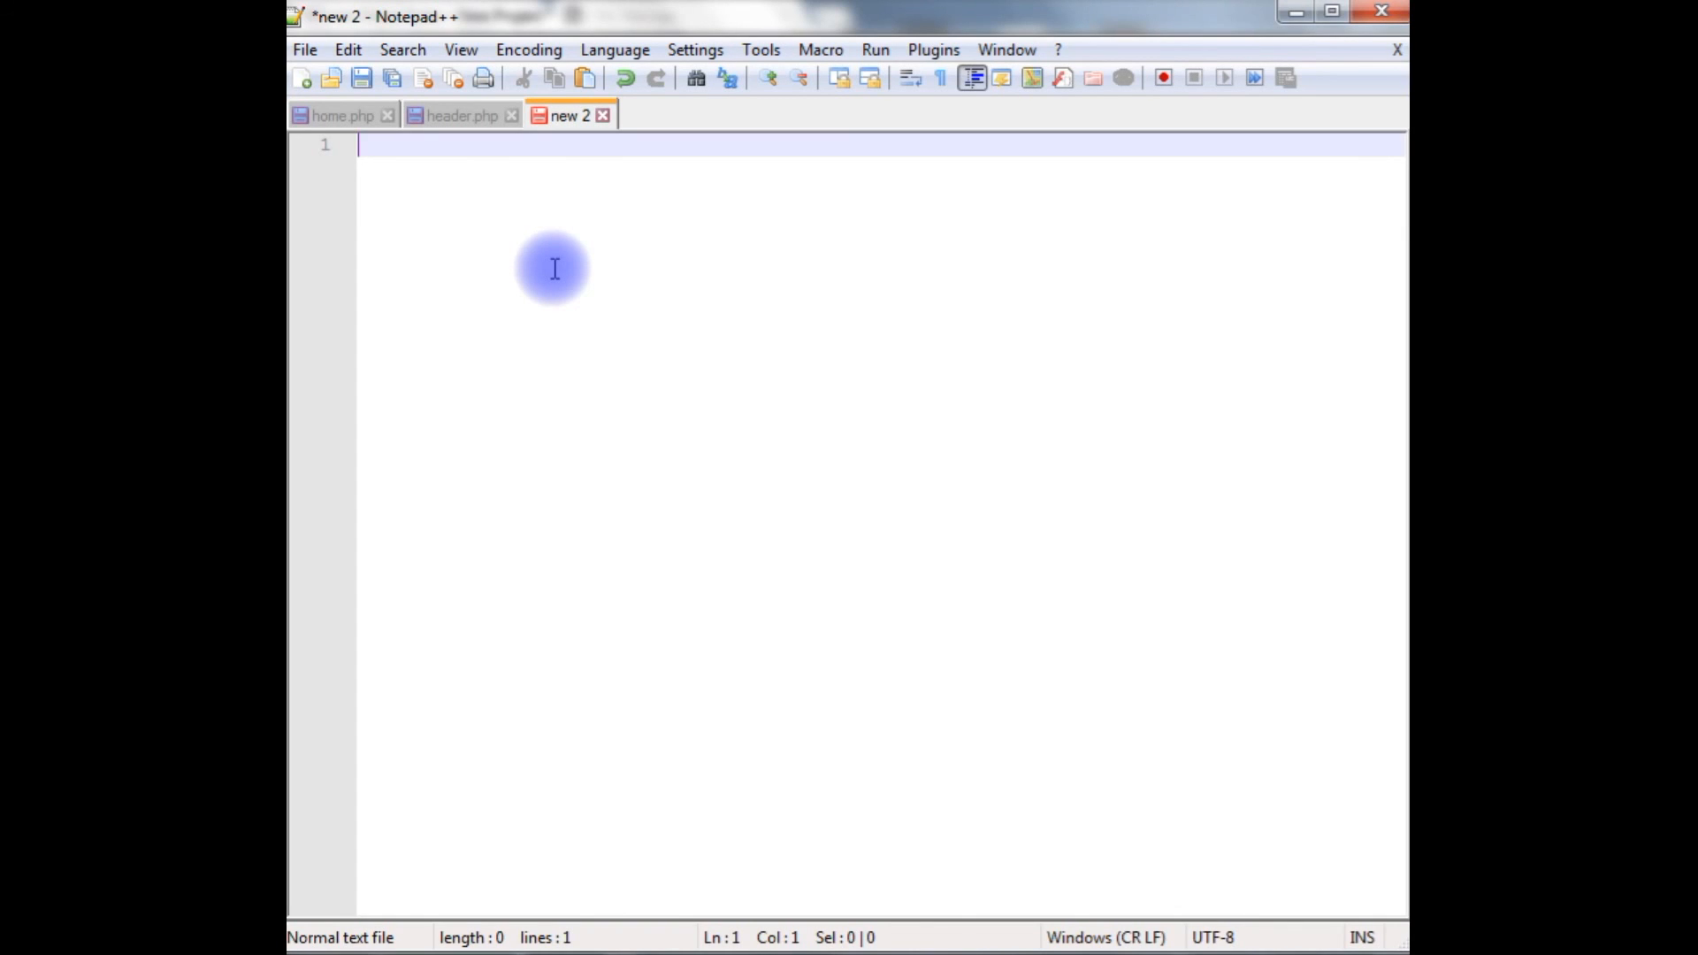
Step: Add footer HTML with three col-sm-4 columns, an hr and a copyright line
text(</html>)
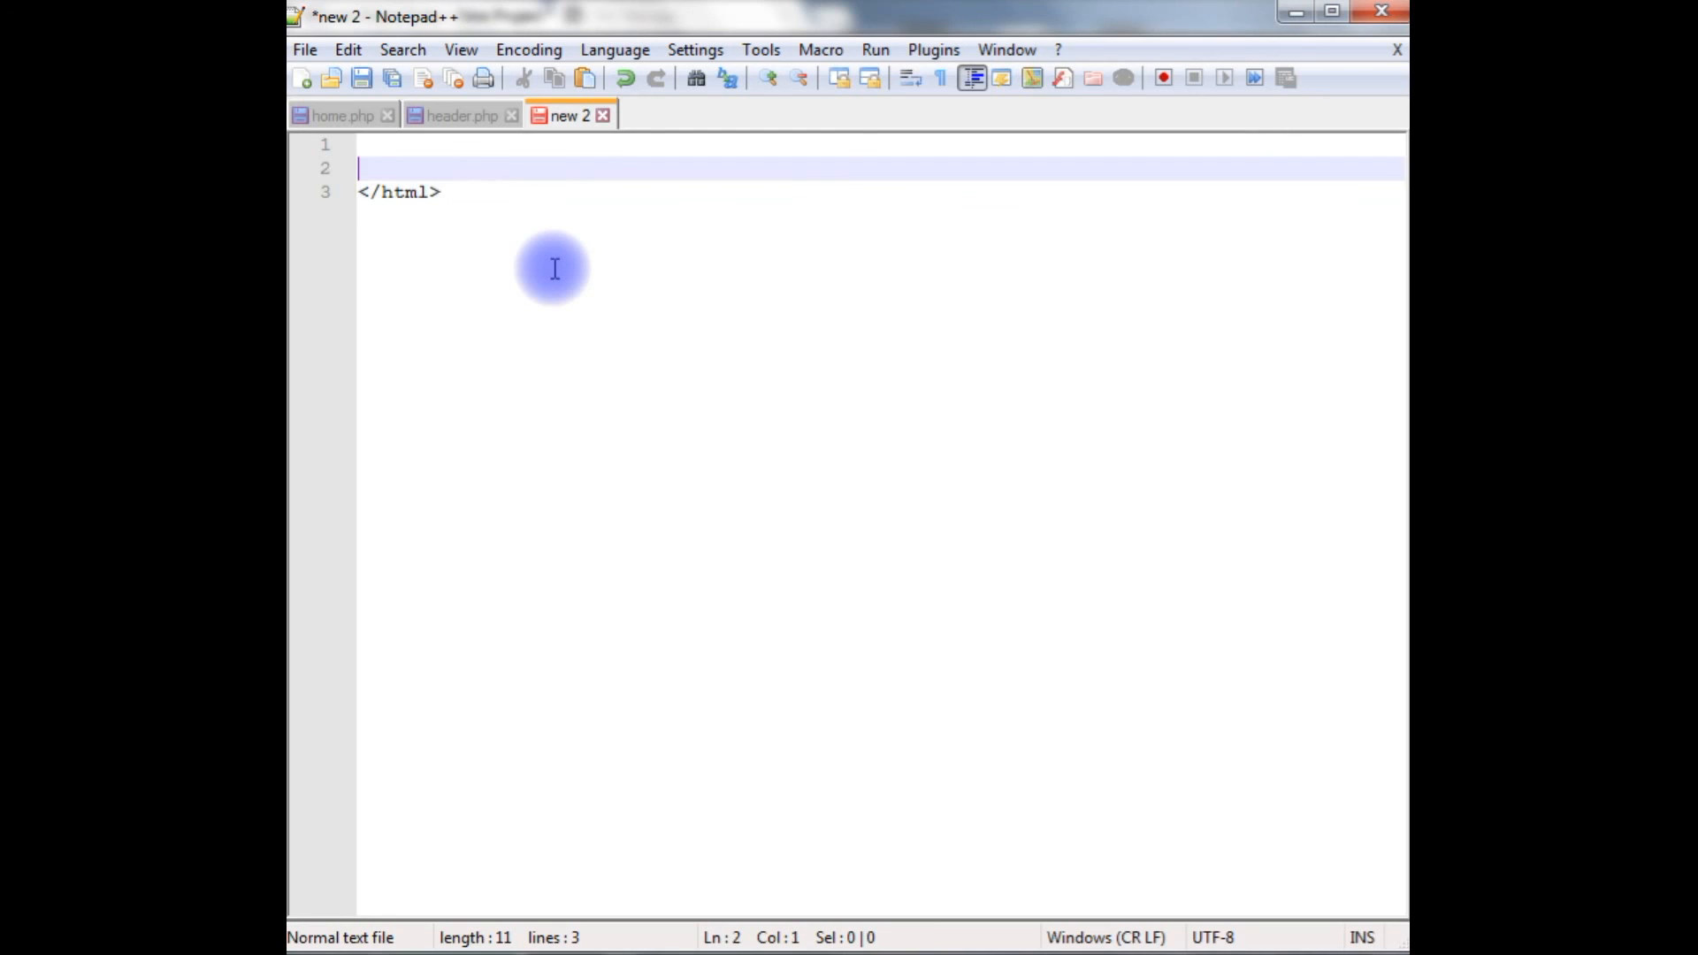
click(444, 192)
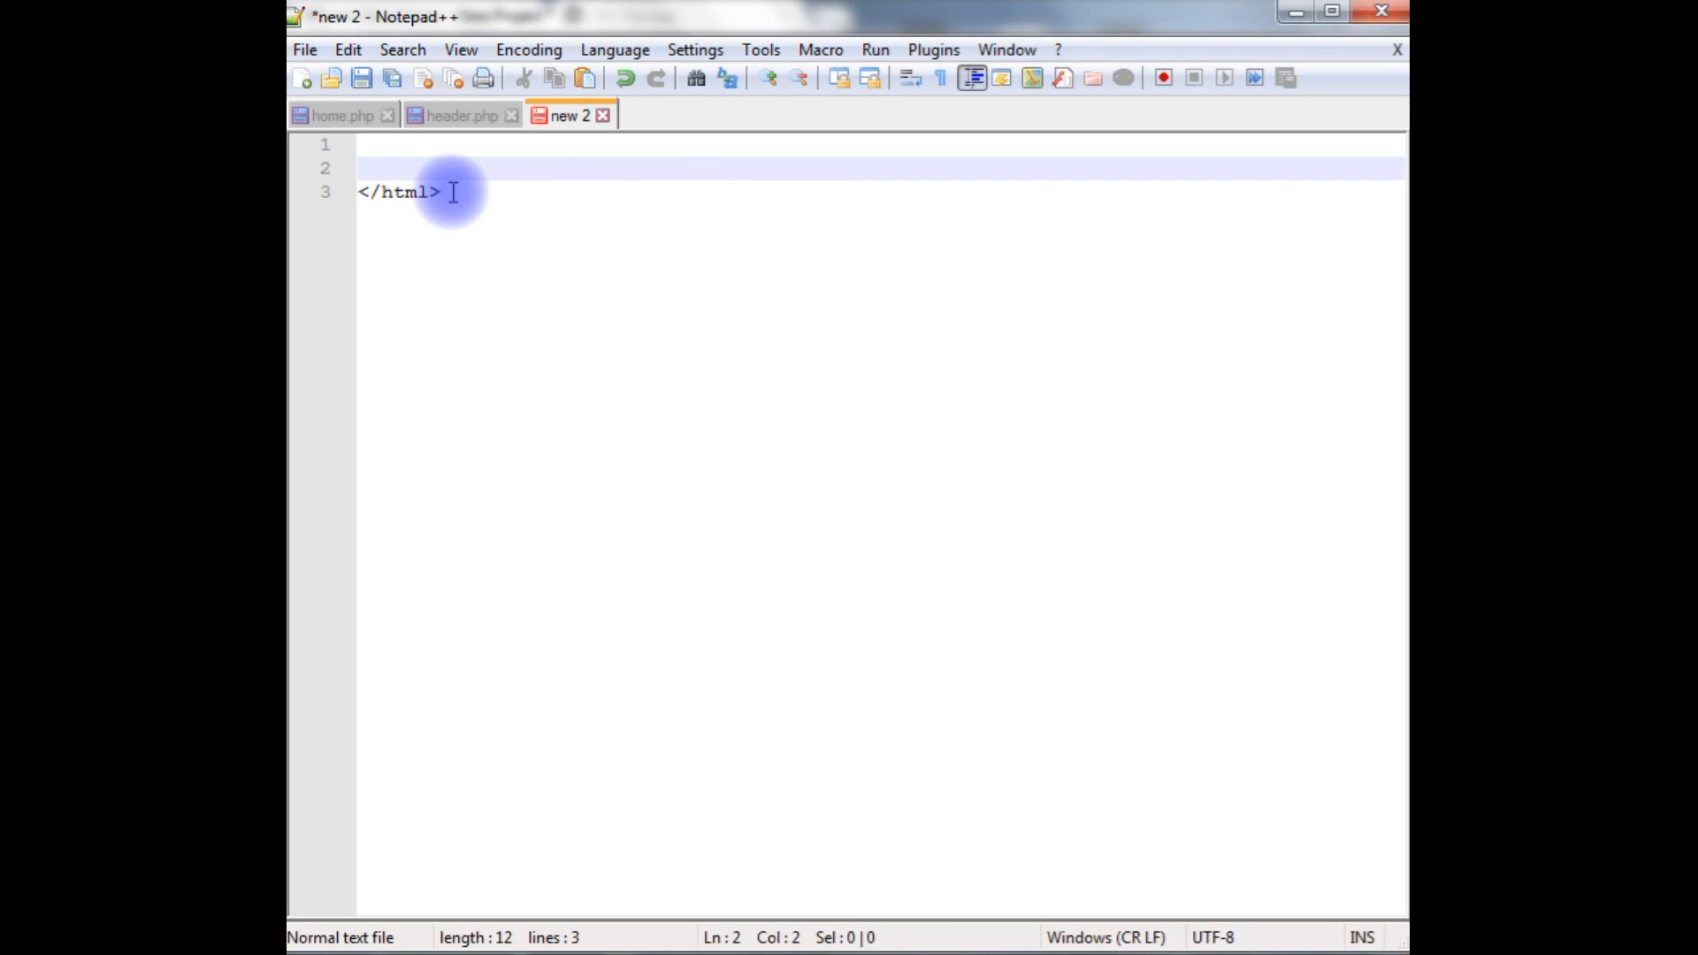
click(368, 168)
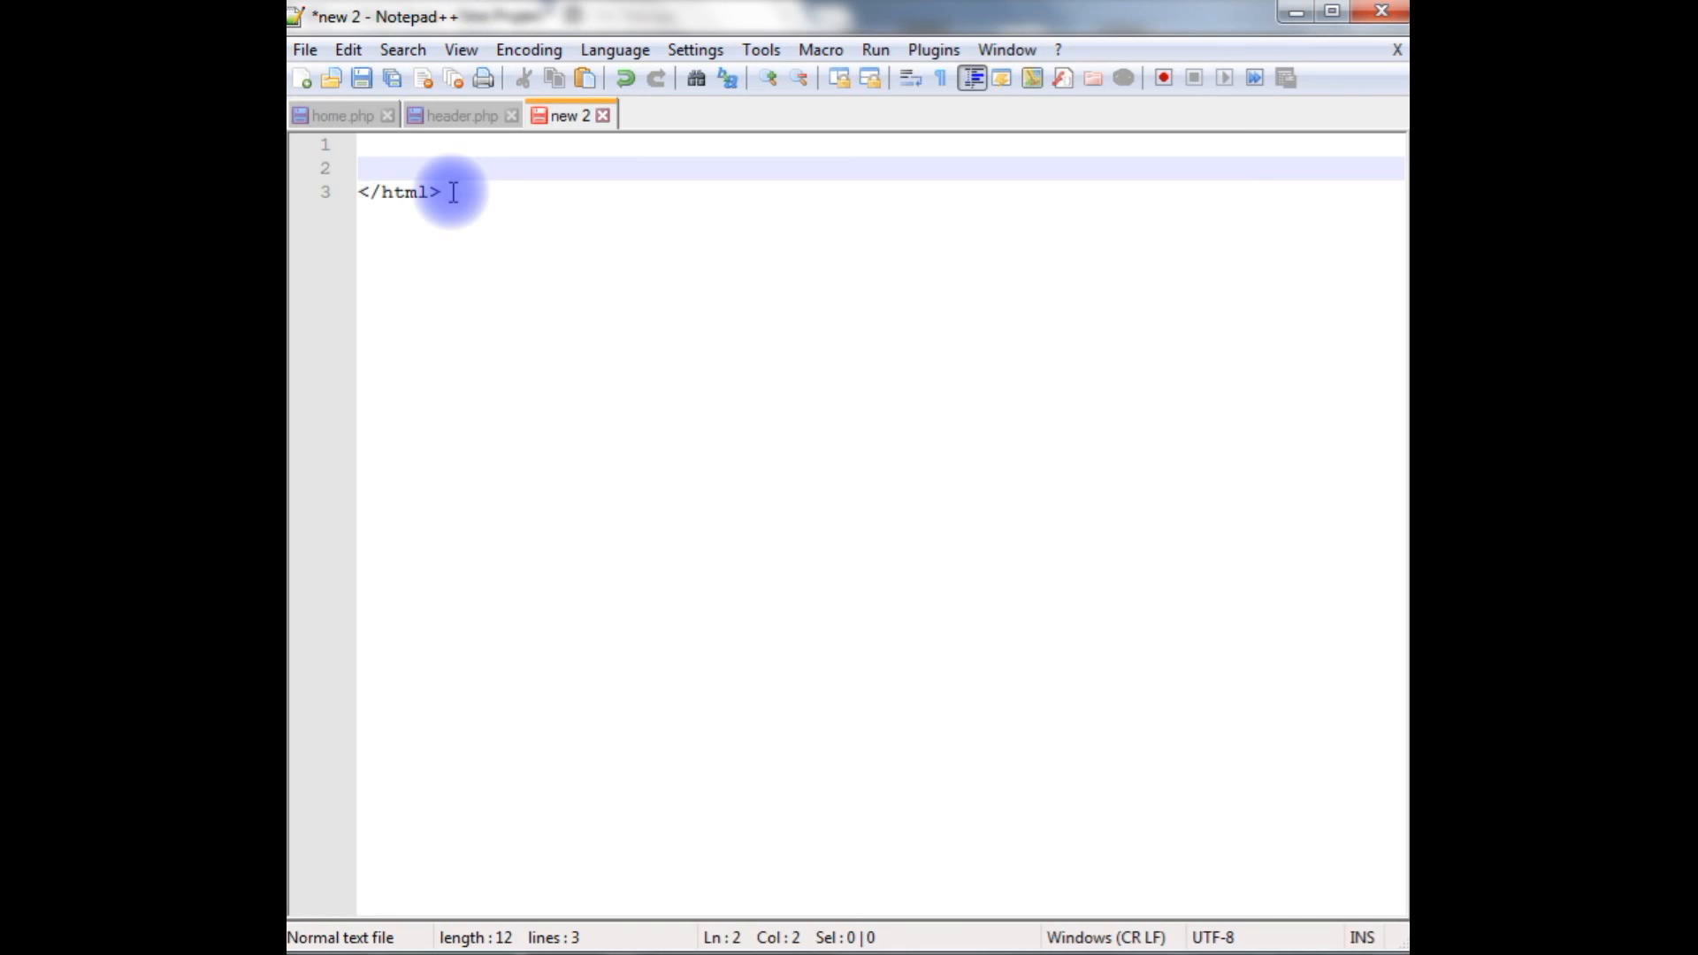
click(368, 168)
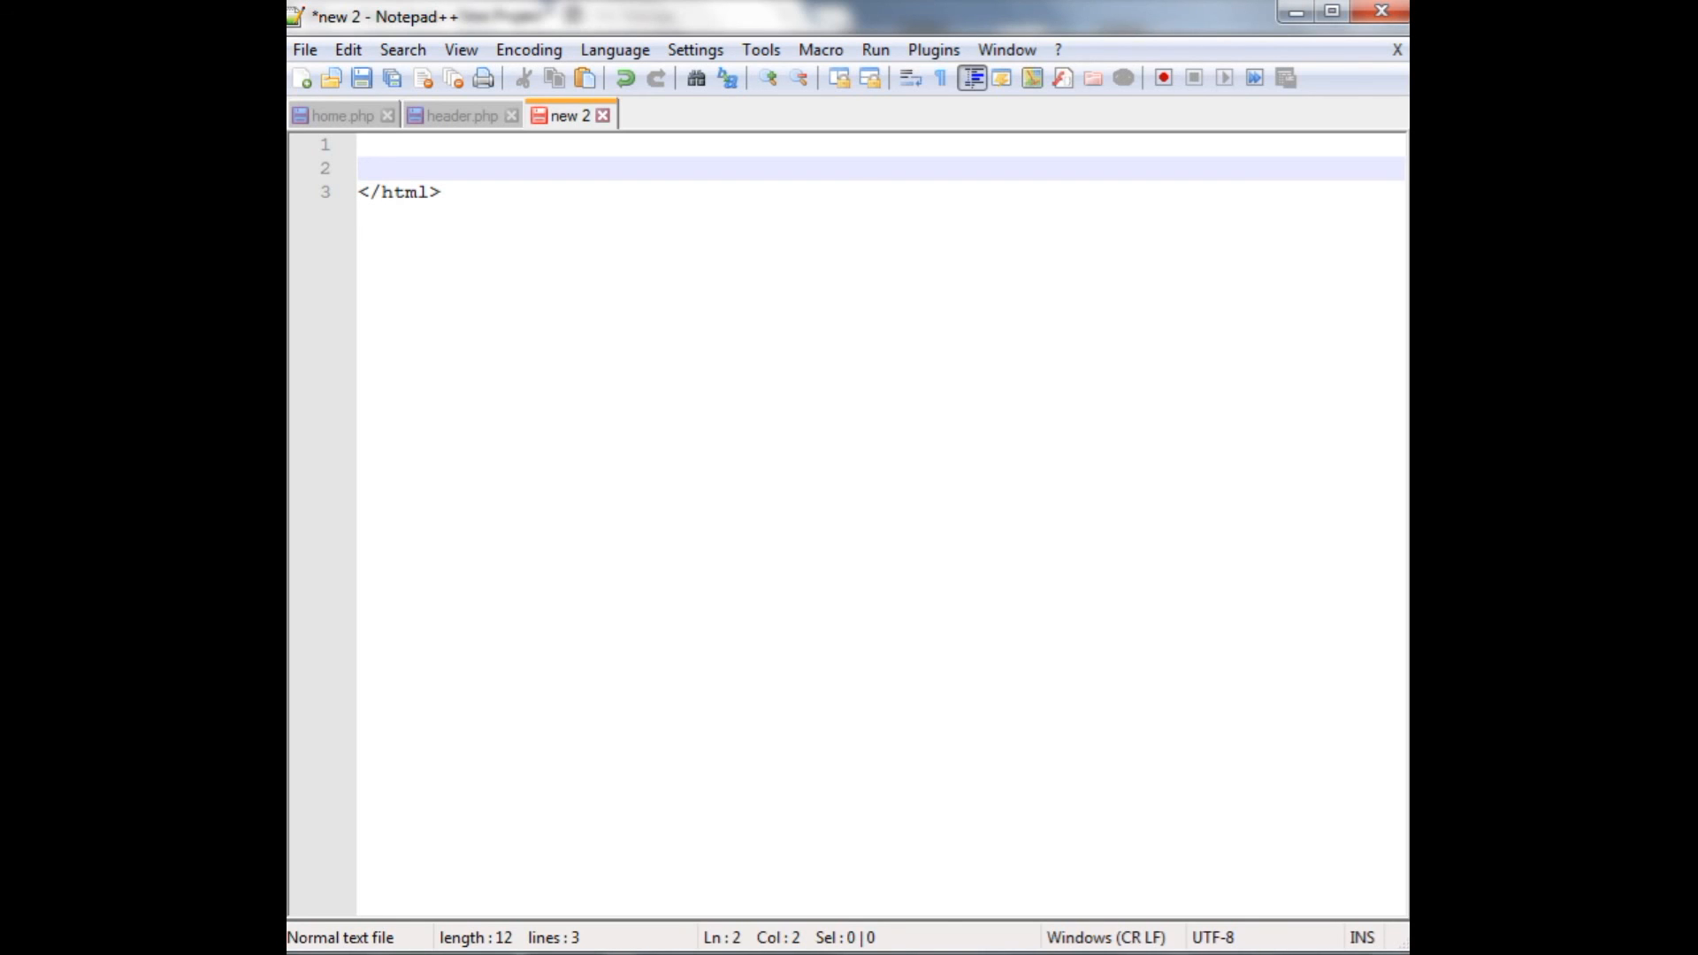
click(416, 192)
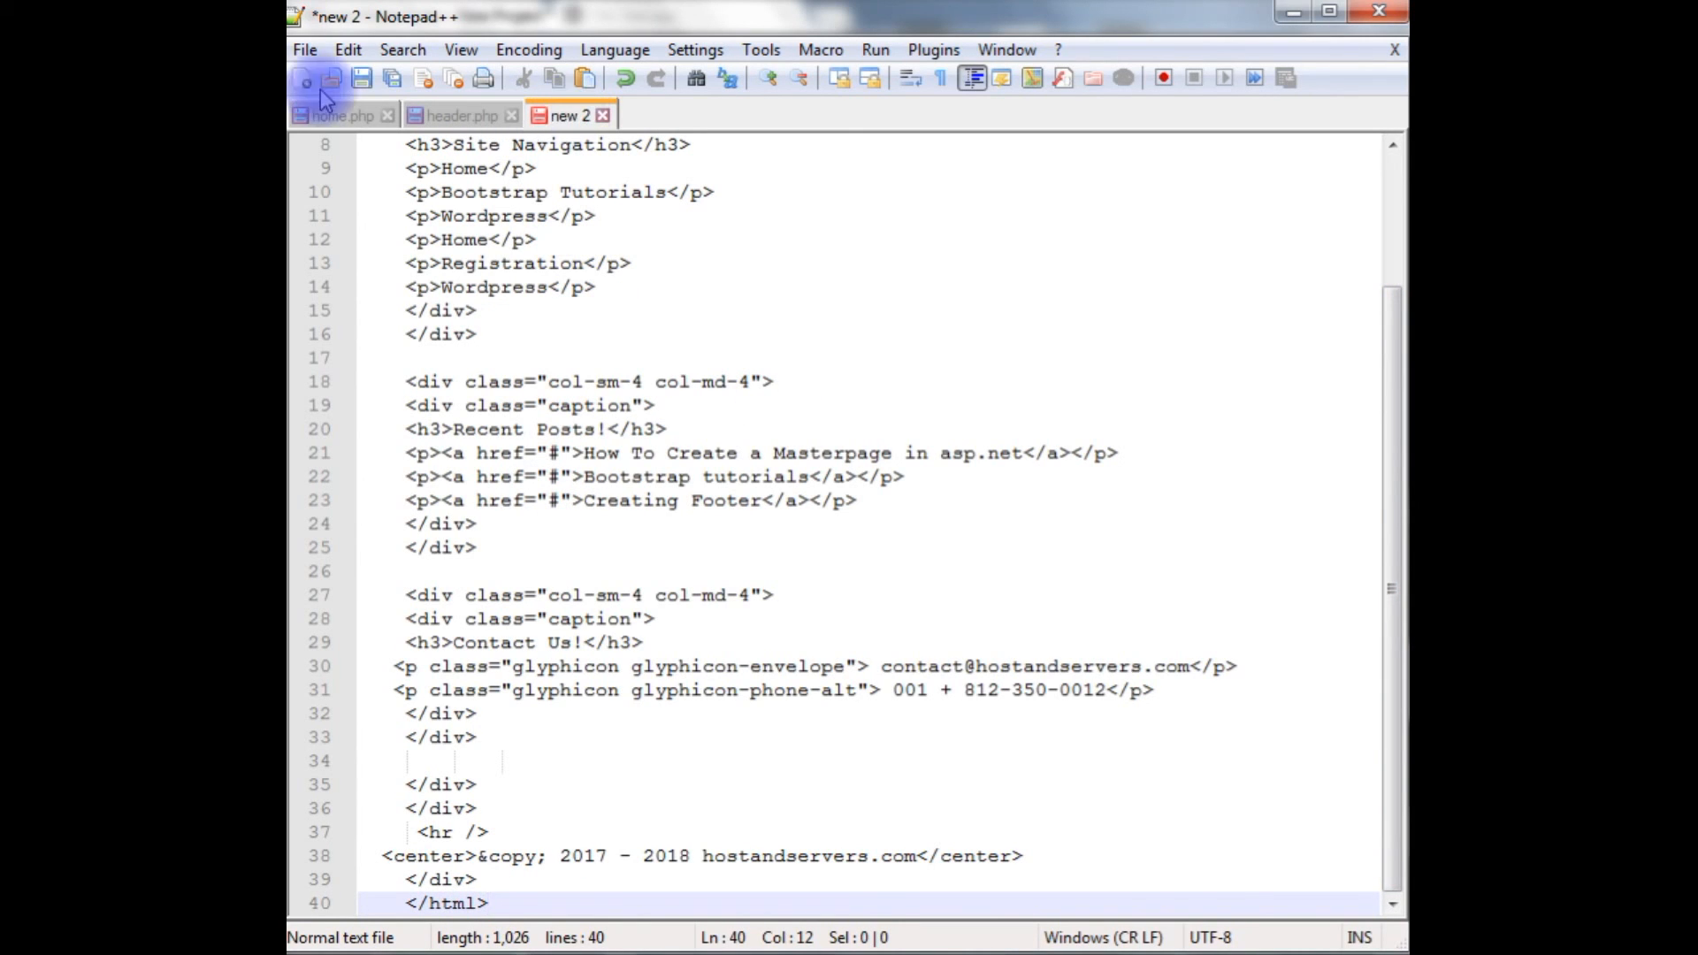
Step: Save the footer document on the Desktop as footer.html
click(360, 77)
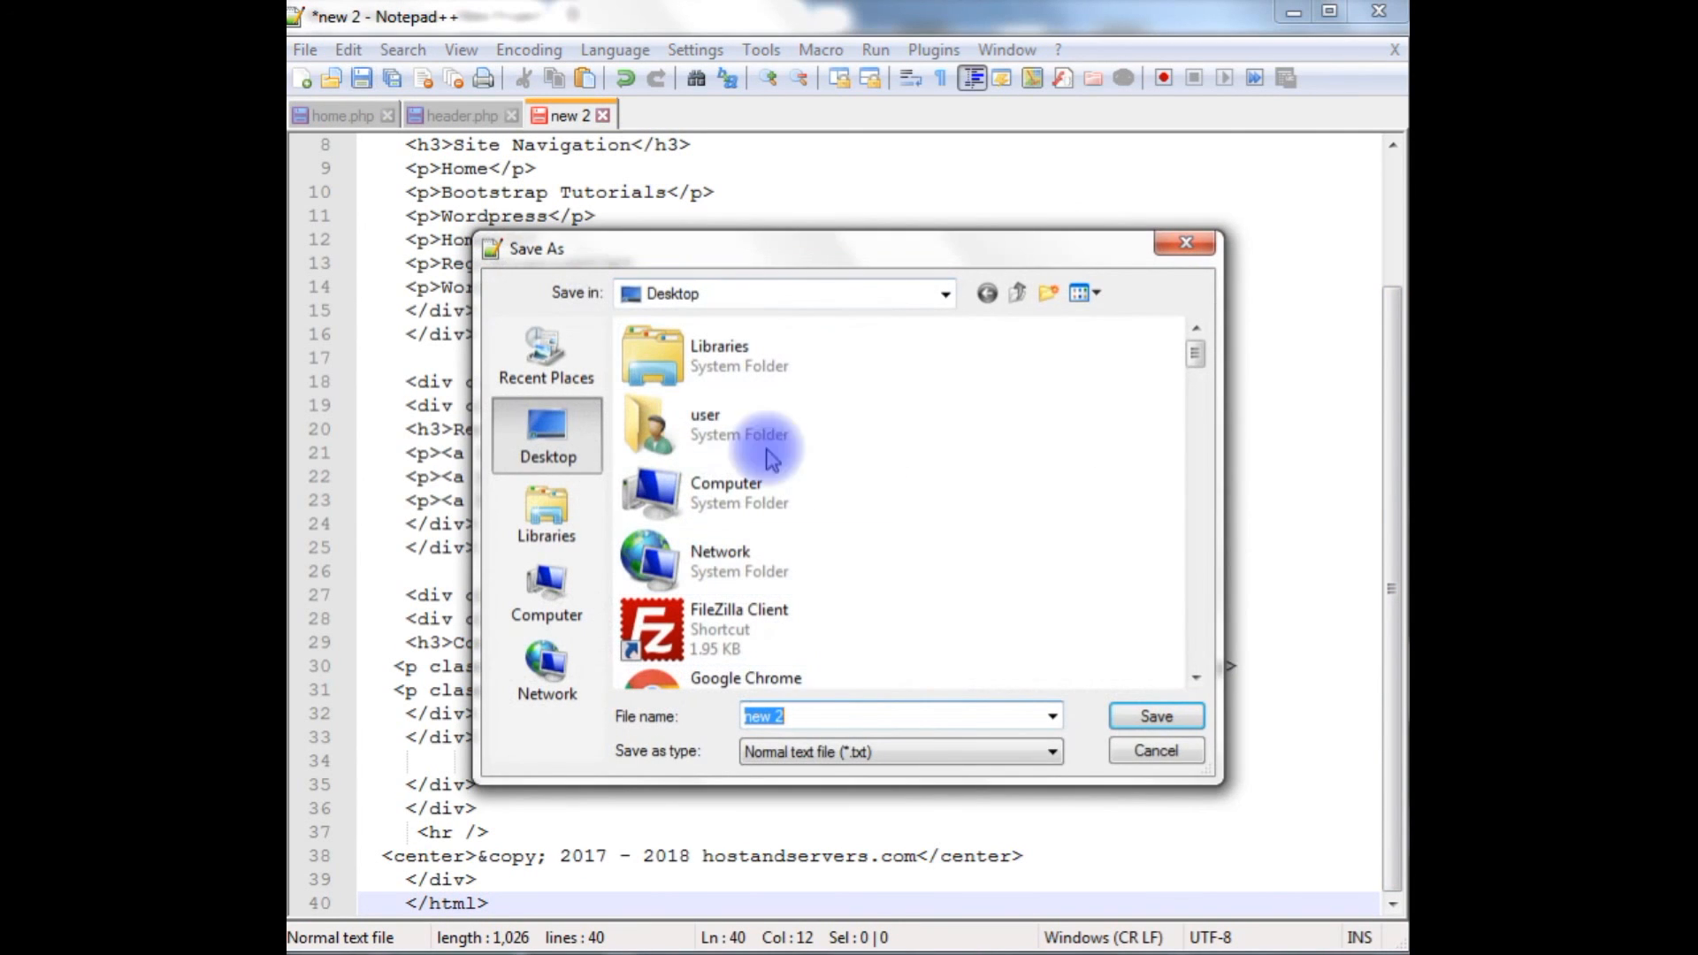
text(foo)
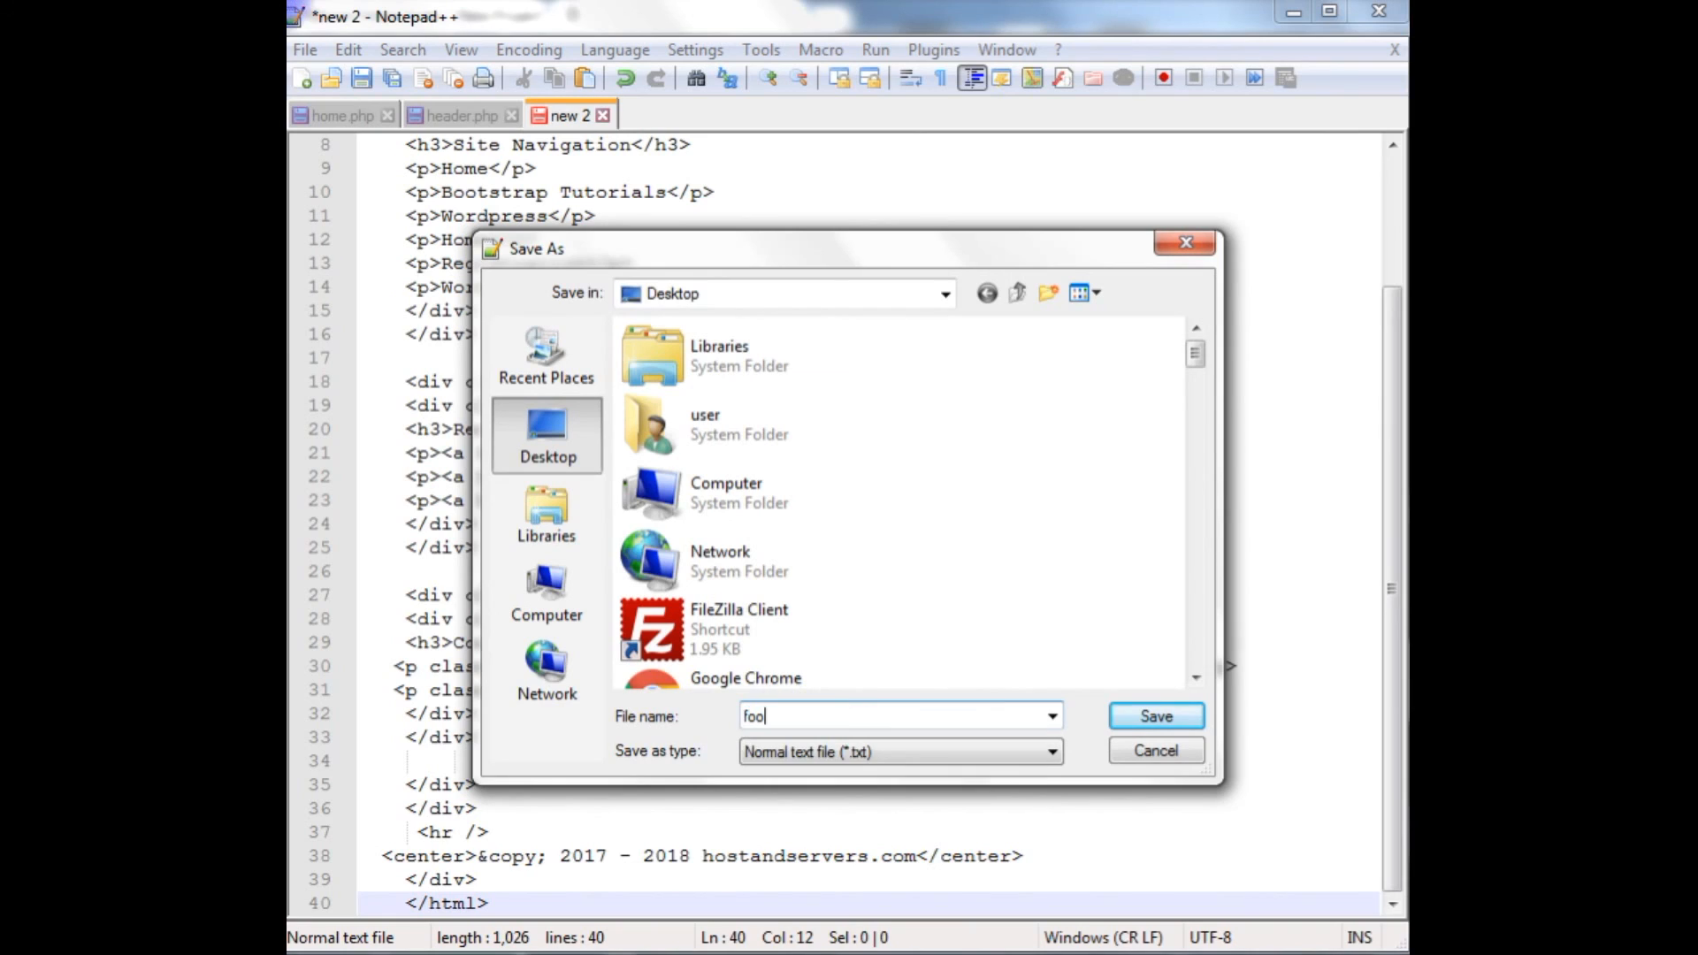
text(footer.)
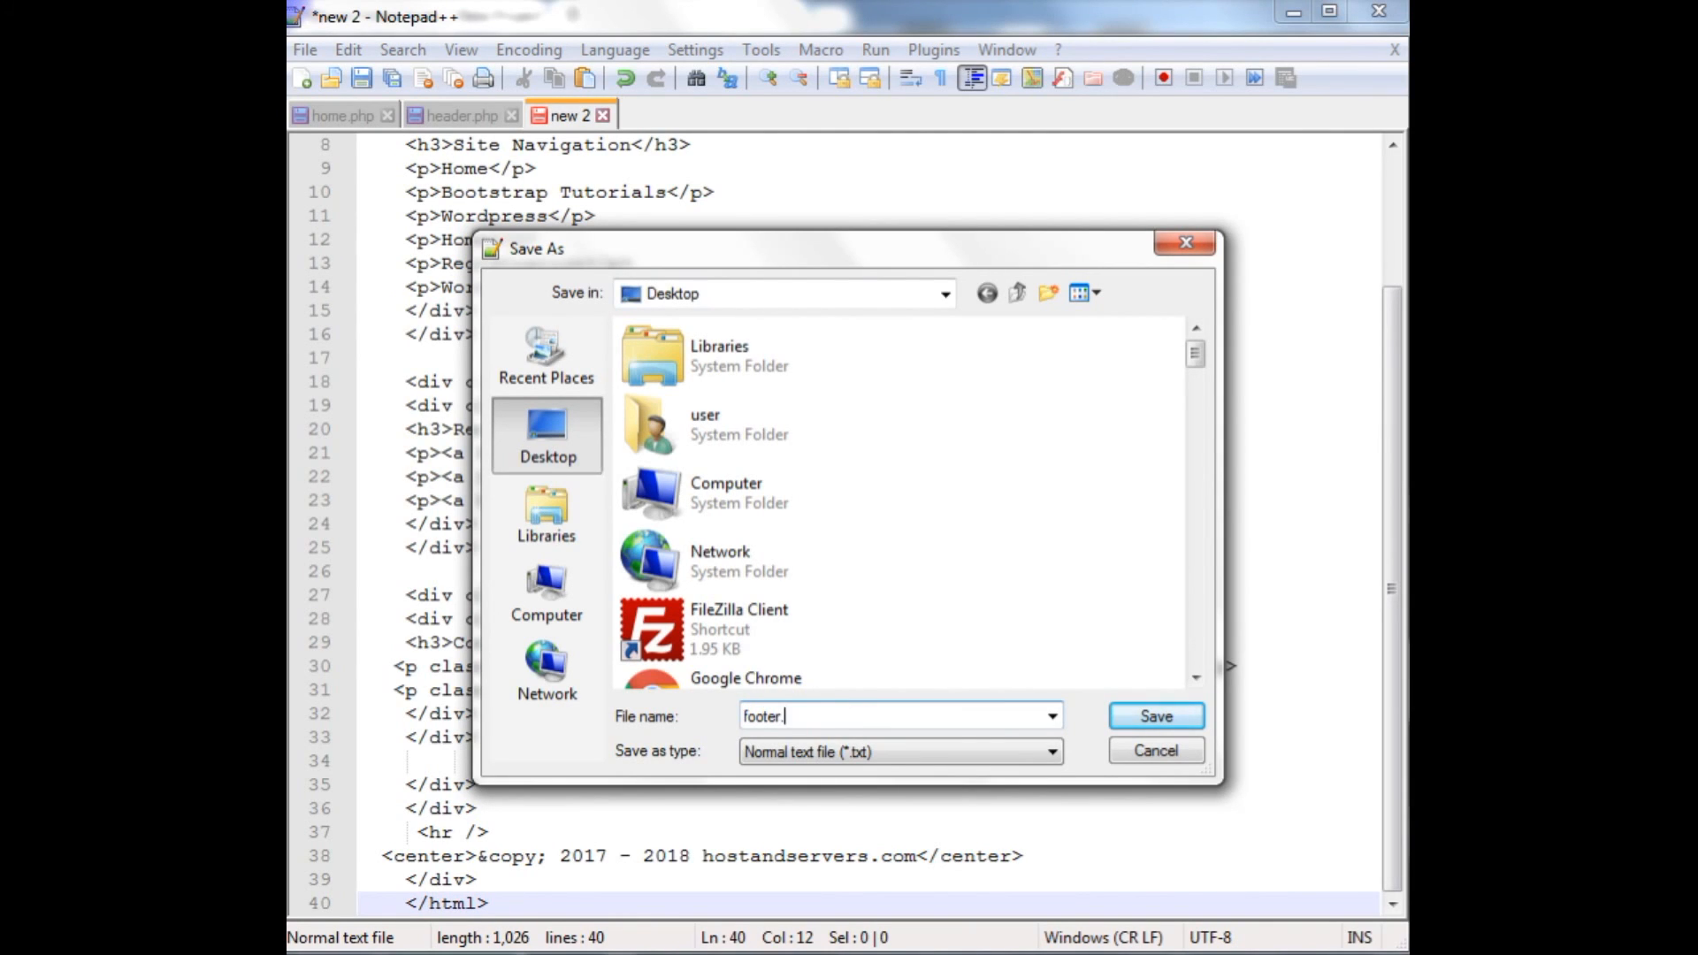
text(html)
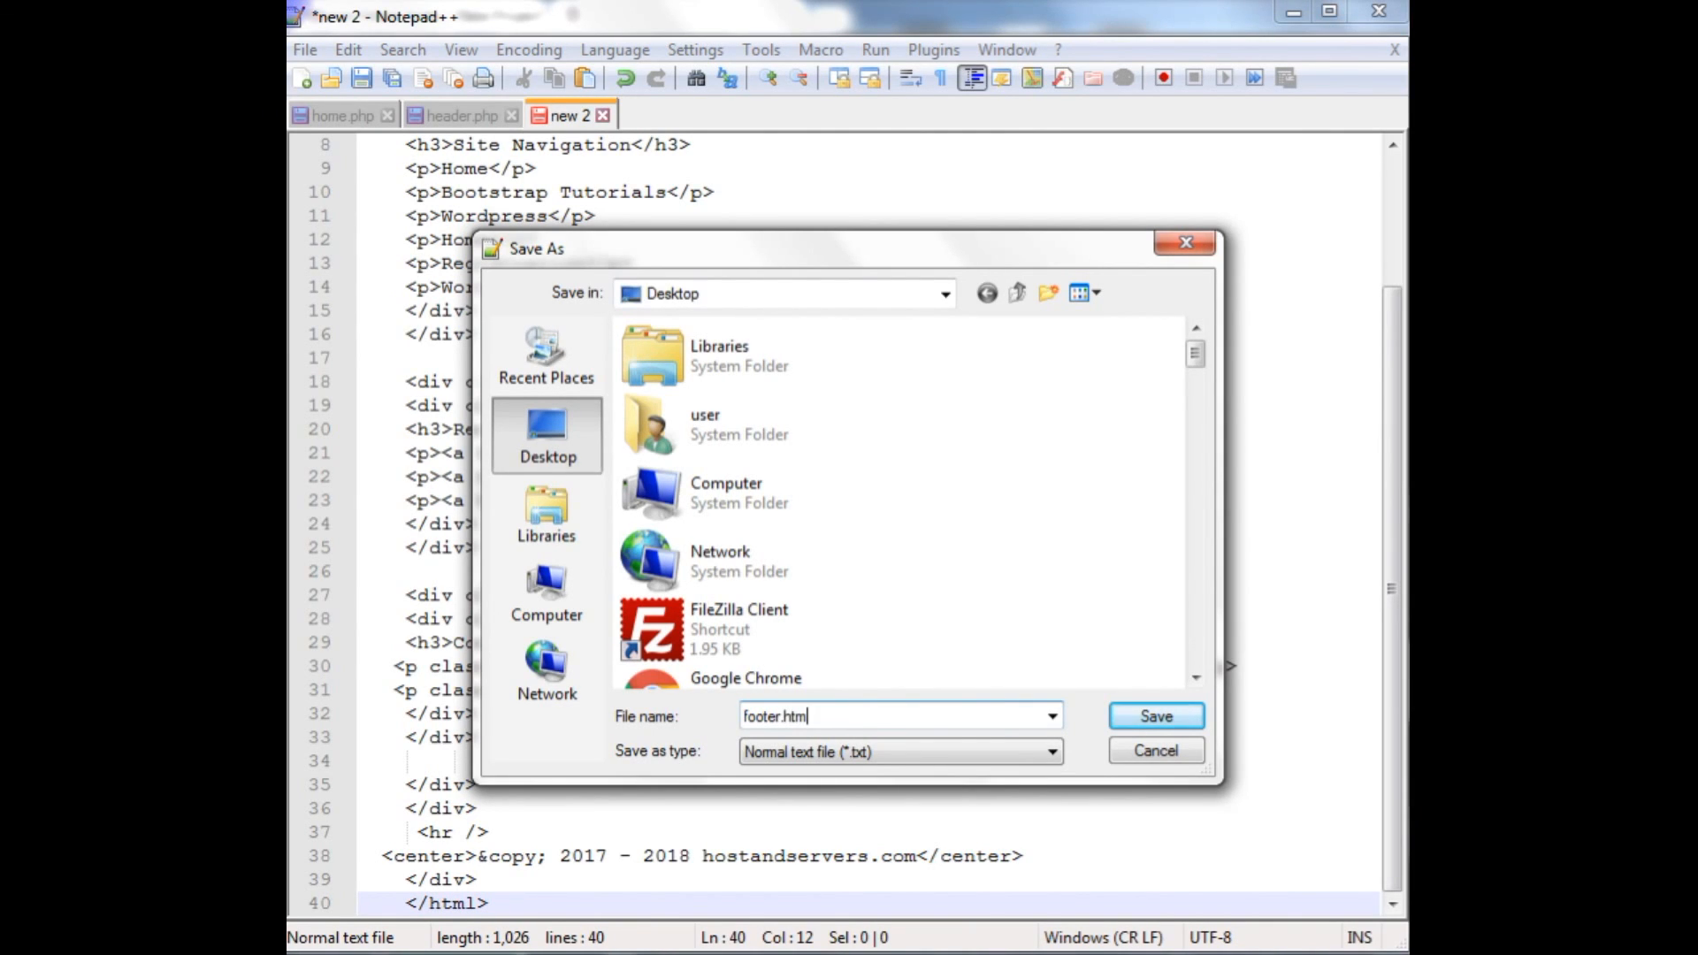
click(1154, 716)
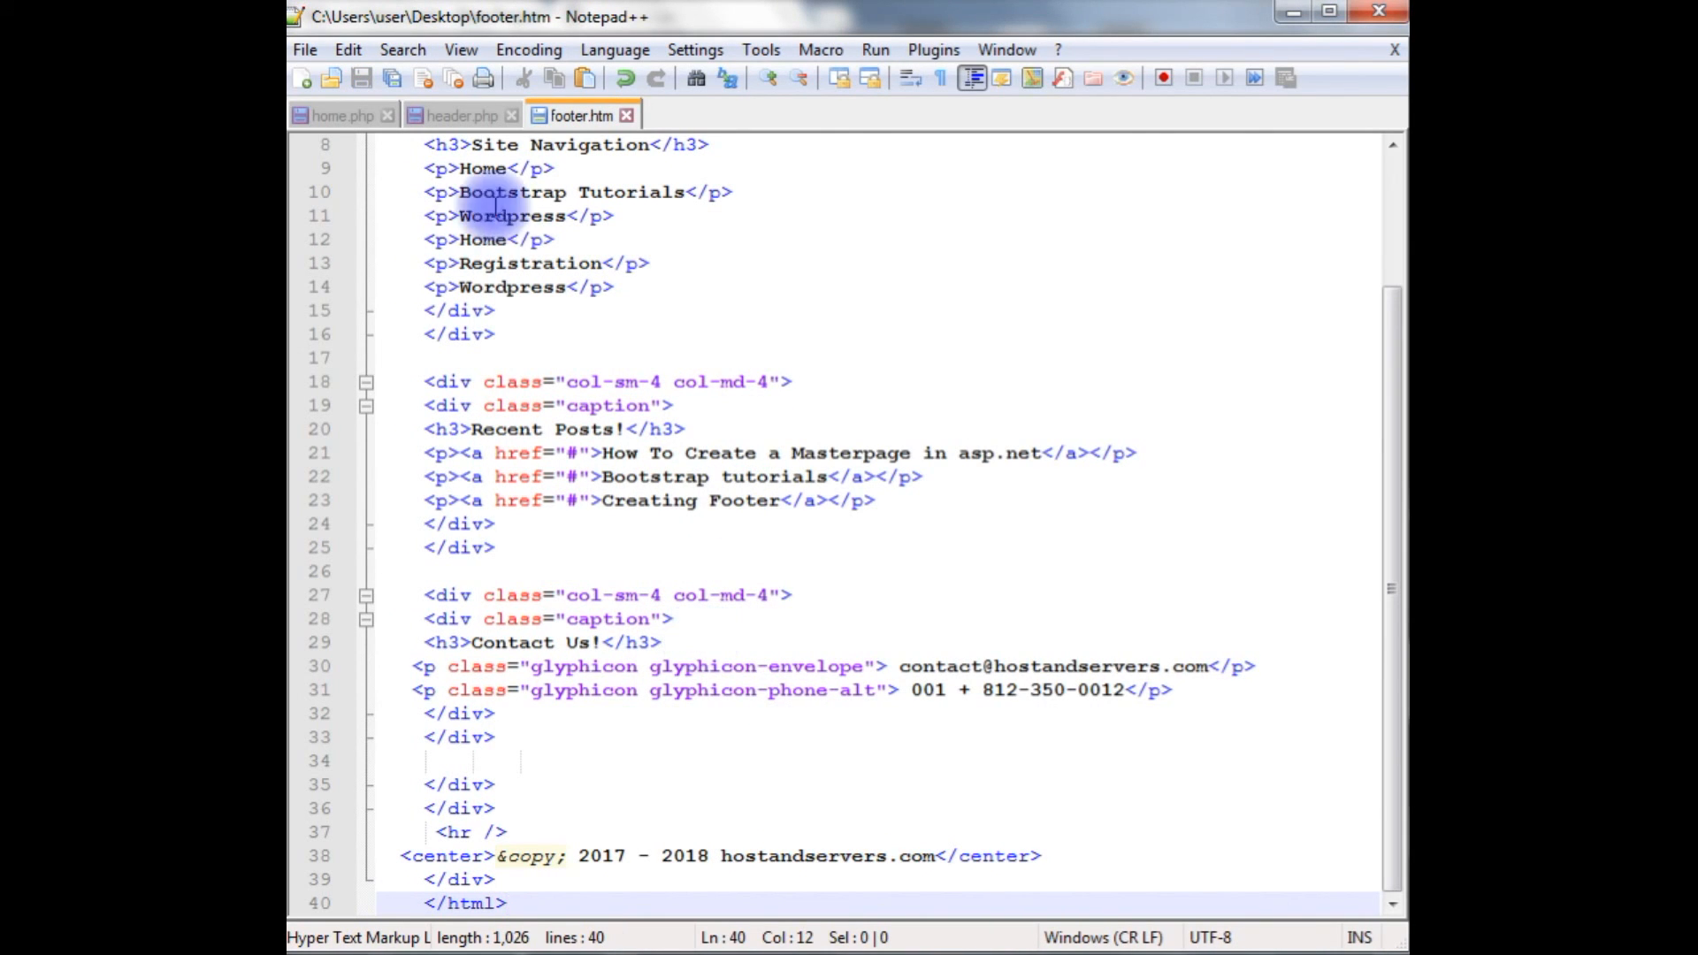
Step: Write a PHP include of 'header.php' on line 1 of home.php
click(341, 115)
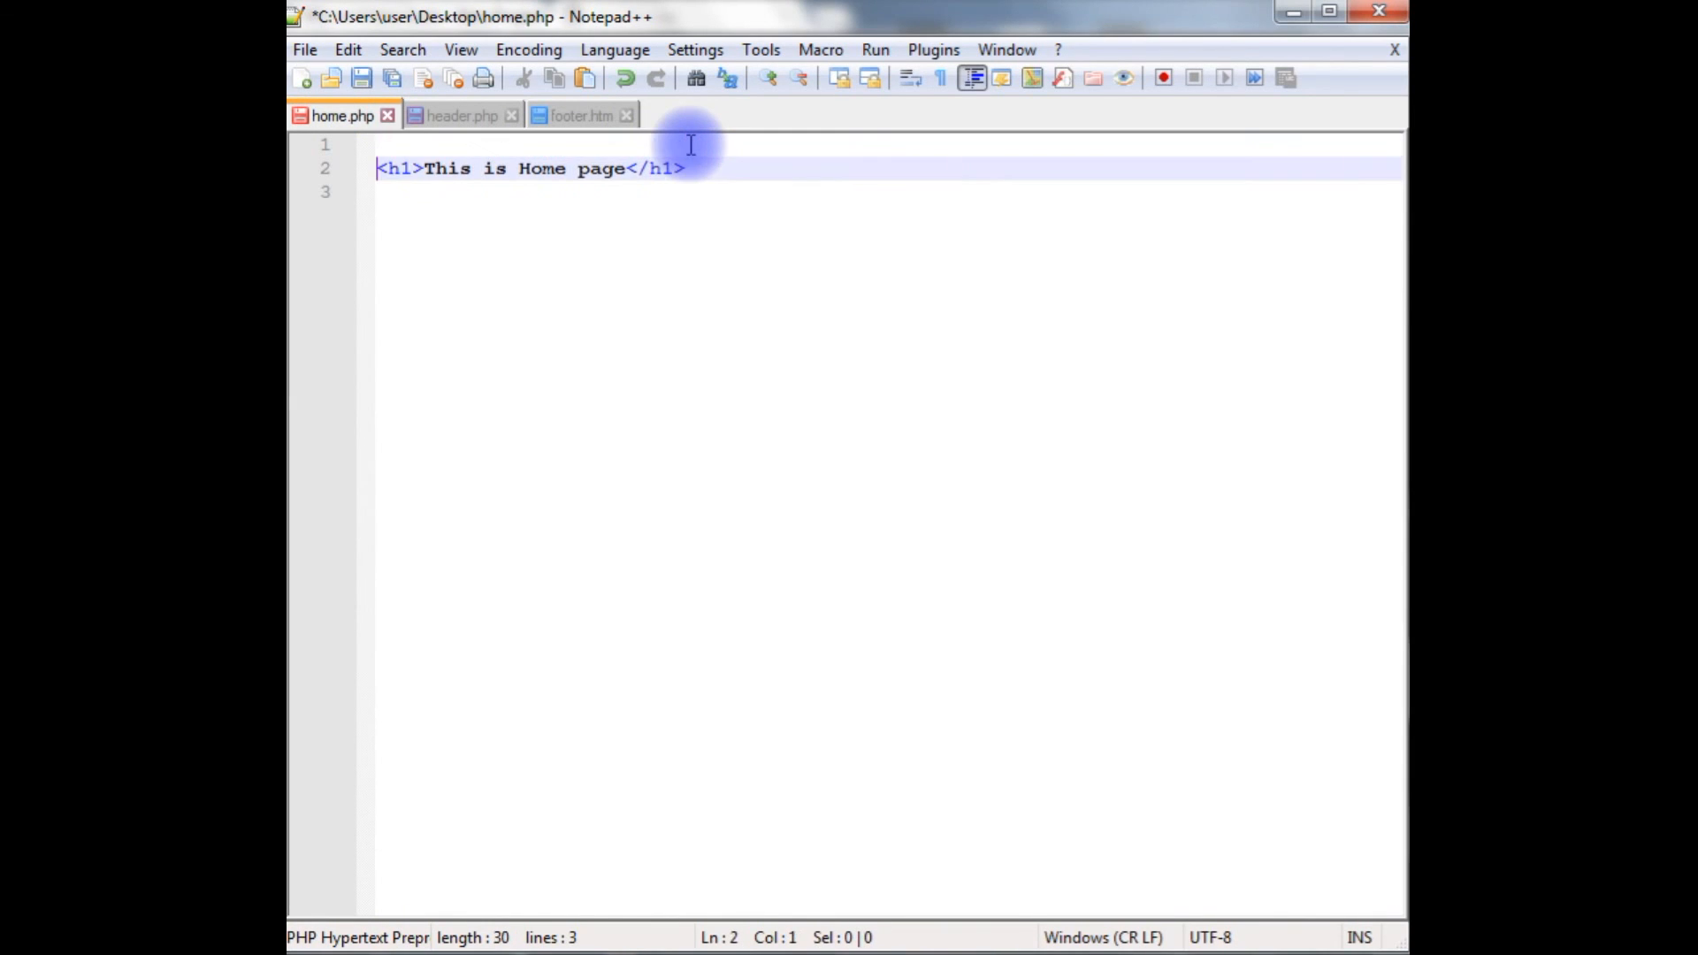
click(390, 144)
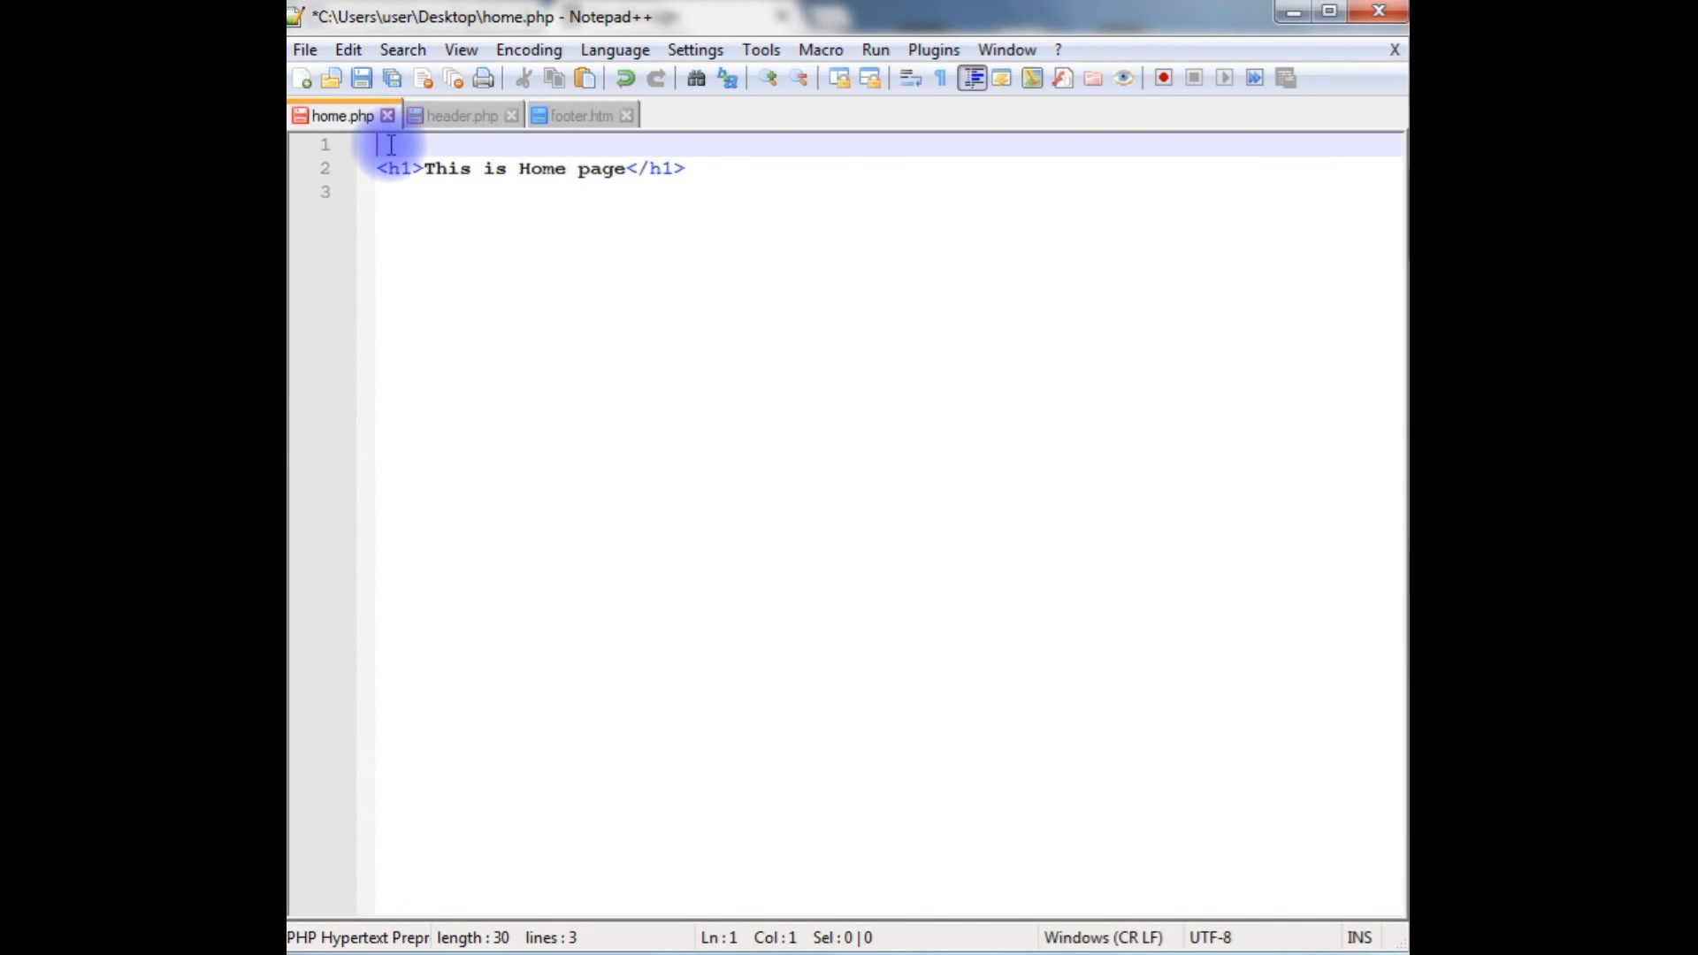
text(<)
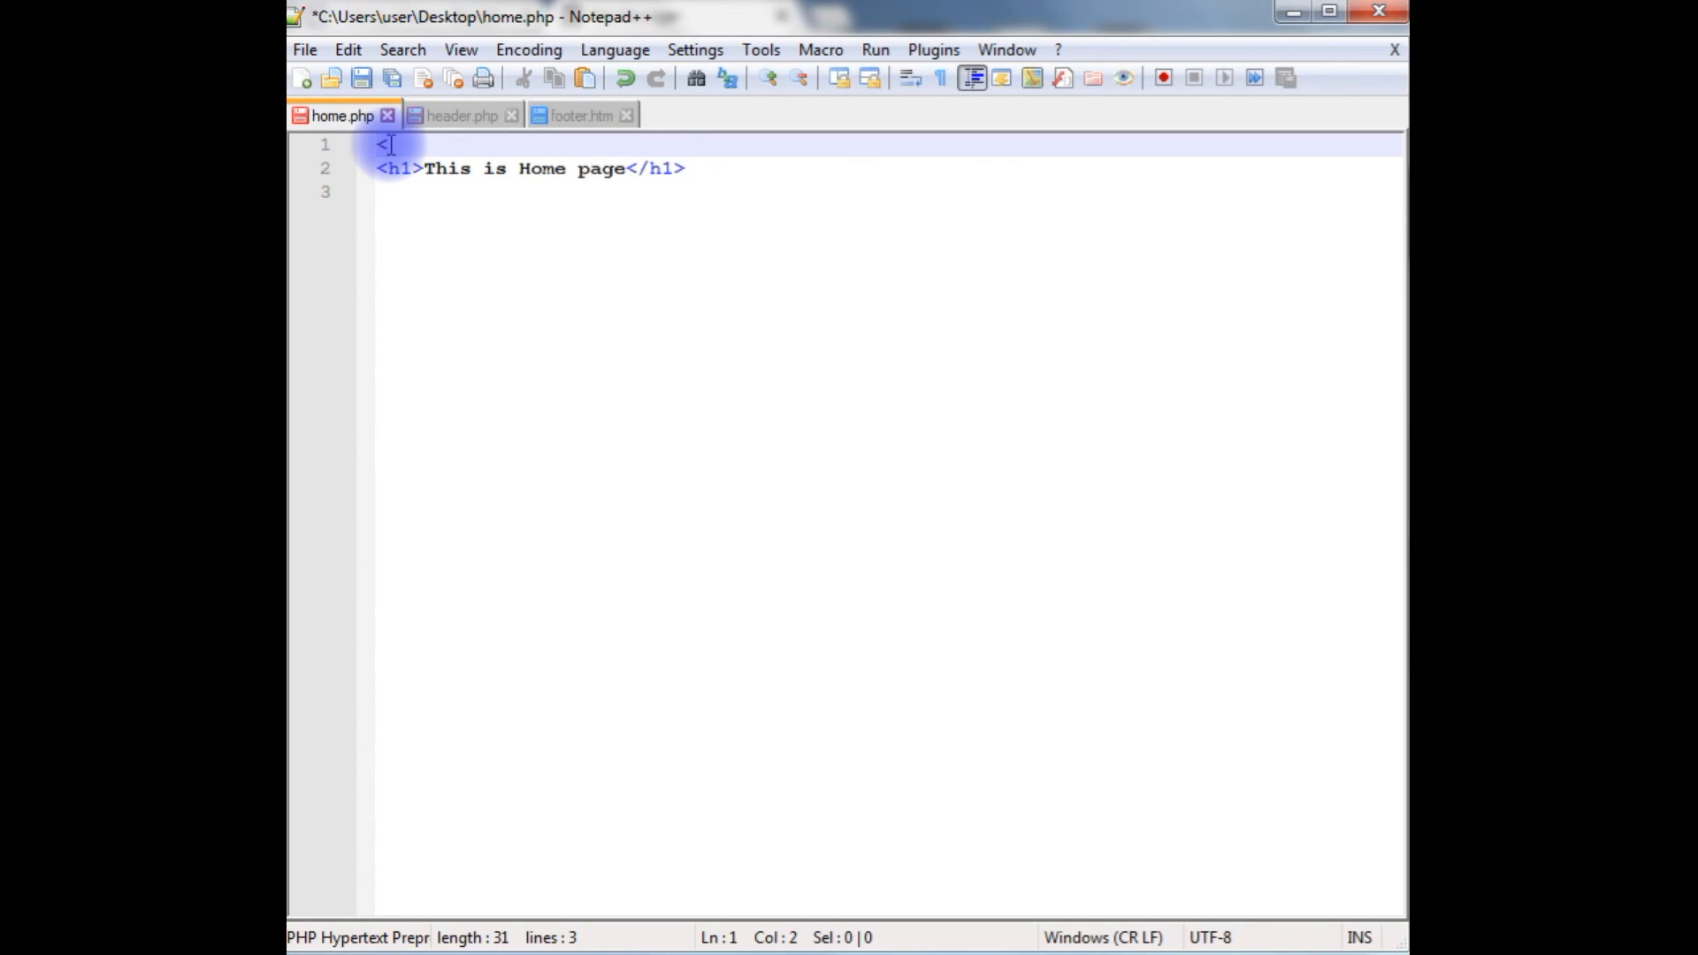
text(?php)
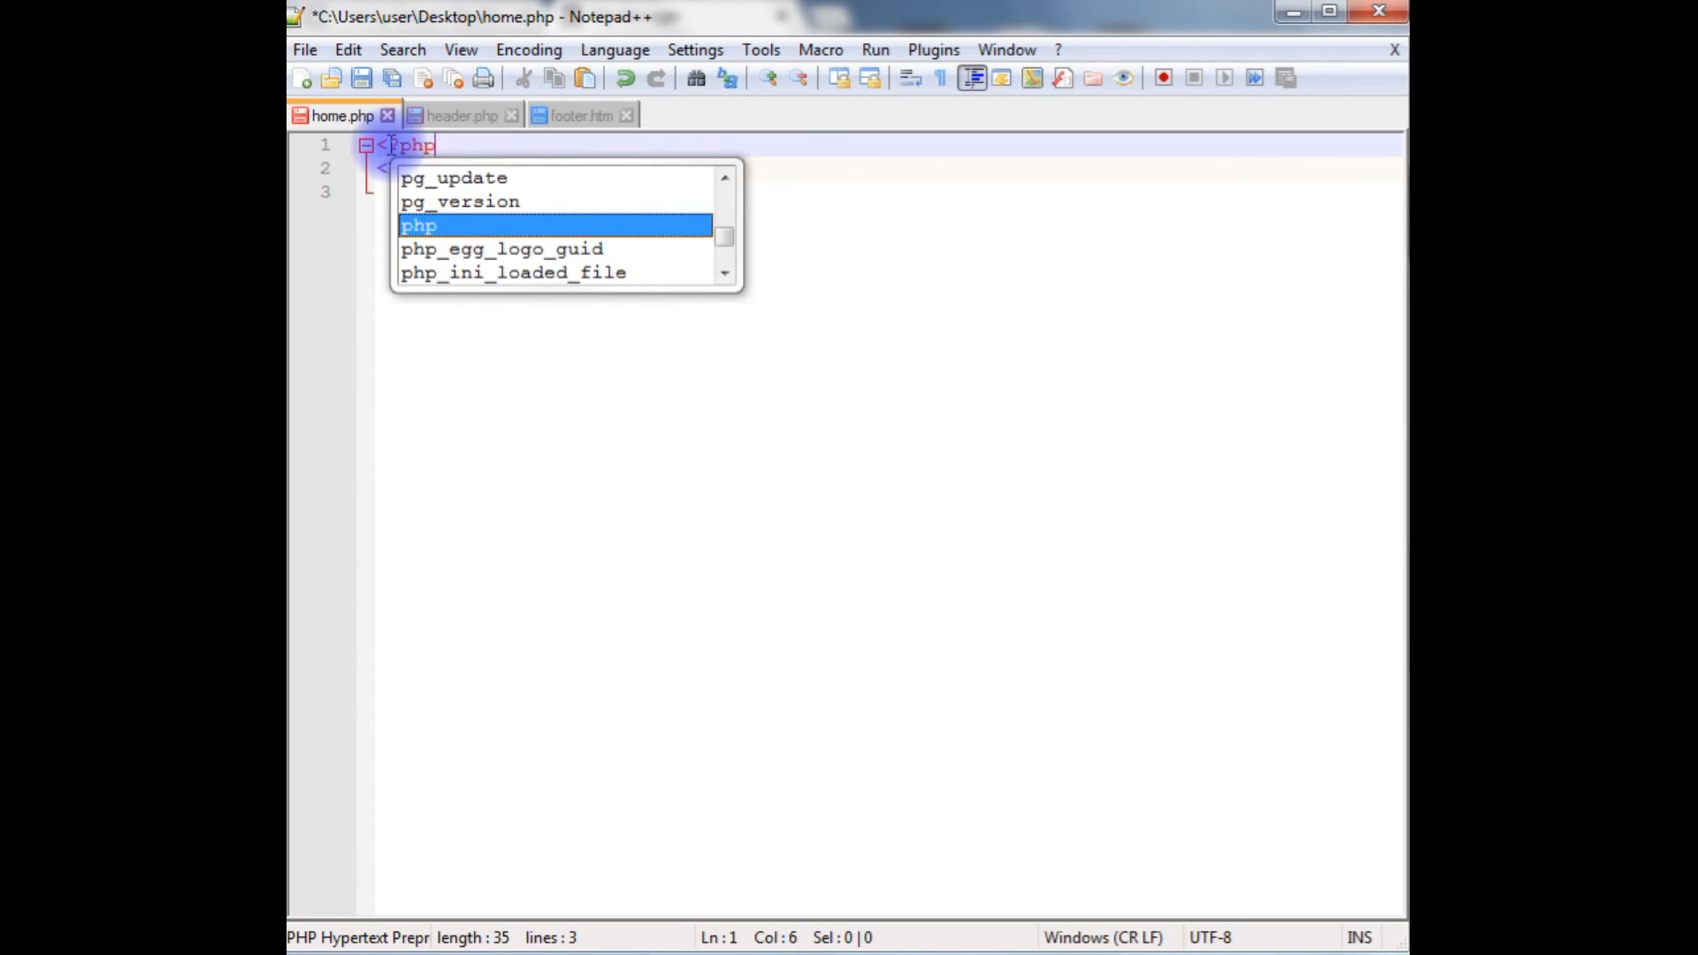
text(inc)
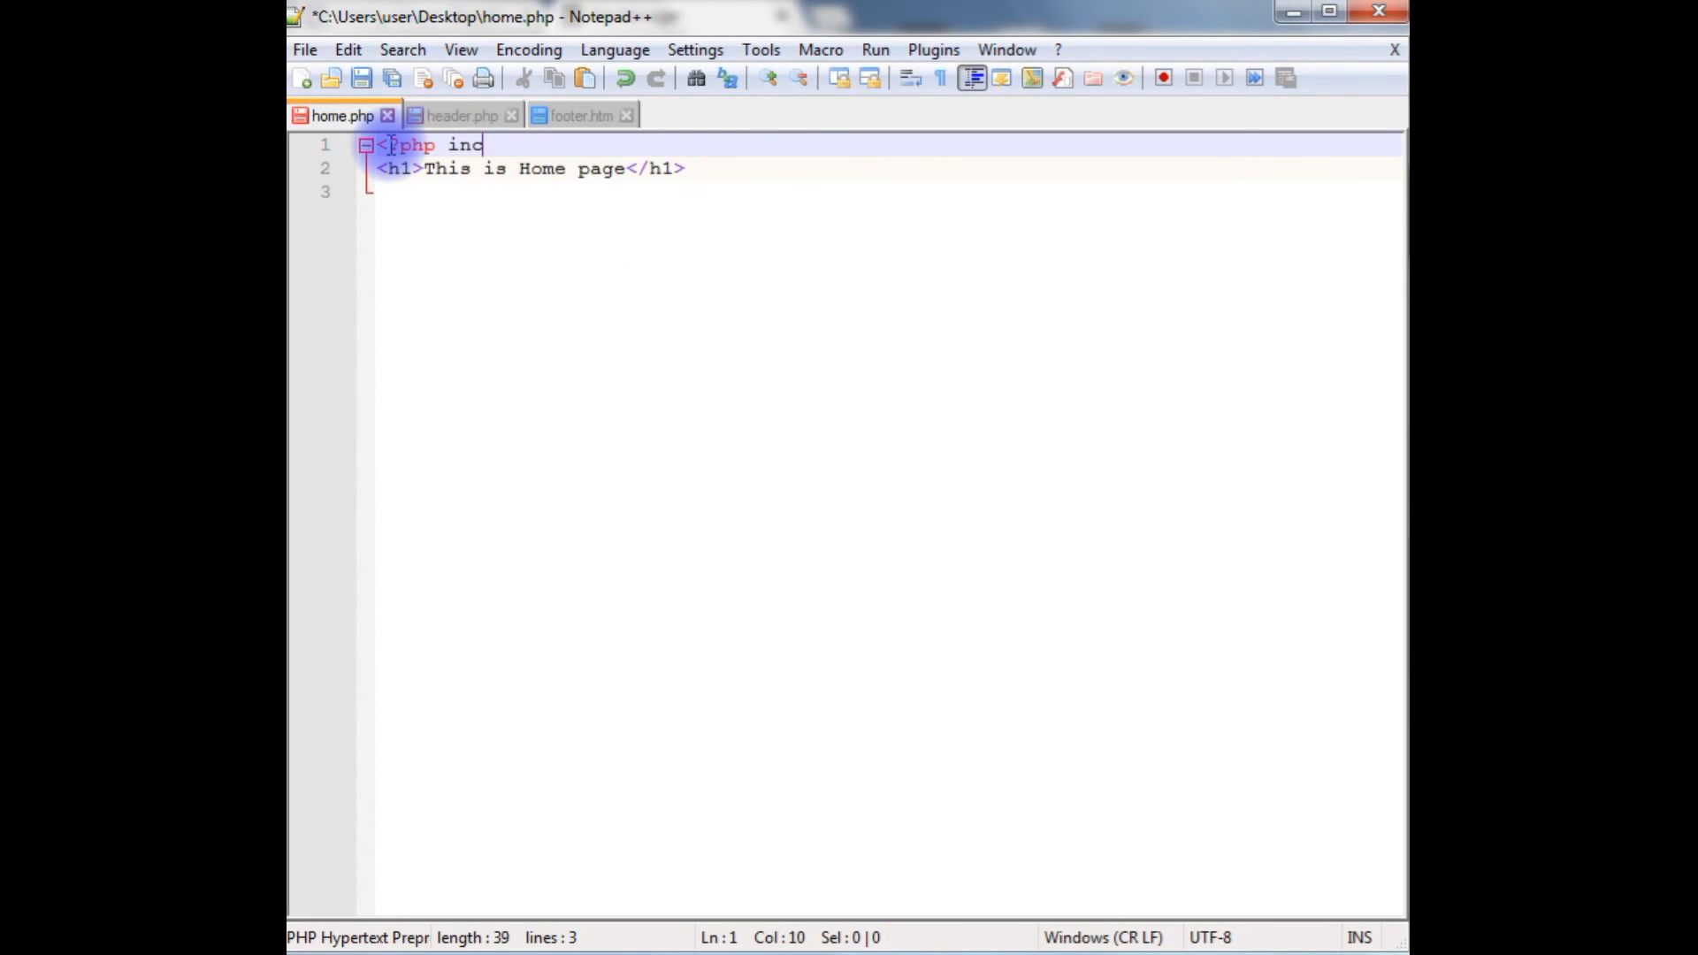
text(lude)
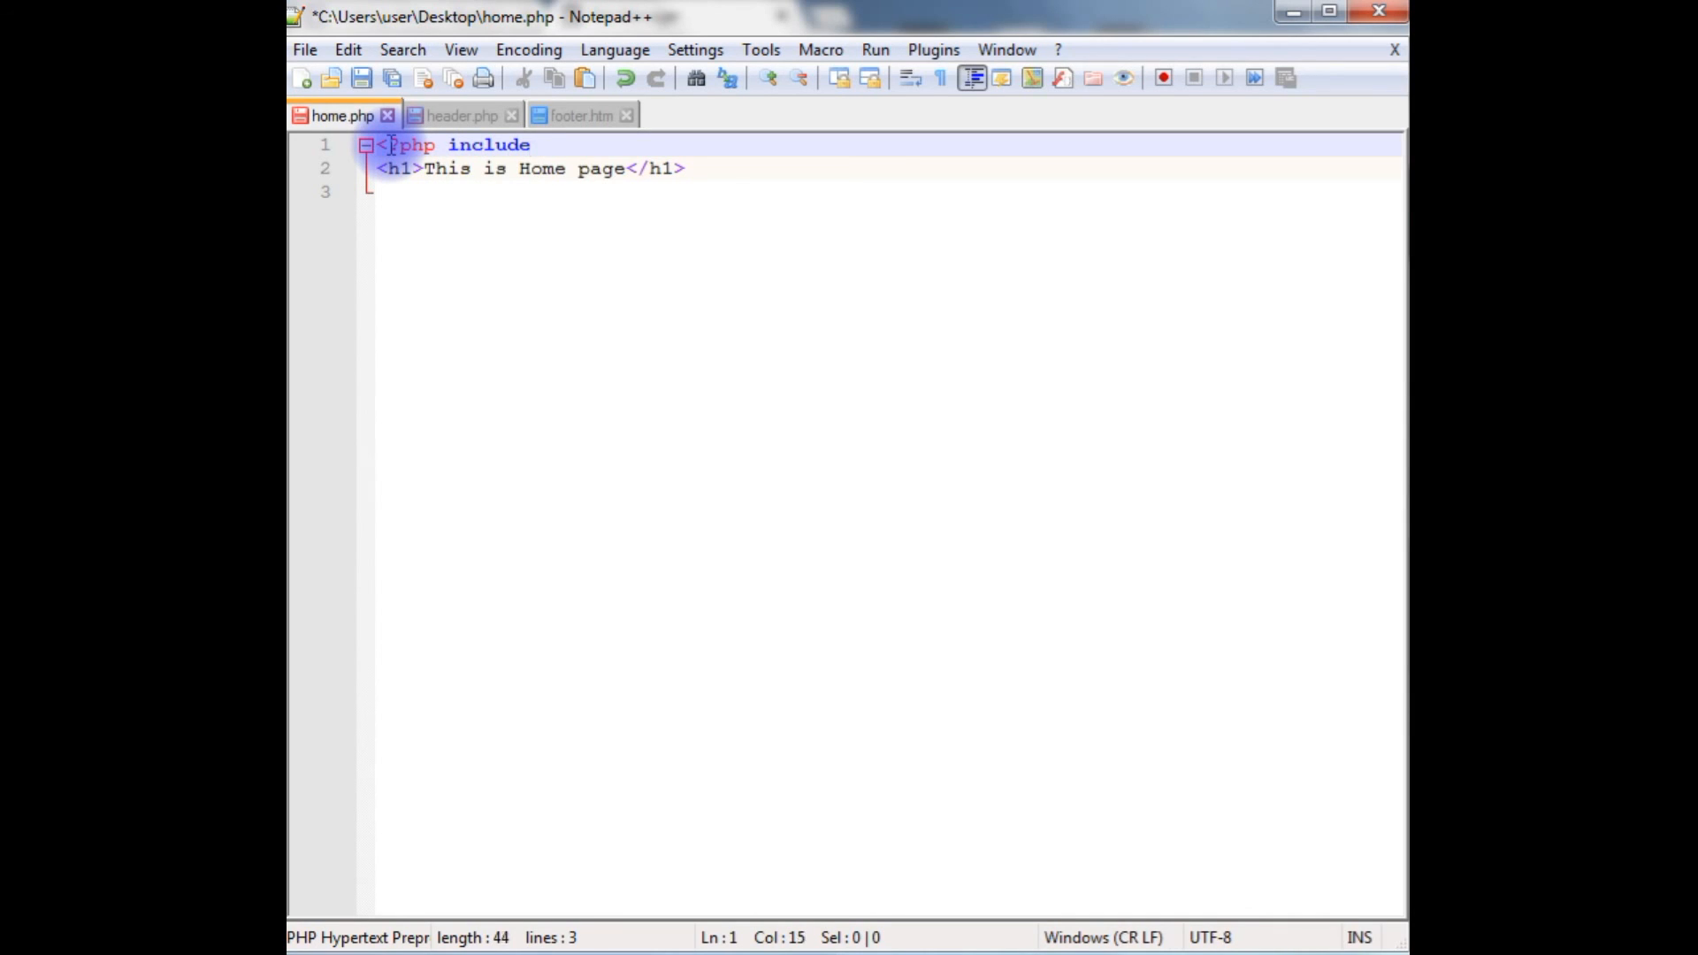
text(header.p)
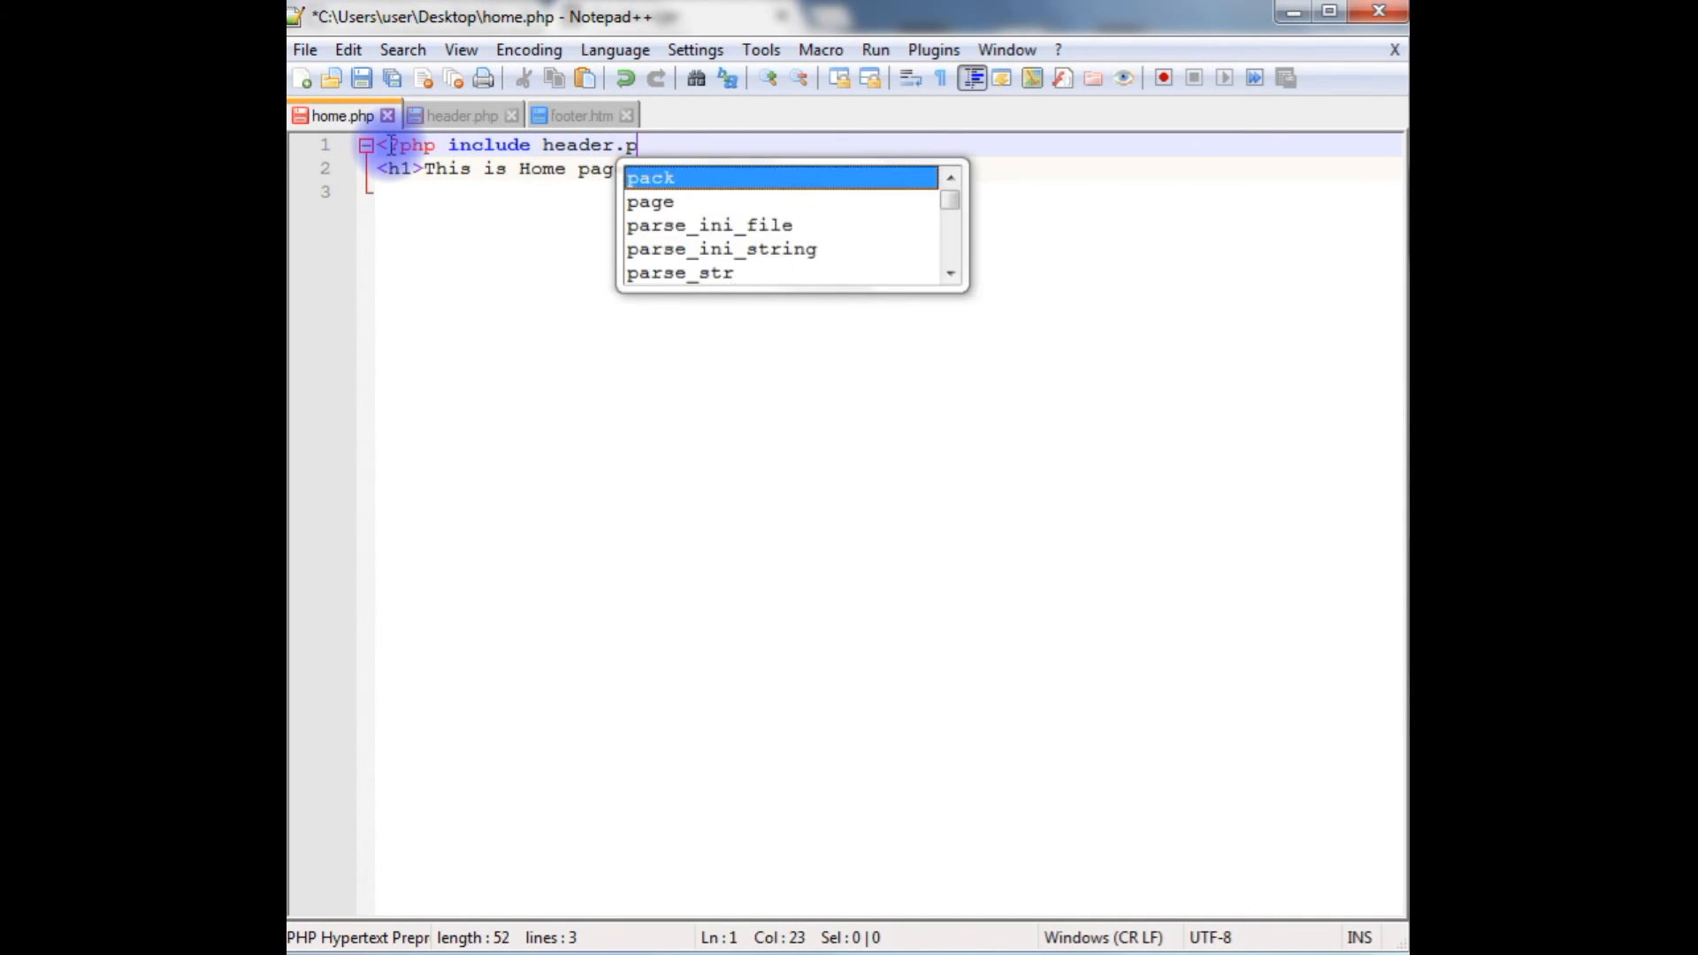
text(hp)
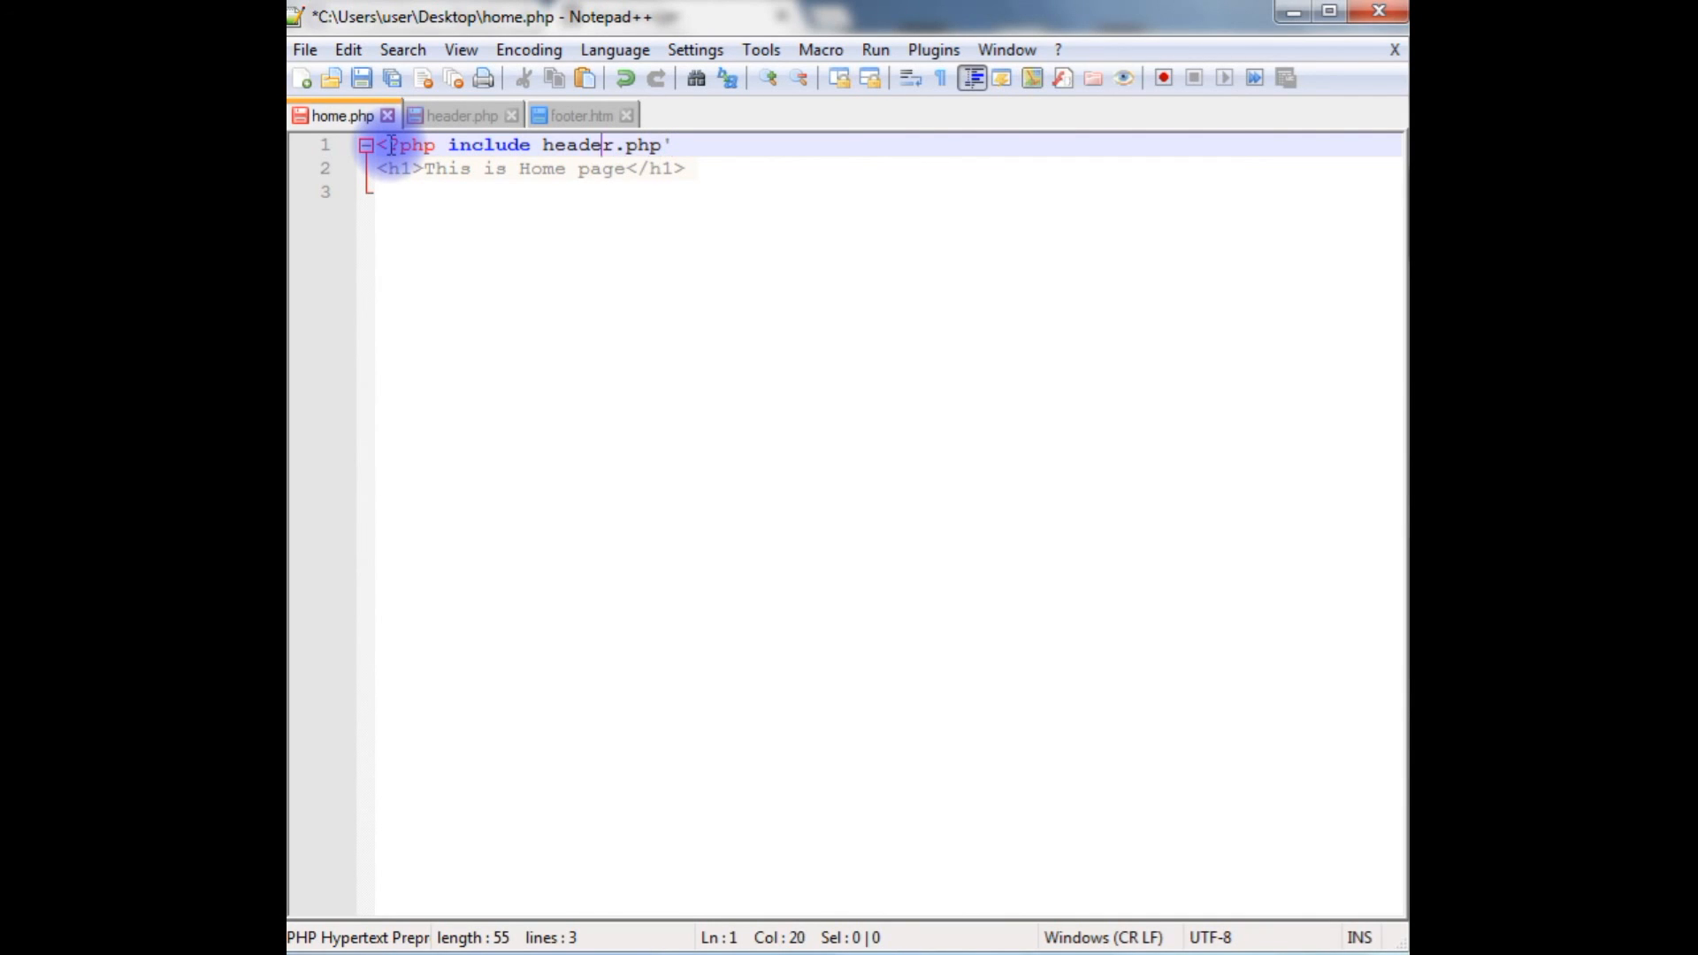
text(')
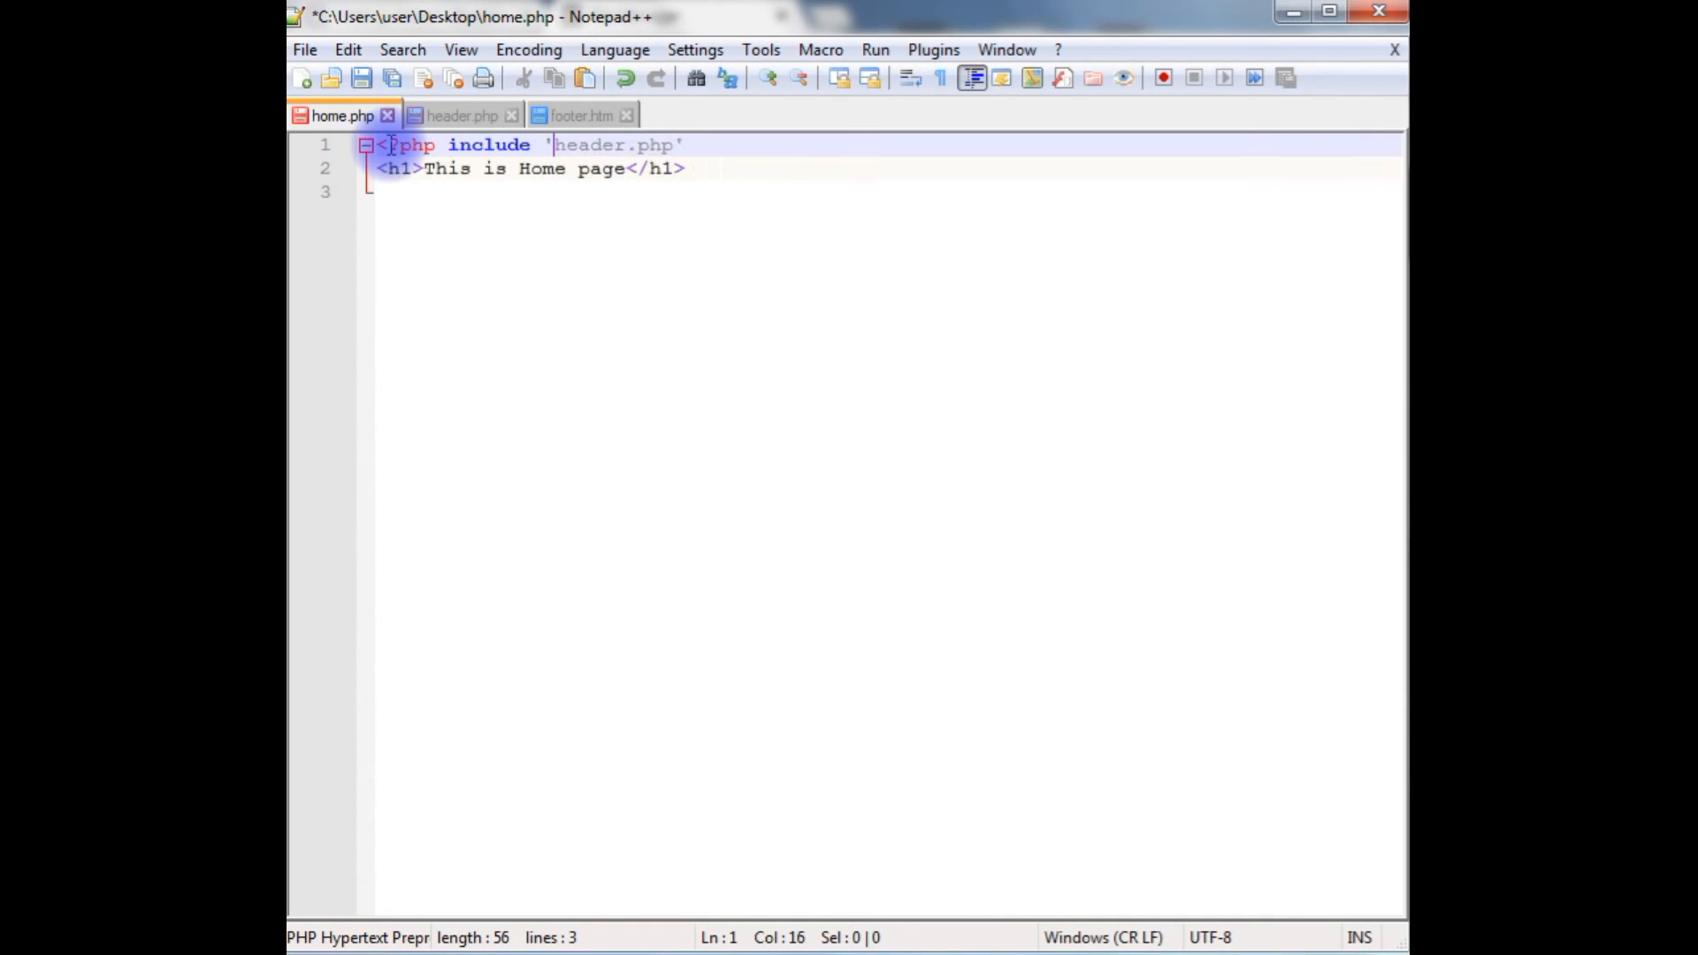
text(;)
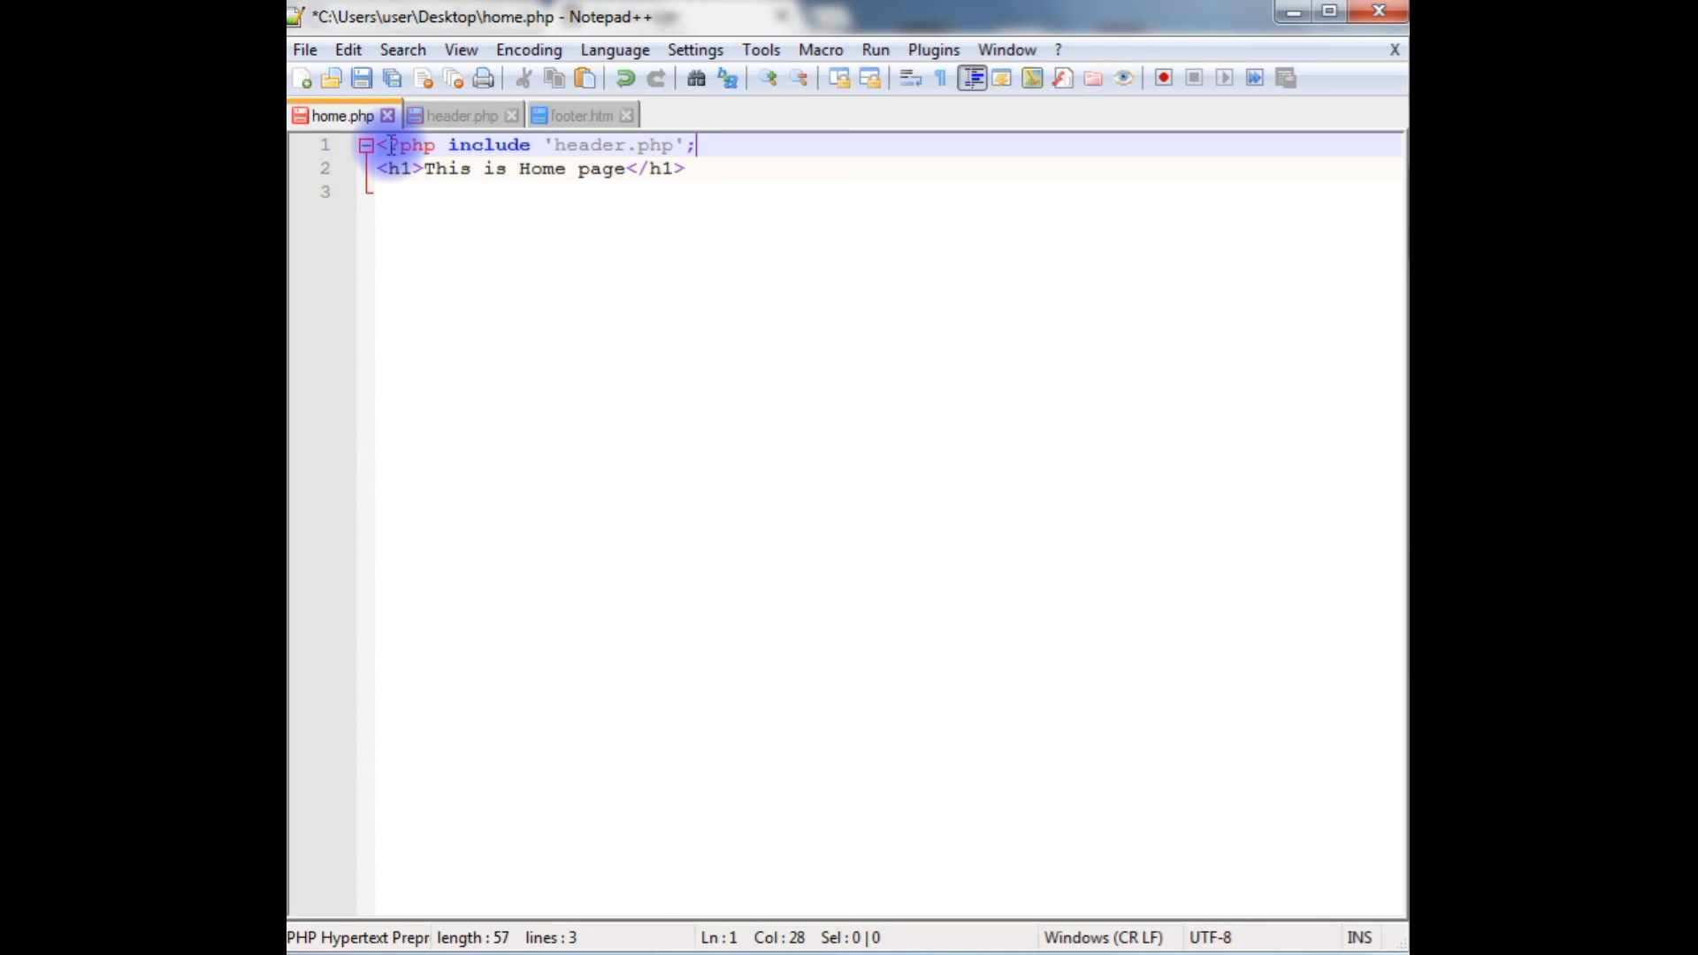
text(?>)
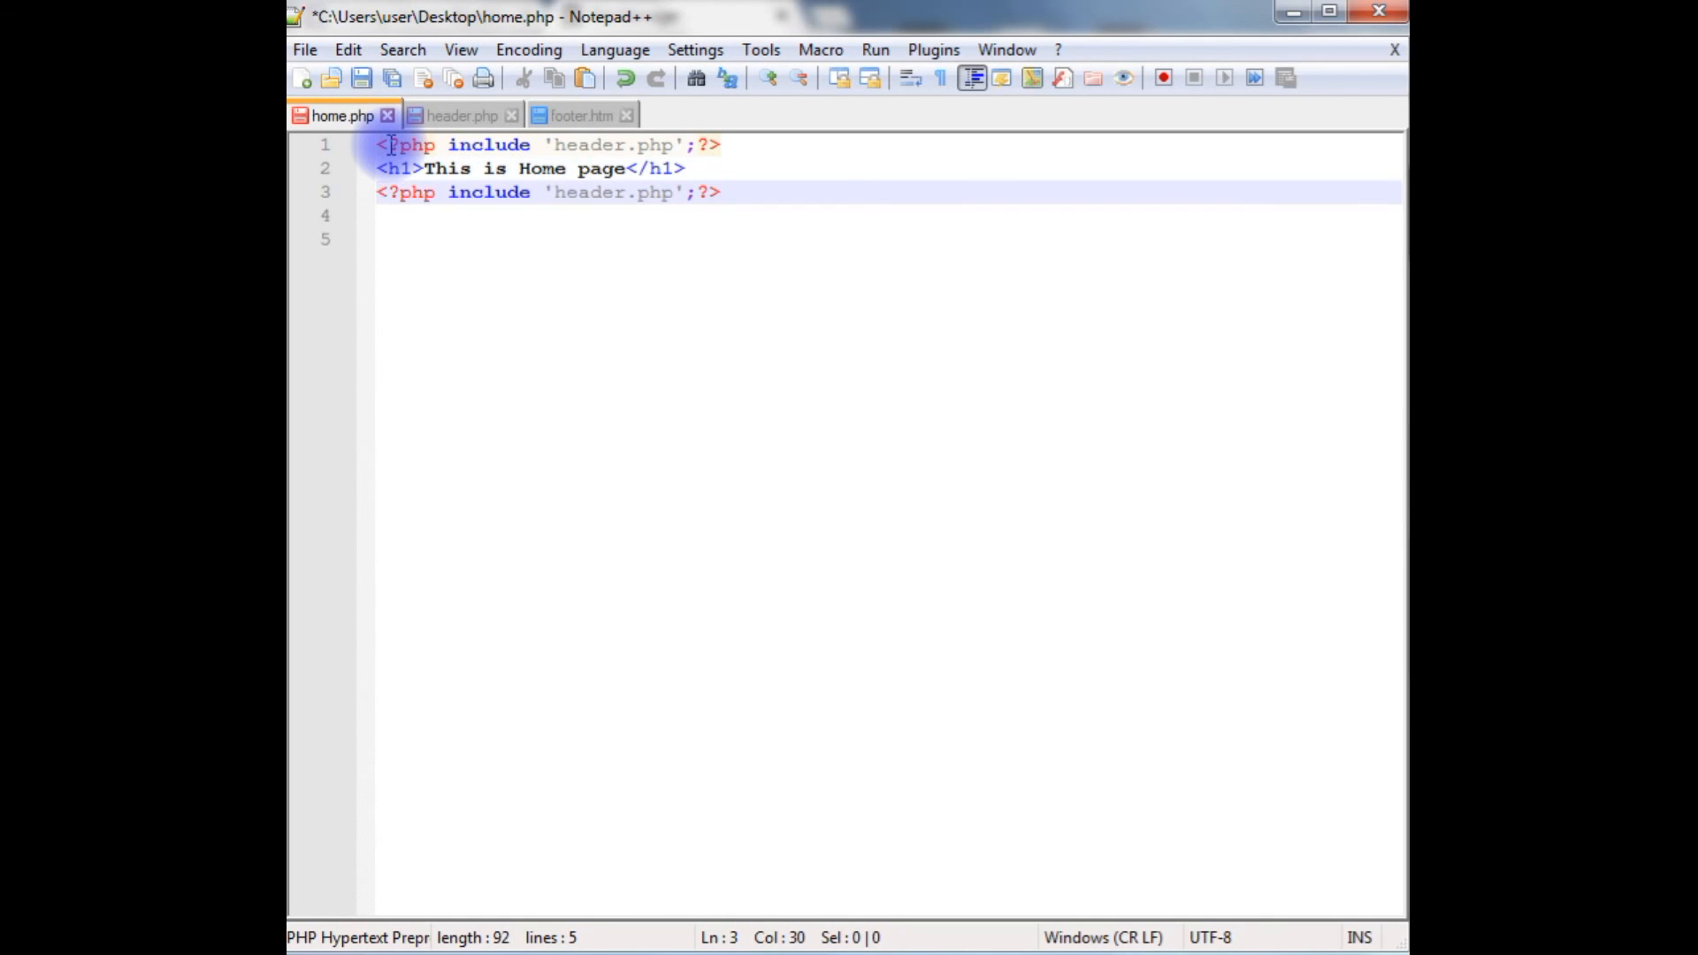
Step: Change the copied include on line 3 to footer.htm
click(661, 192)
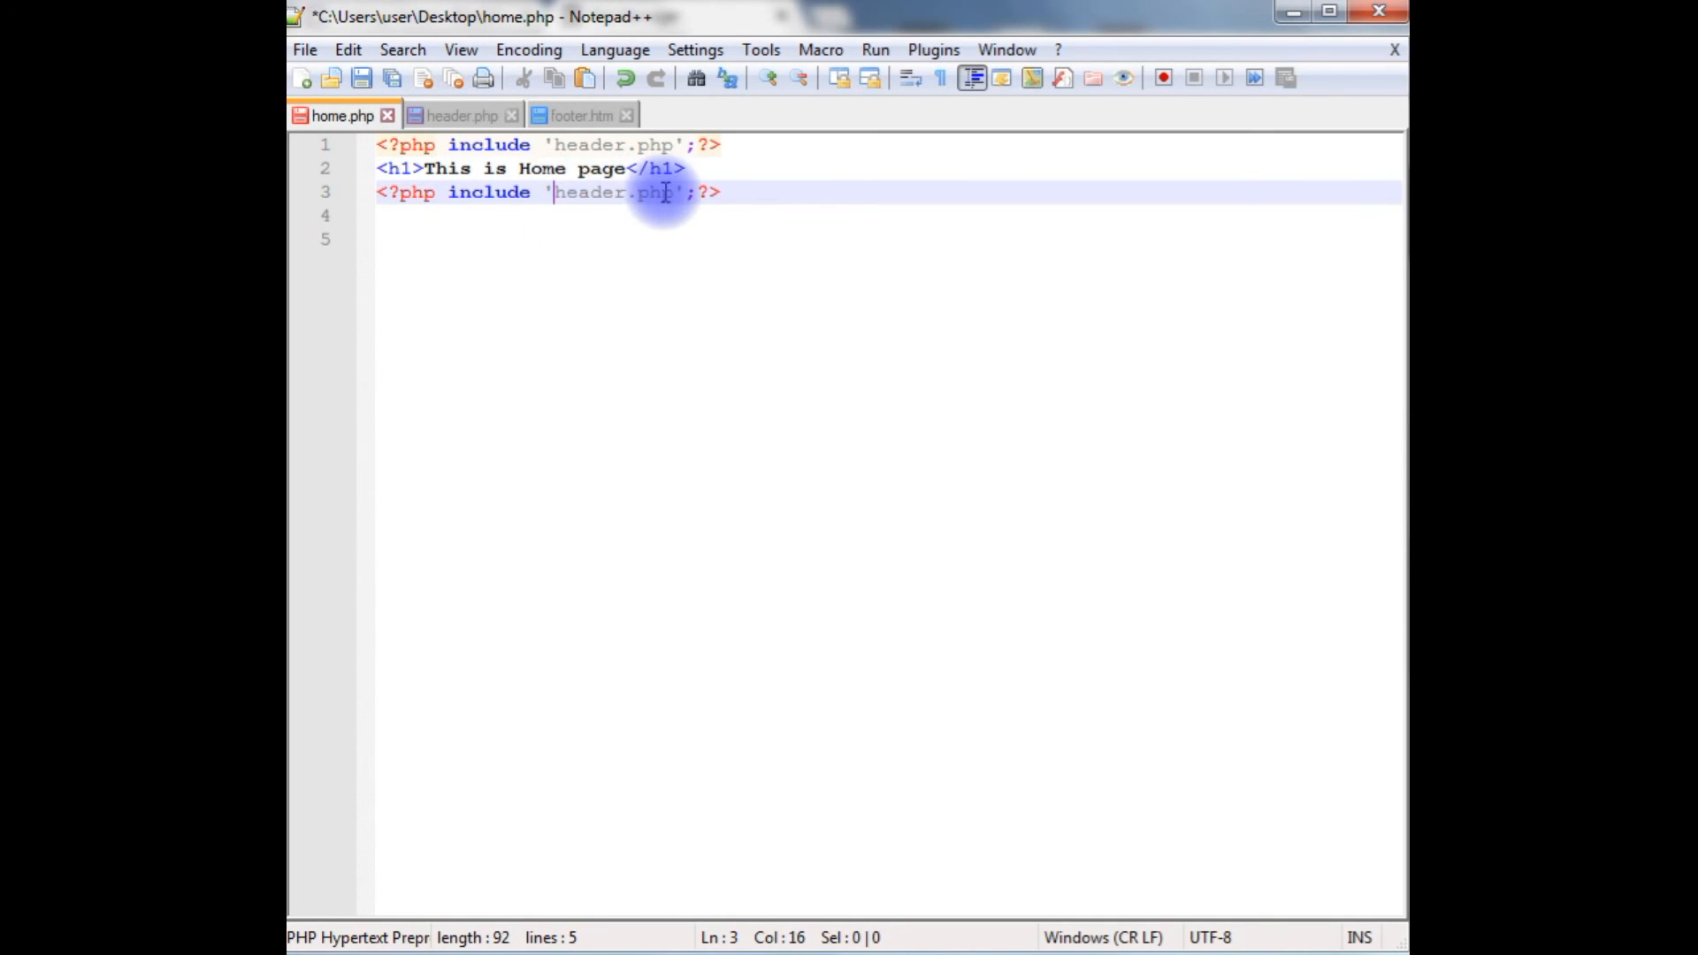
text(f)
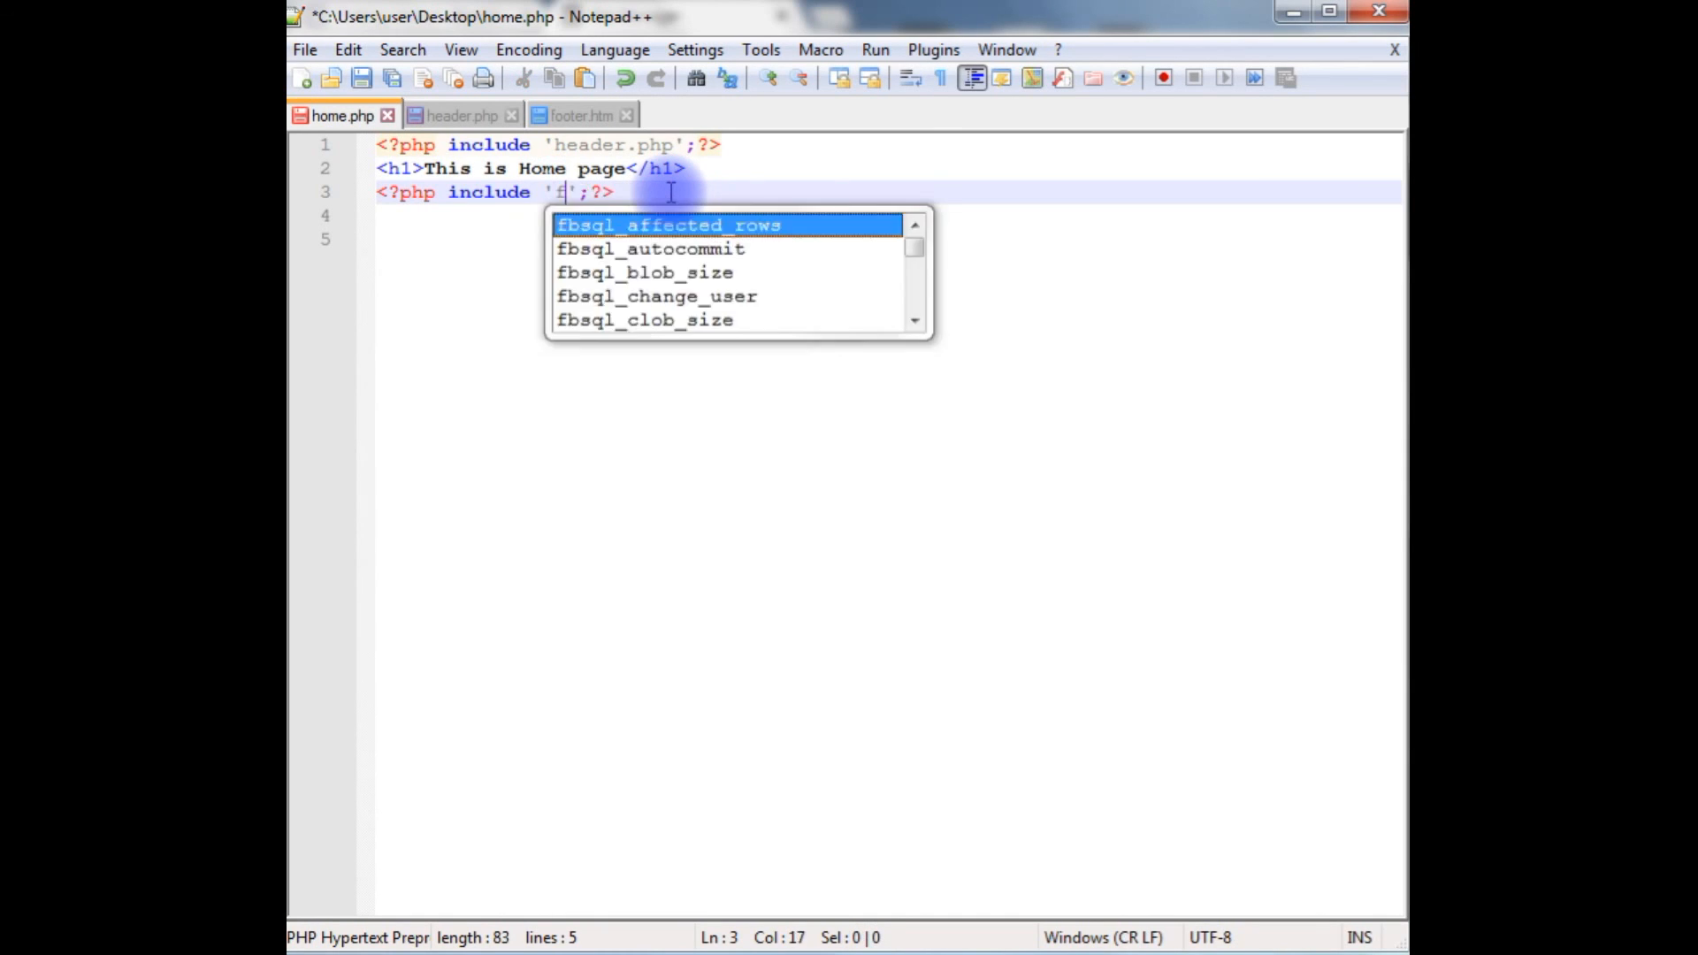
text(ooter.htm)
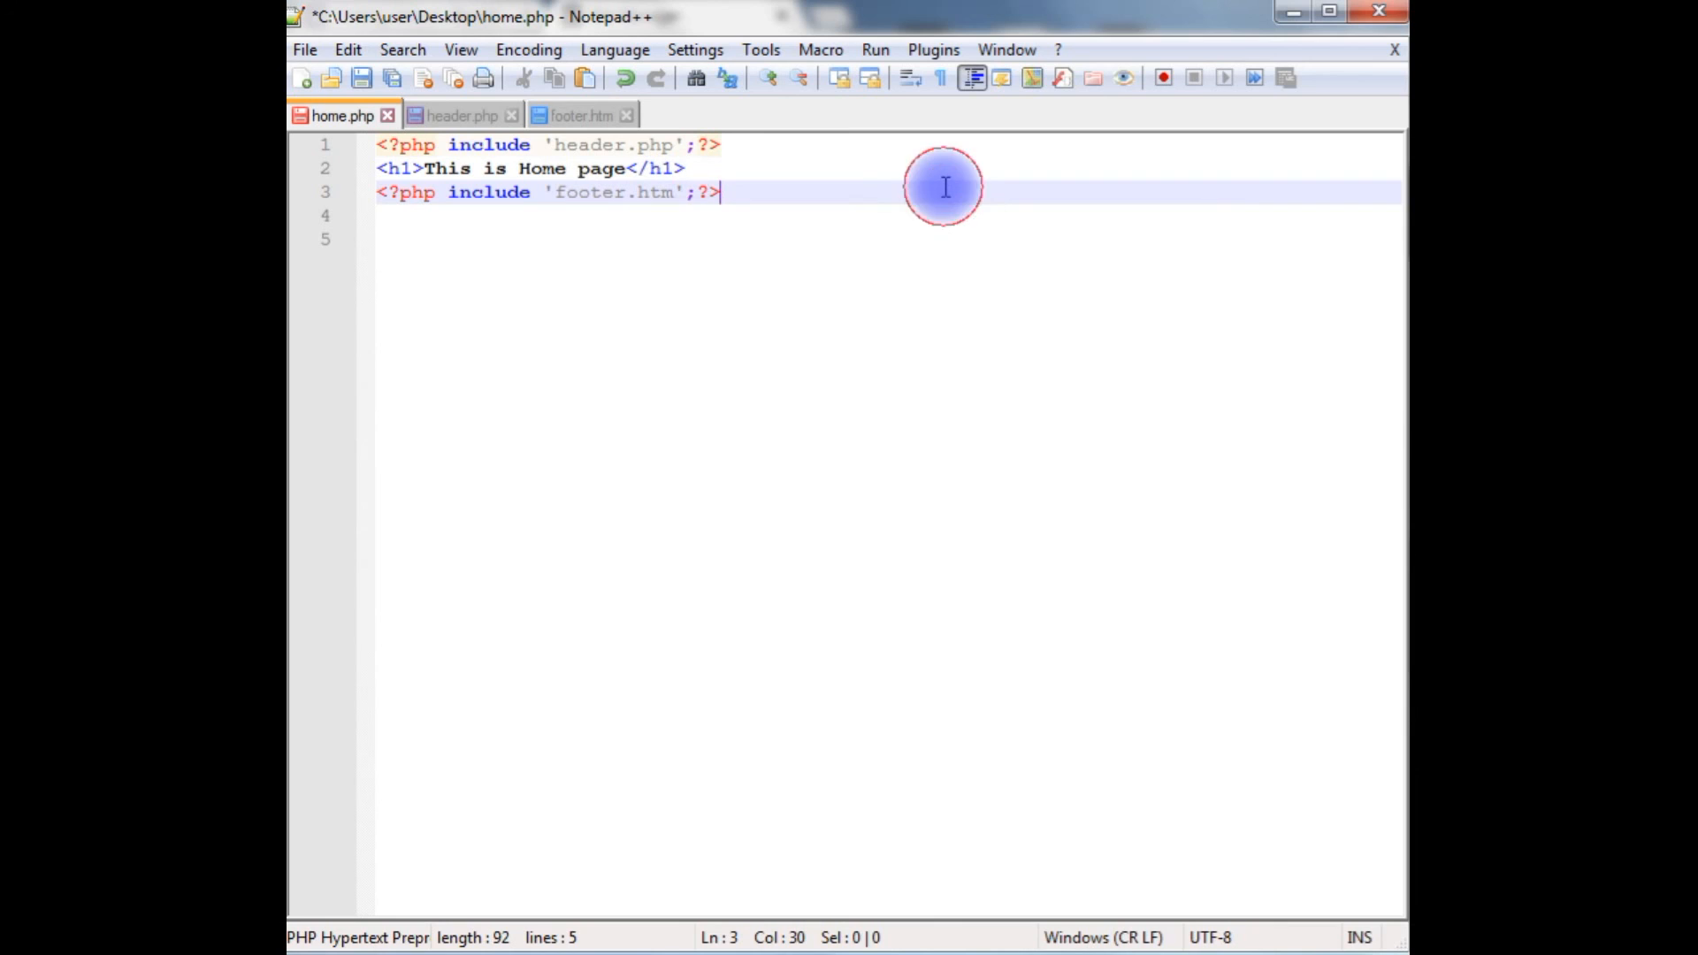
mouse_move(503, 203)
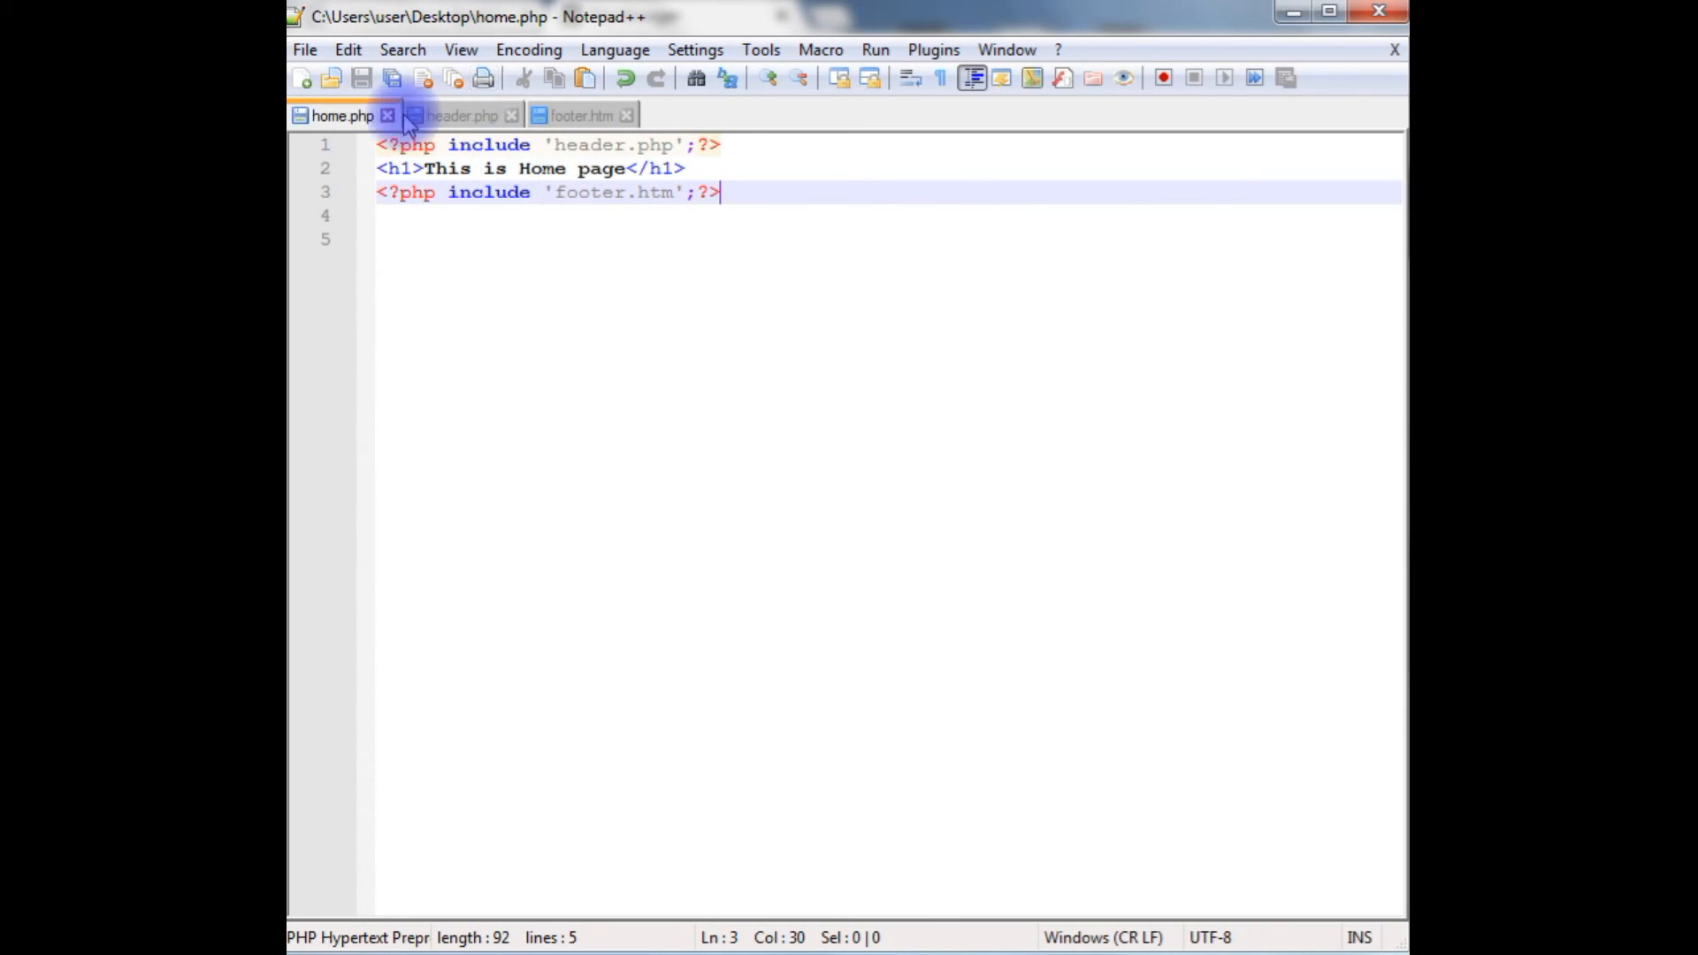
mouse_move(608, 393)
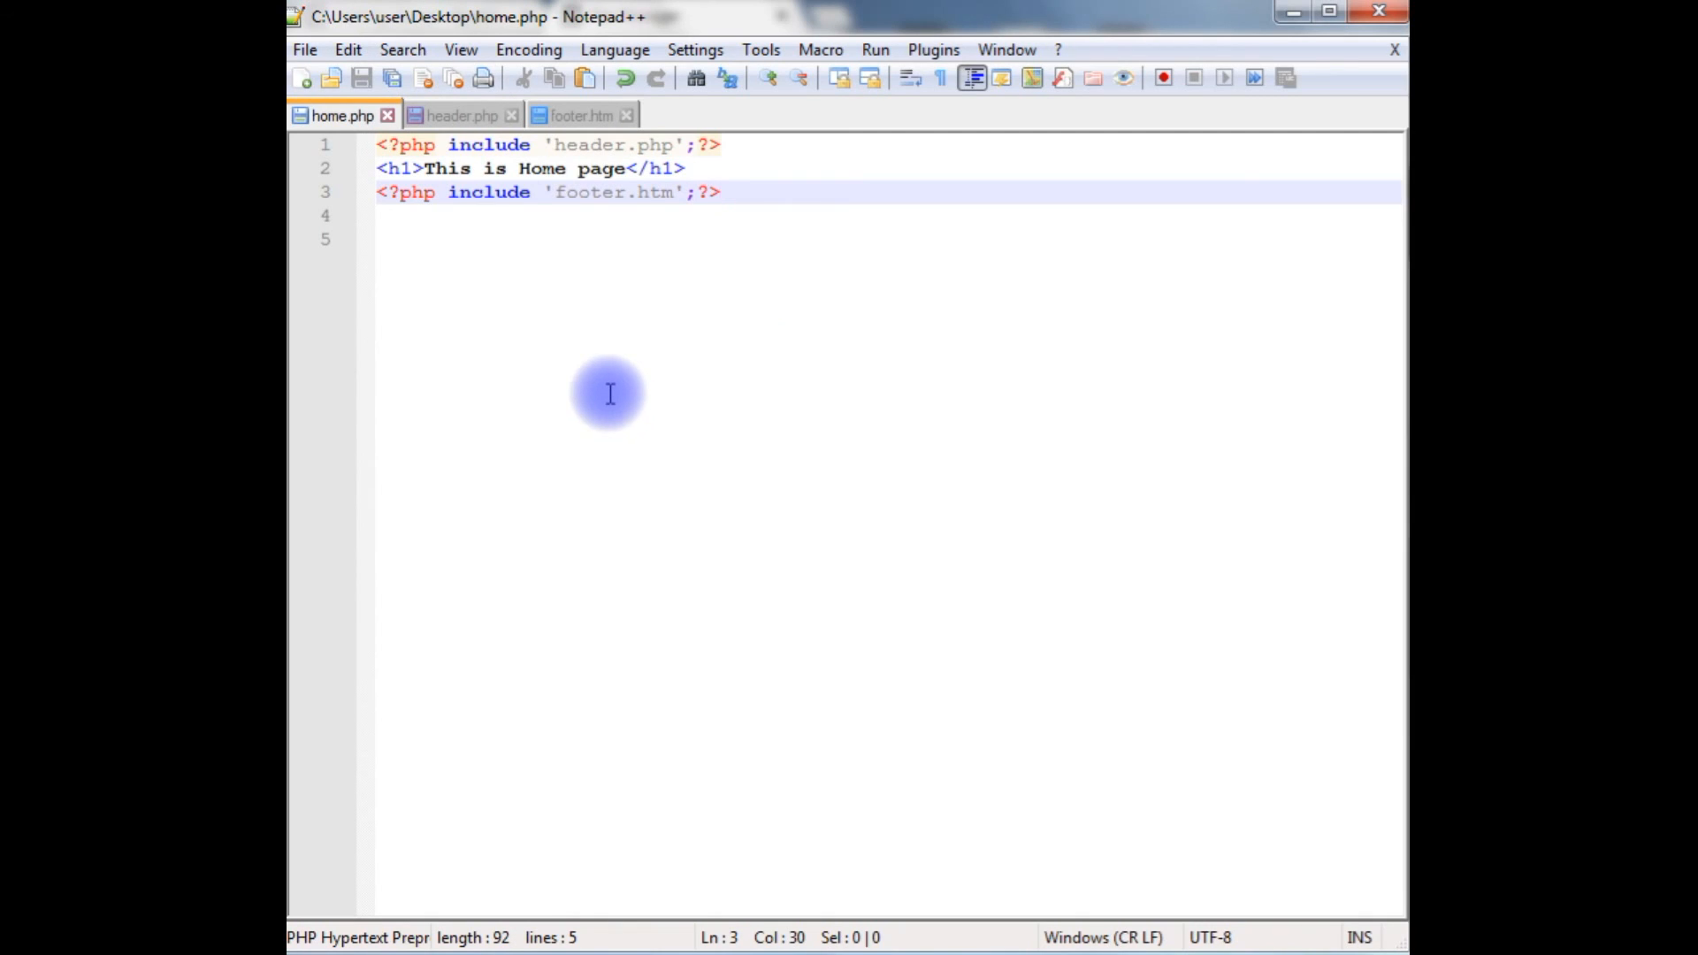
Step: Copy home.php's code into a new document and change the heading to Contact
click(303, 77)
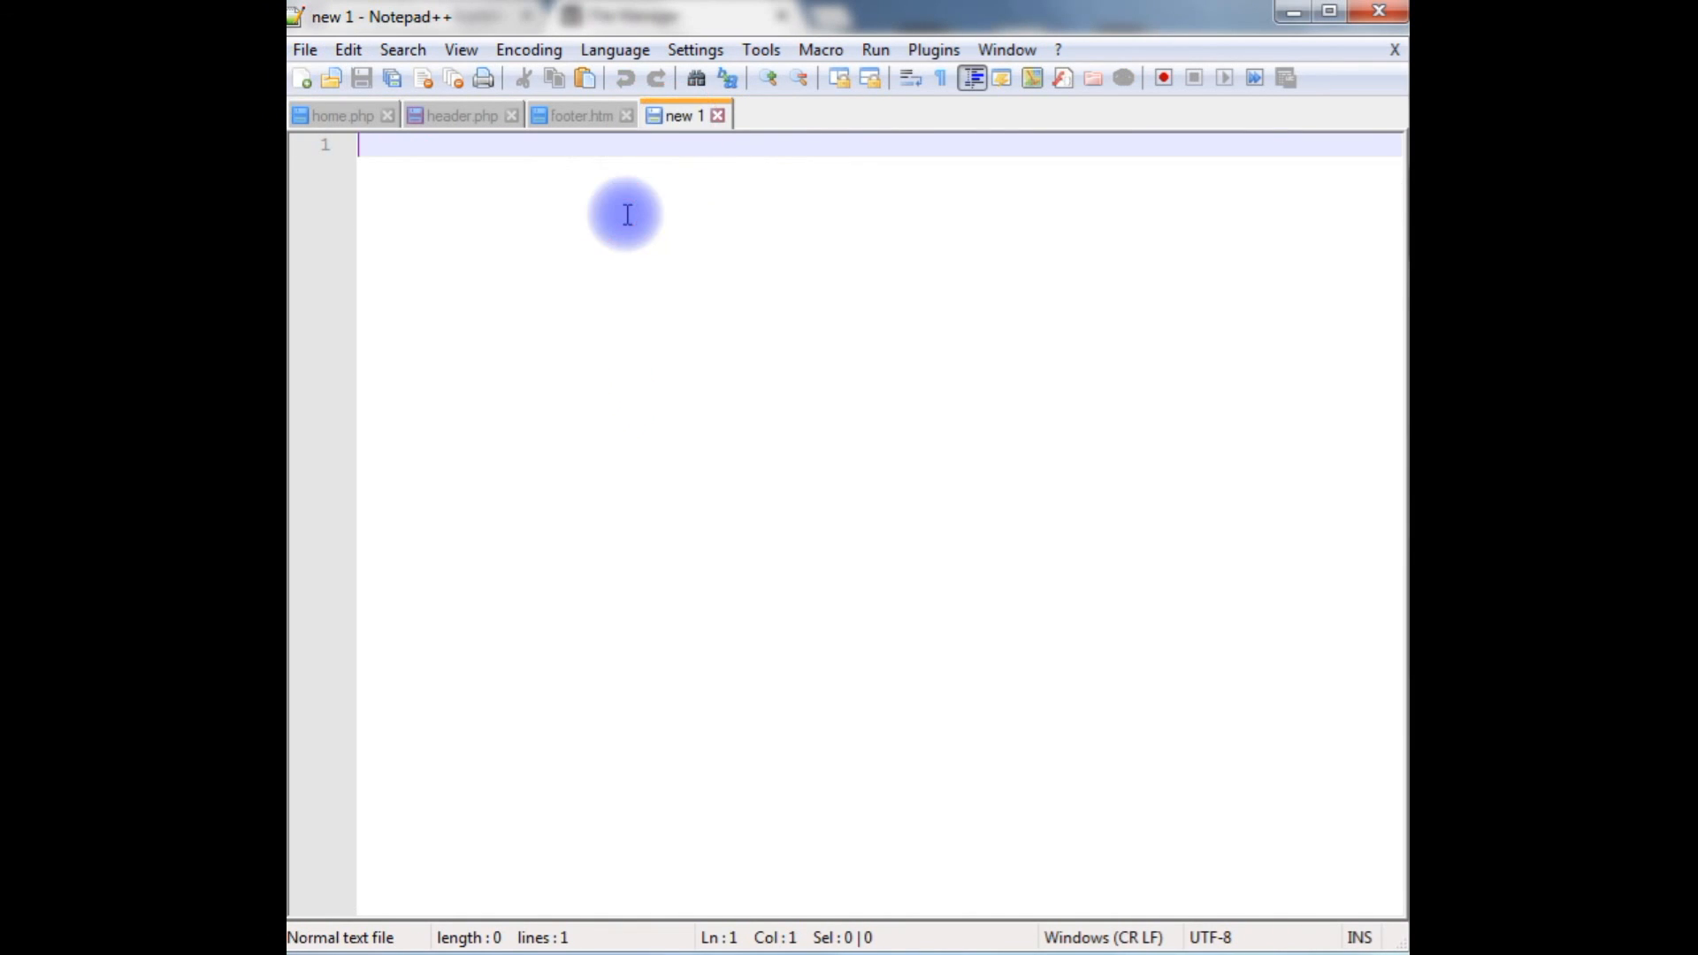
mouse_move(330, 115)
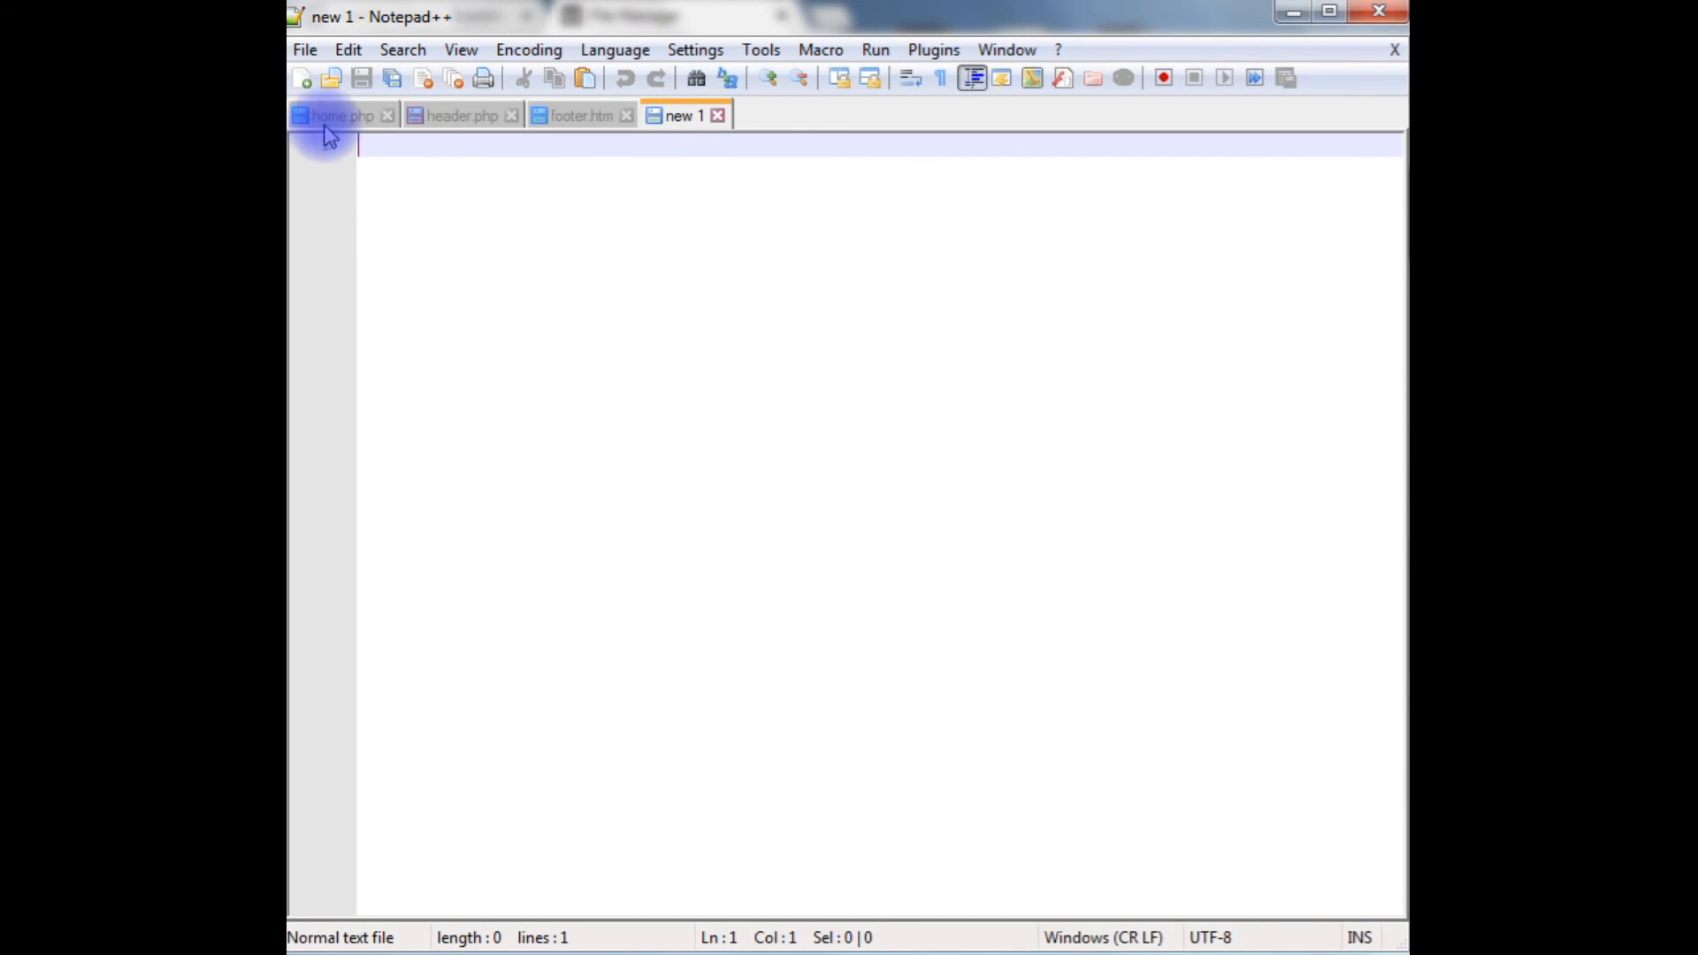
click(340, 115)
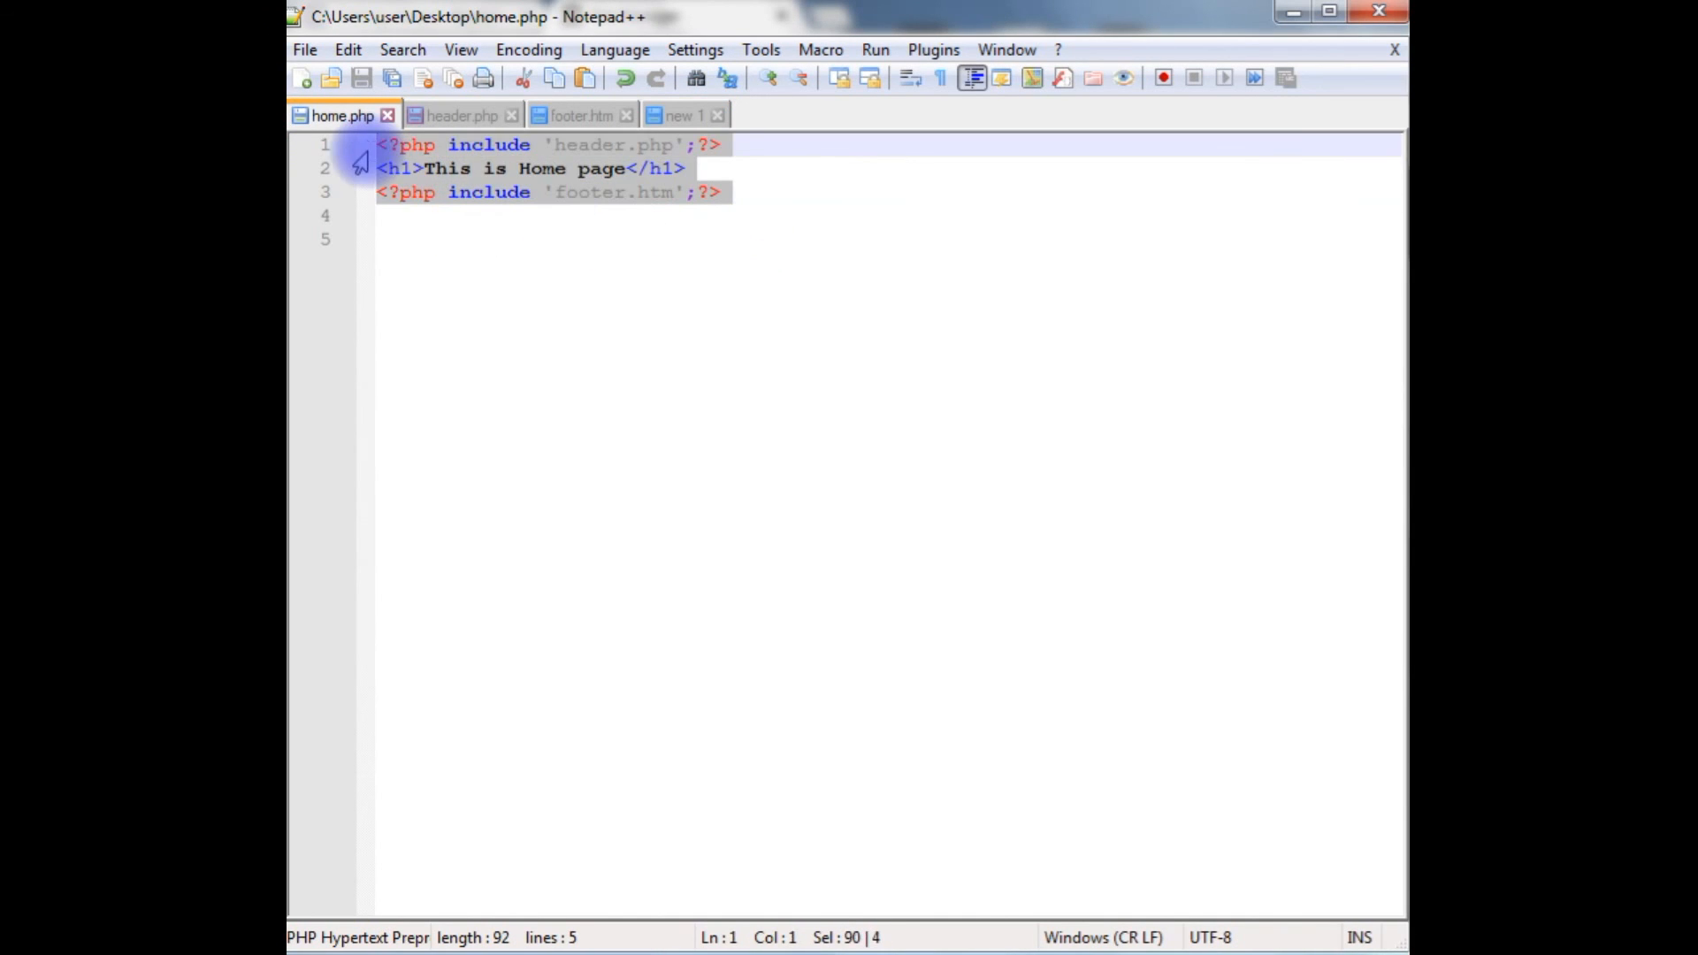
click(679, 116)
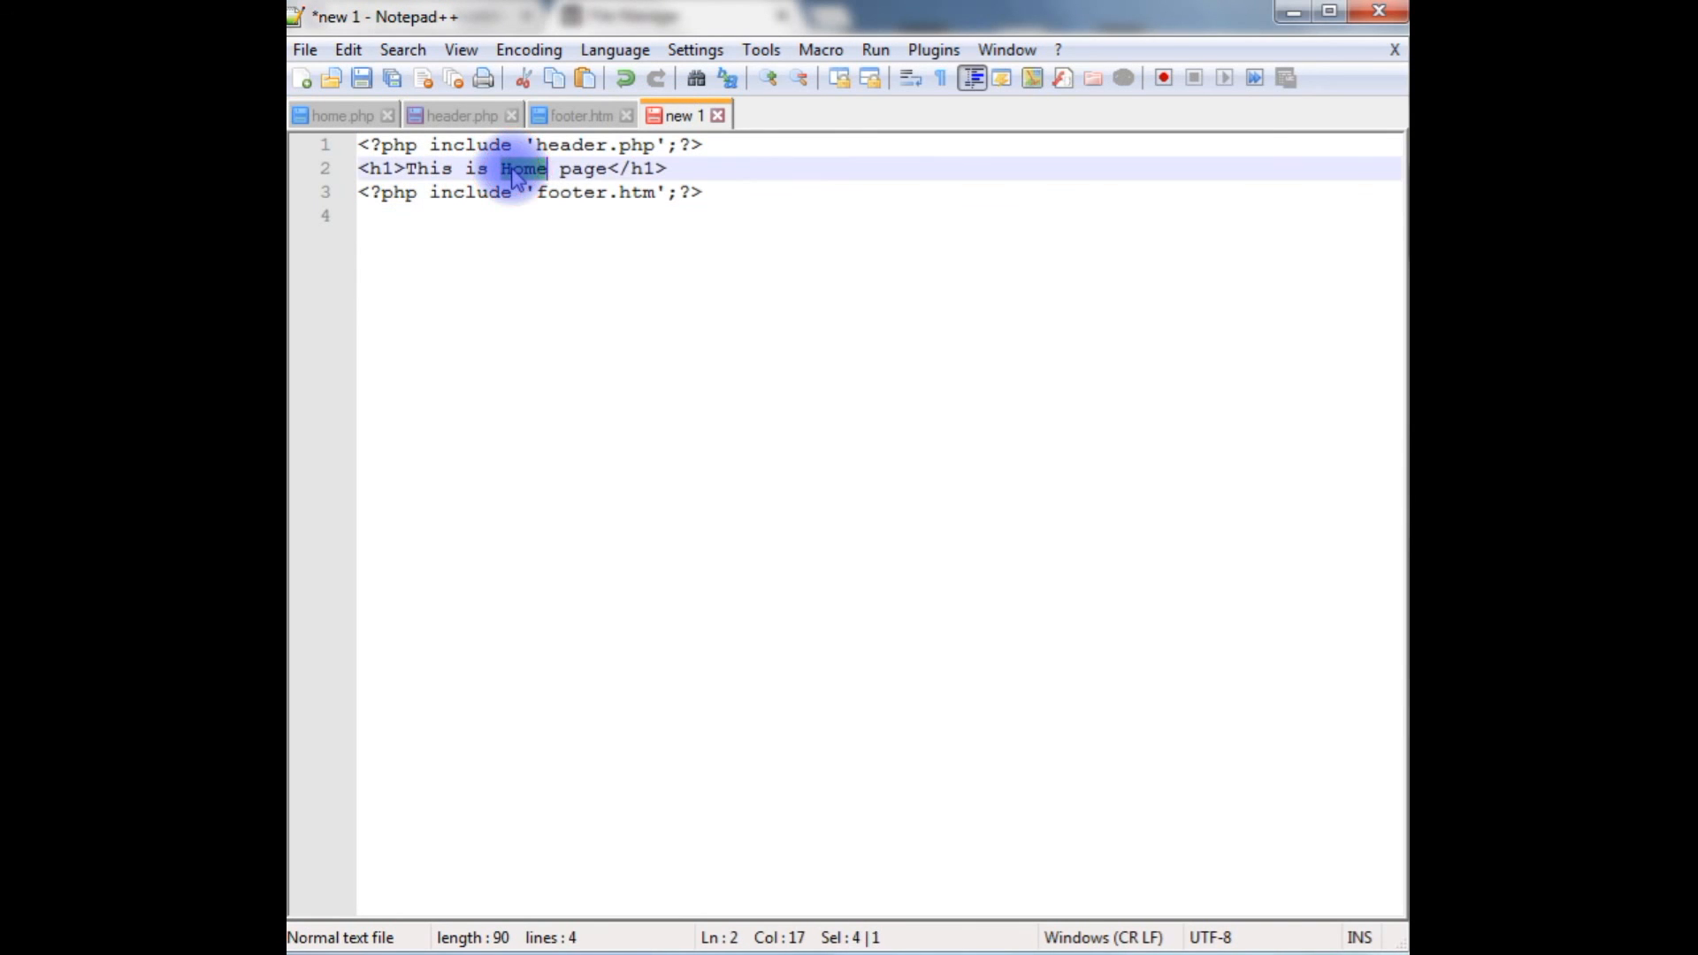
text(Contact)
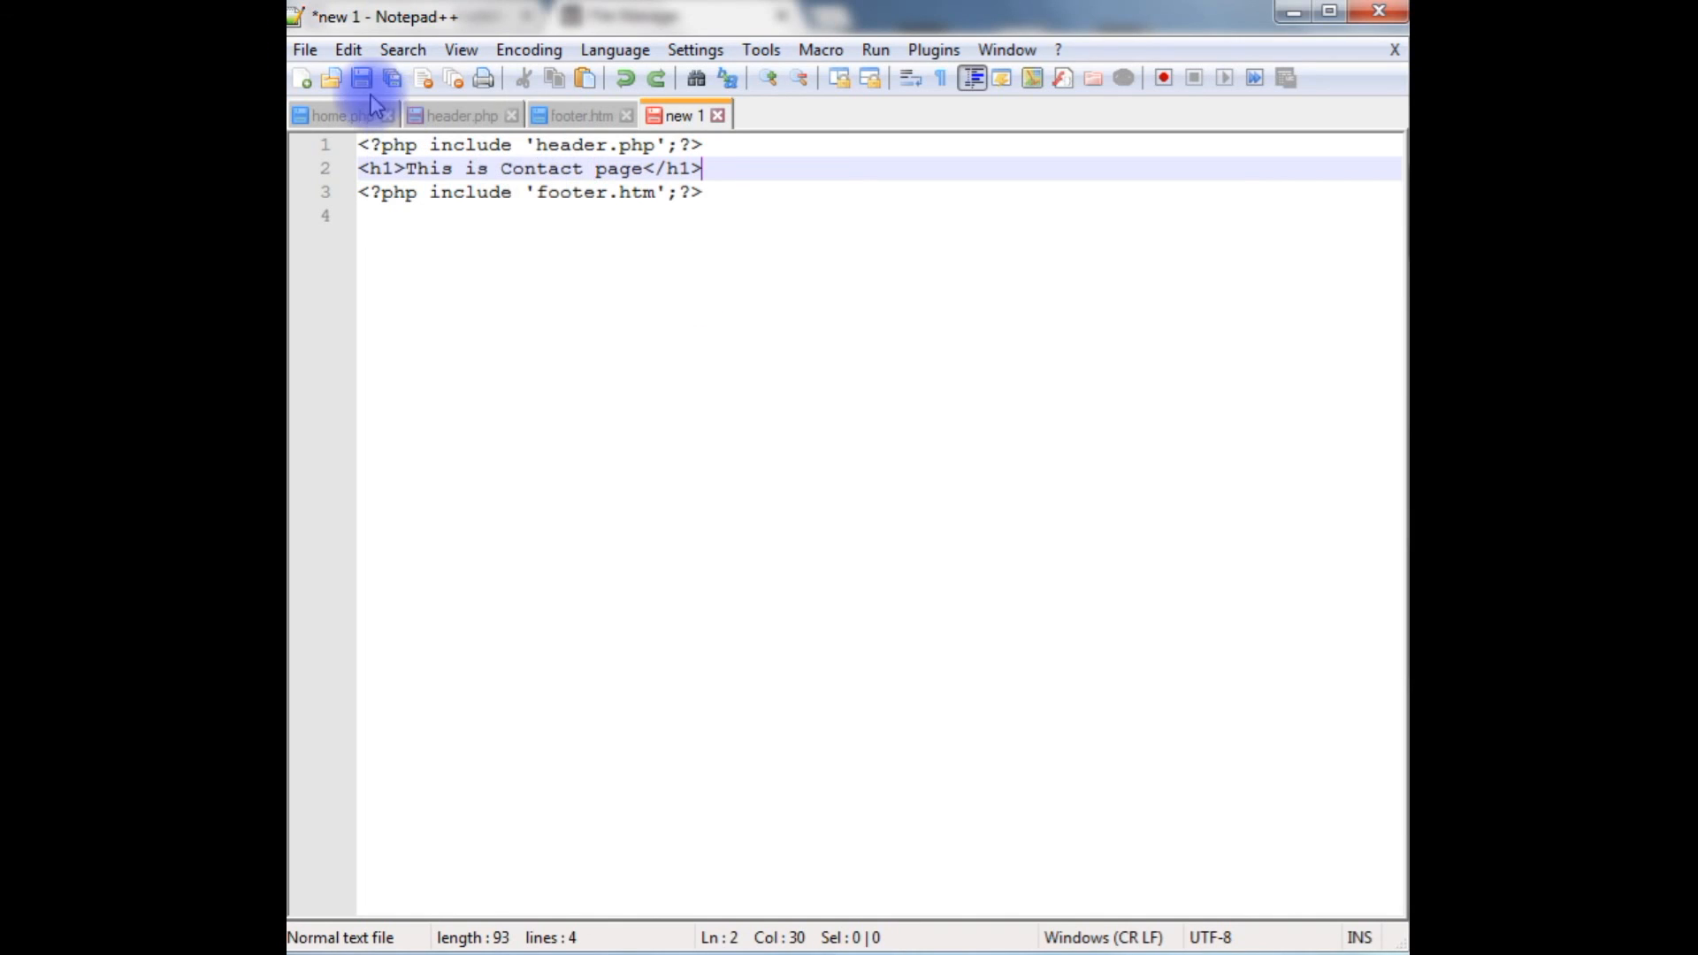
Step: Save the new page on the Desktop as contactus.php
click(362, 77)
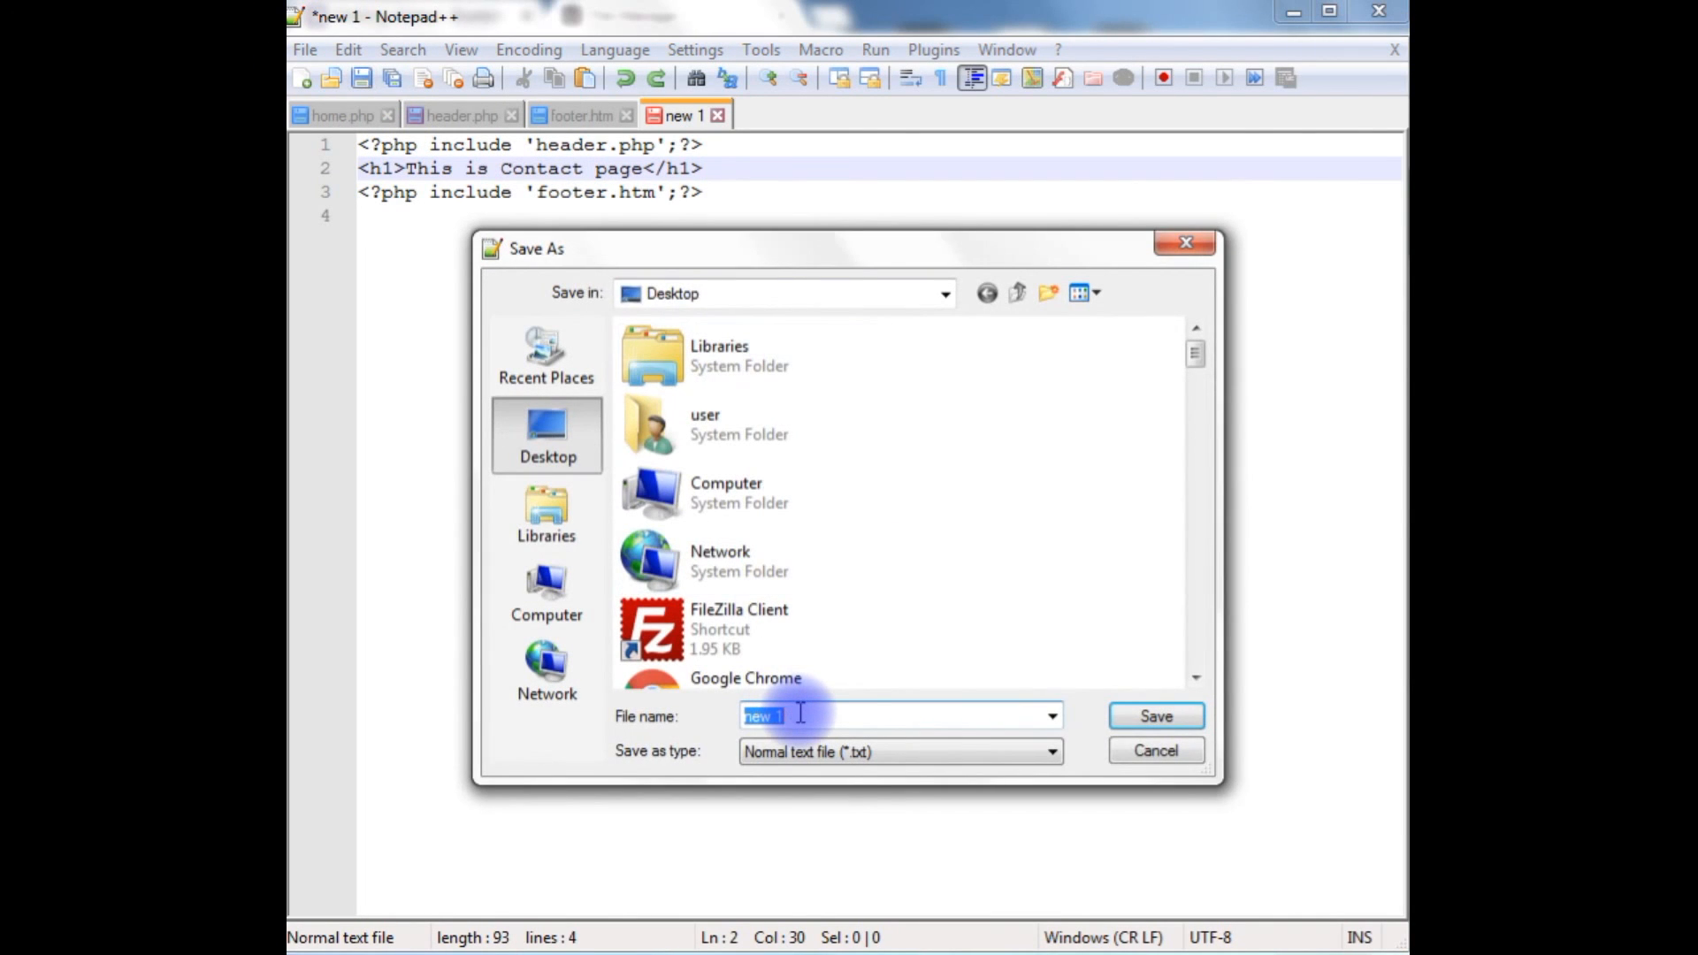
text(contactus.)
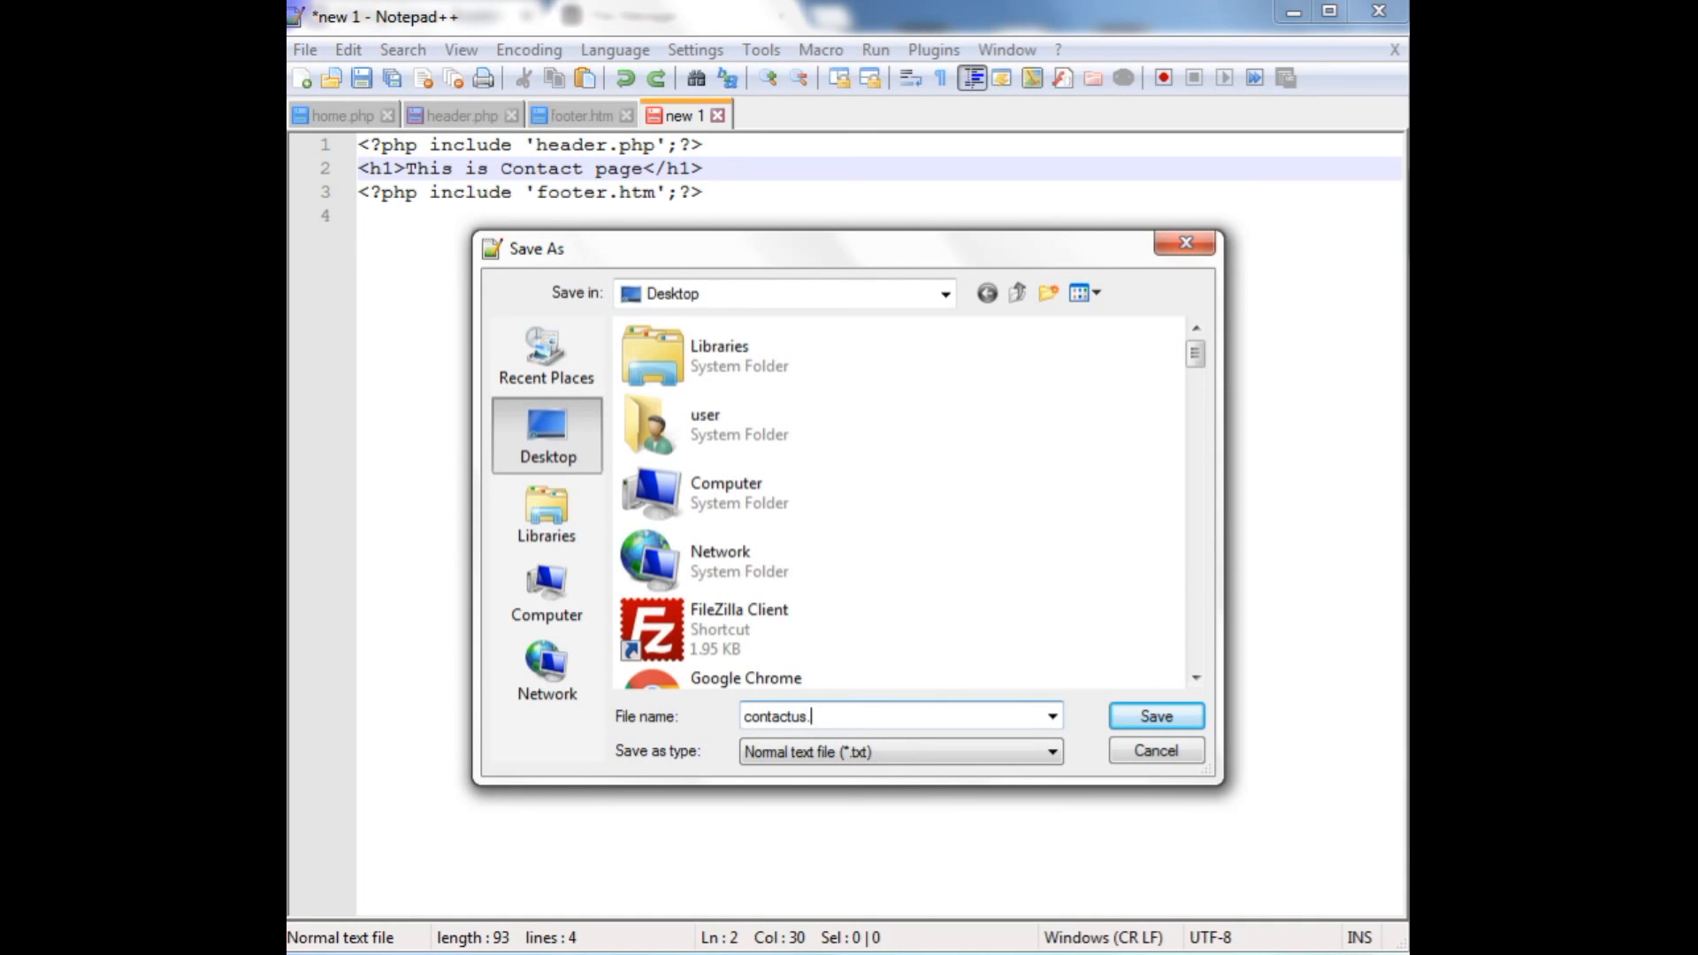
text(php)
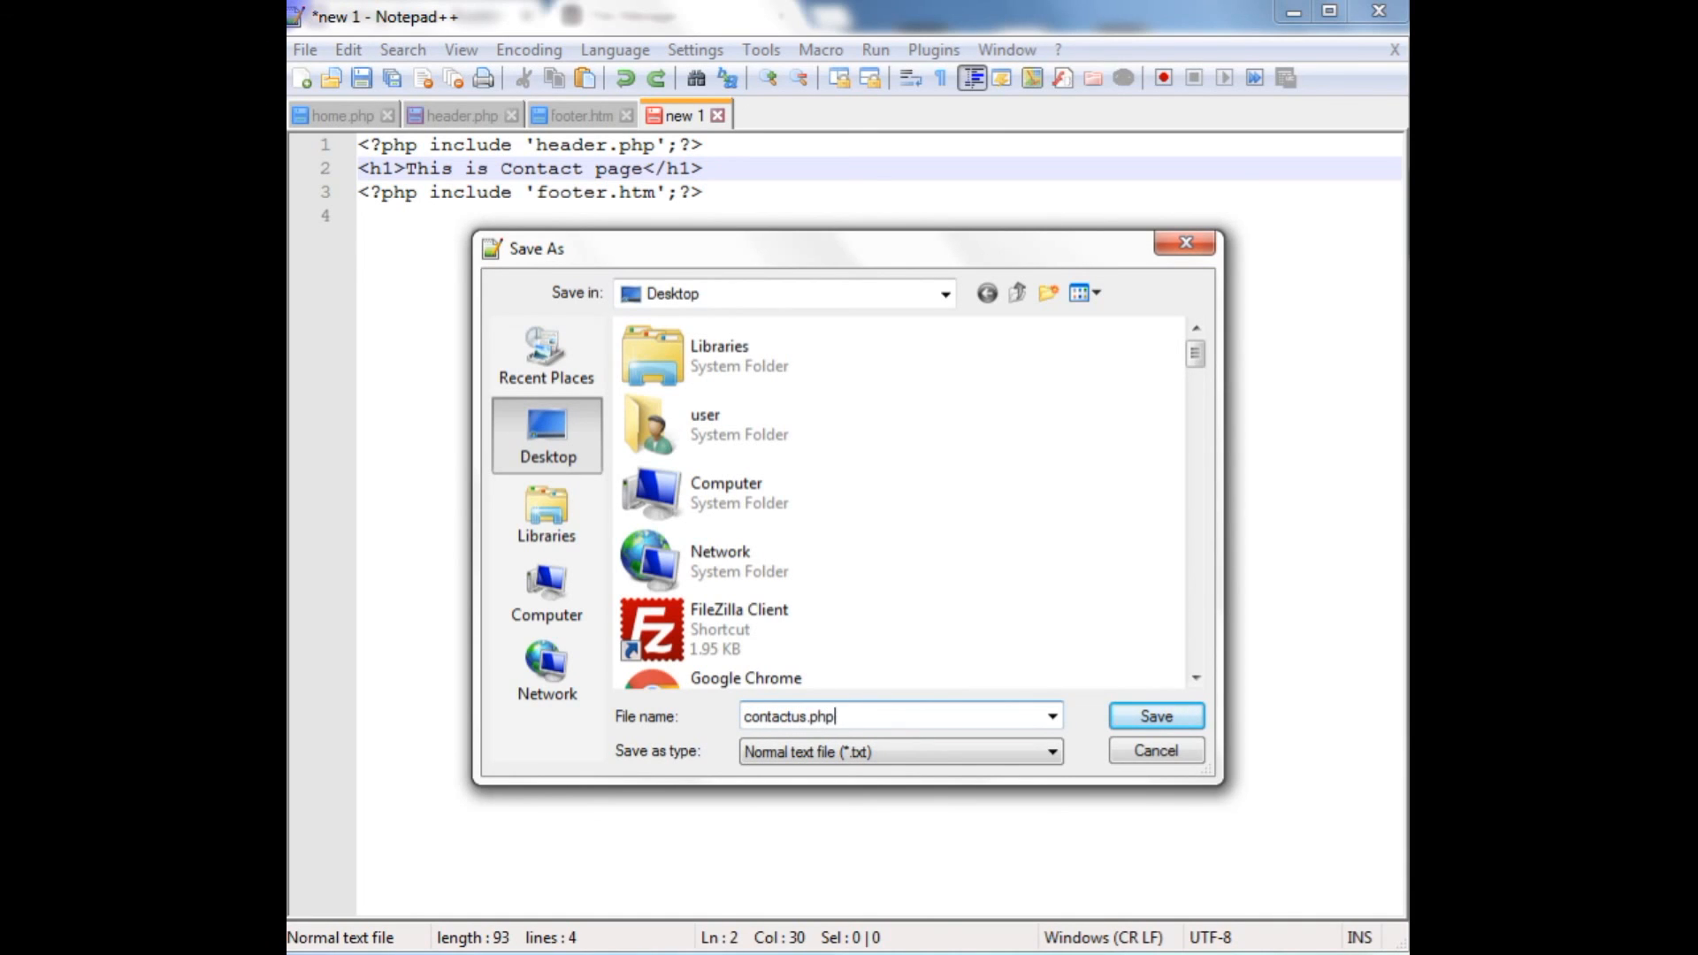
click(1154, 715)
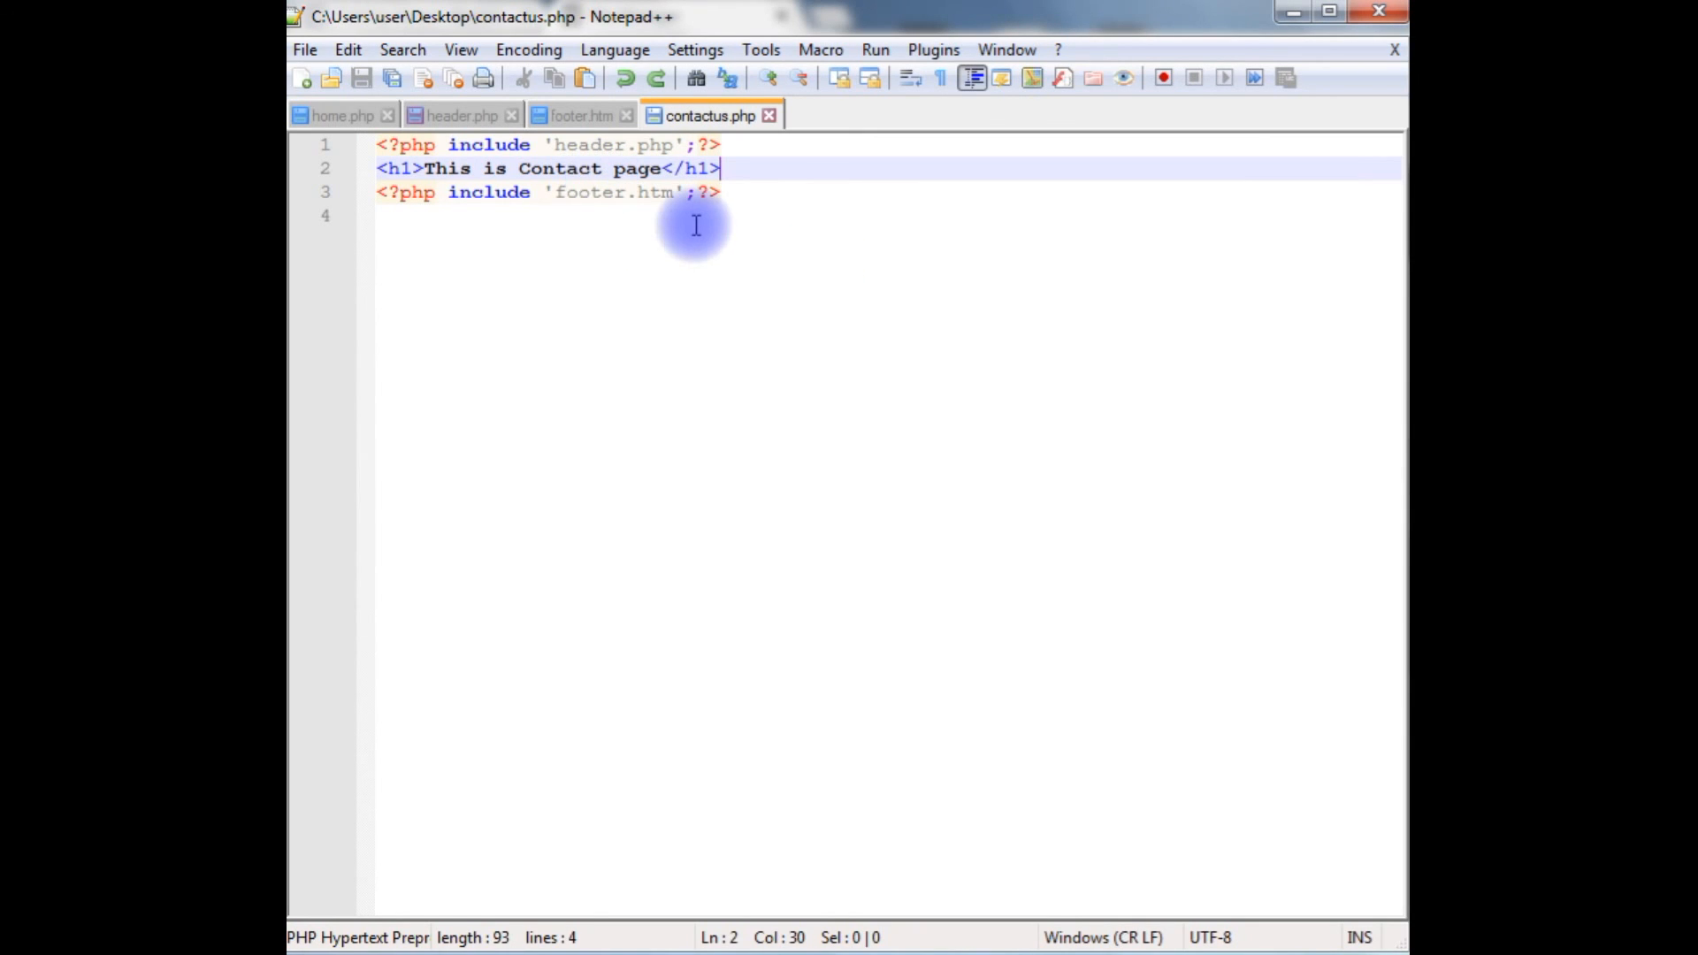
mouse_move(460, 115)
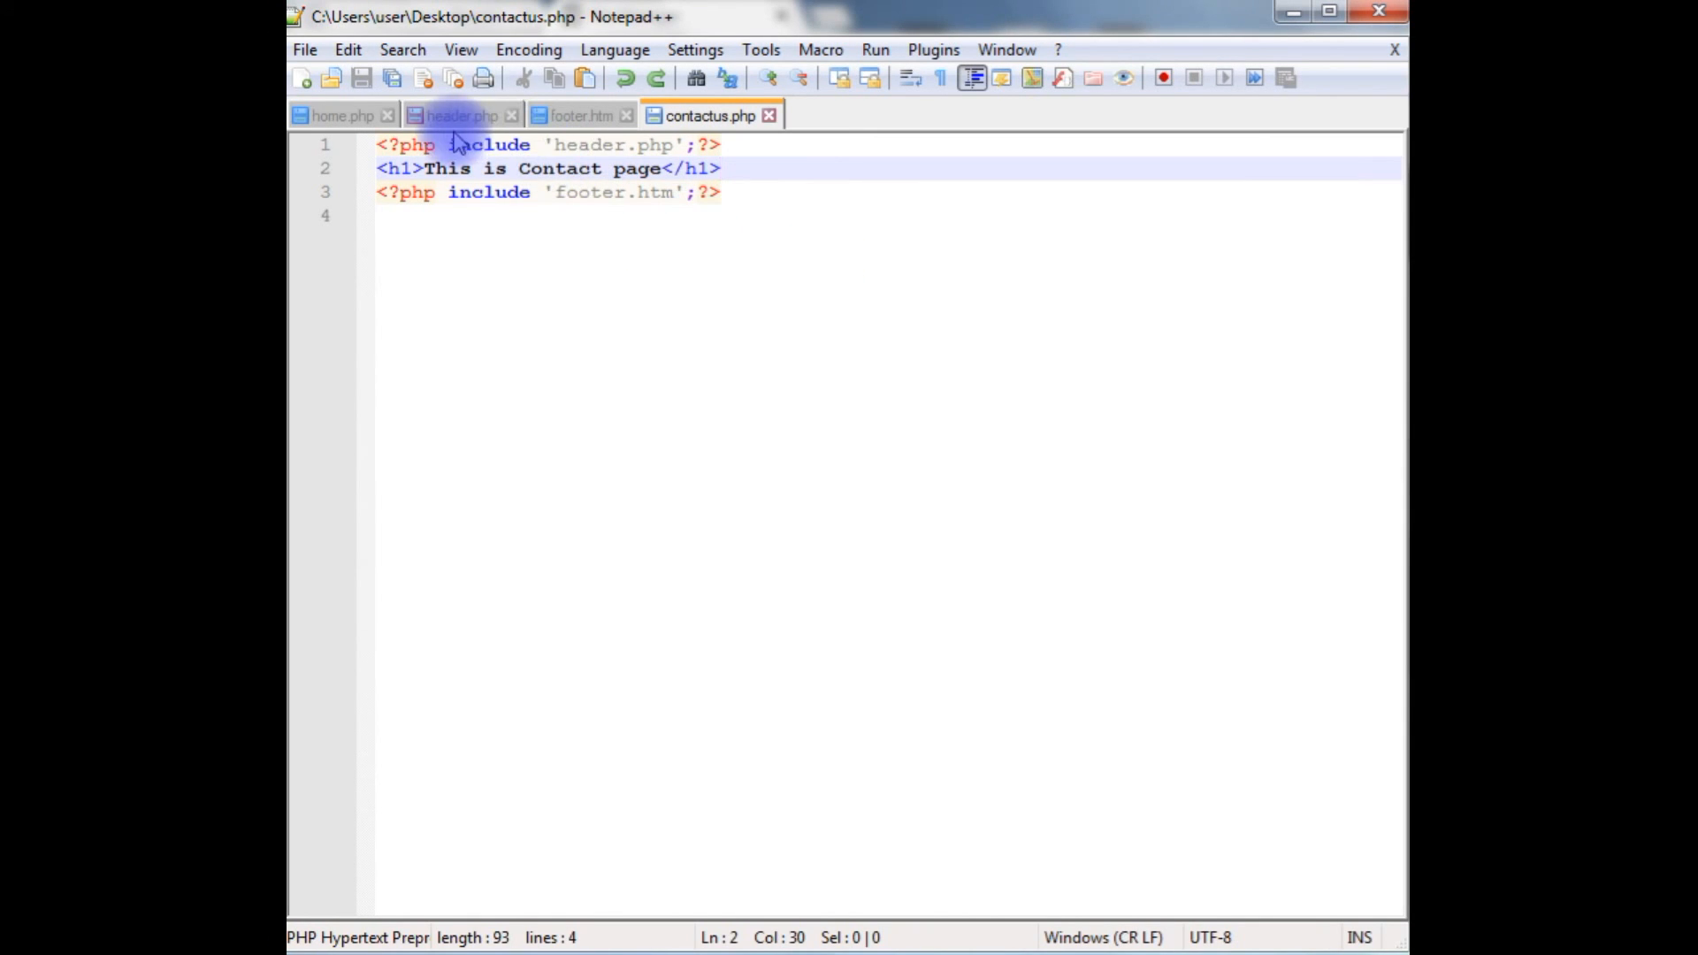
Step: Turn header.php's second navbar link into a Contact page link and save the file
click(457, 115)
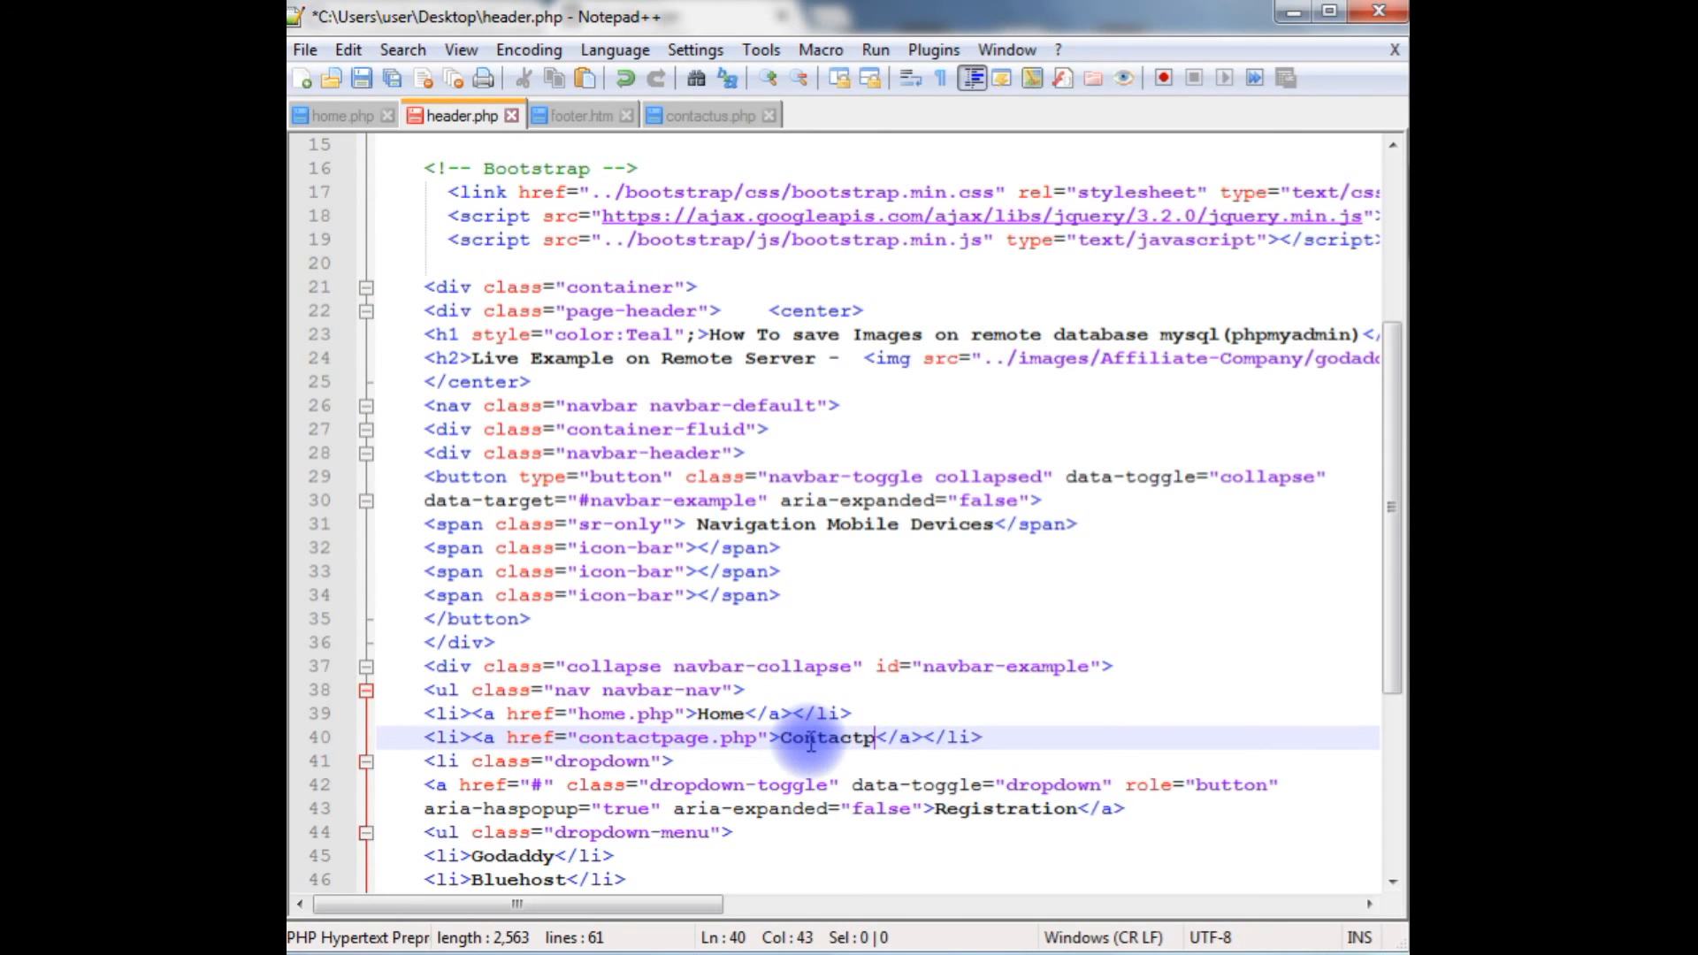
key(Backspace)
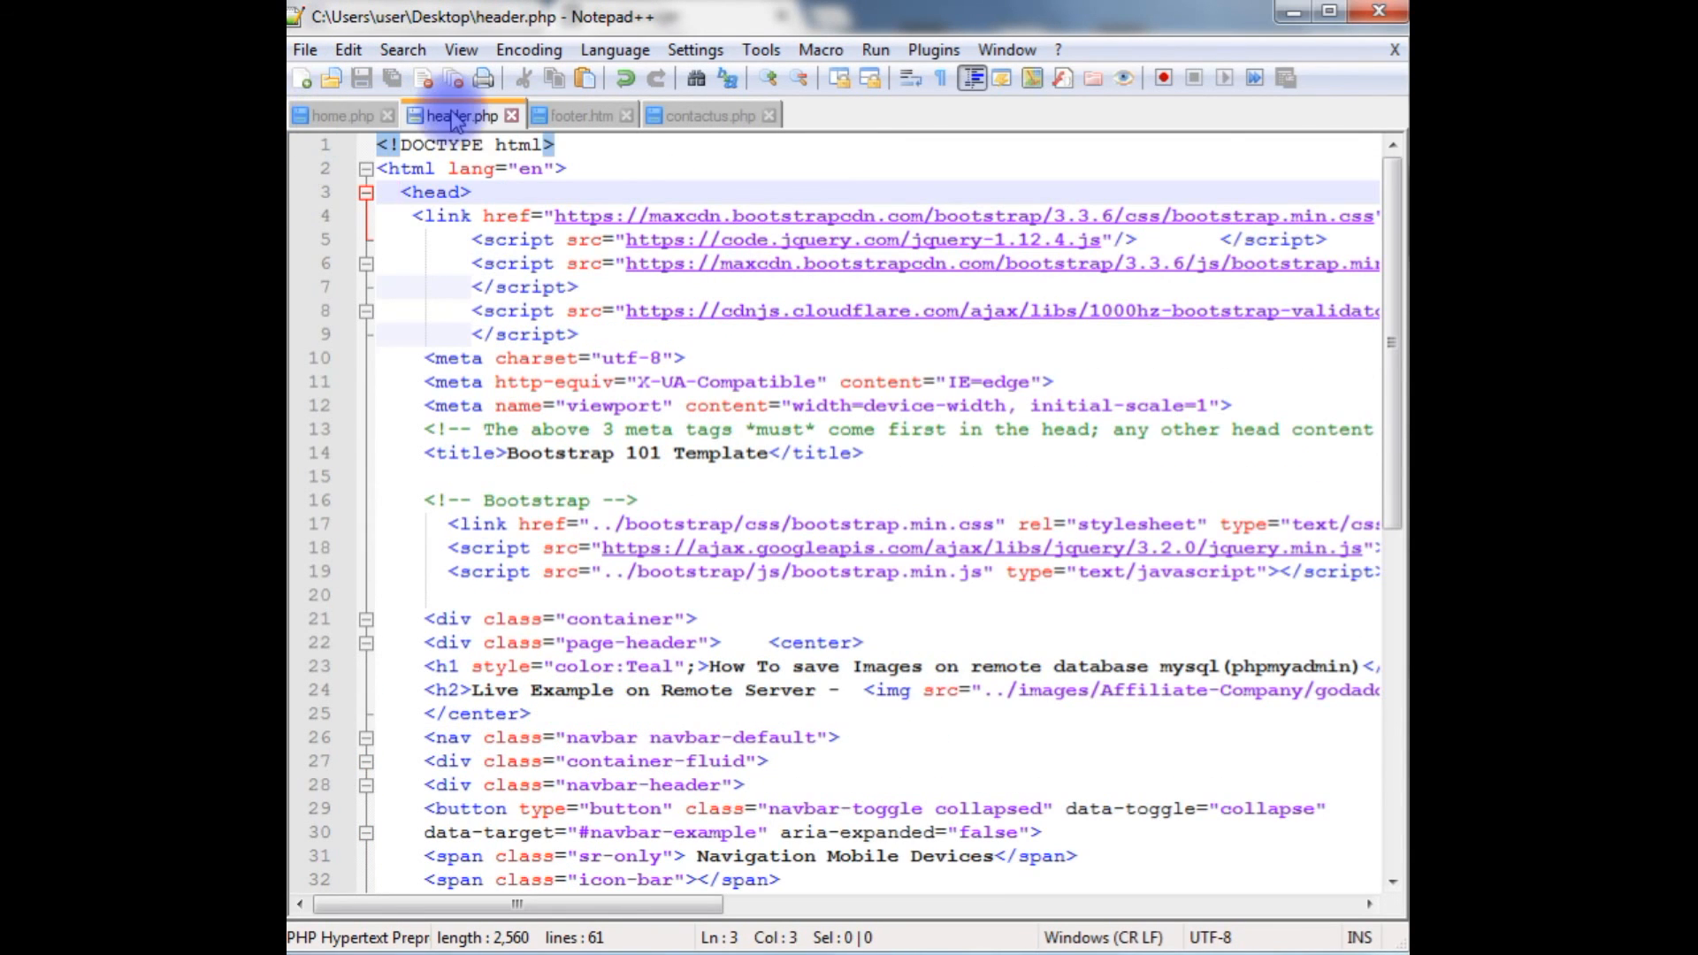
mouse_move(705, 115)
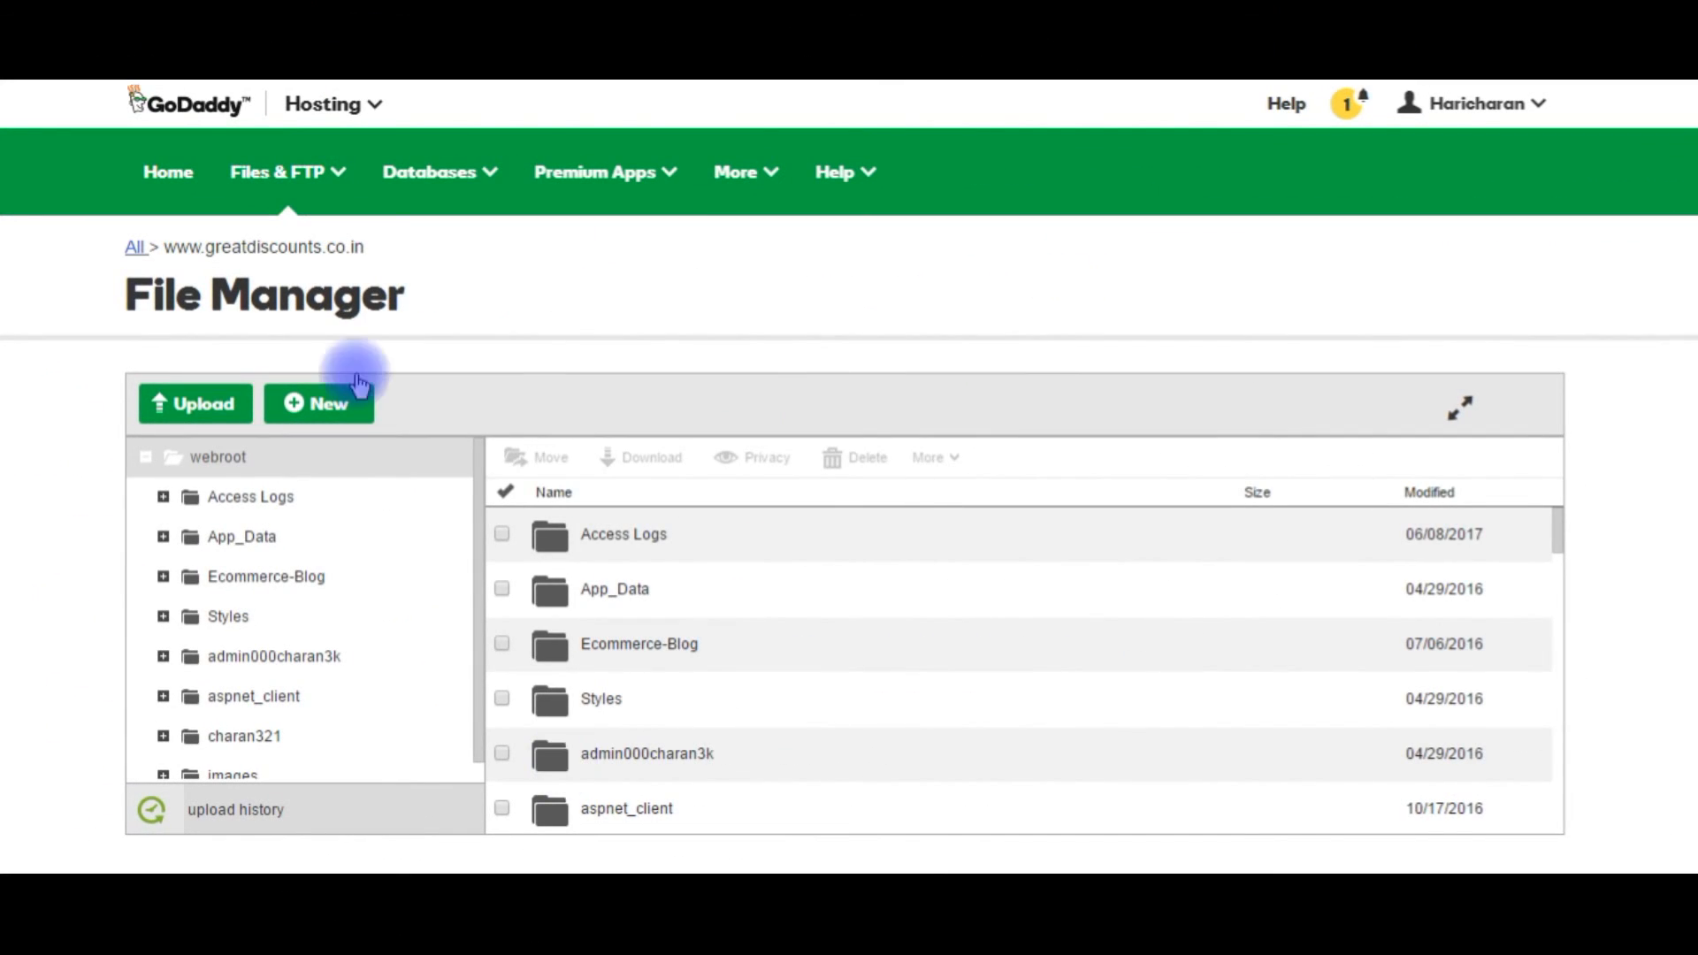
mouse_move(168, 247)
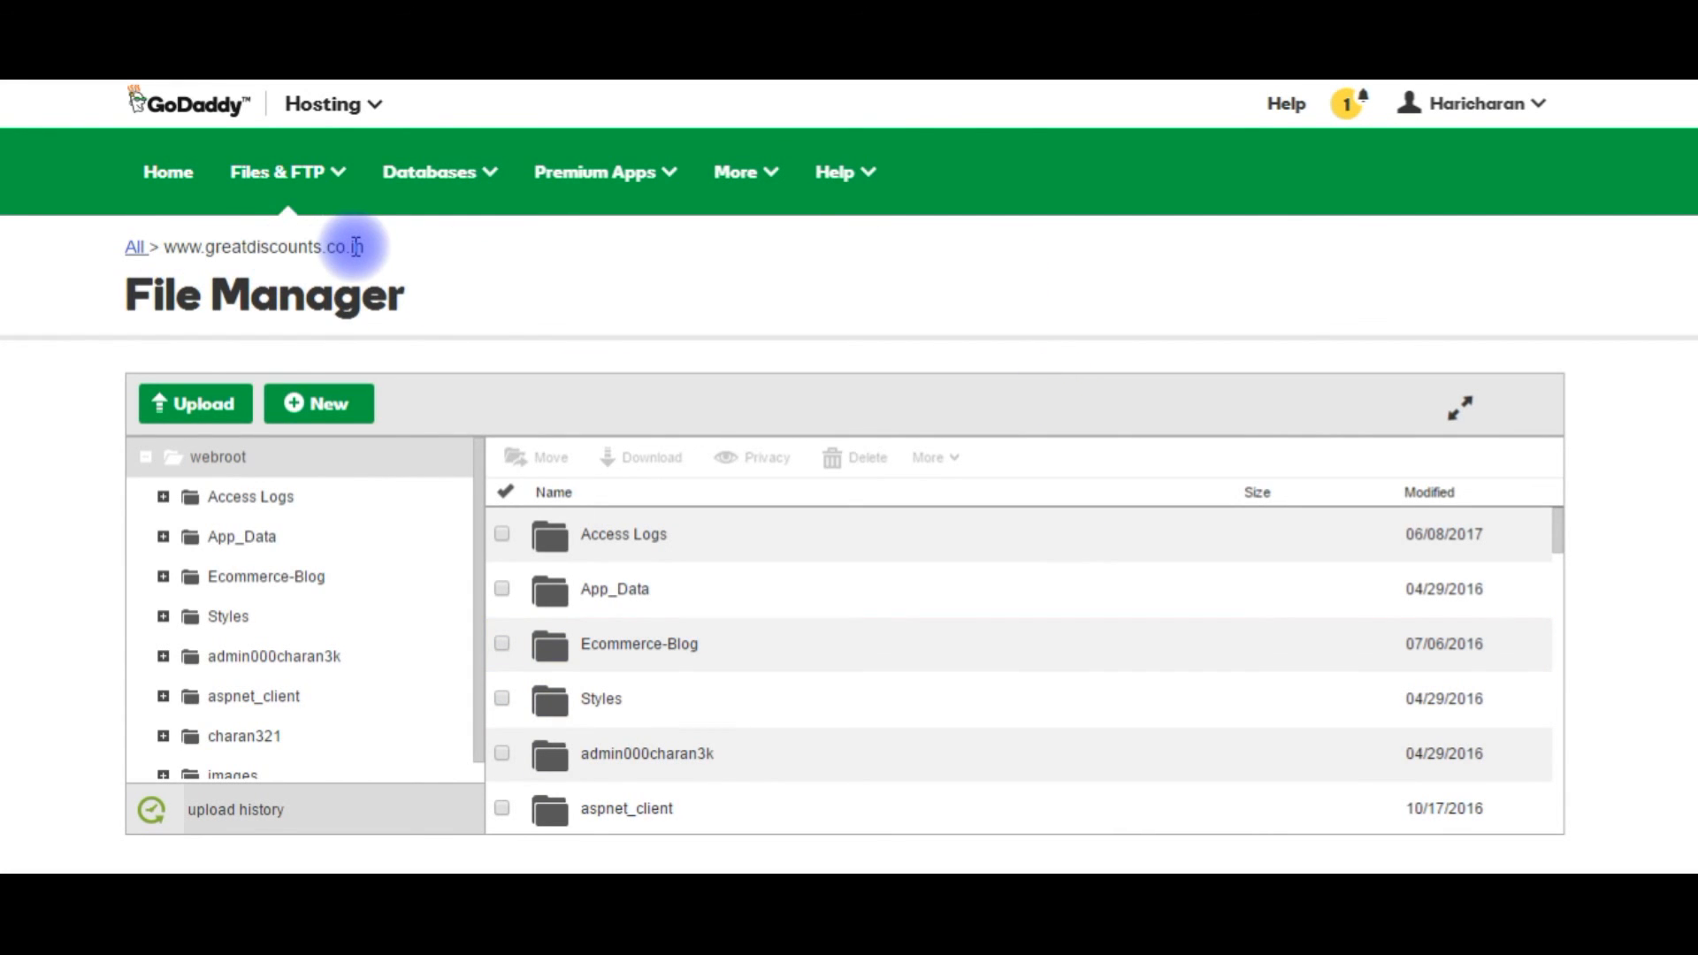
mouse_move(194, 403)
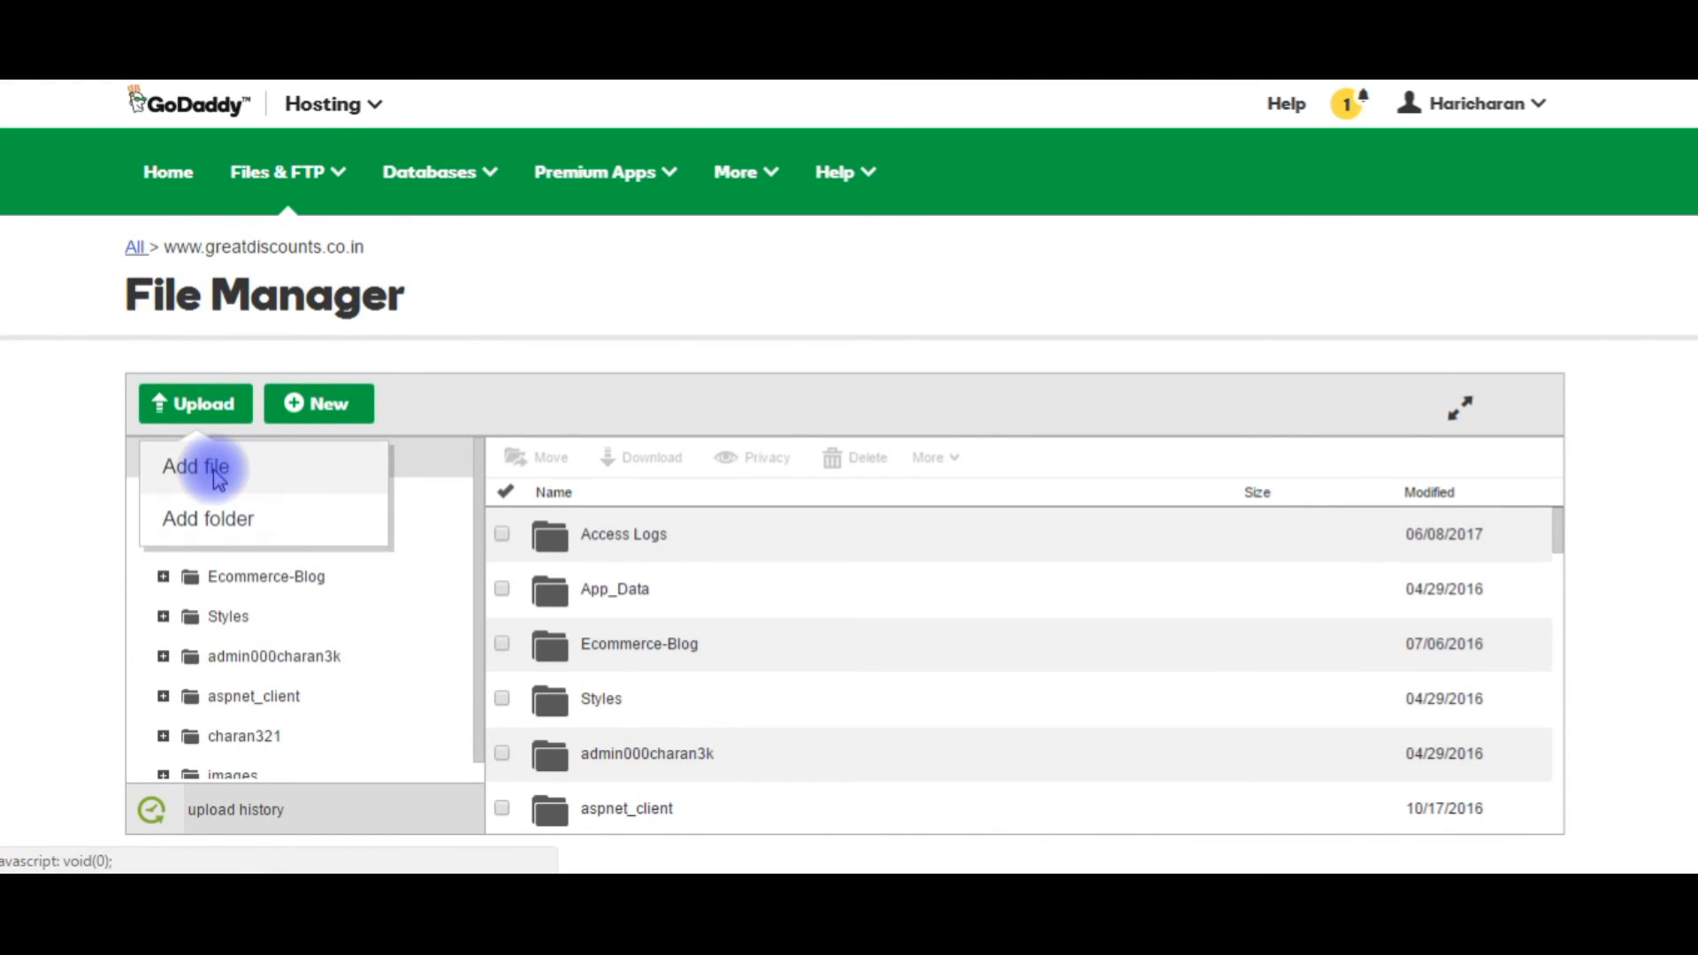
Step: Upload header.php and home.php through File Manager's Add file picker
click(197, 467)
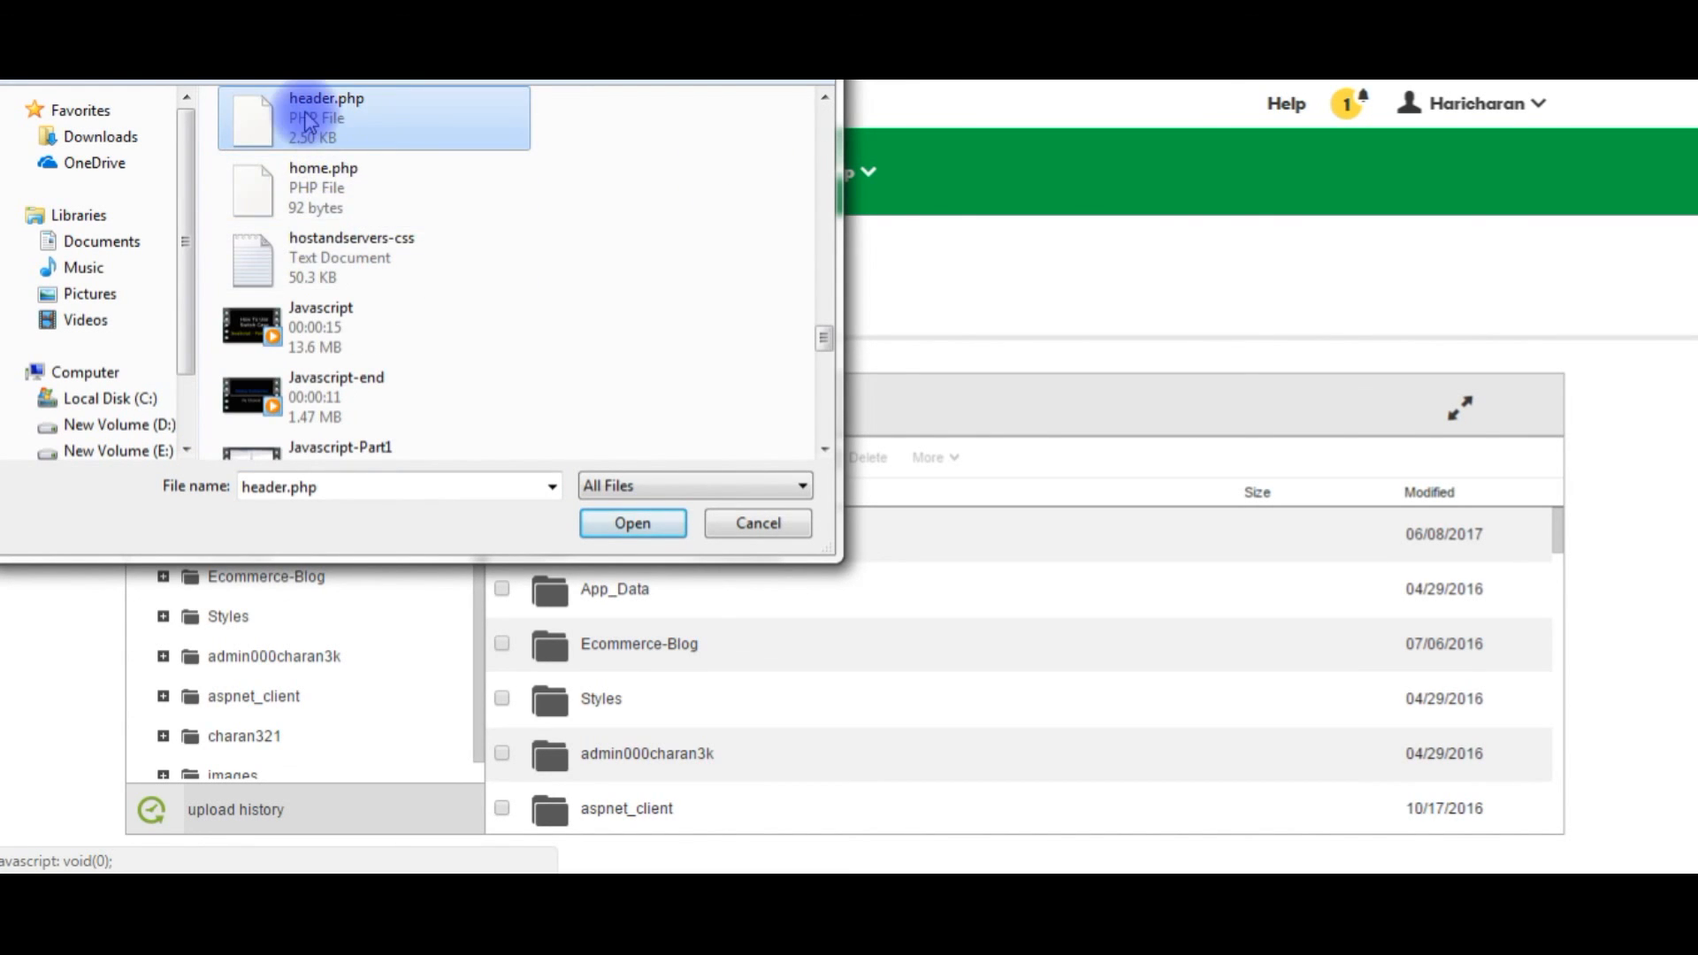
click(322, 187)
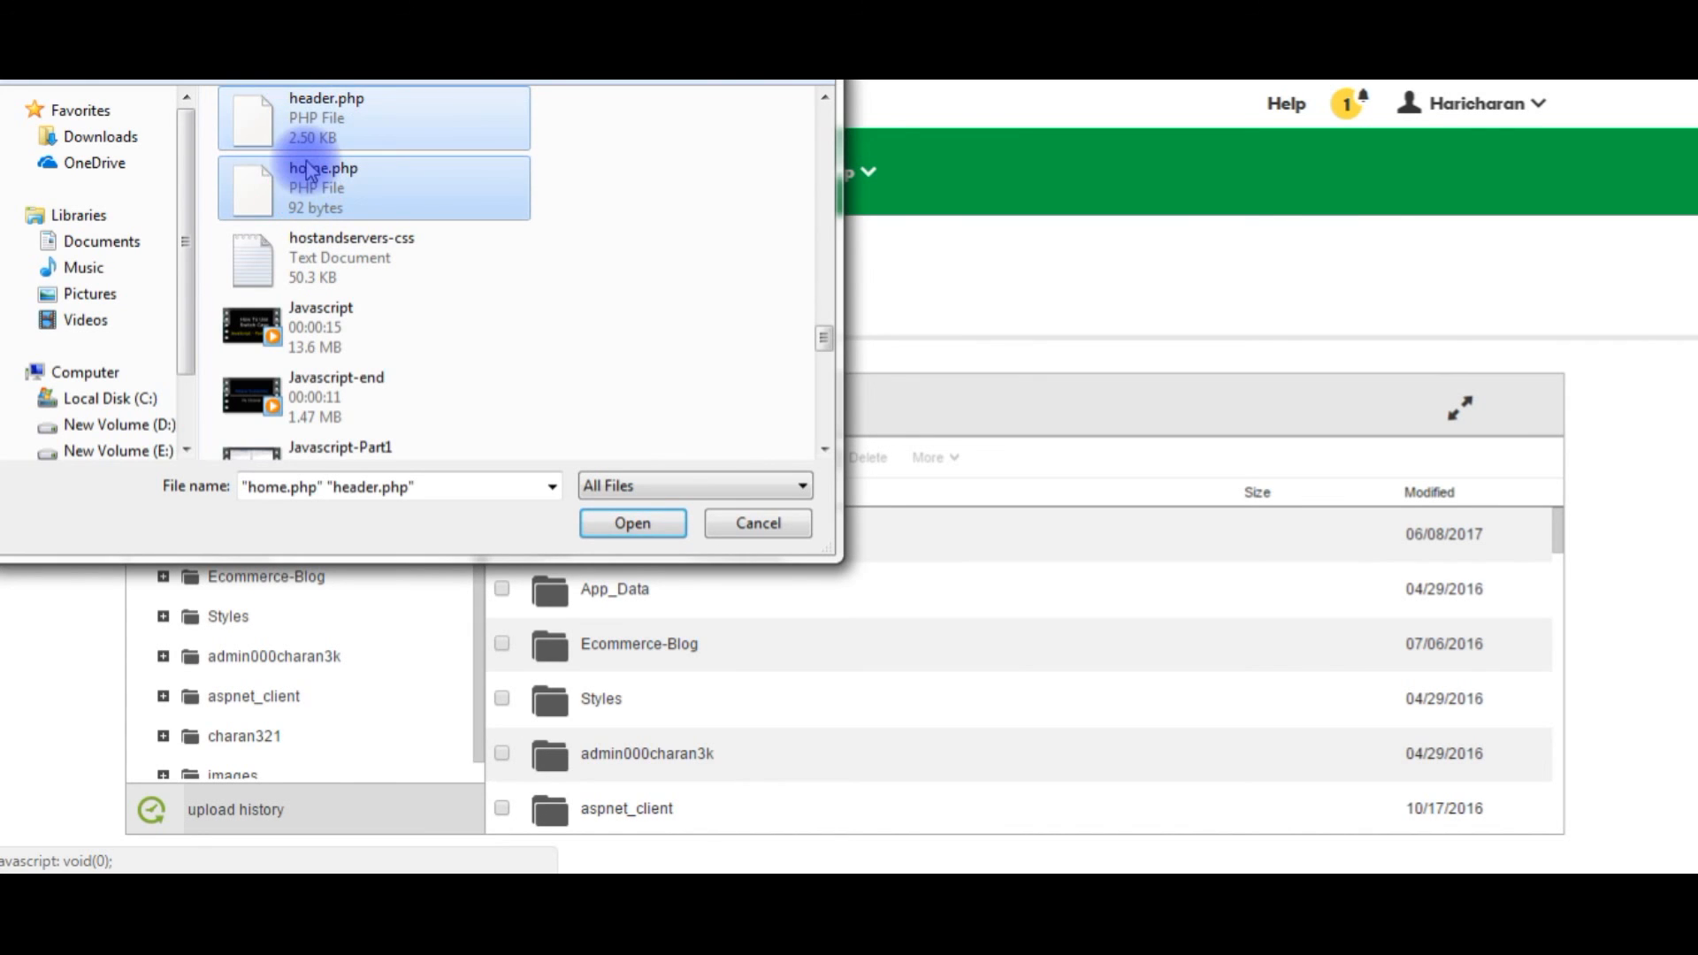
click(631, 523)
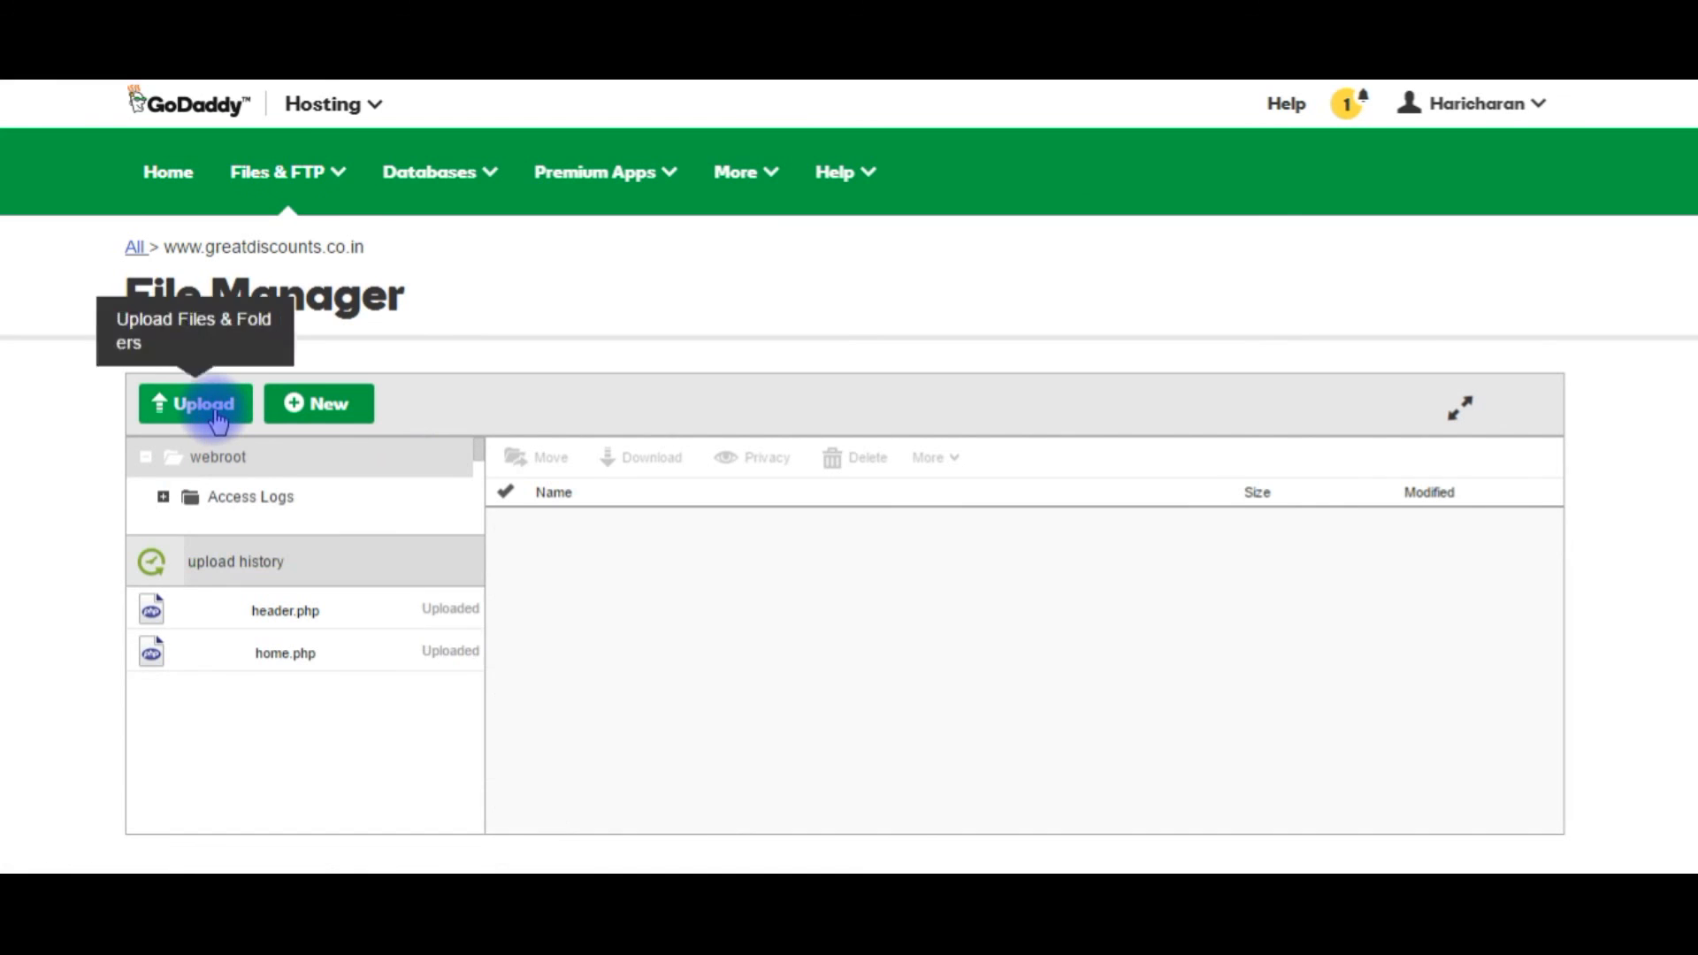
Step: Upload footer.htm from the local site files folder to the webroot
click(216, 457)
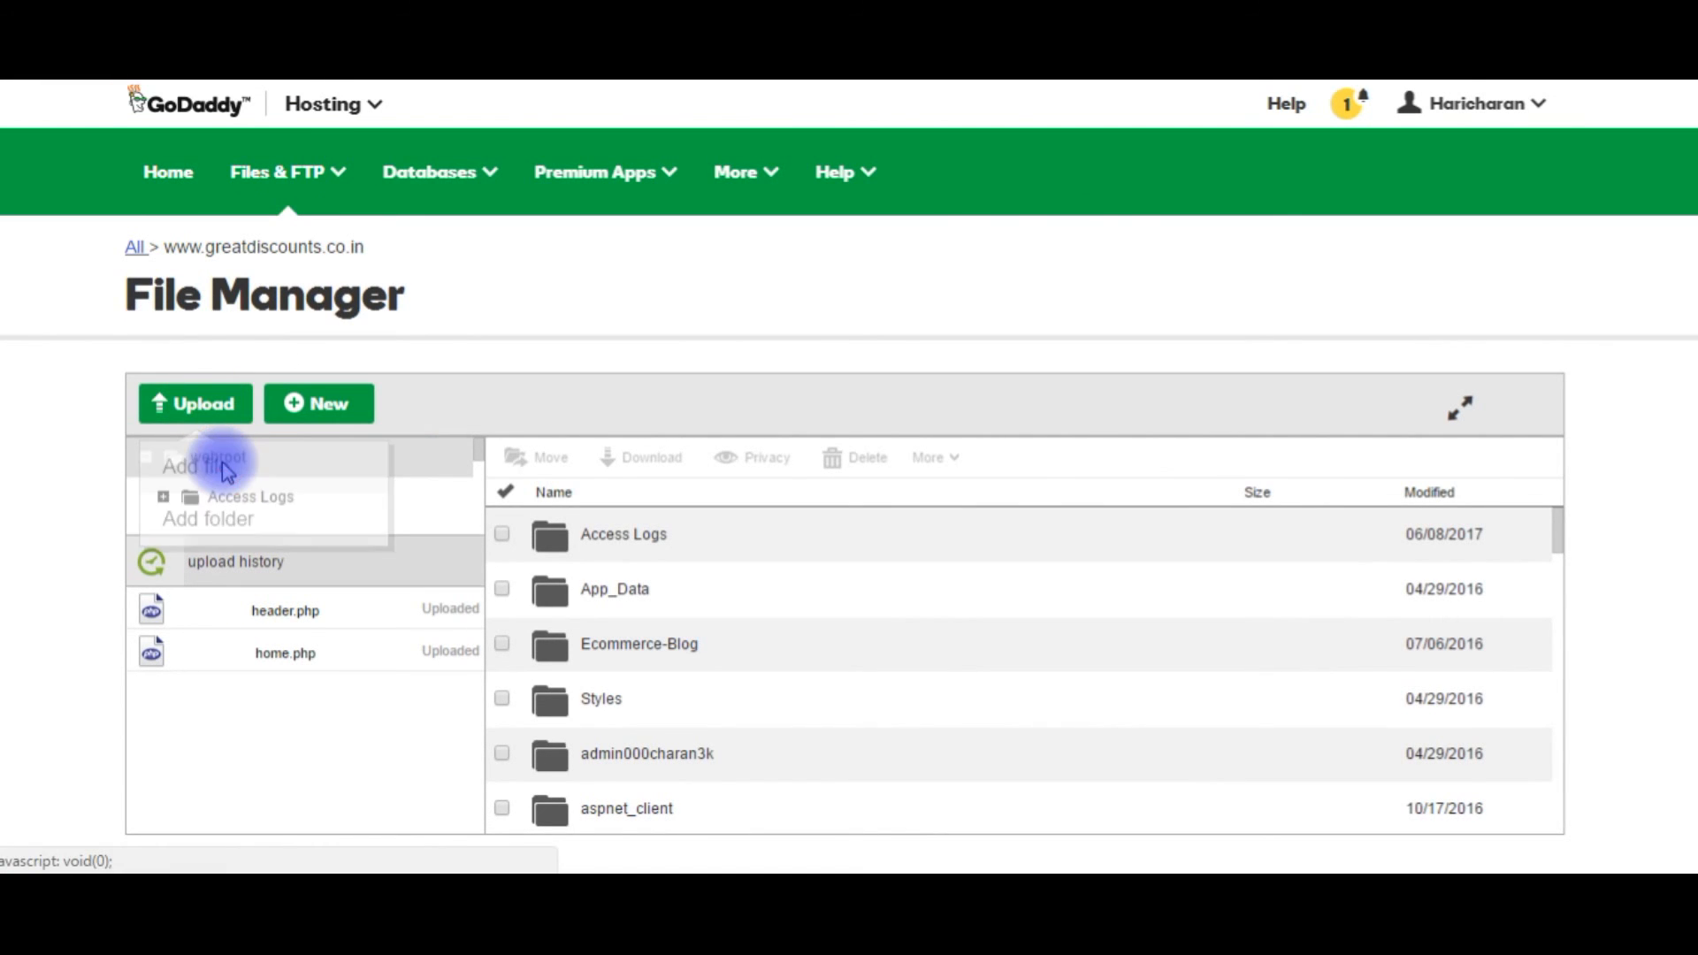
click(193, 466)
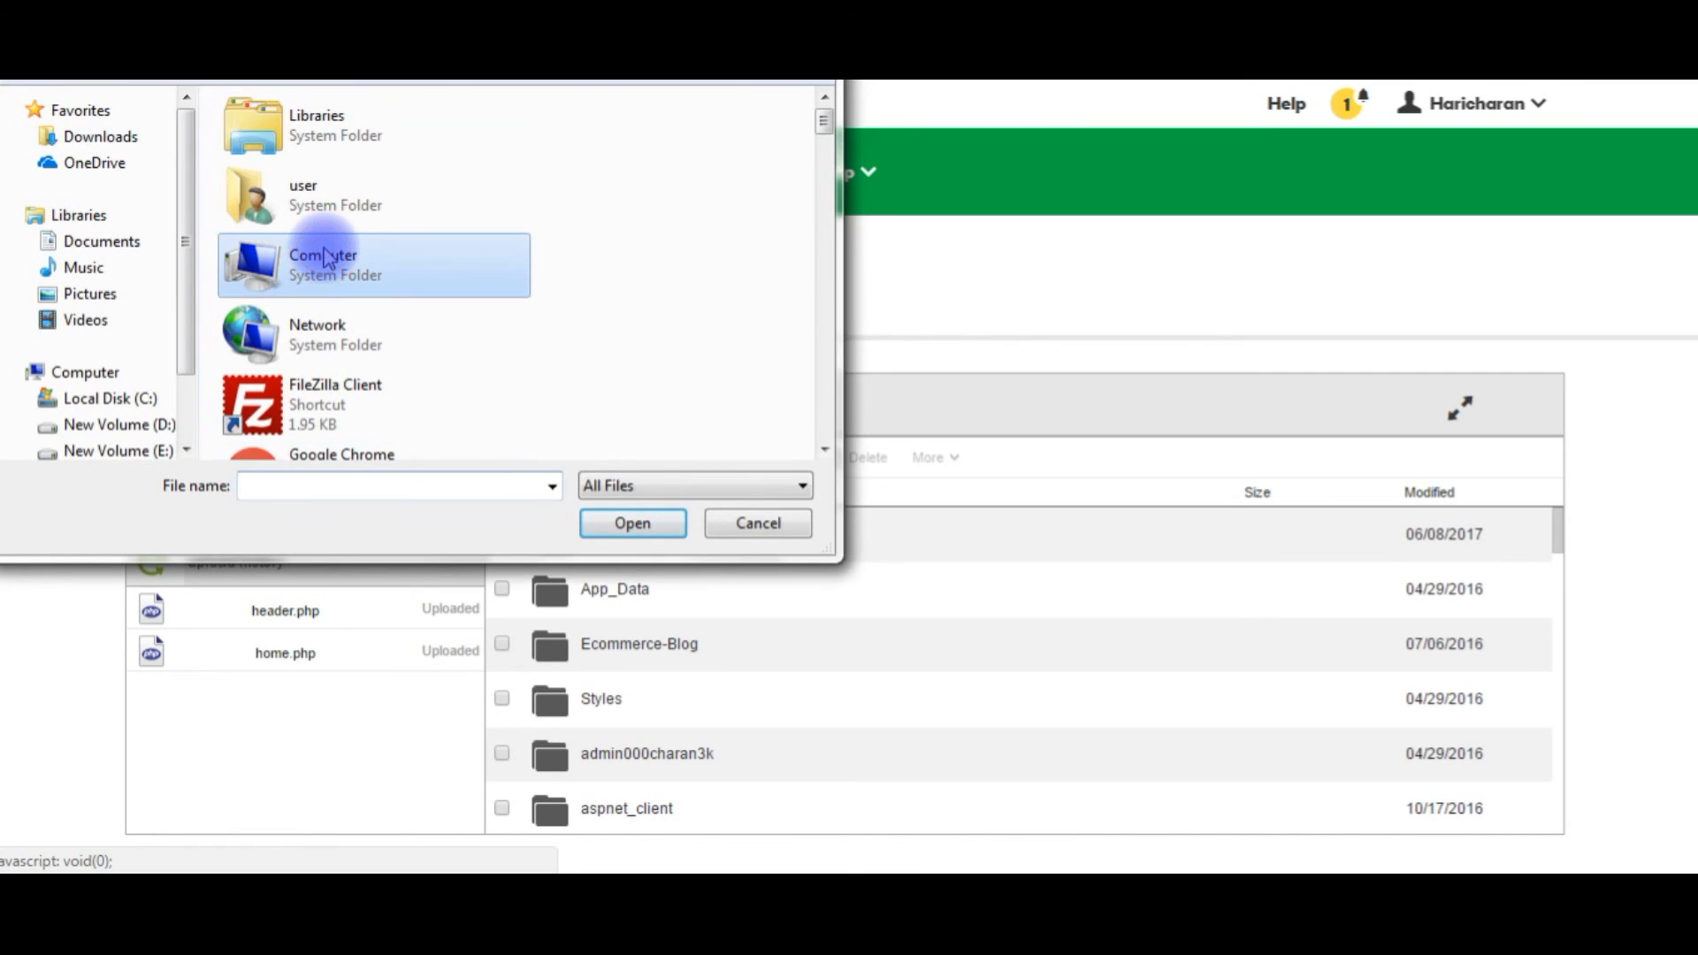
click(336, 404)
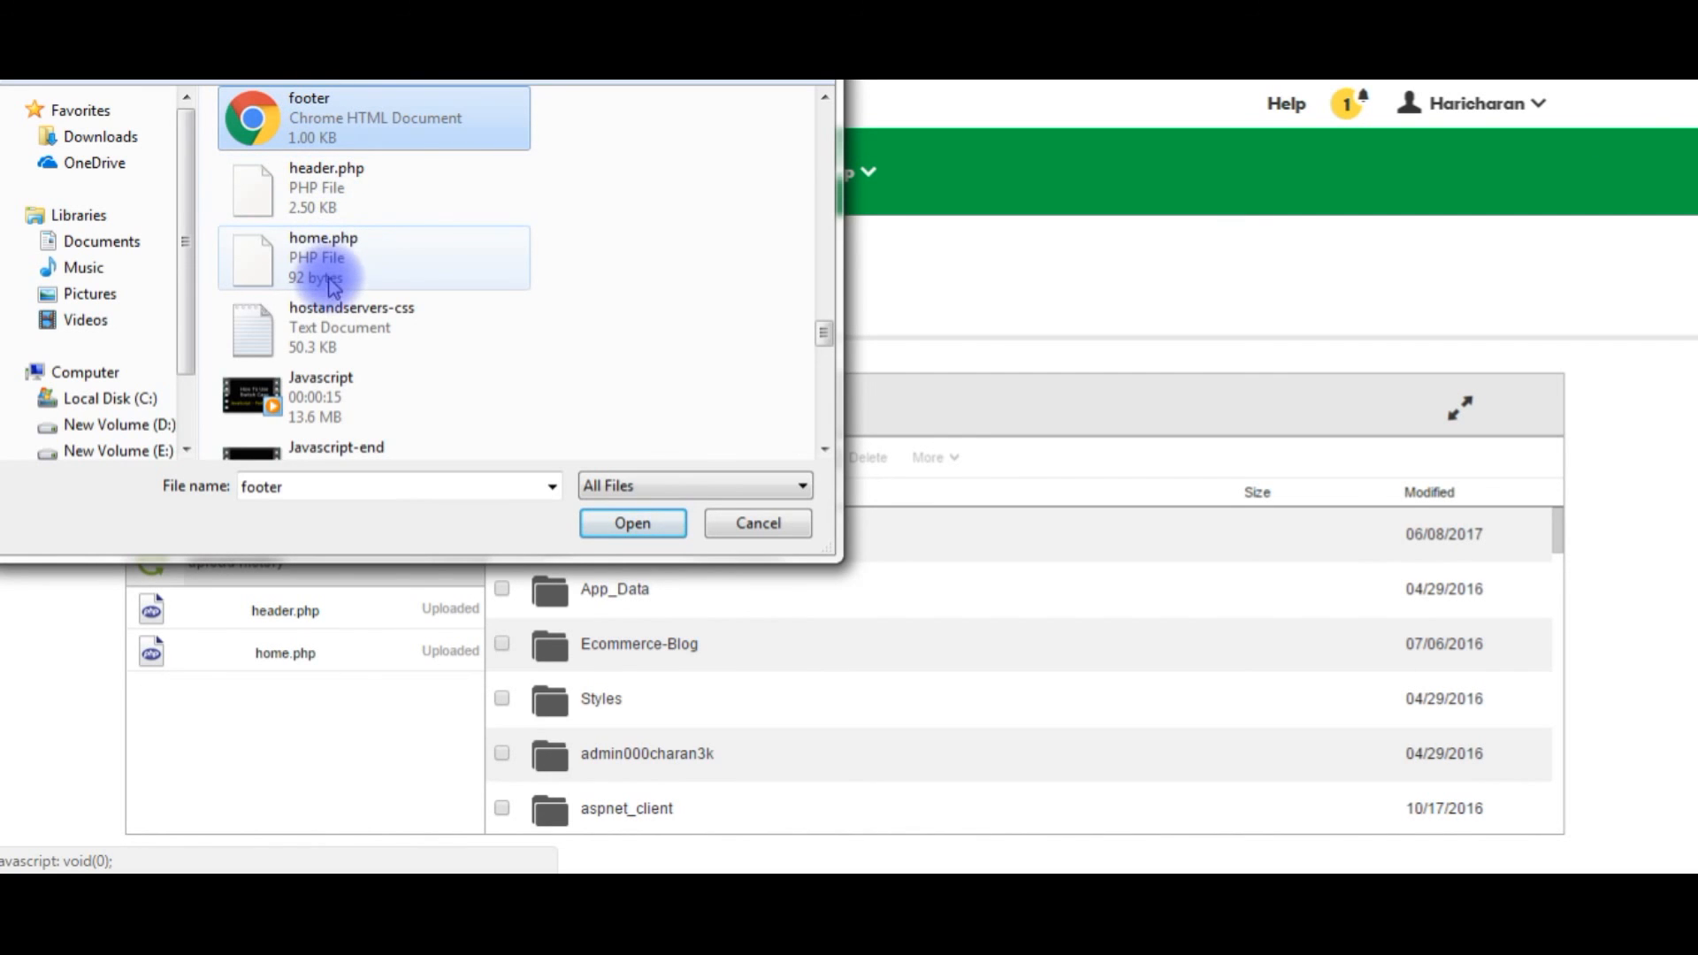
click(631, 523)
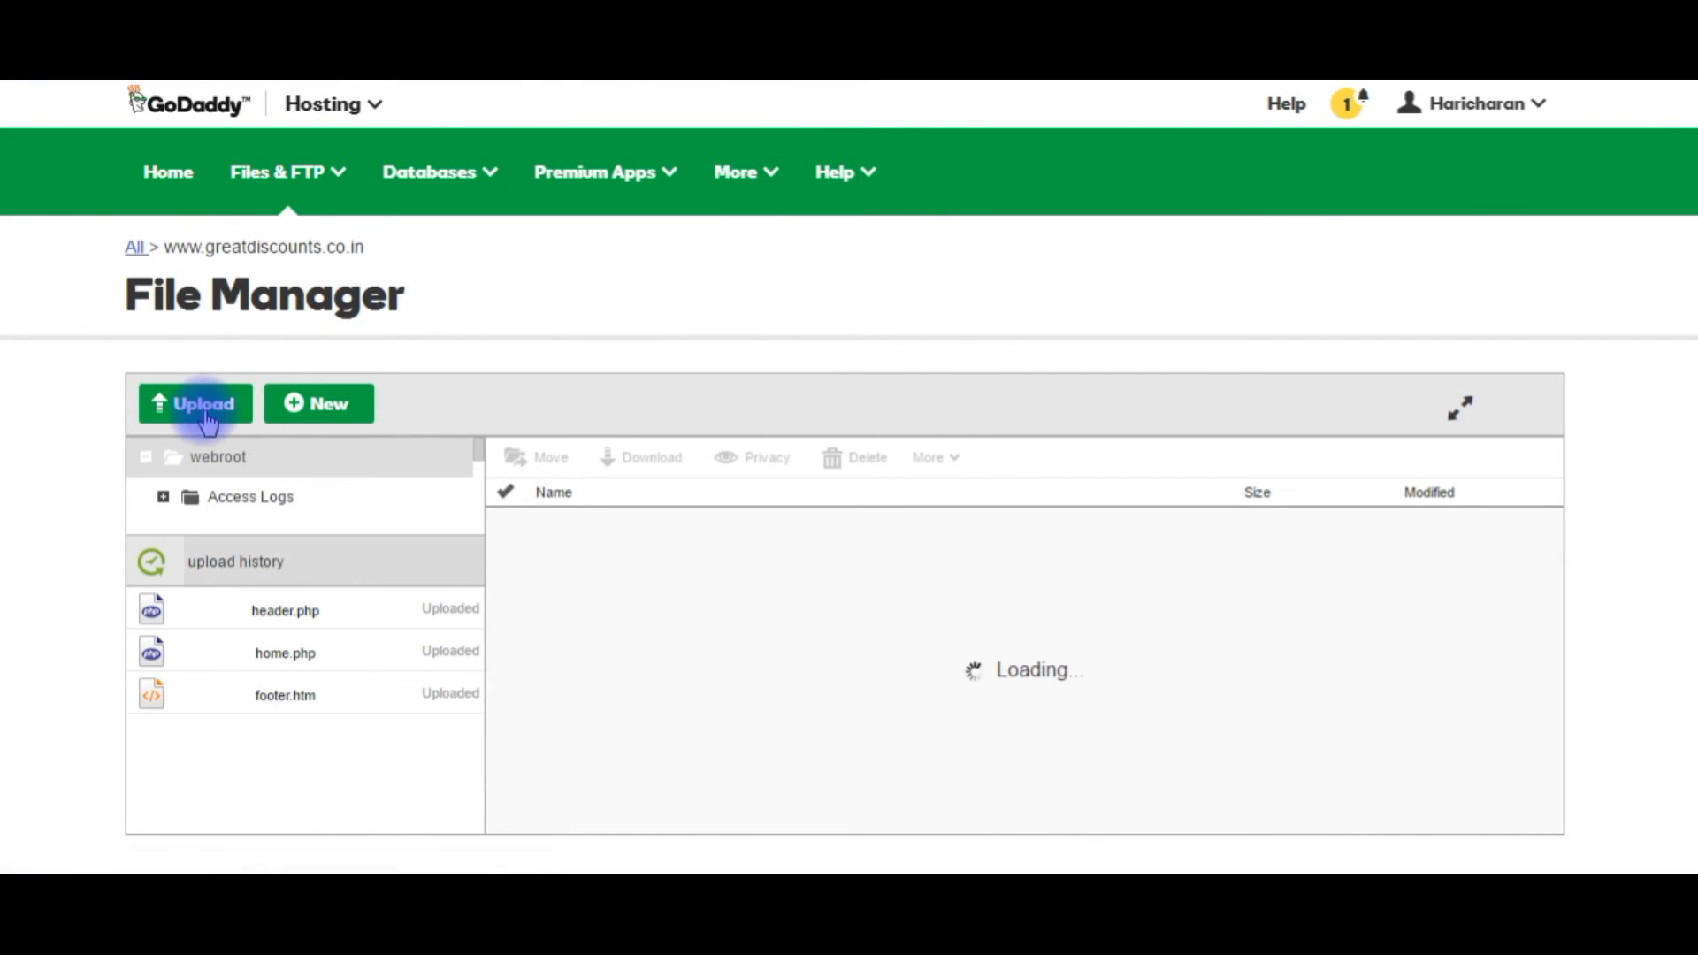
Step: Upload contactus.php to the webroot as well
click(194, 404)
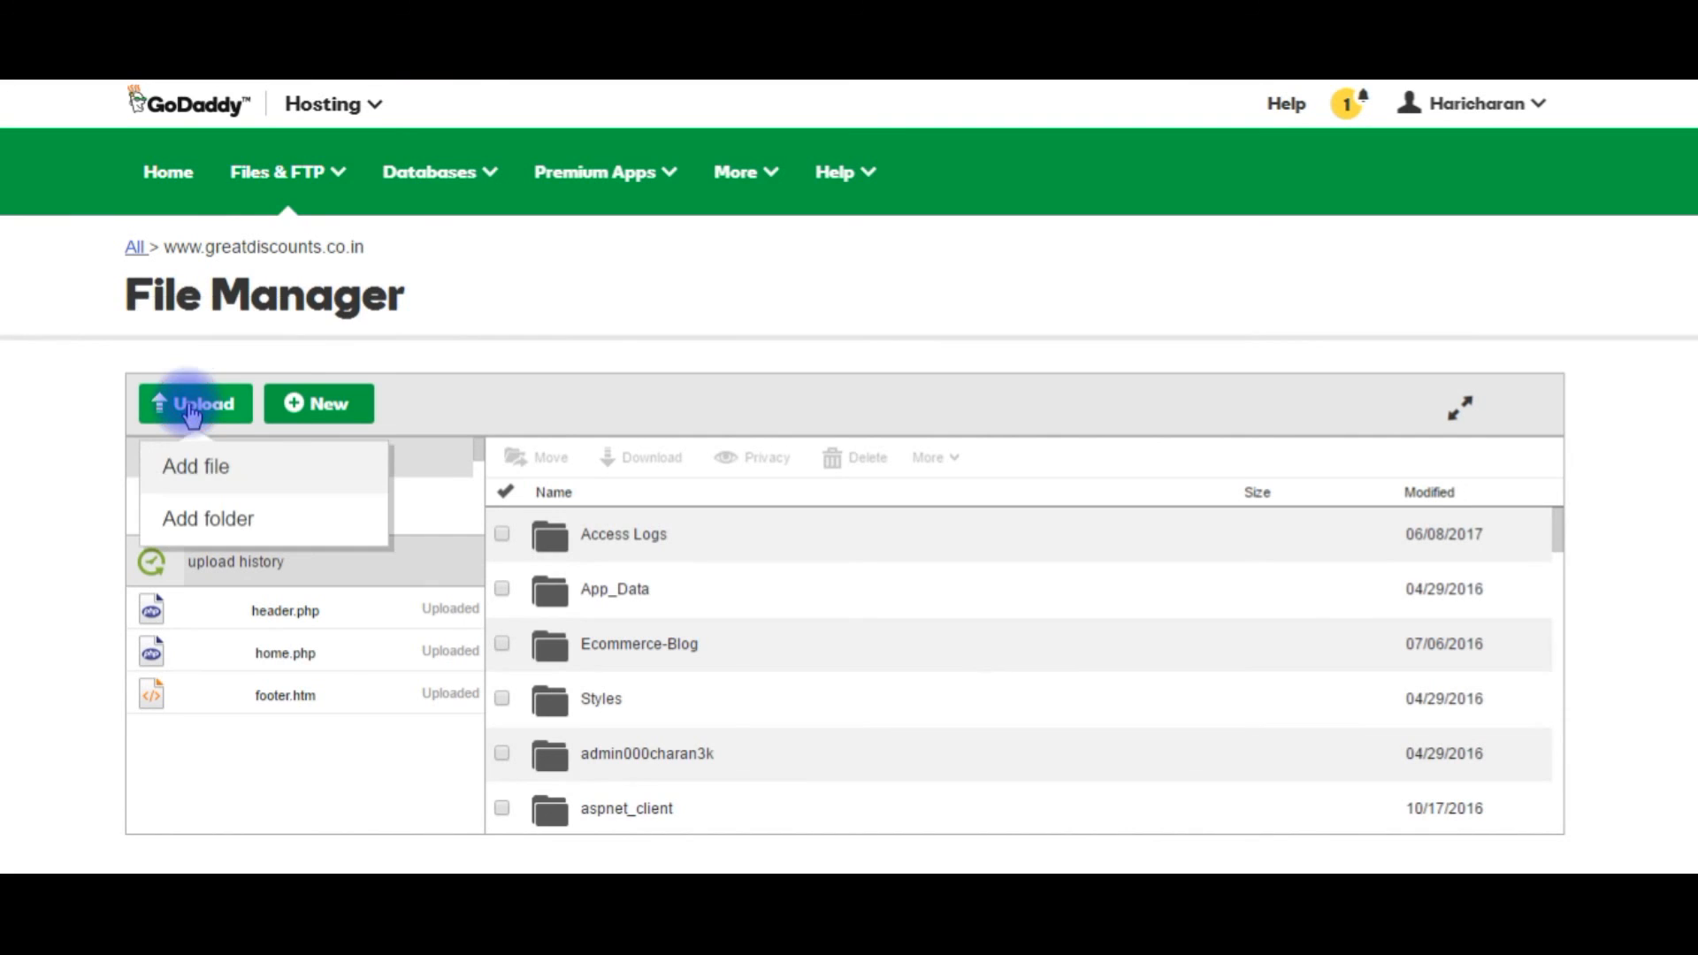
click(196, 466)
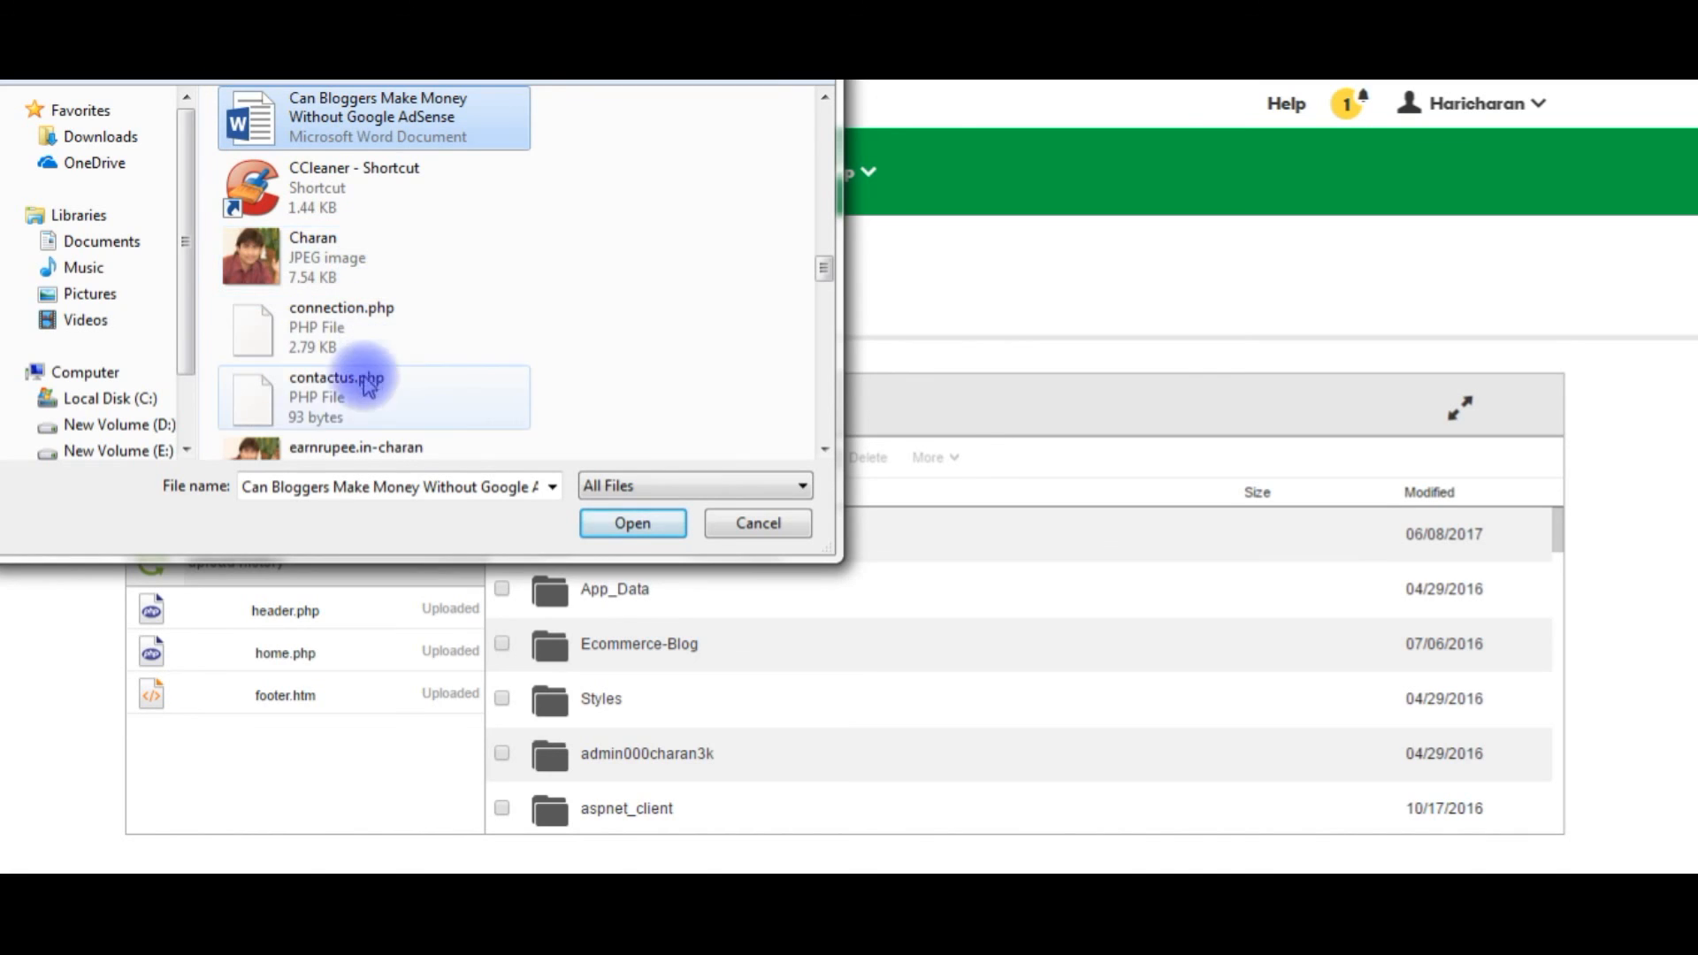
click(632, 523)
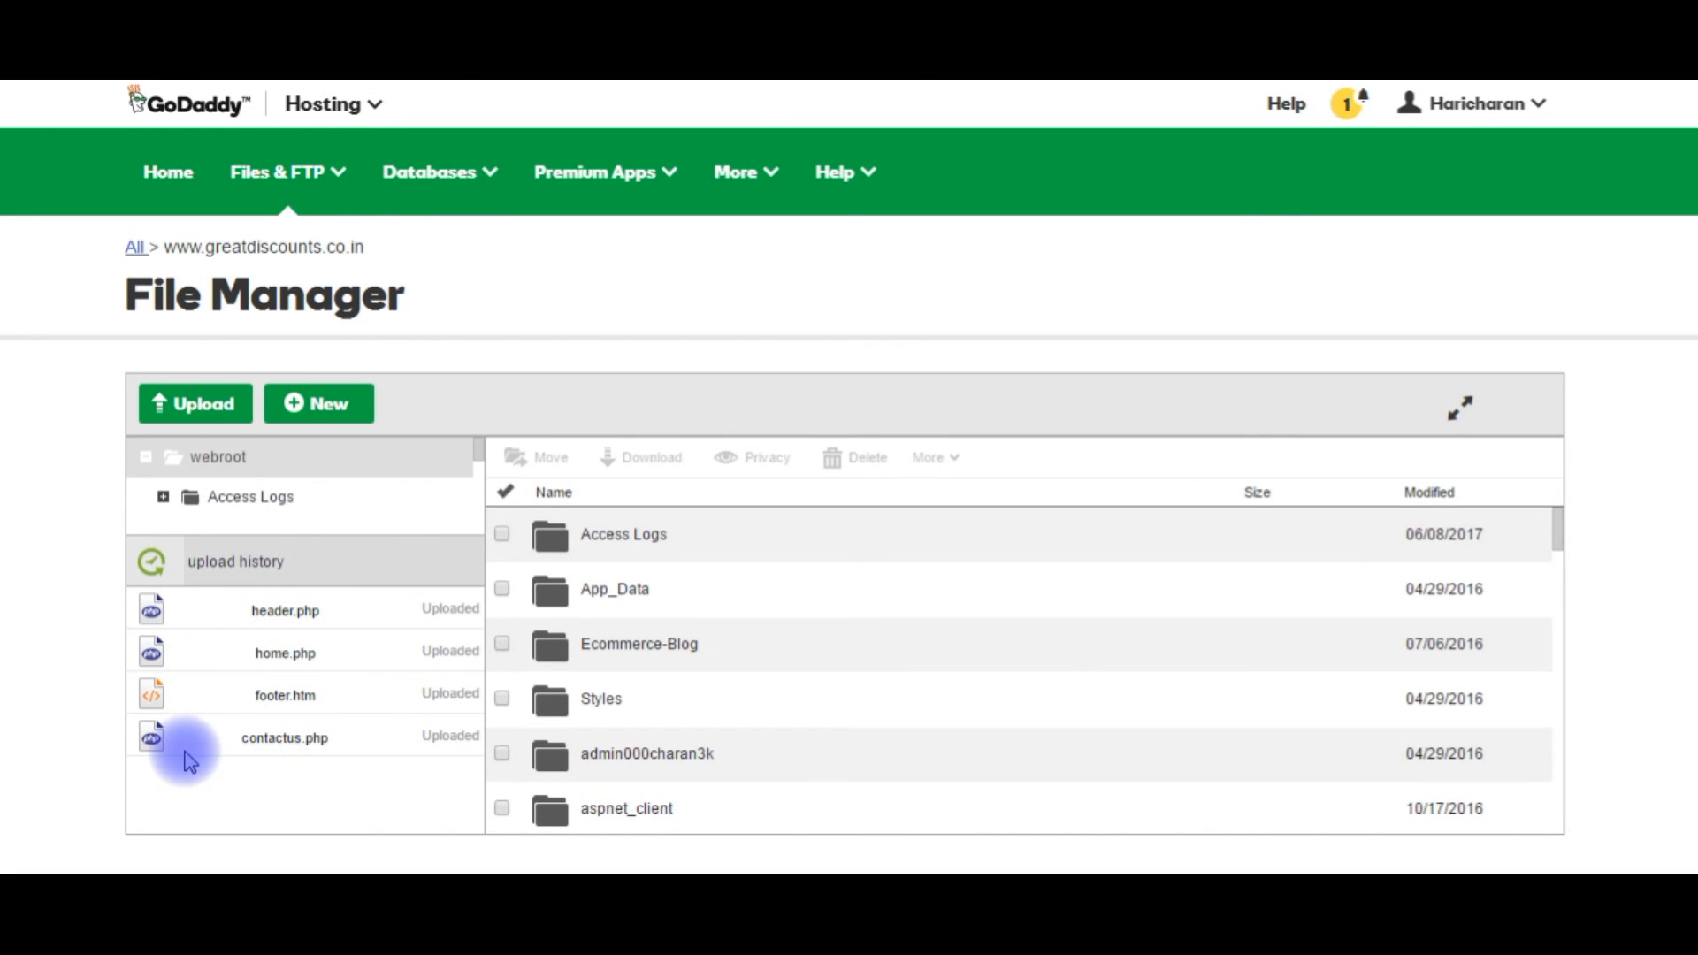
mouse_move(192, 751)
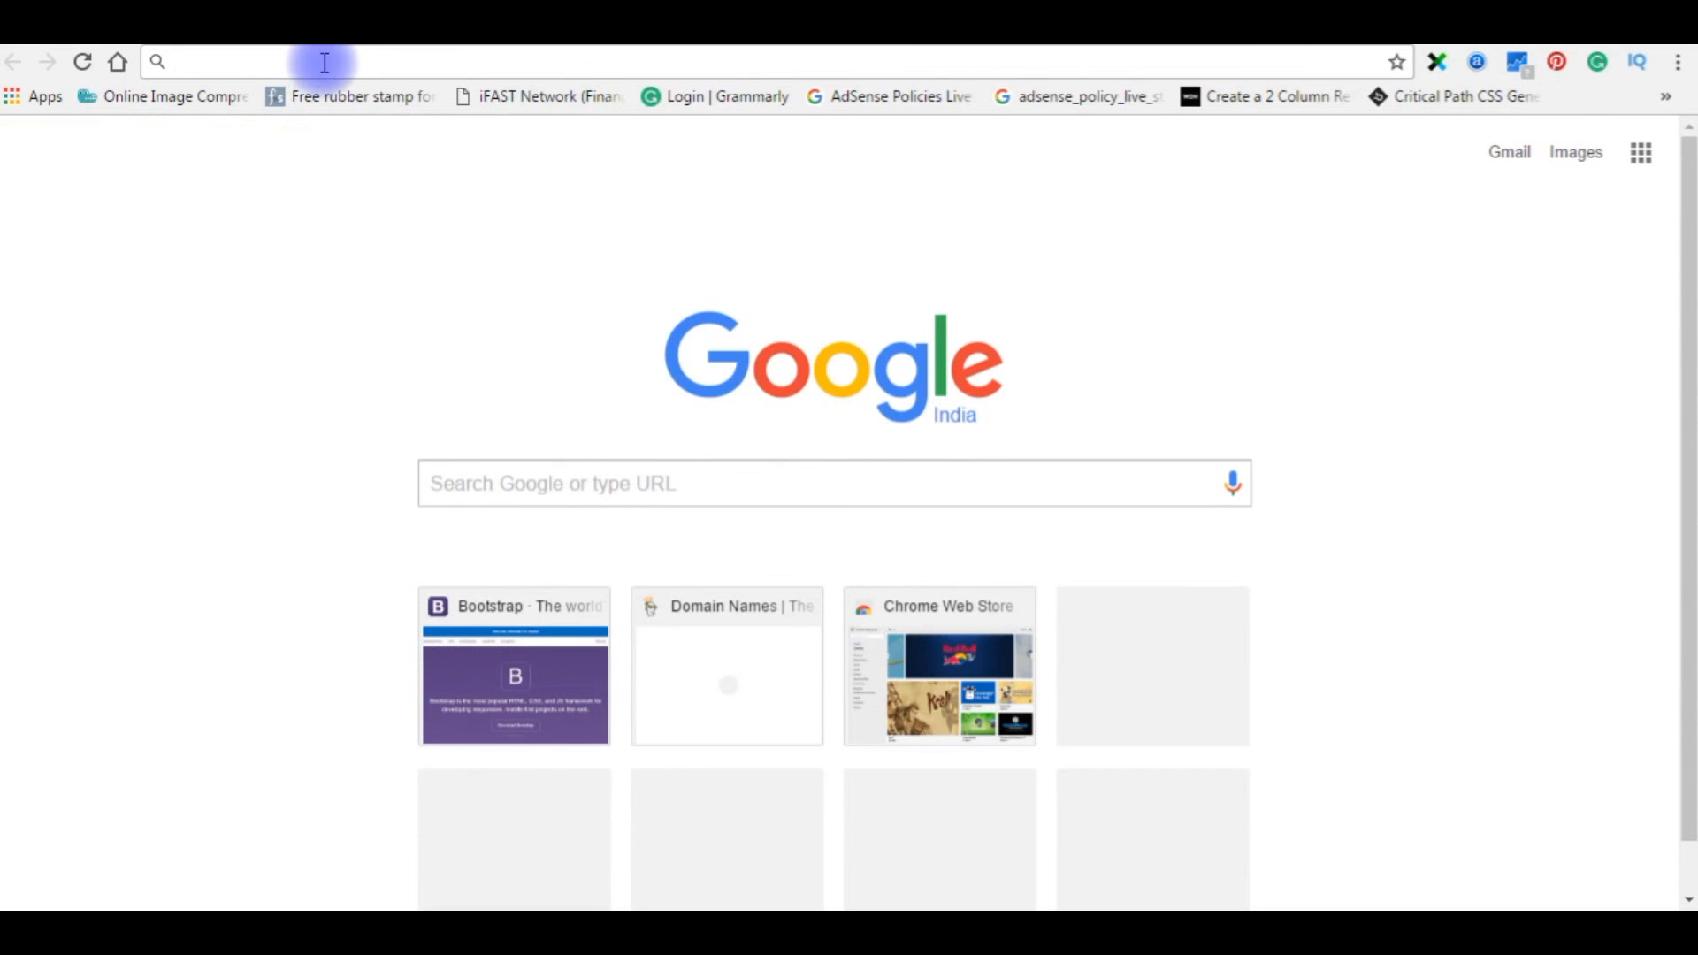
Step: Load greatdiscounts.co.in/home.php in Chrome's address bar
text(greatd)
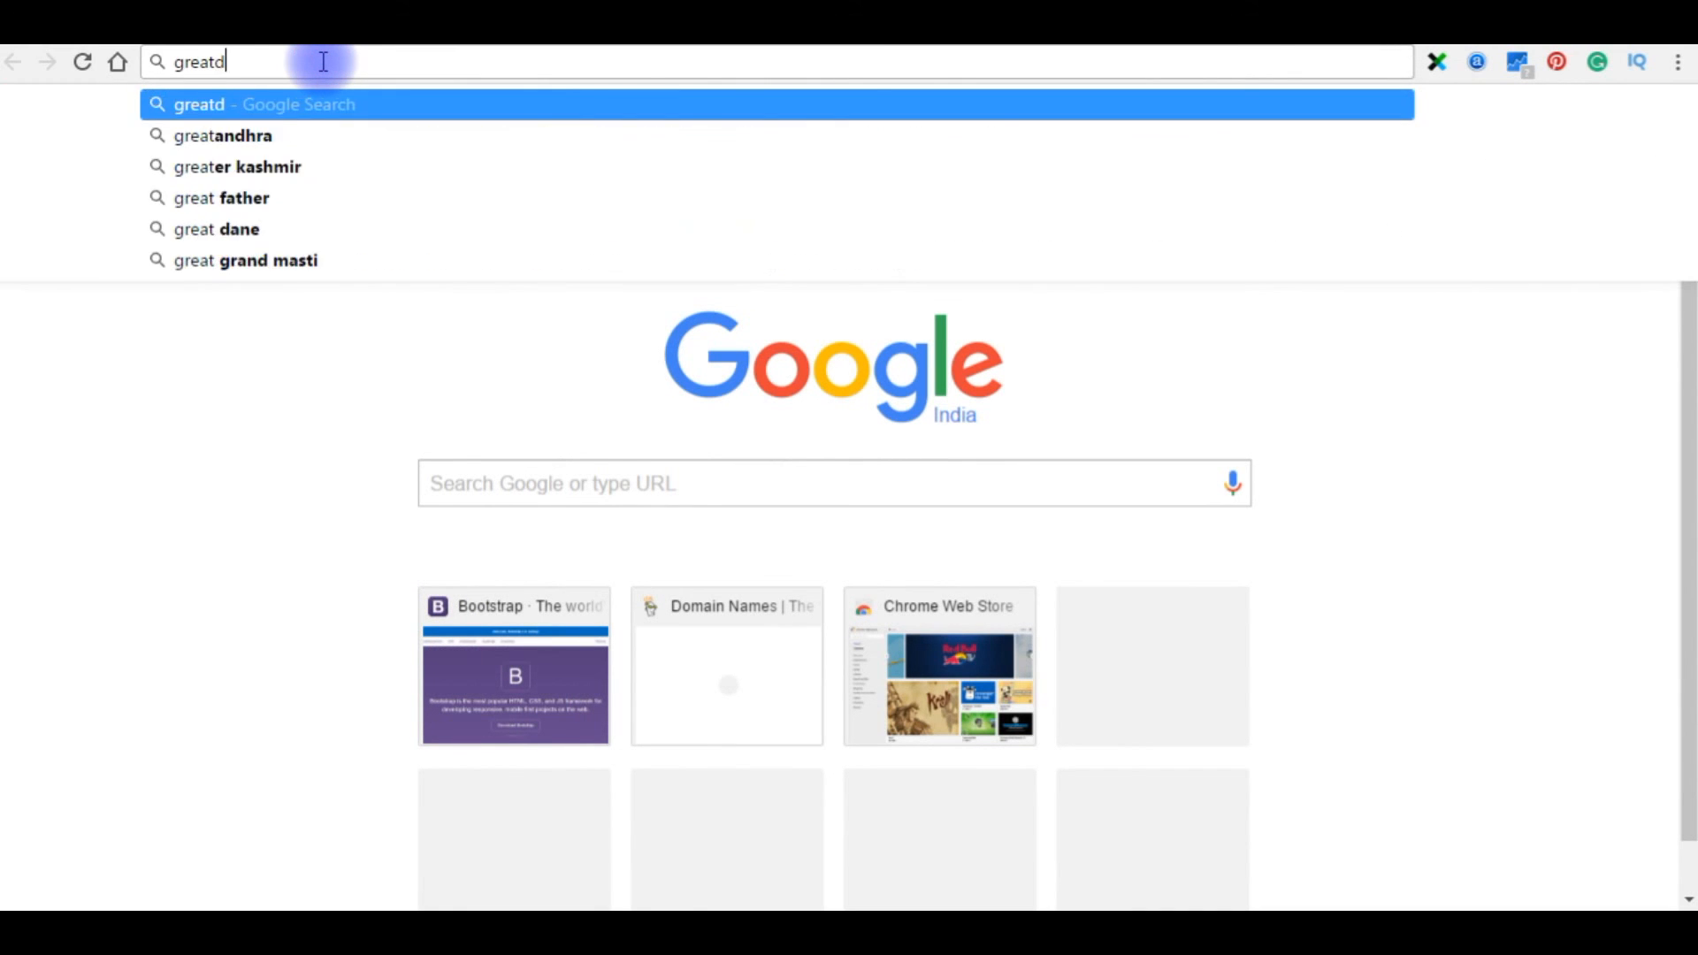
text(iscounts.co.in/)
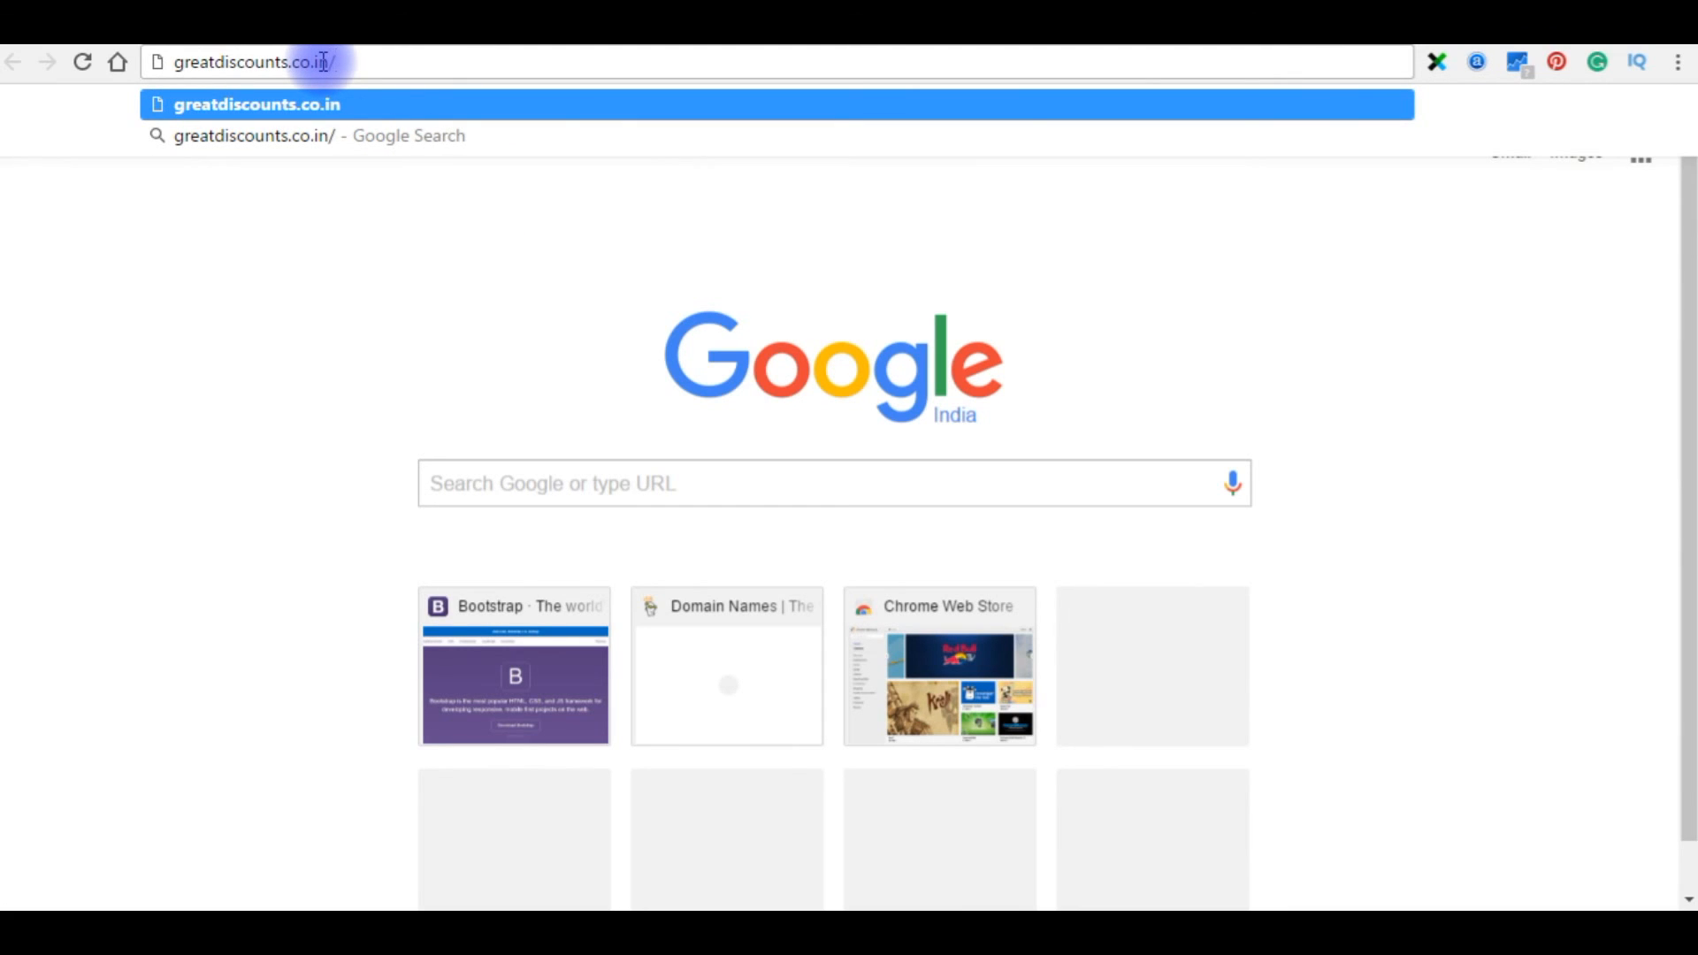
text(home.php)
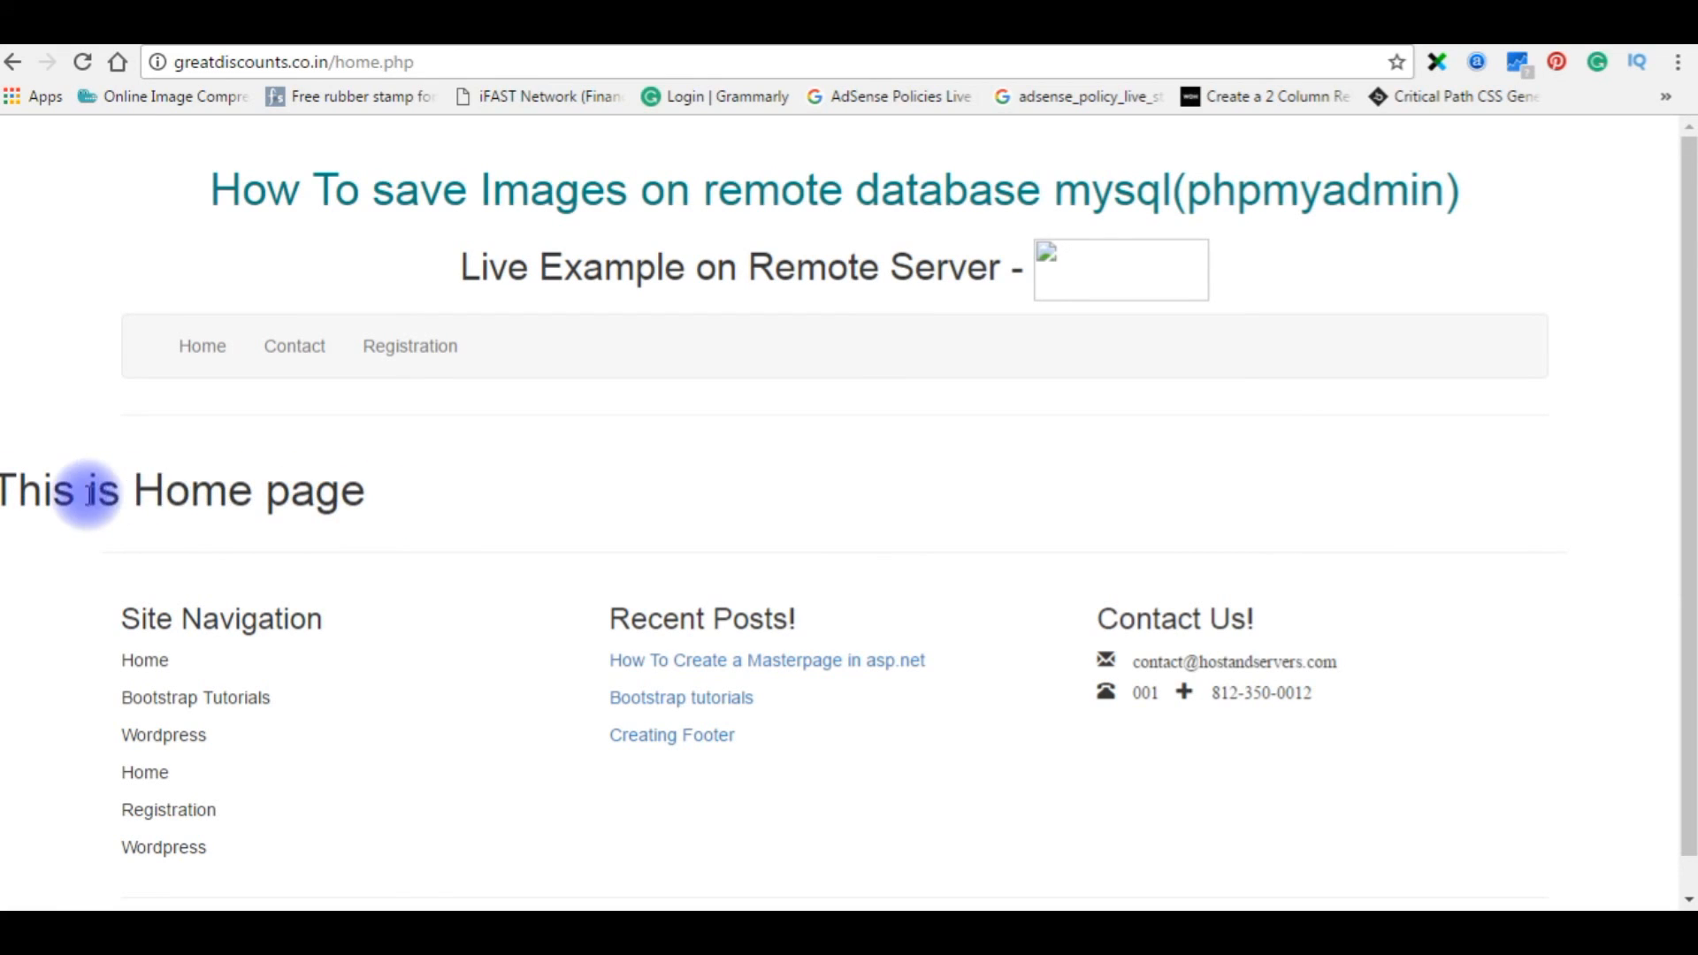
mouse_move(108, 450)
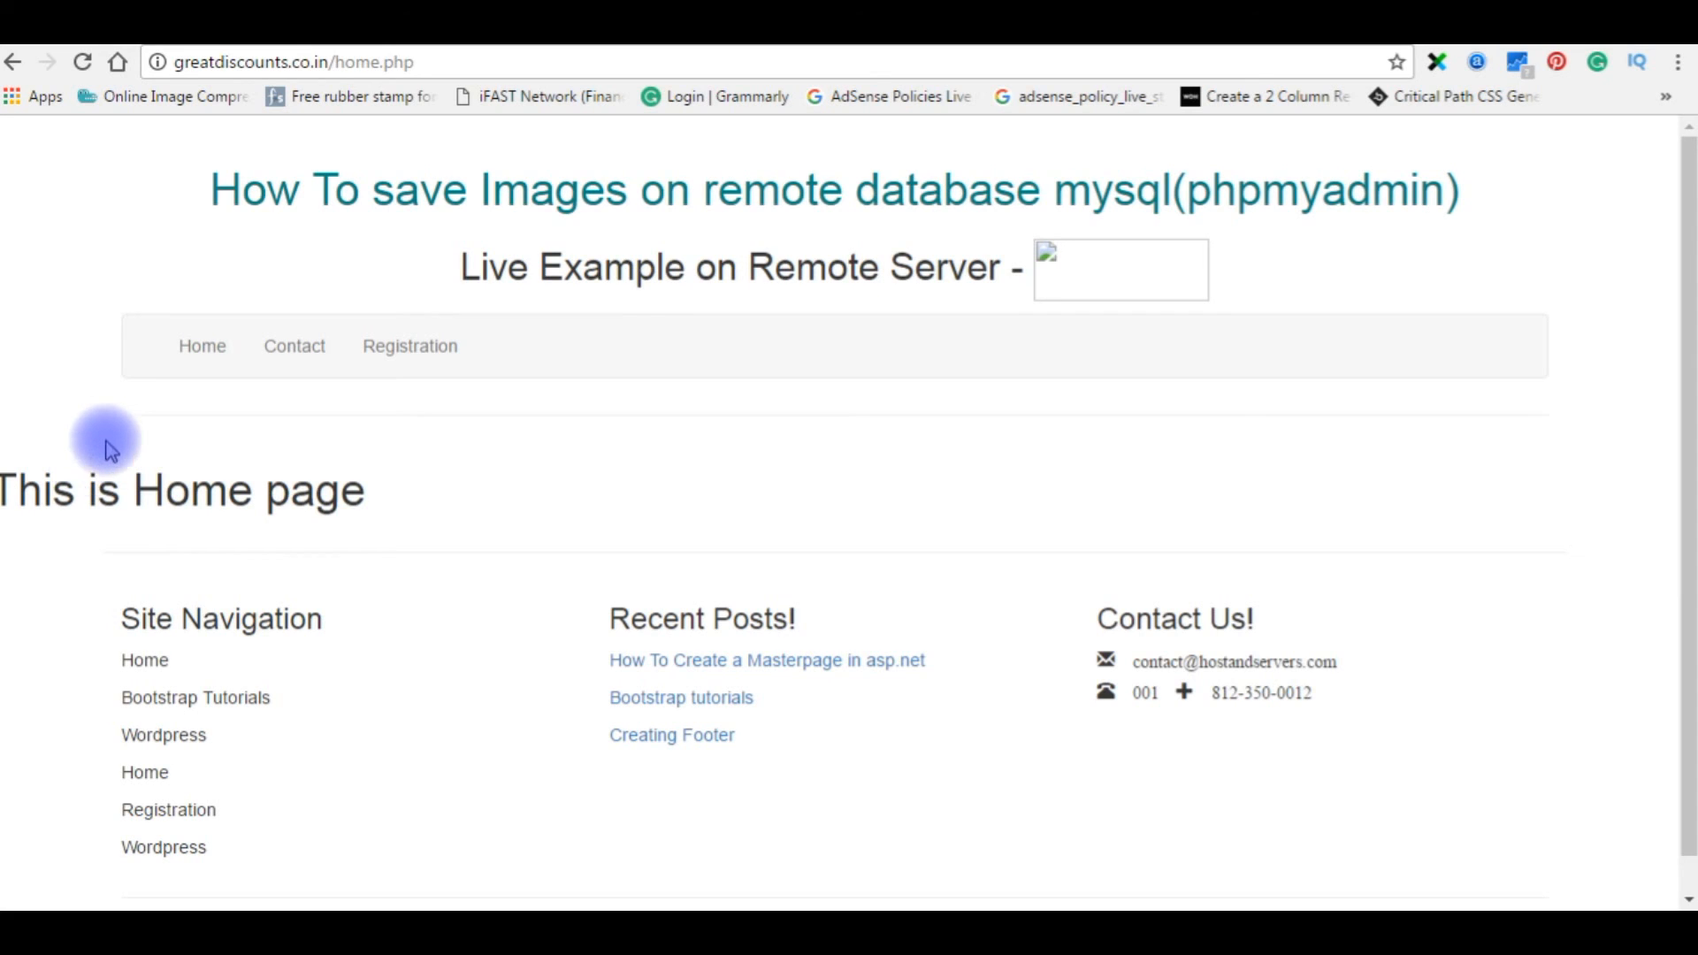
mouse_move(390, 49)
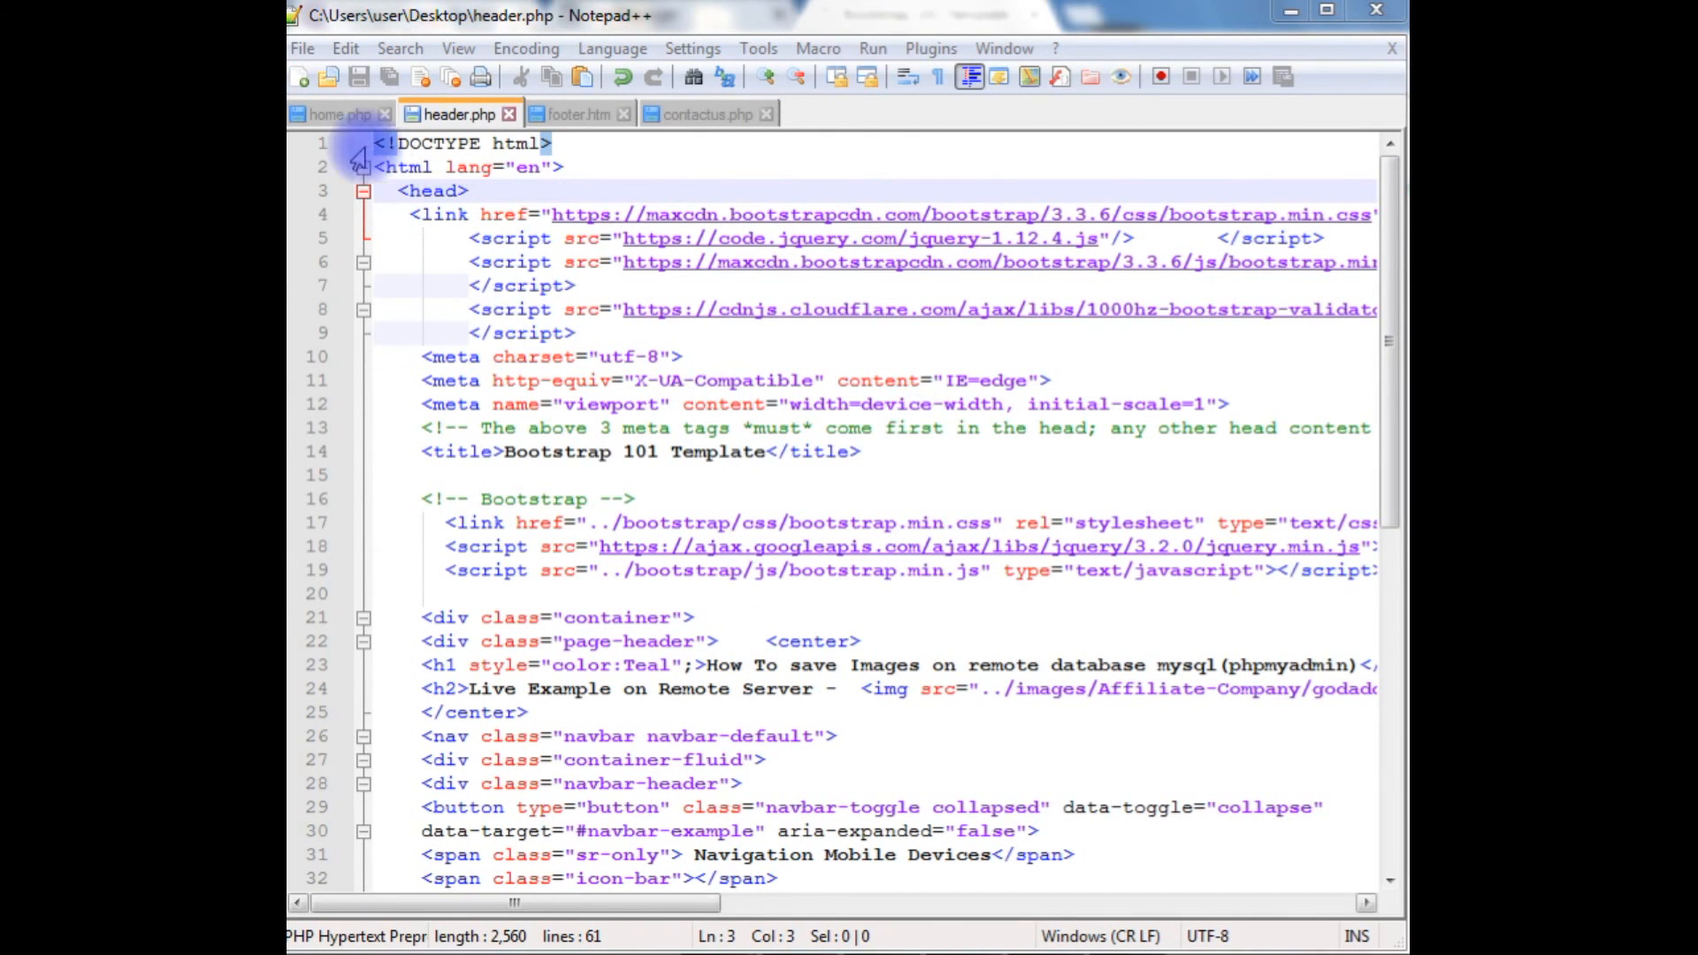
Step: In home.php, add a container div on a new line after the header include
click(337, 114)
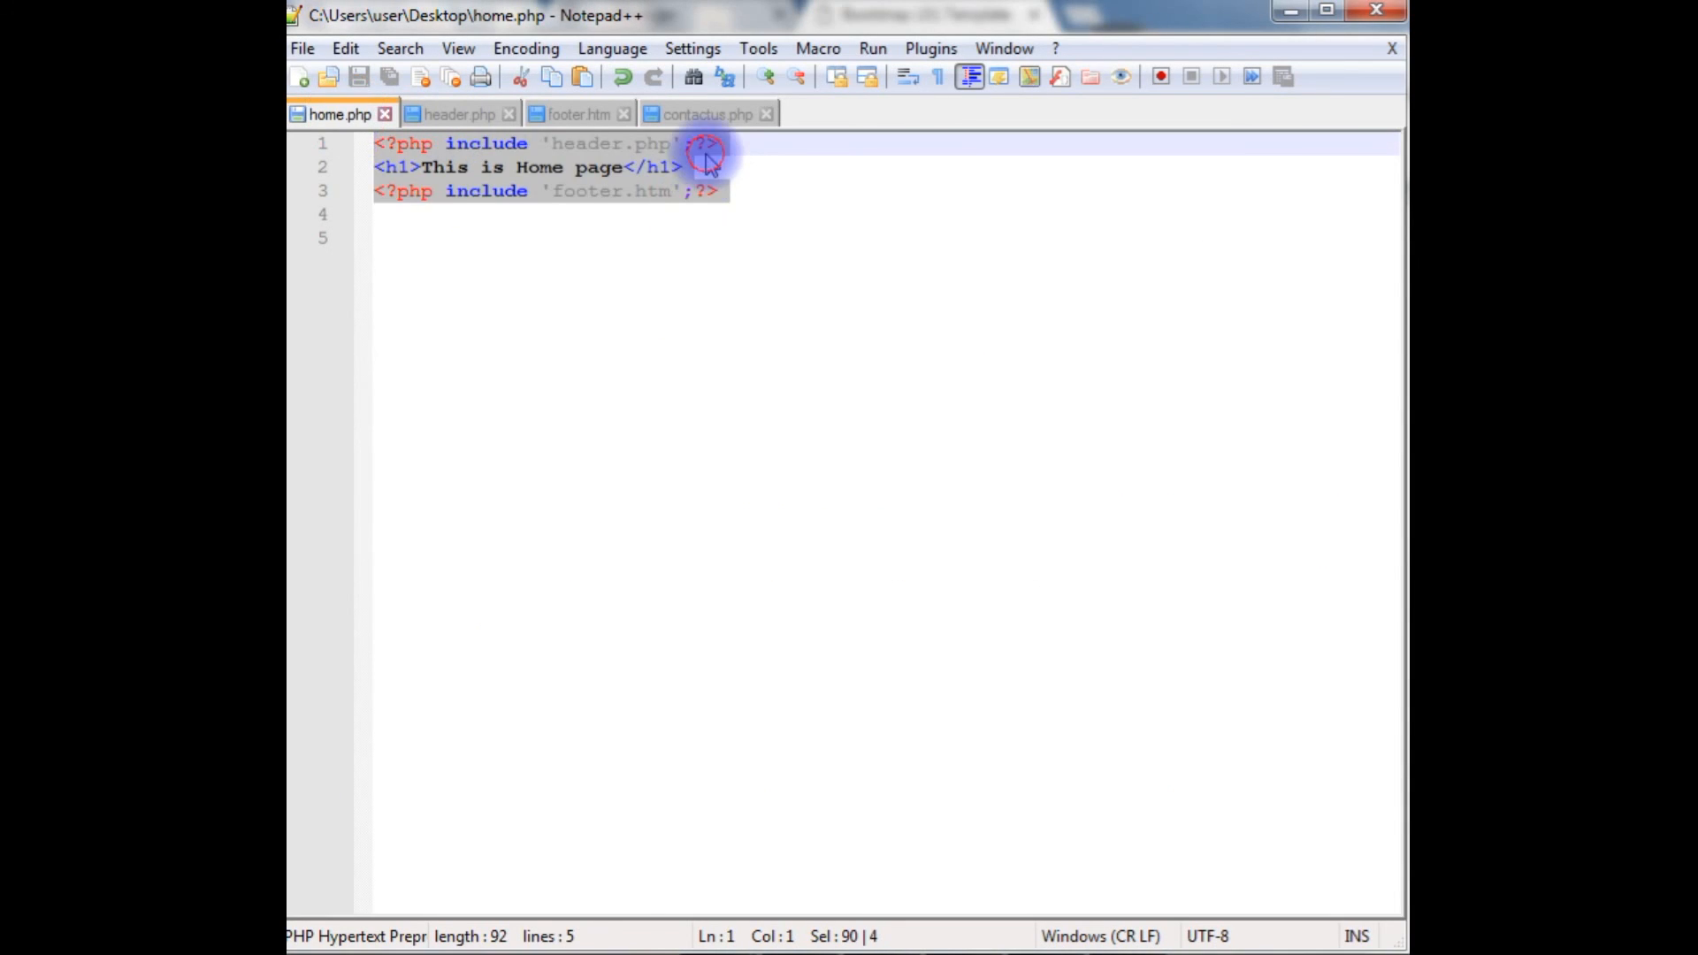
click(718, 143)
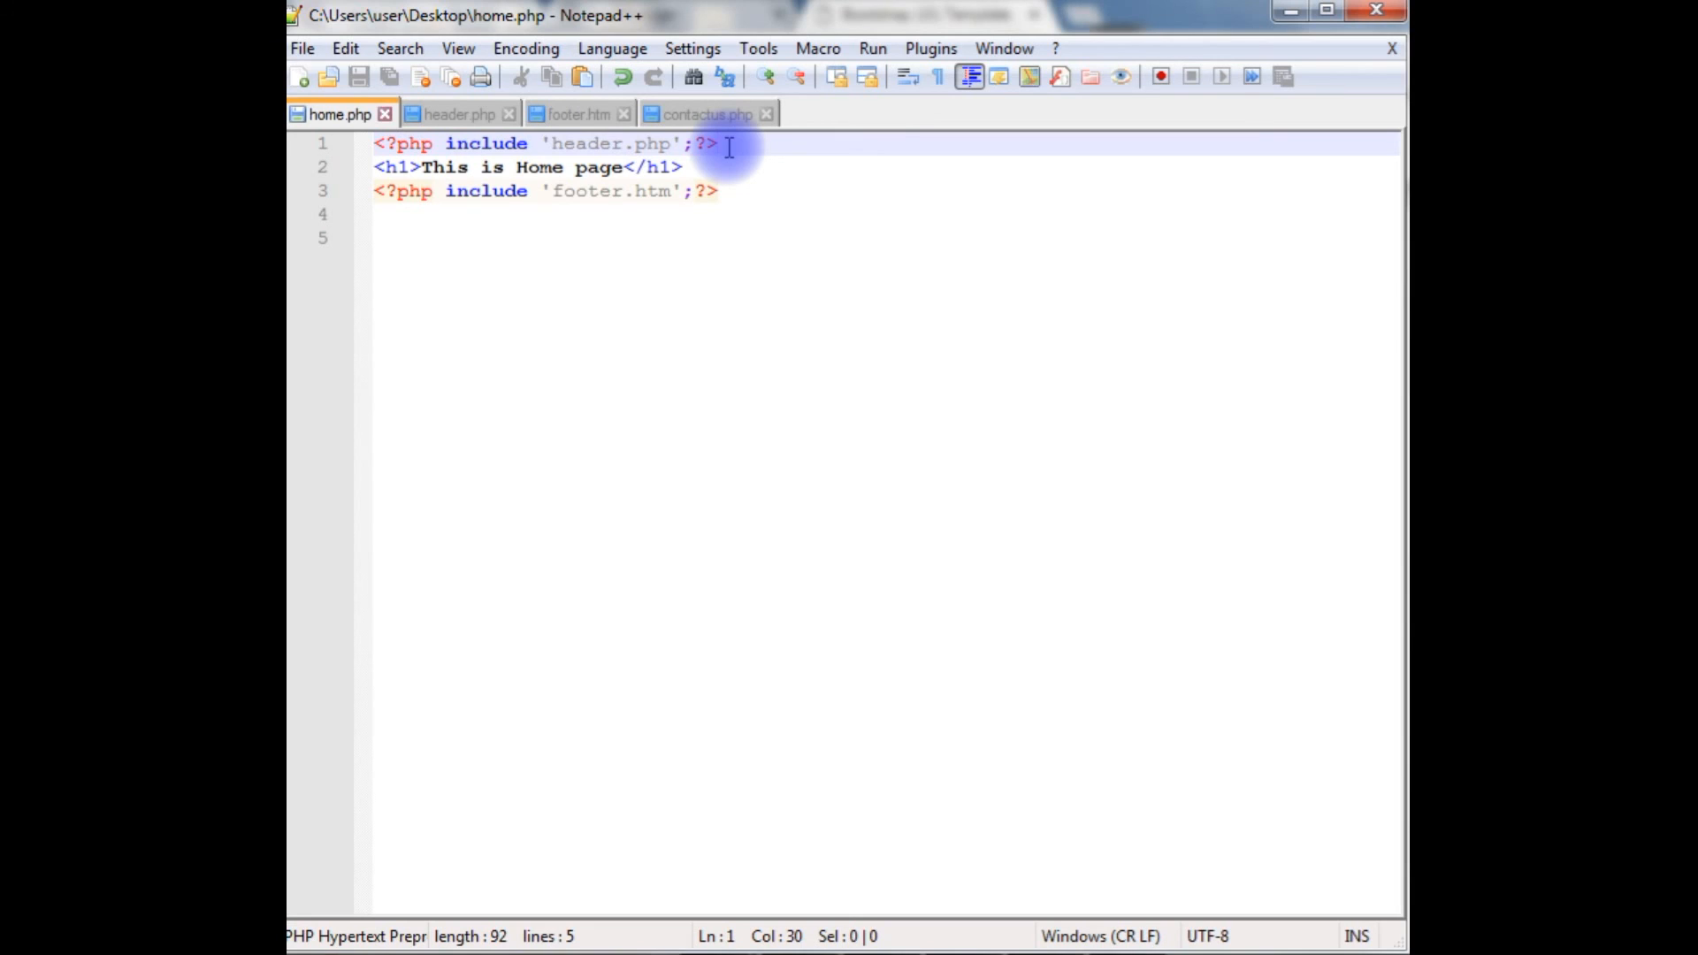
key(Return)
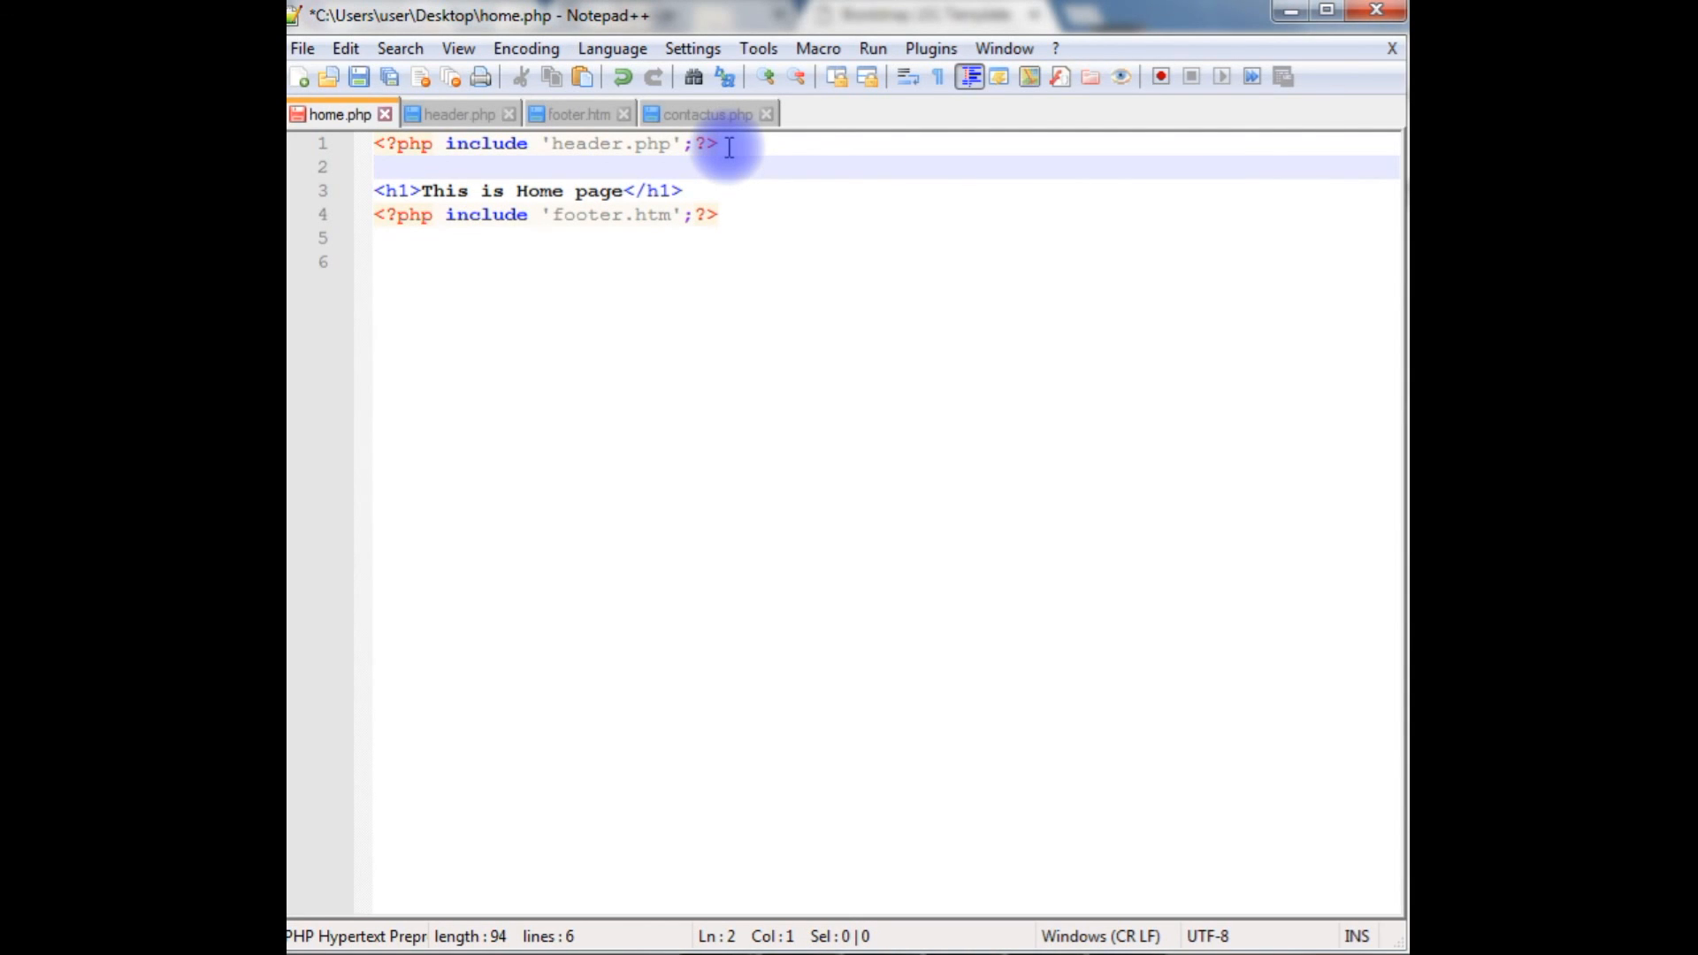
text(<)
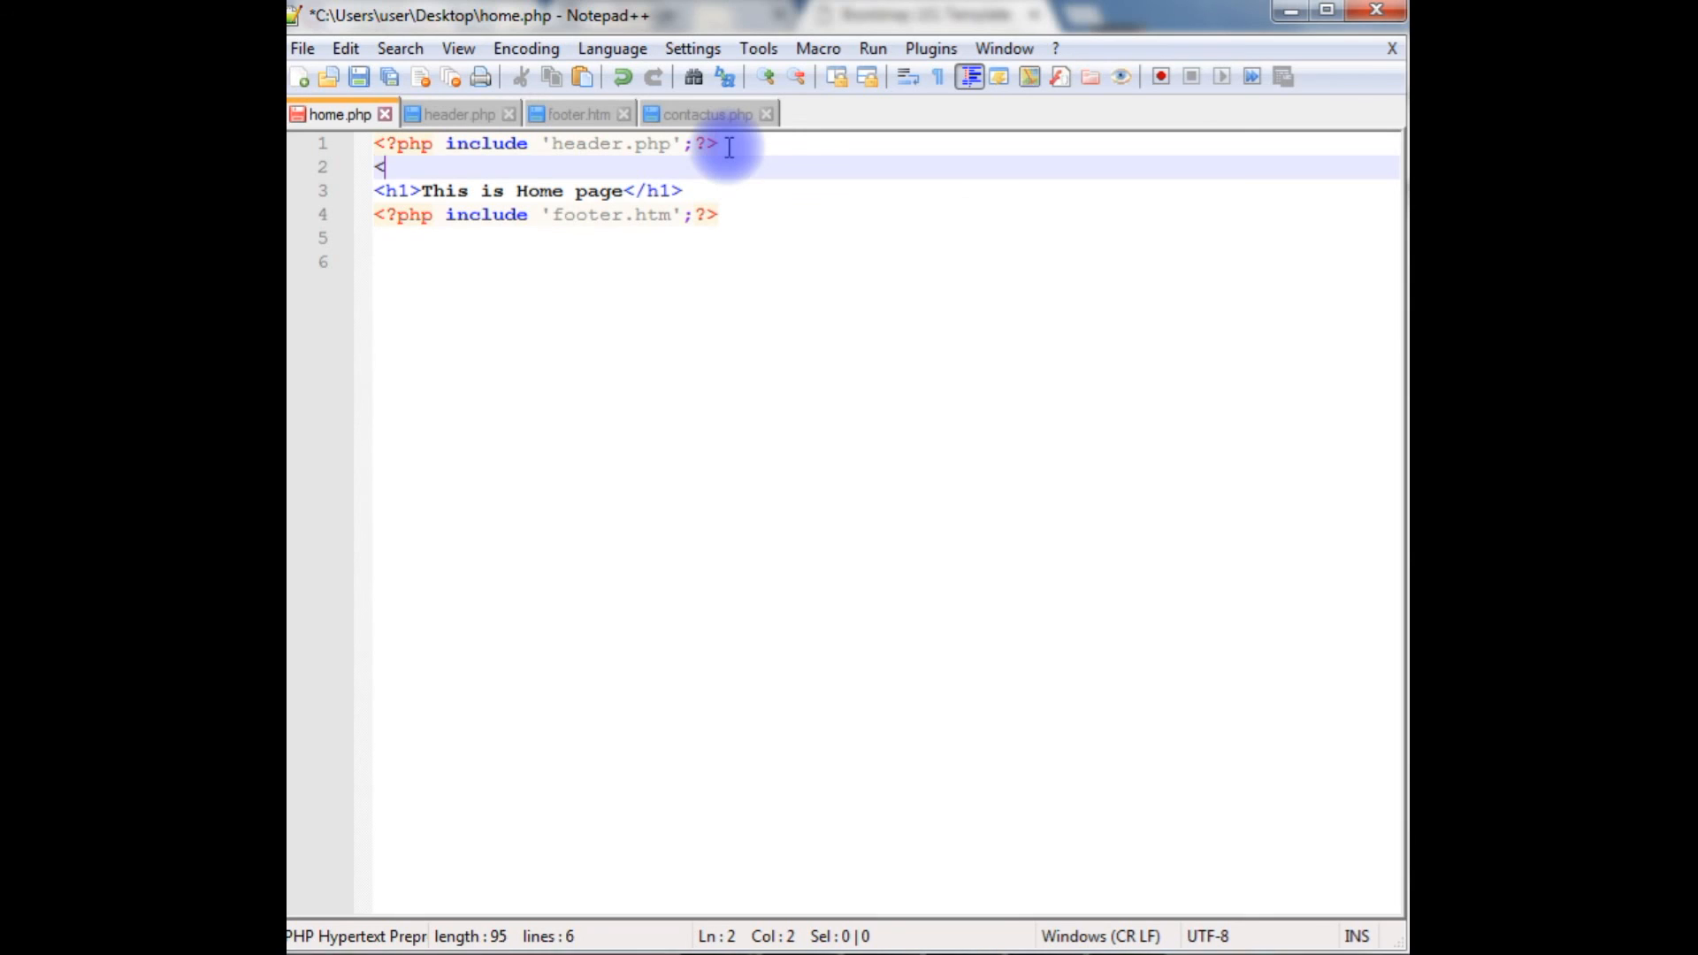
text(div class=")
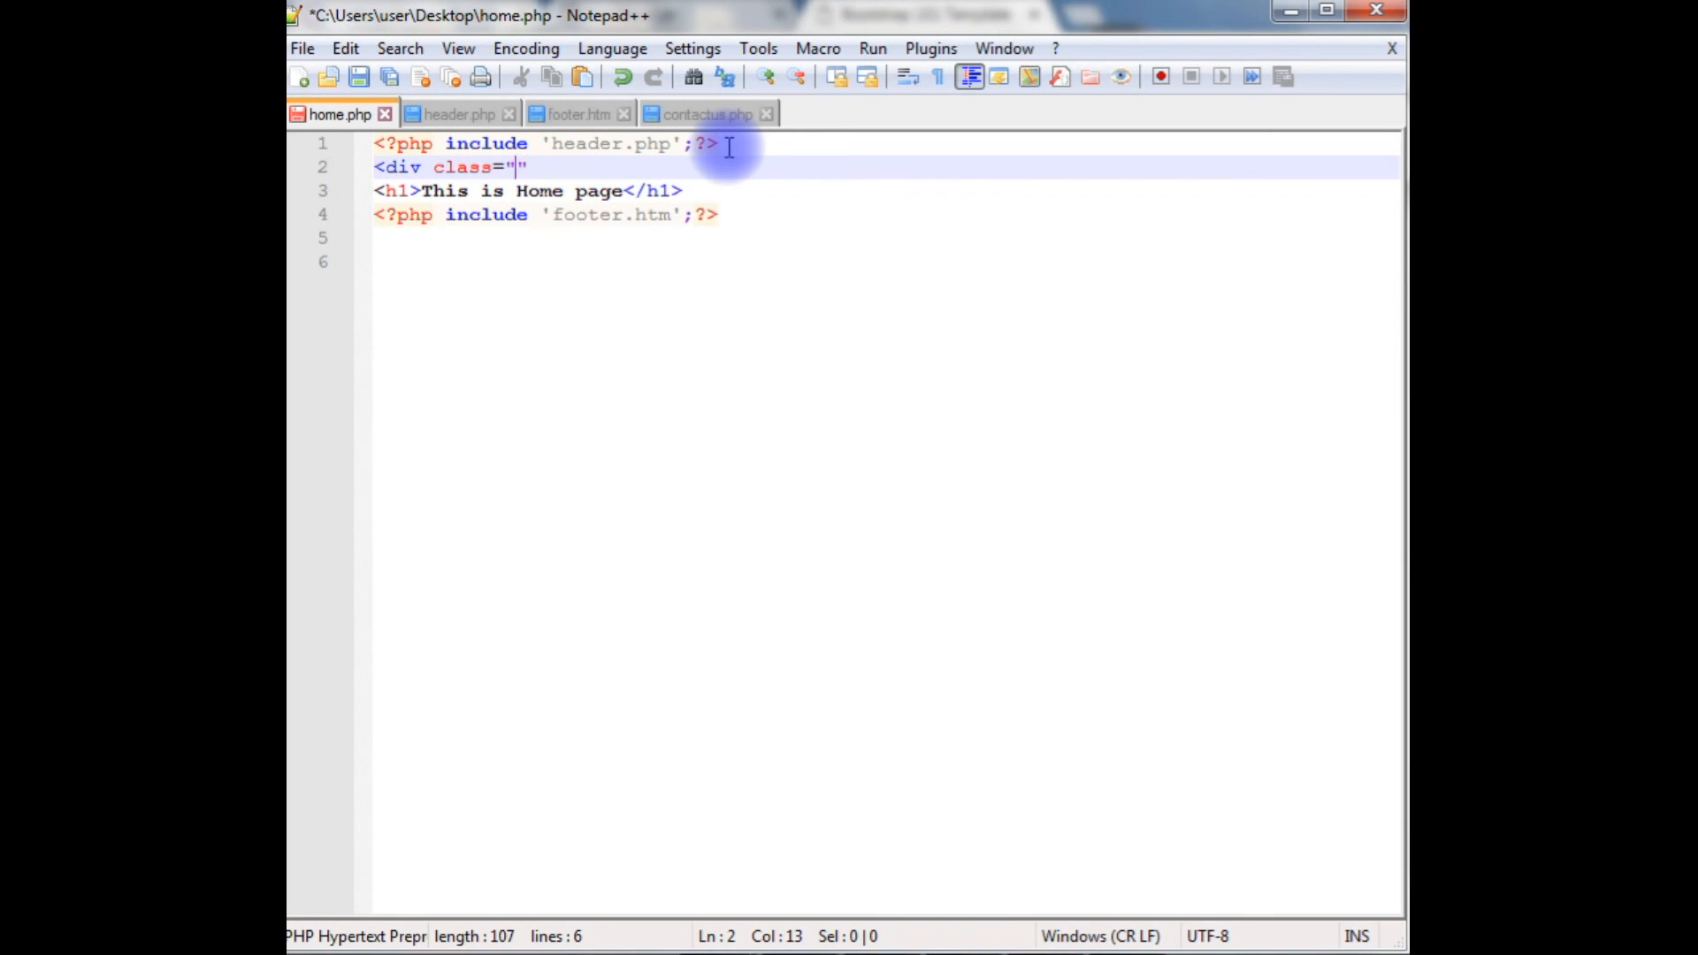
text(container)
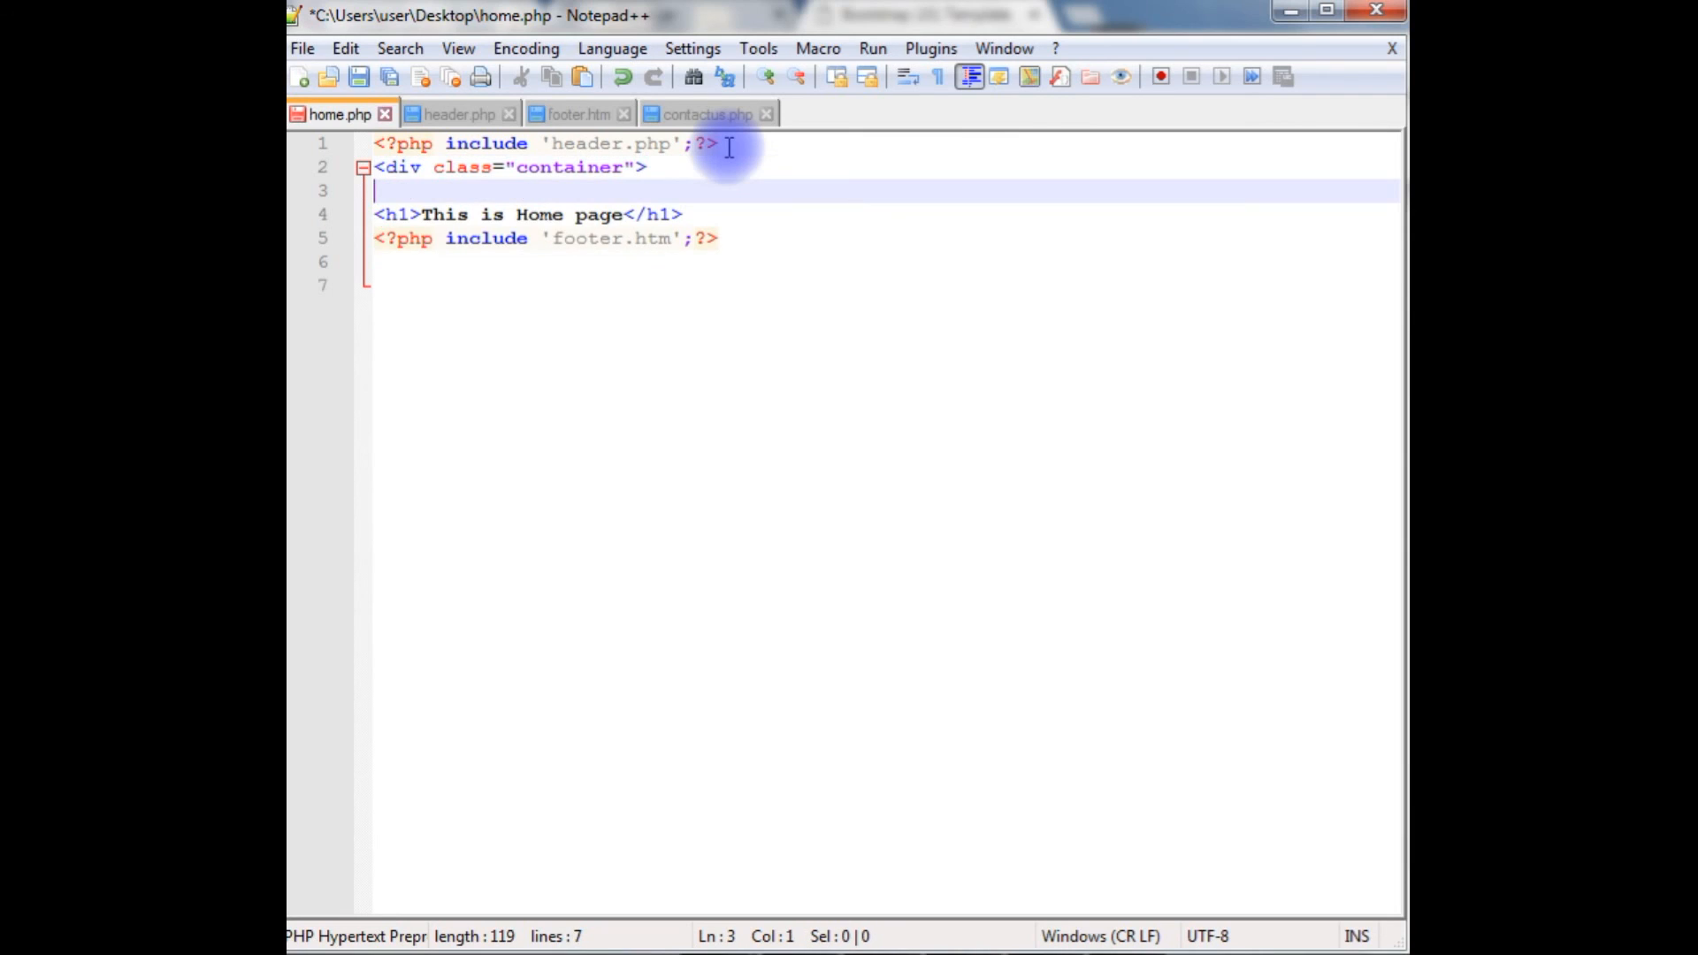
Step: Add a row div and two closing </div> tags around the home heading
text(<div)
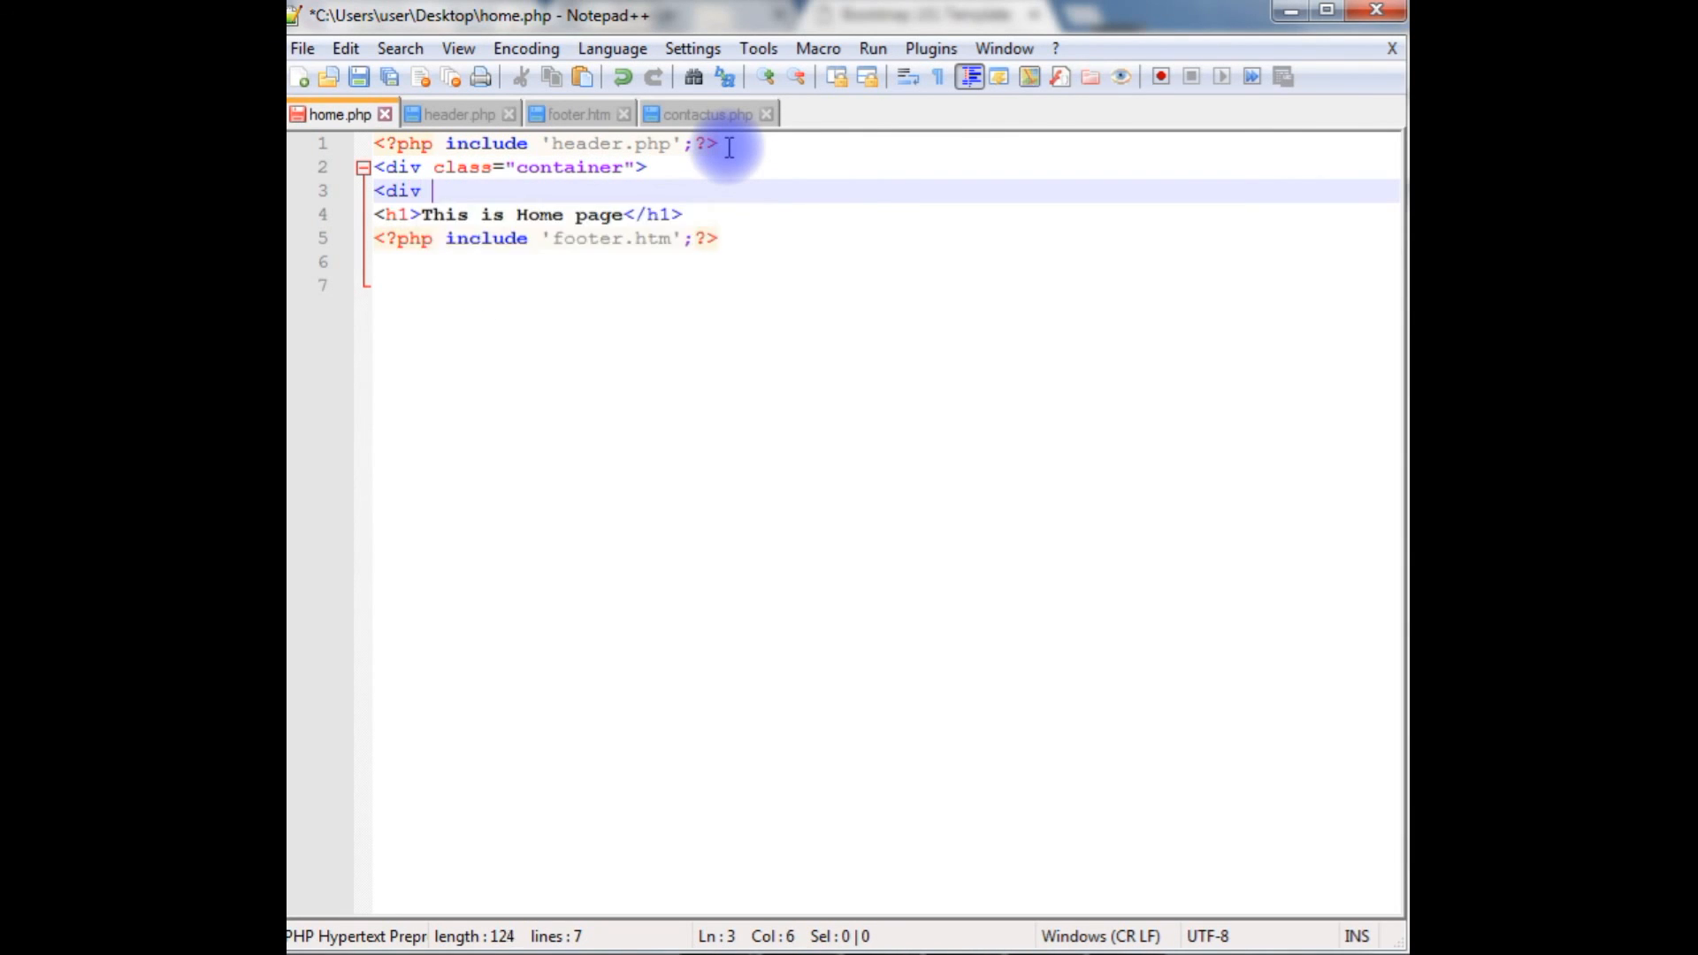
text(class=")
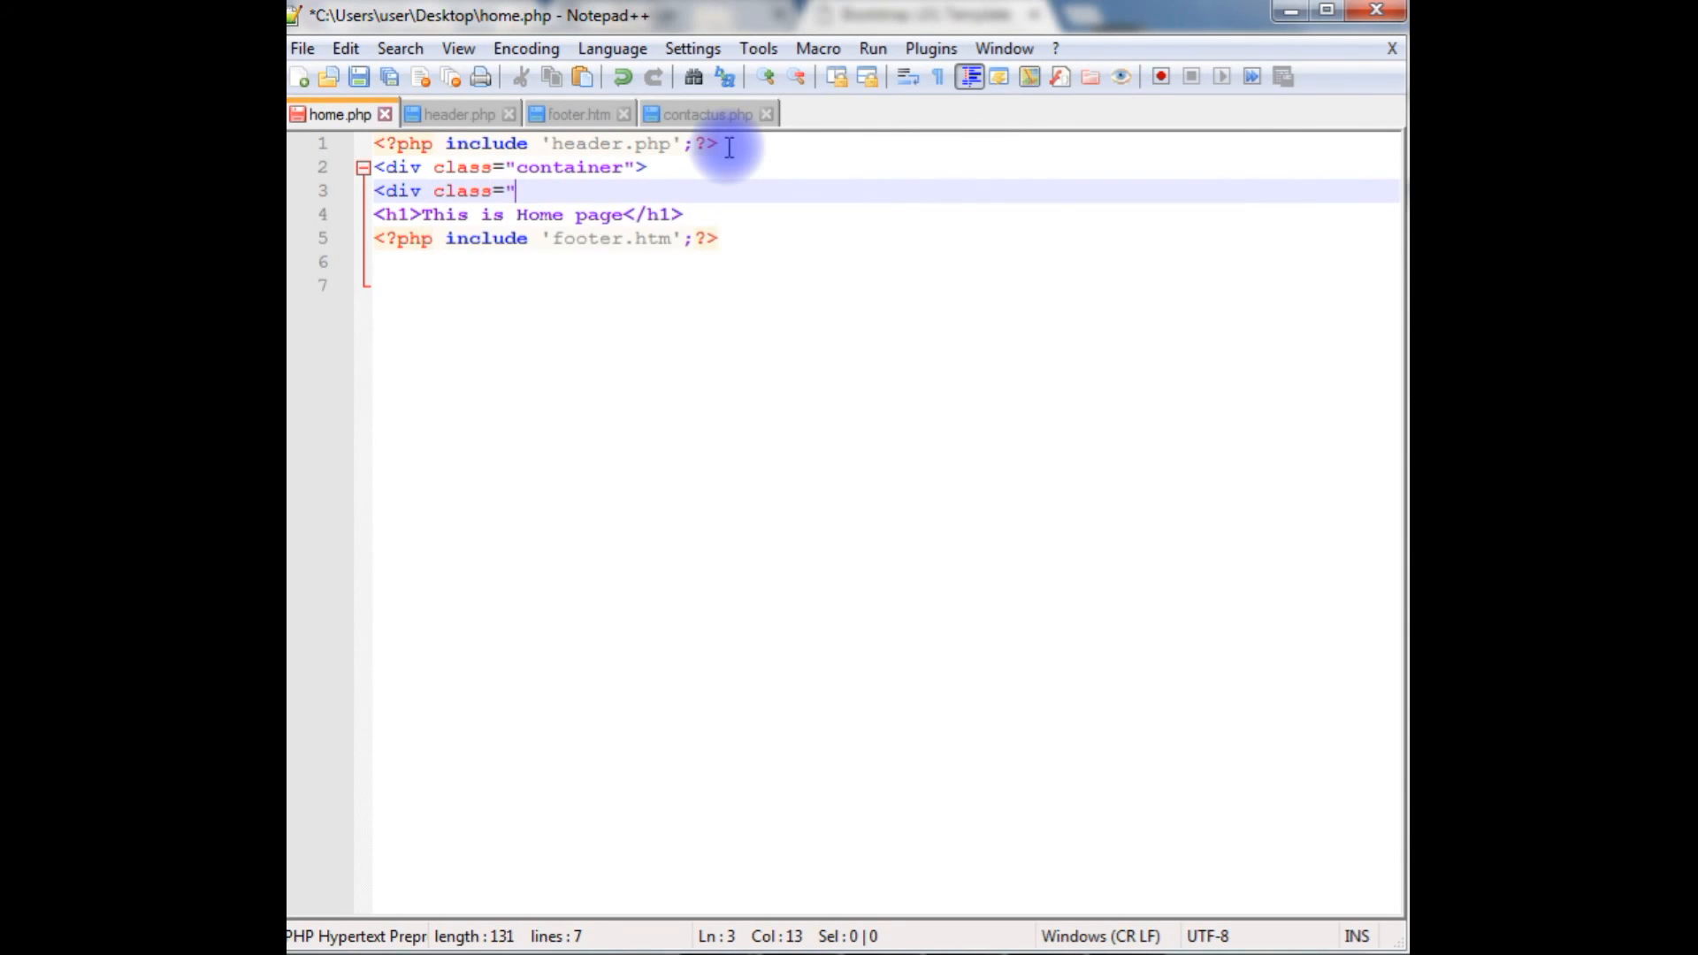
text(row">)
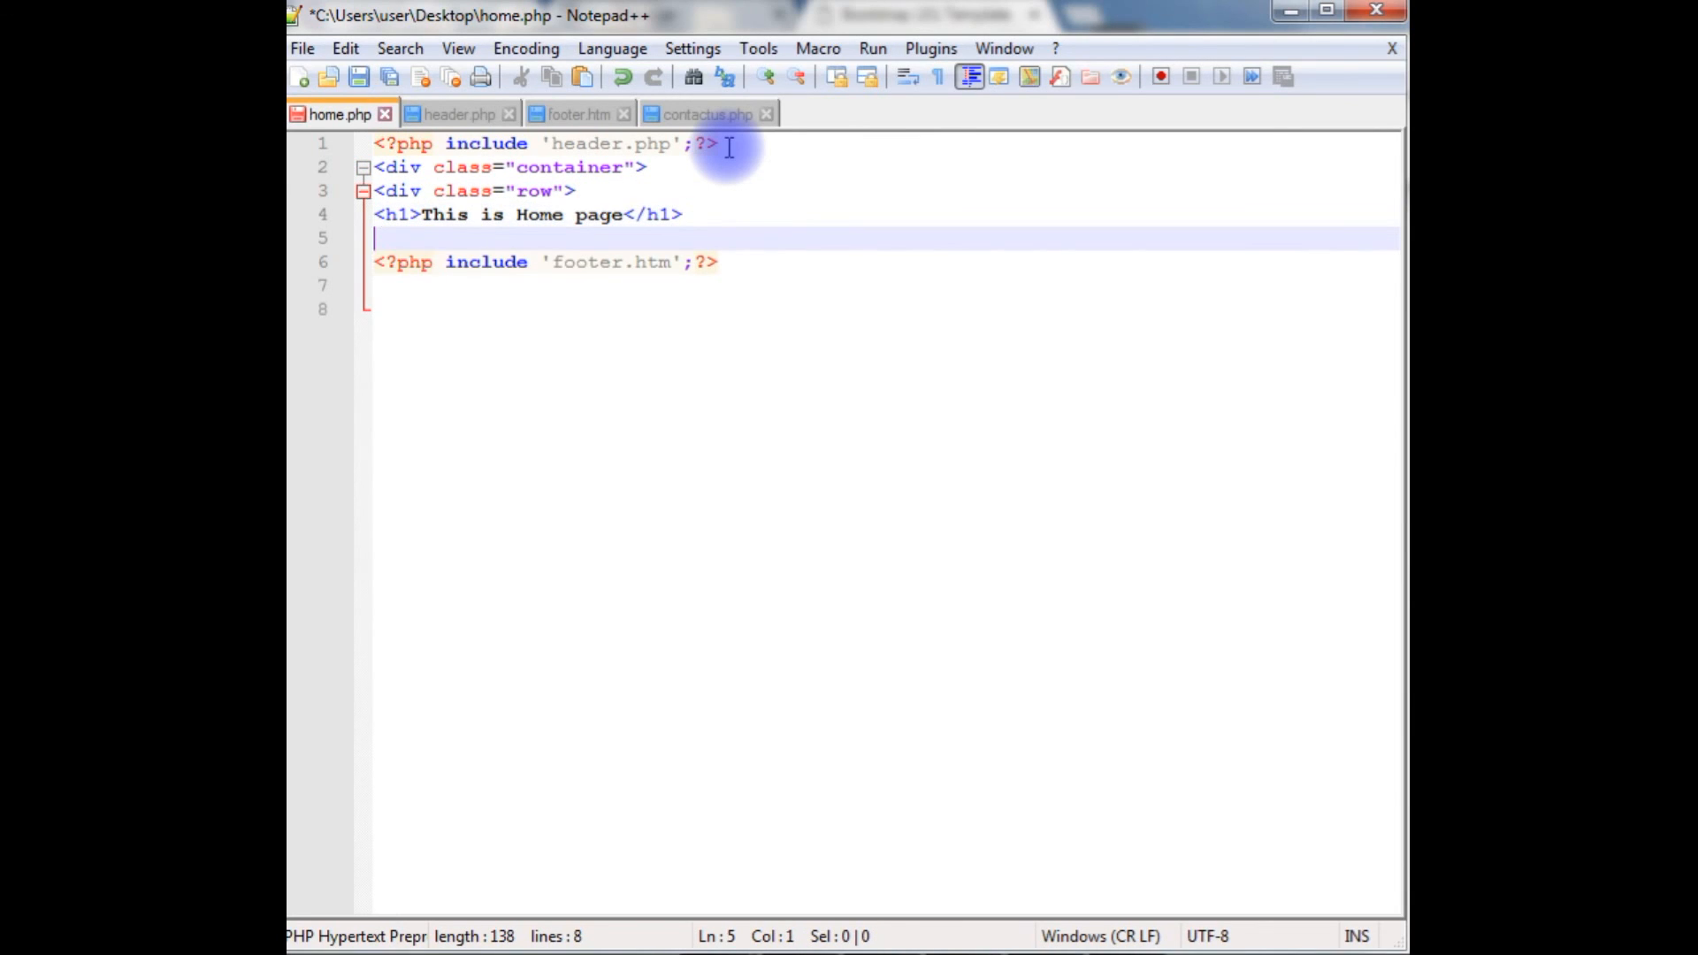
text(</div>)
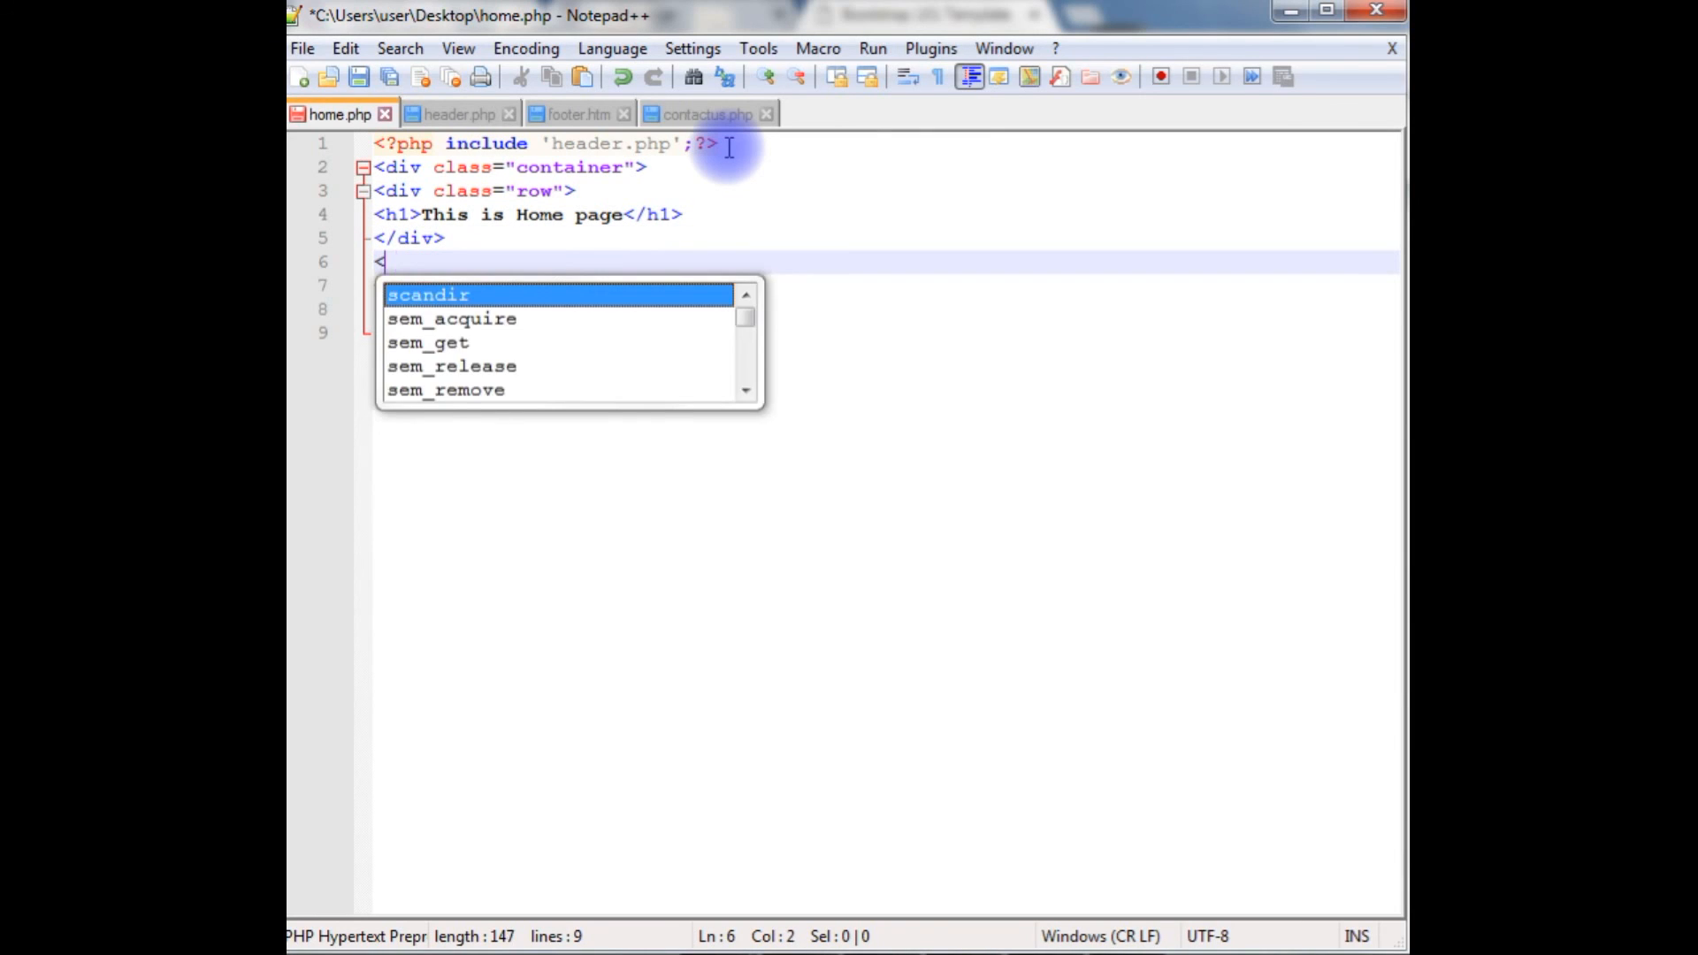
text(/div>)
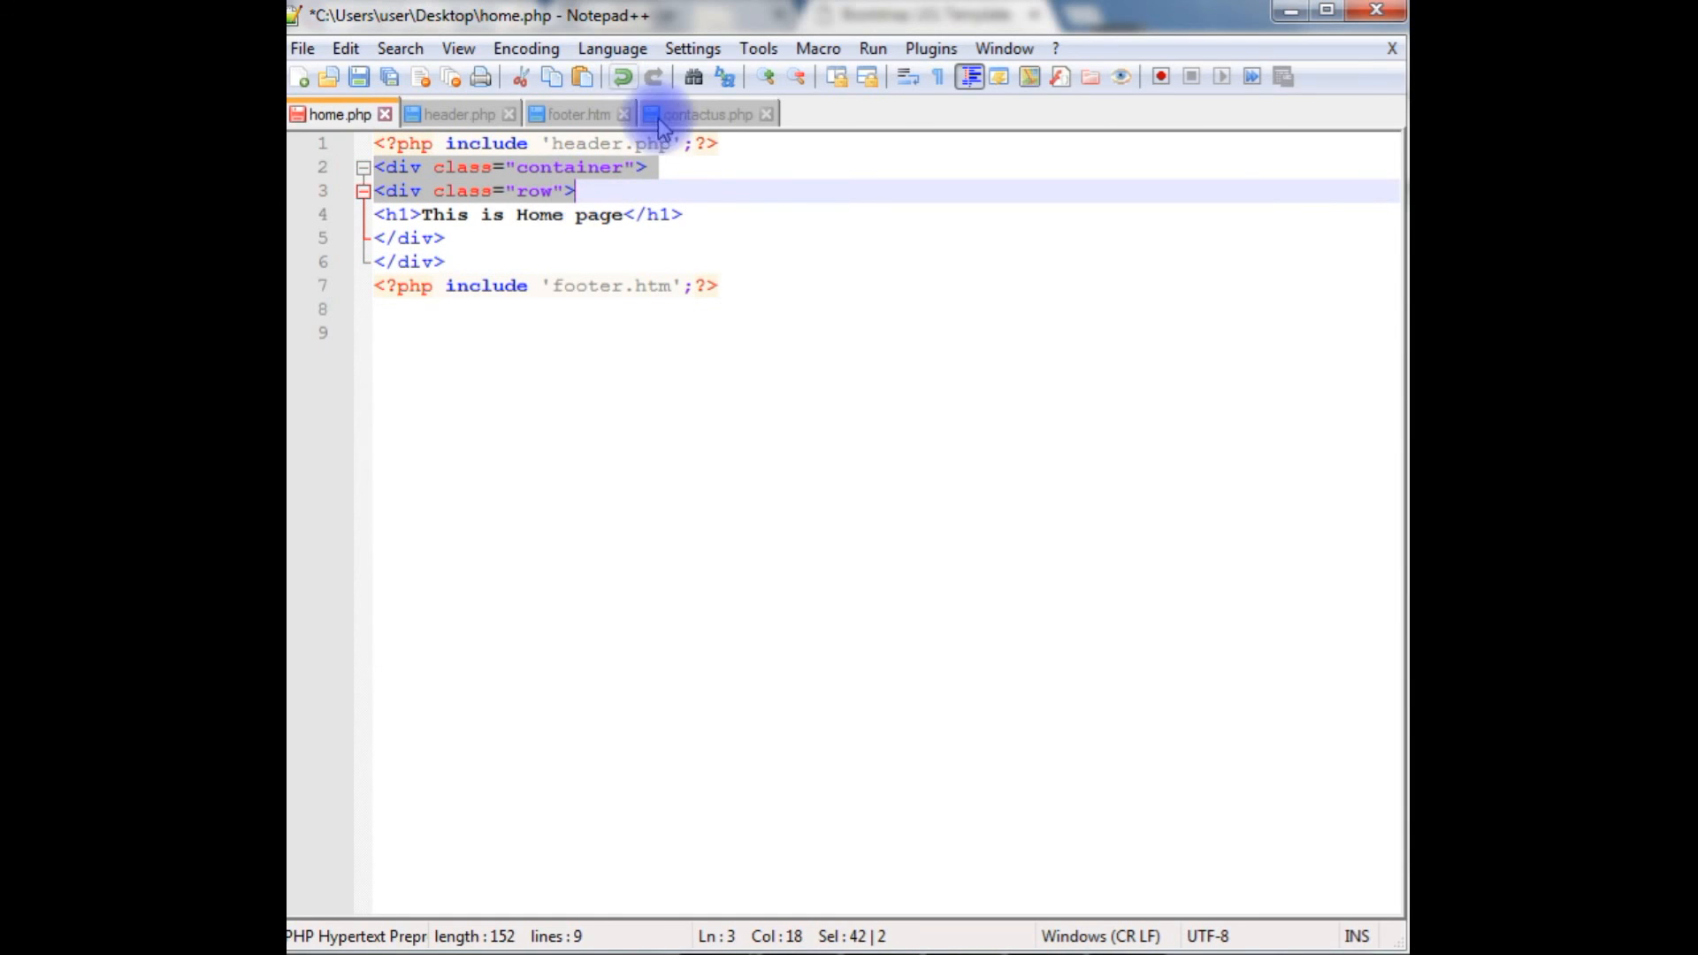
click(704, 115)
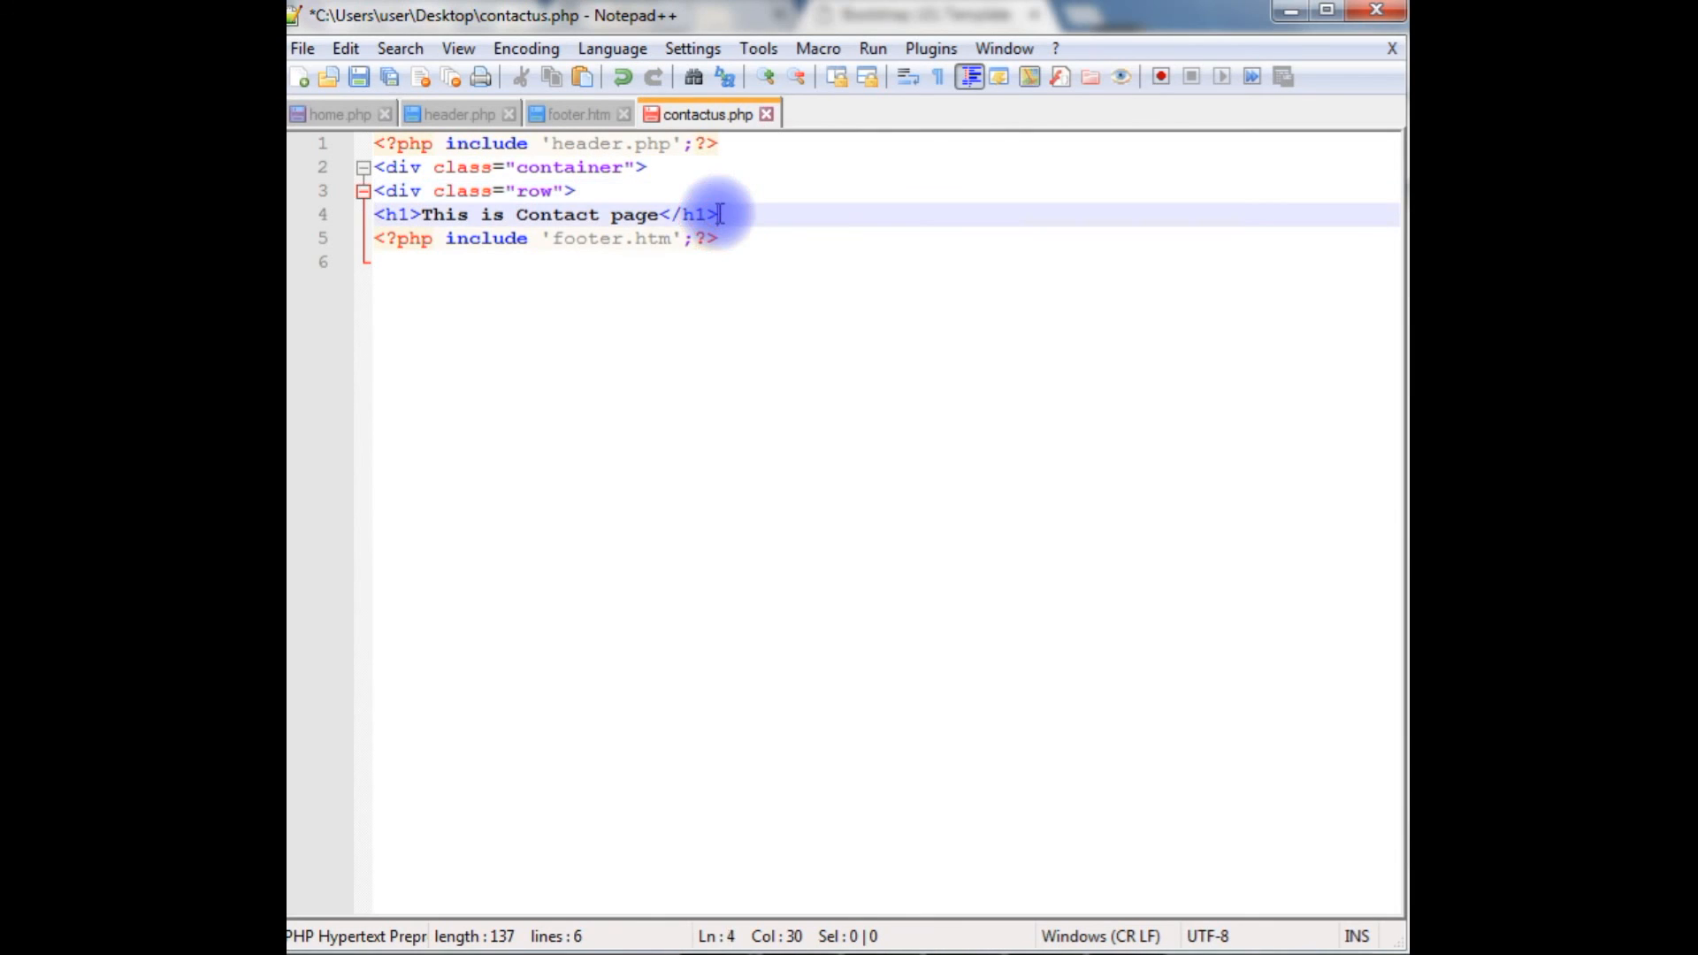
Step: Add two closing </div> tags between contactus.php's h1 and the footer include
text(</div>)
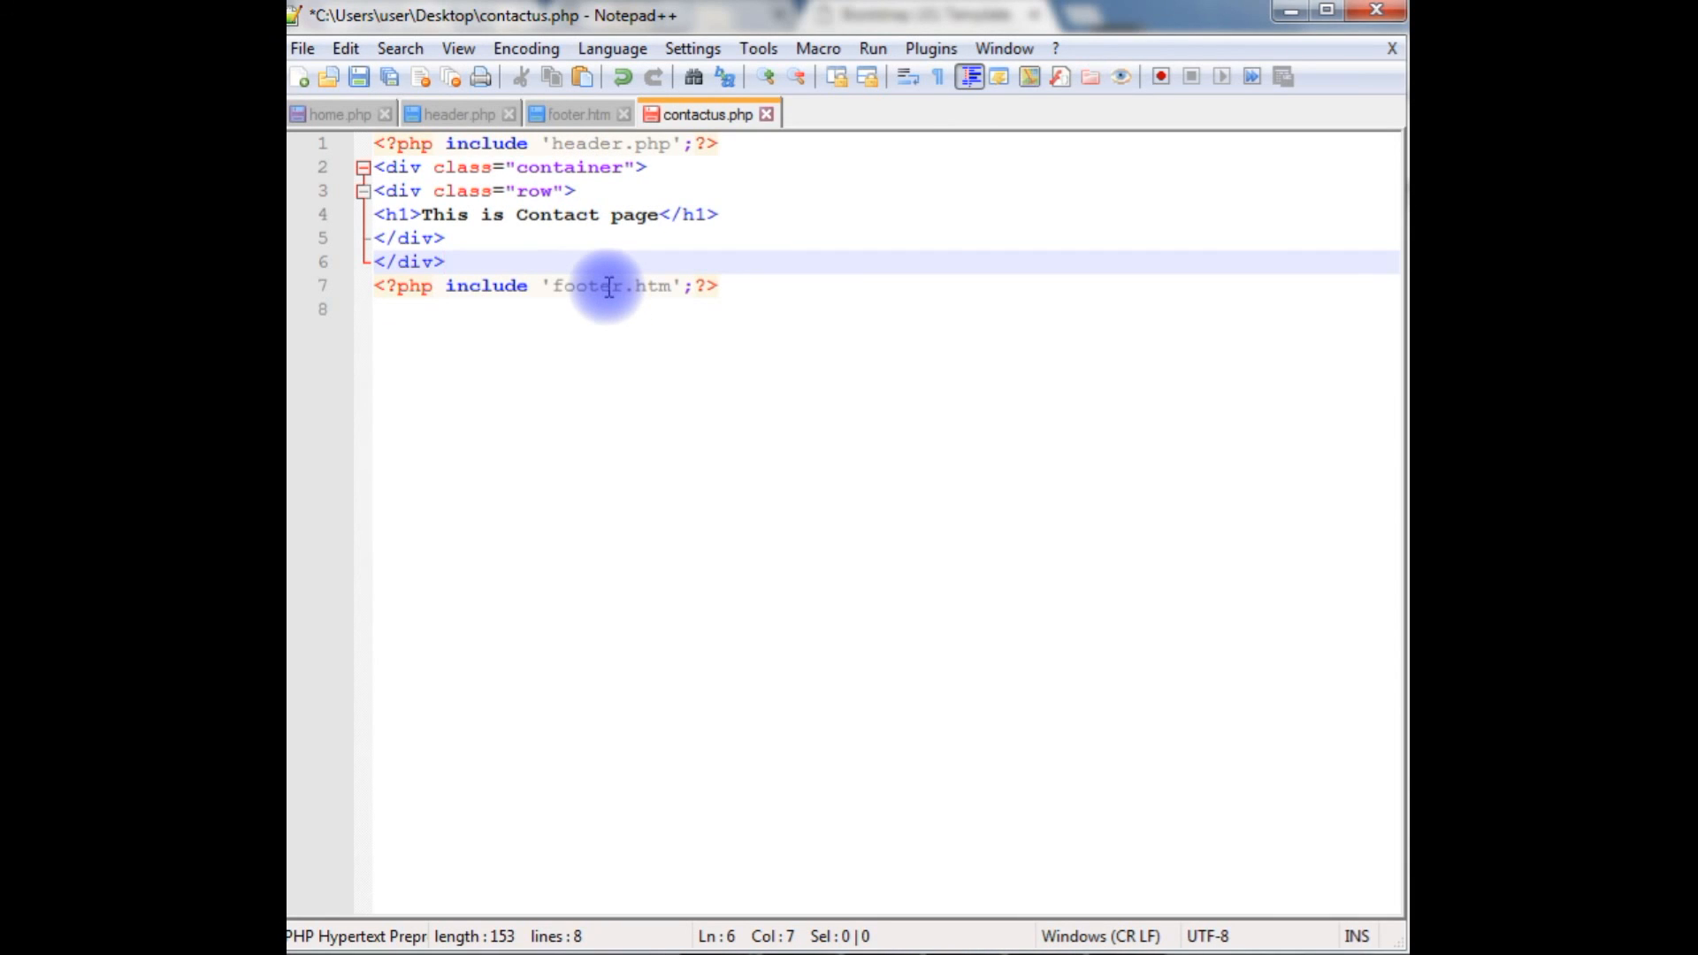
click(444, 261)
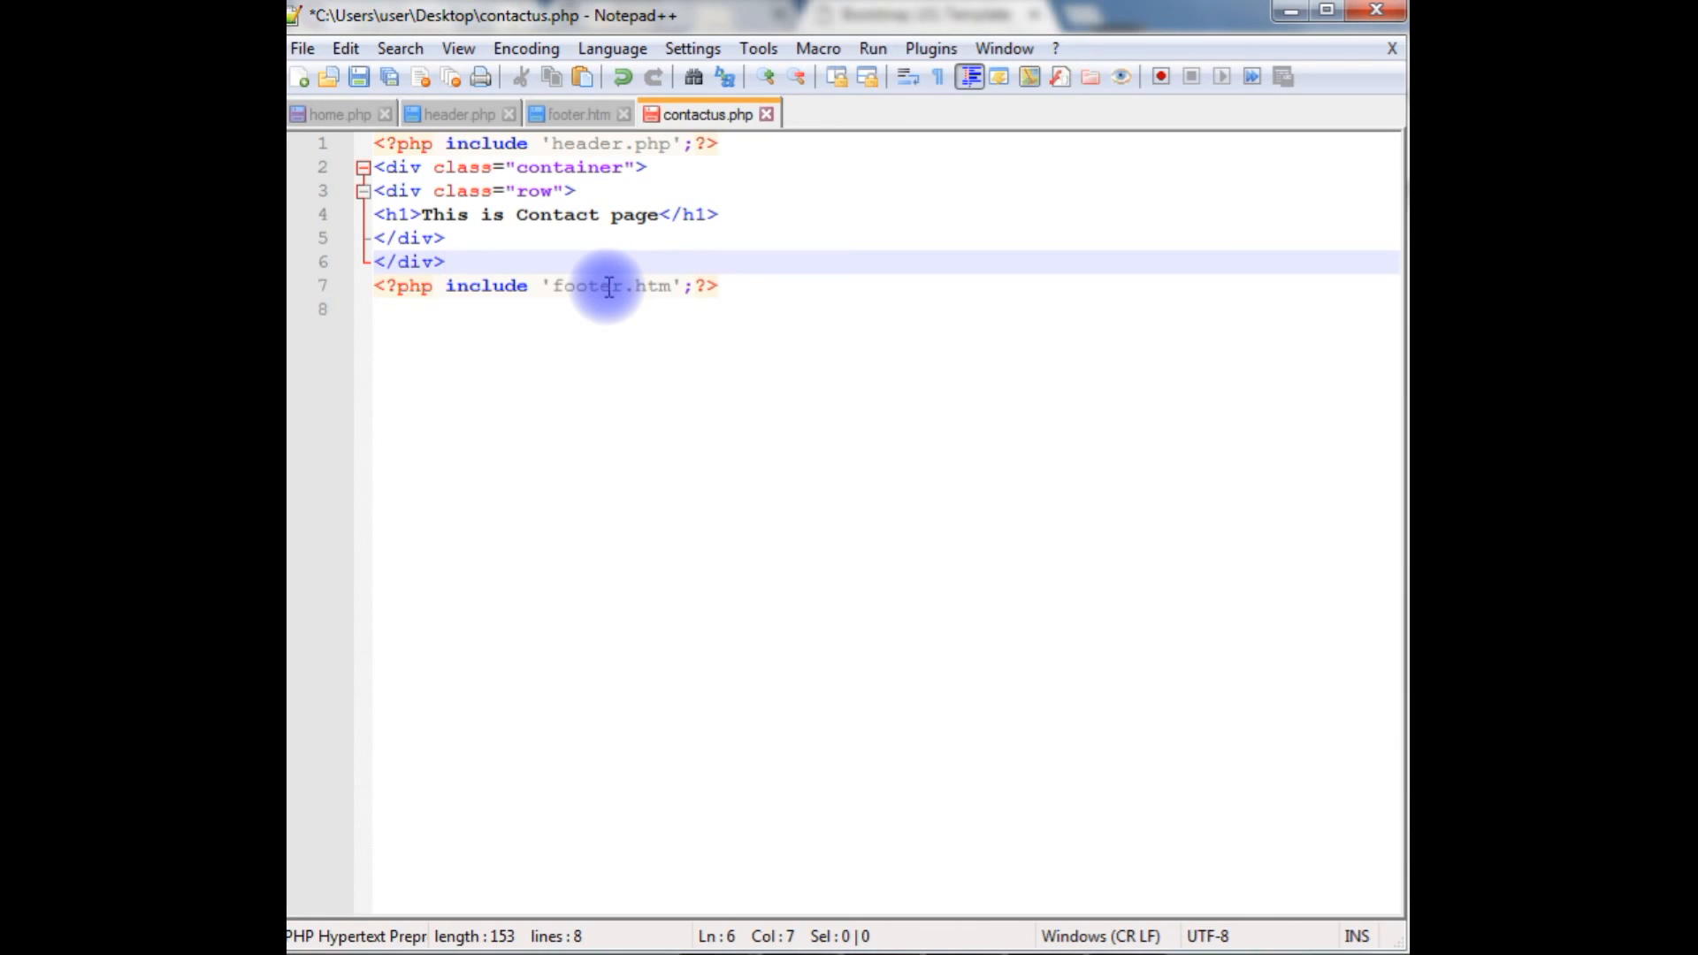
click(444, 261)
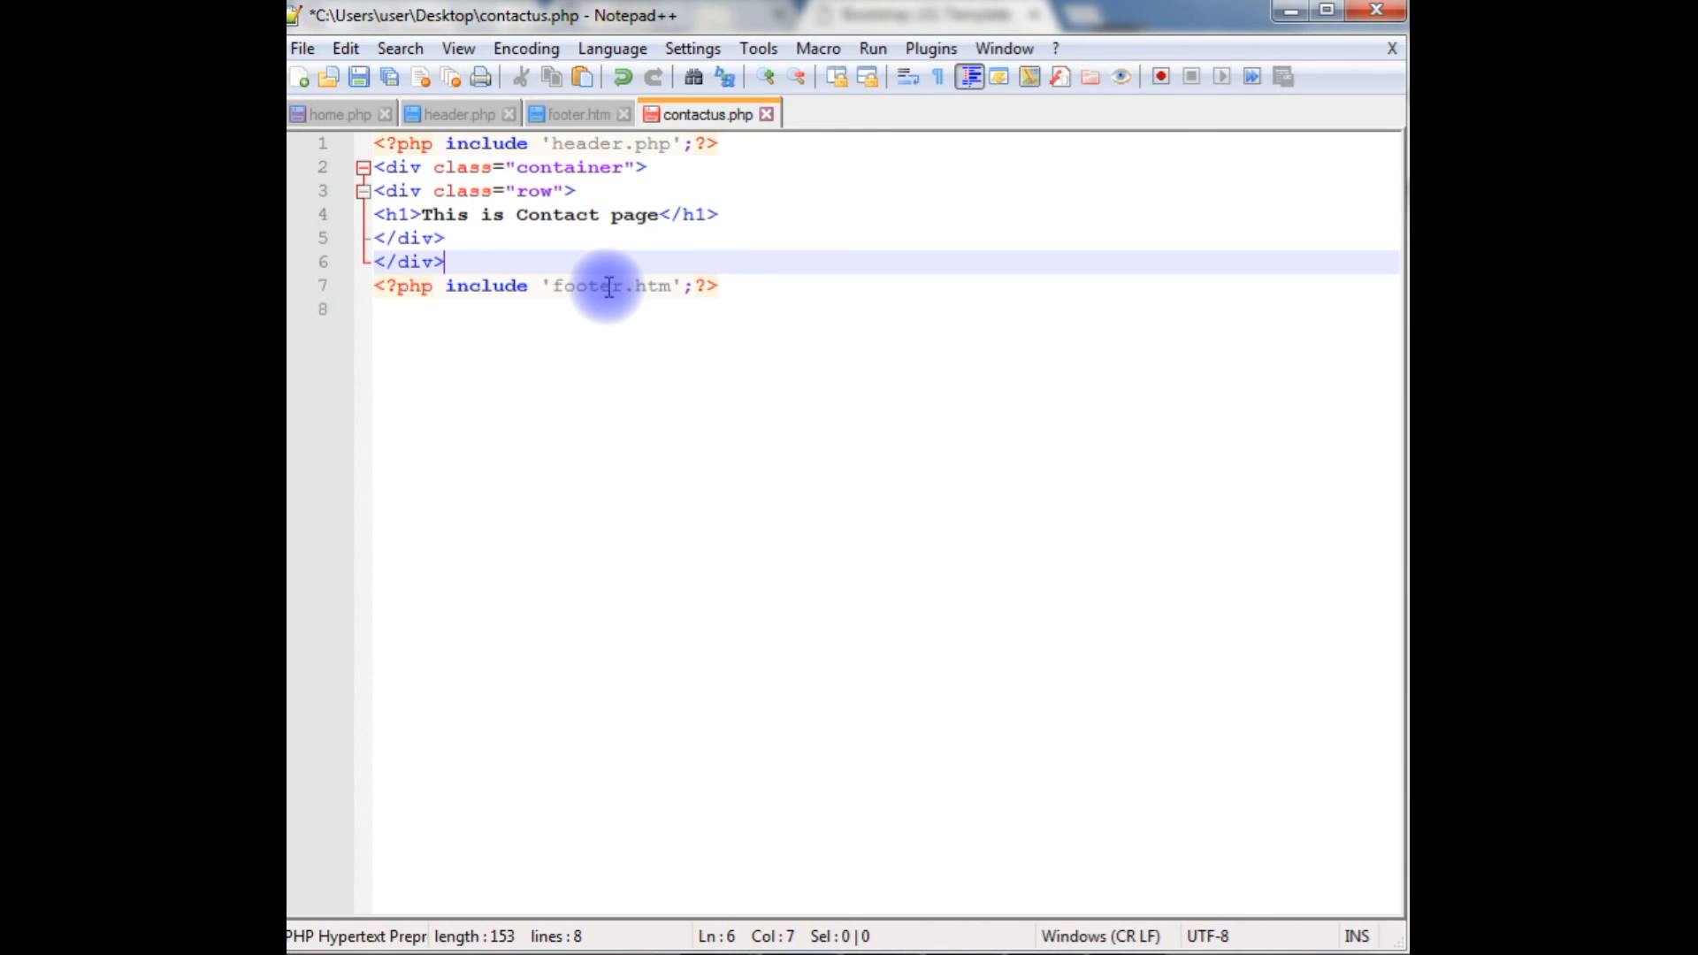
click(358, 76)
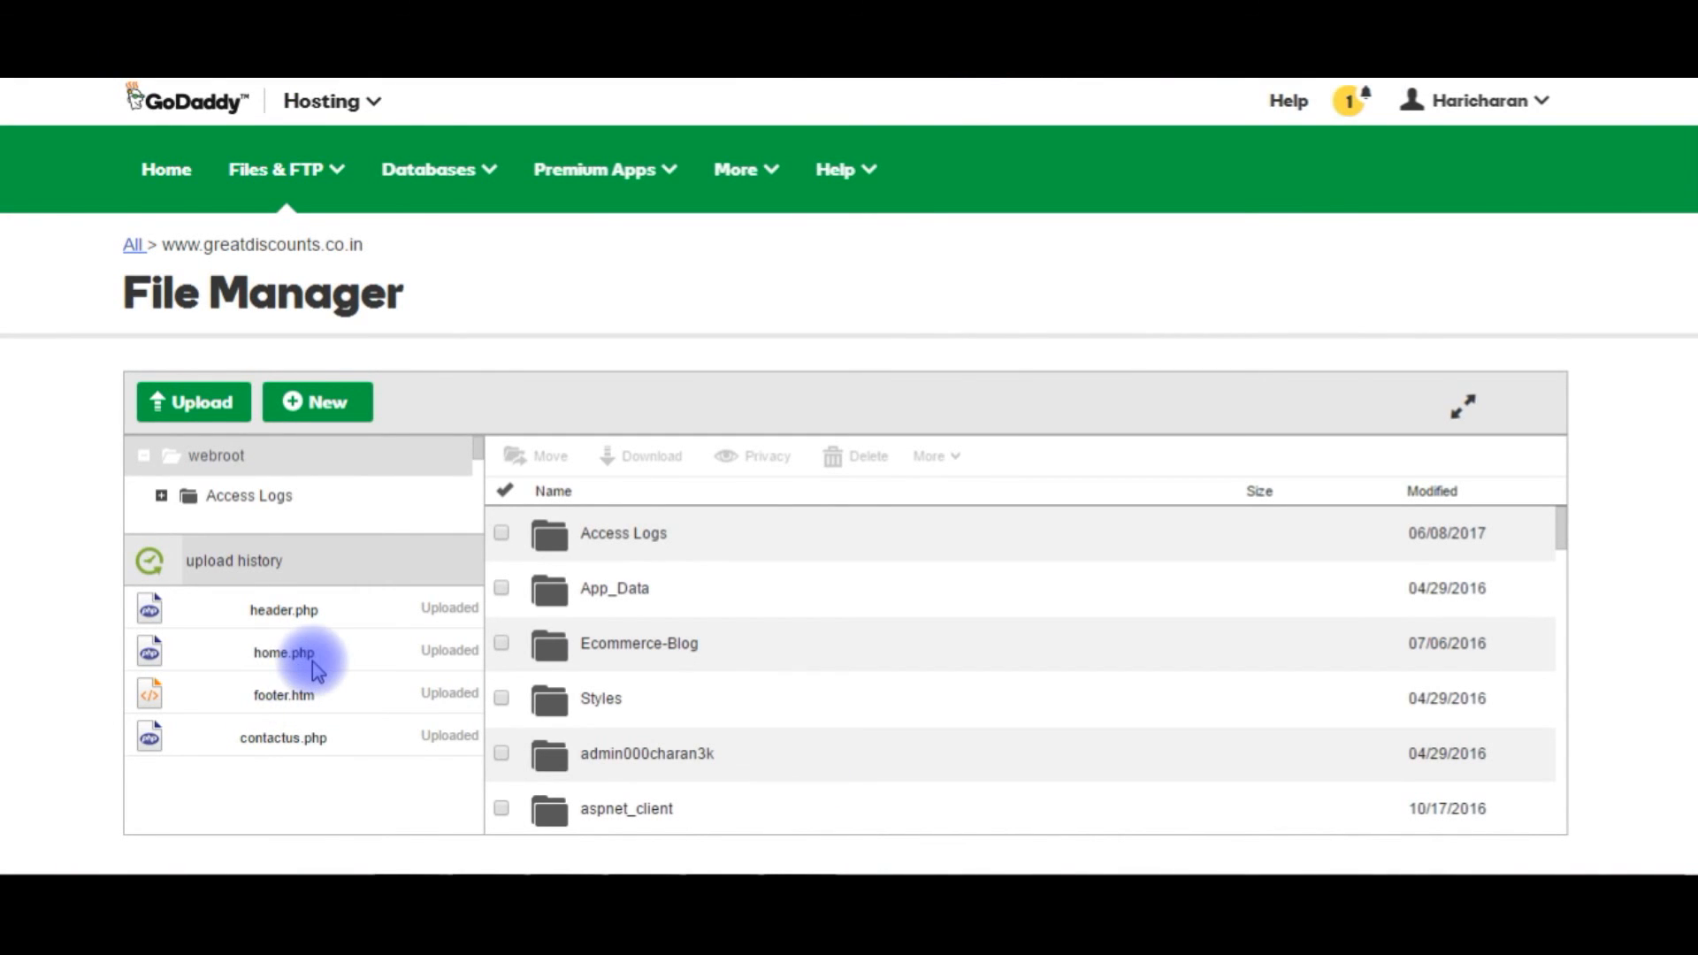
mouse_move(249, 739)
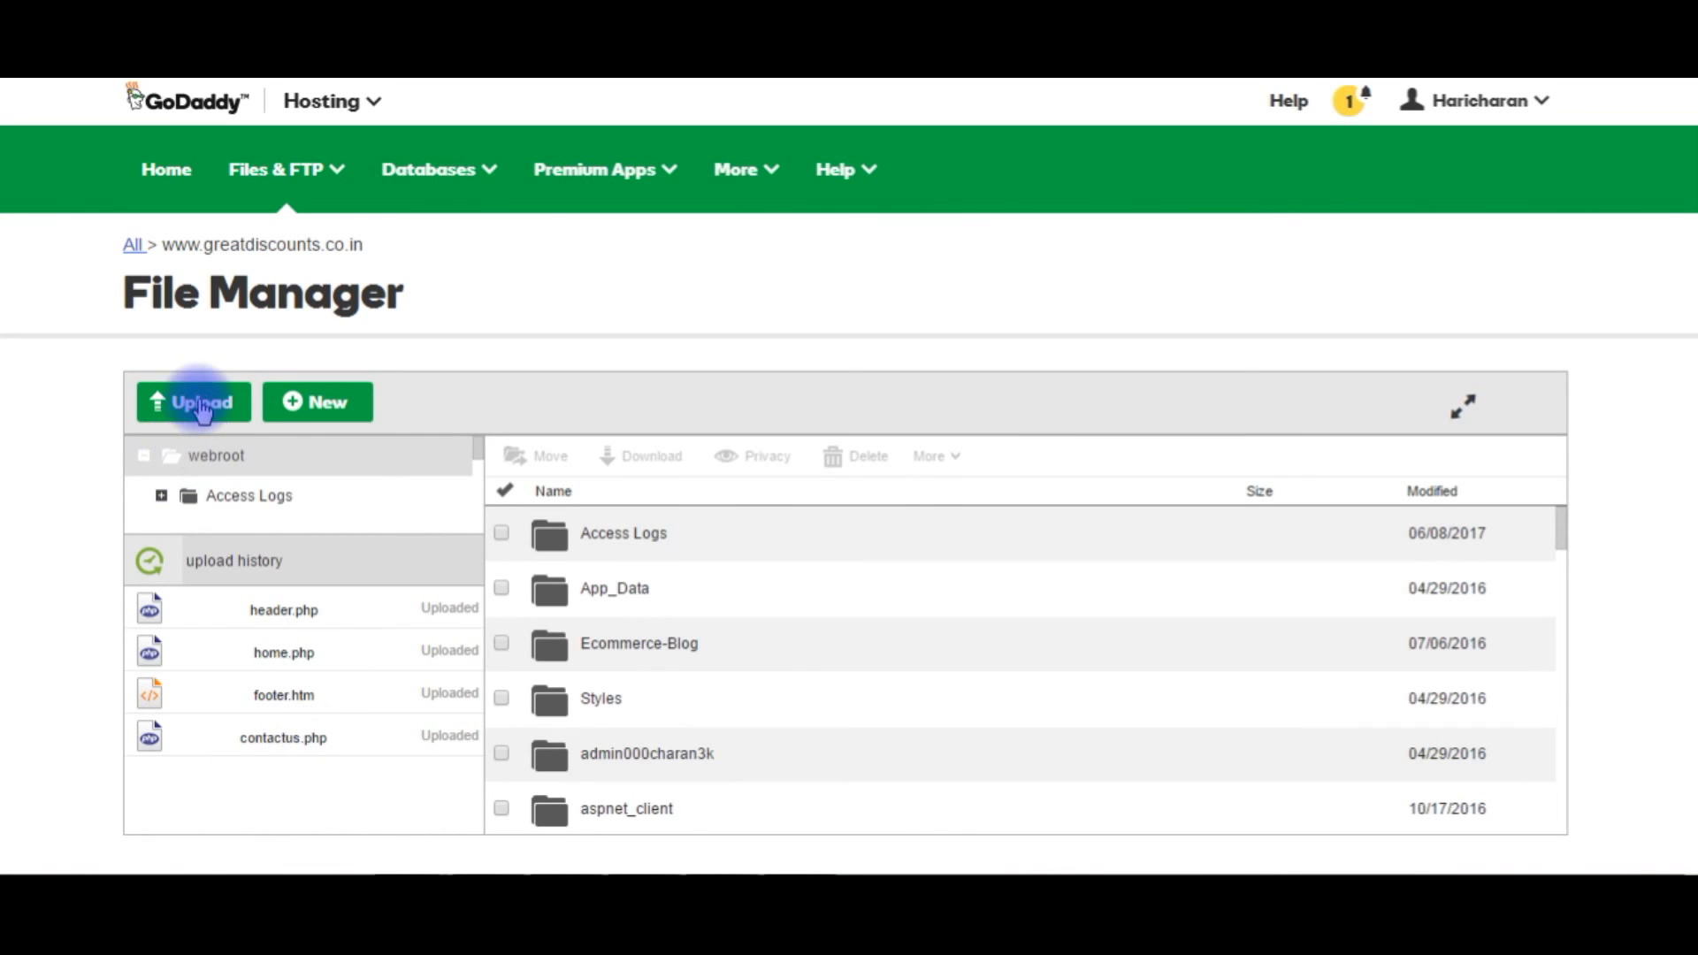
Step: Re-upload the reworked home.php from the local project files via Add file
click(192, 401)
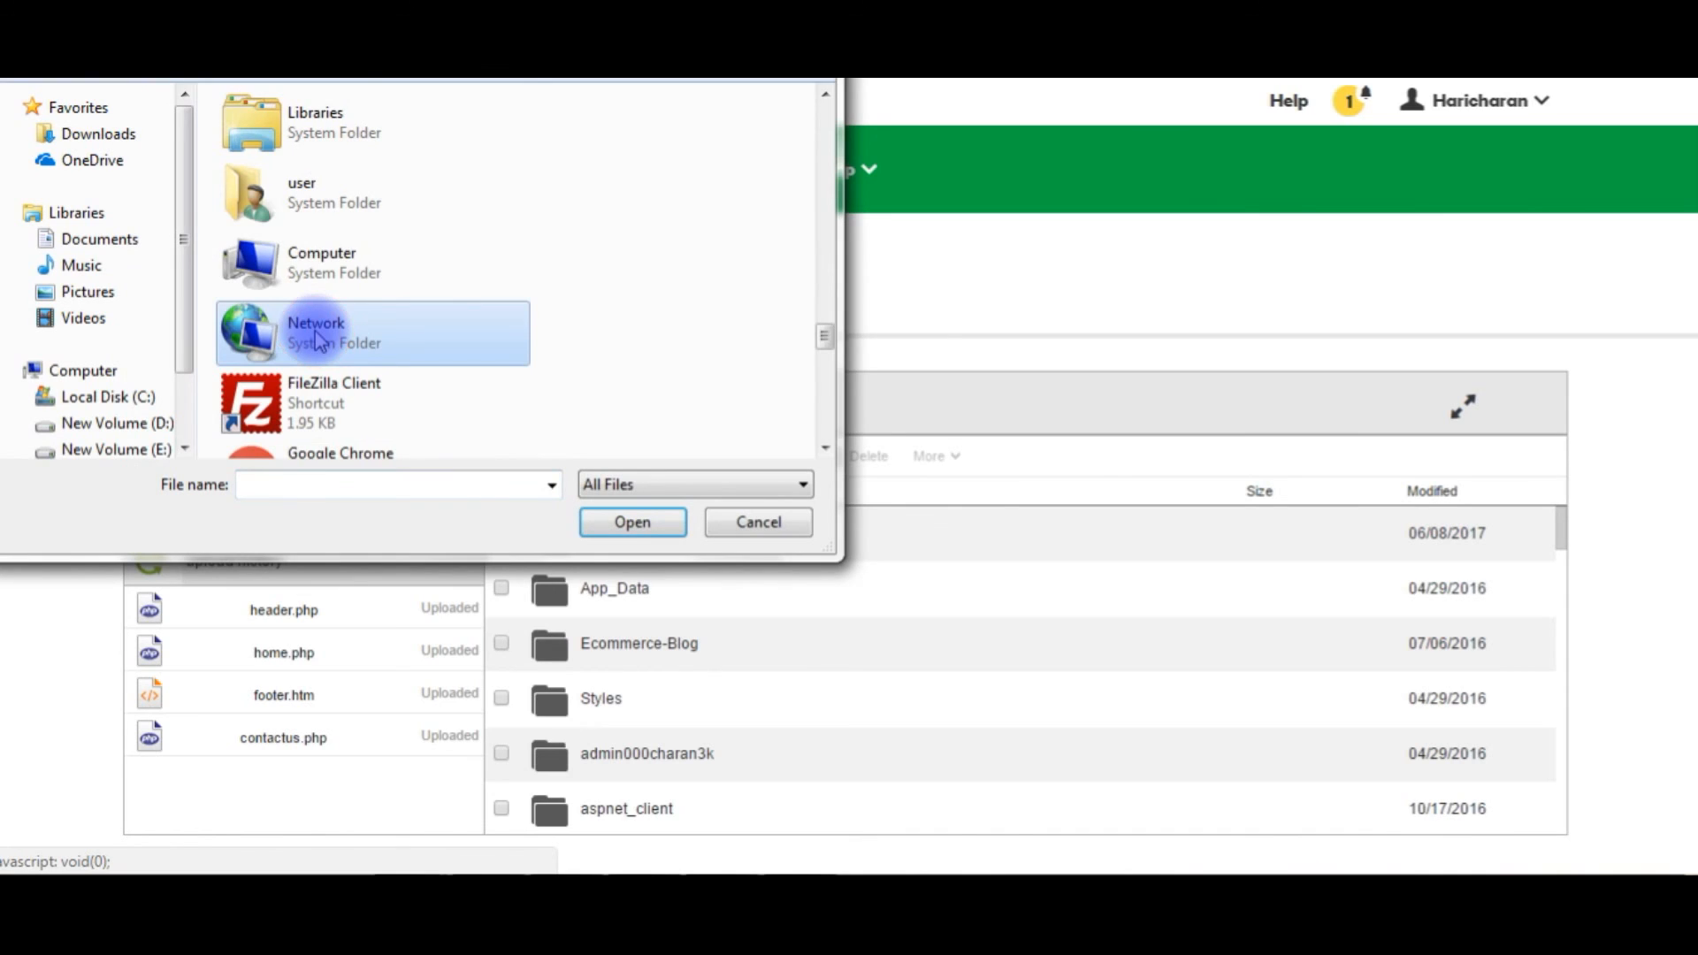
click(322, 184)
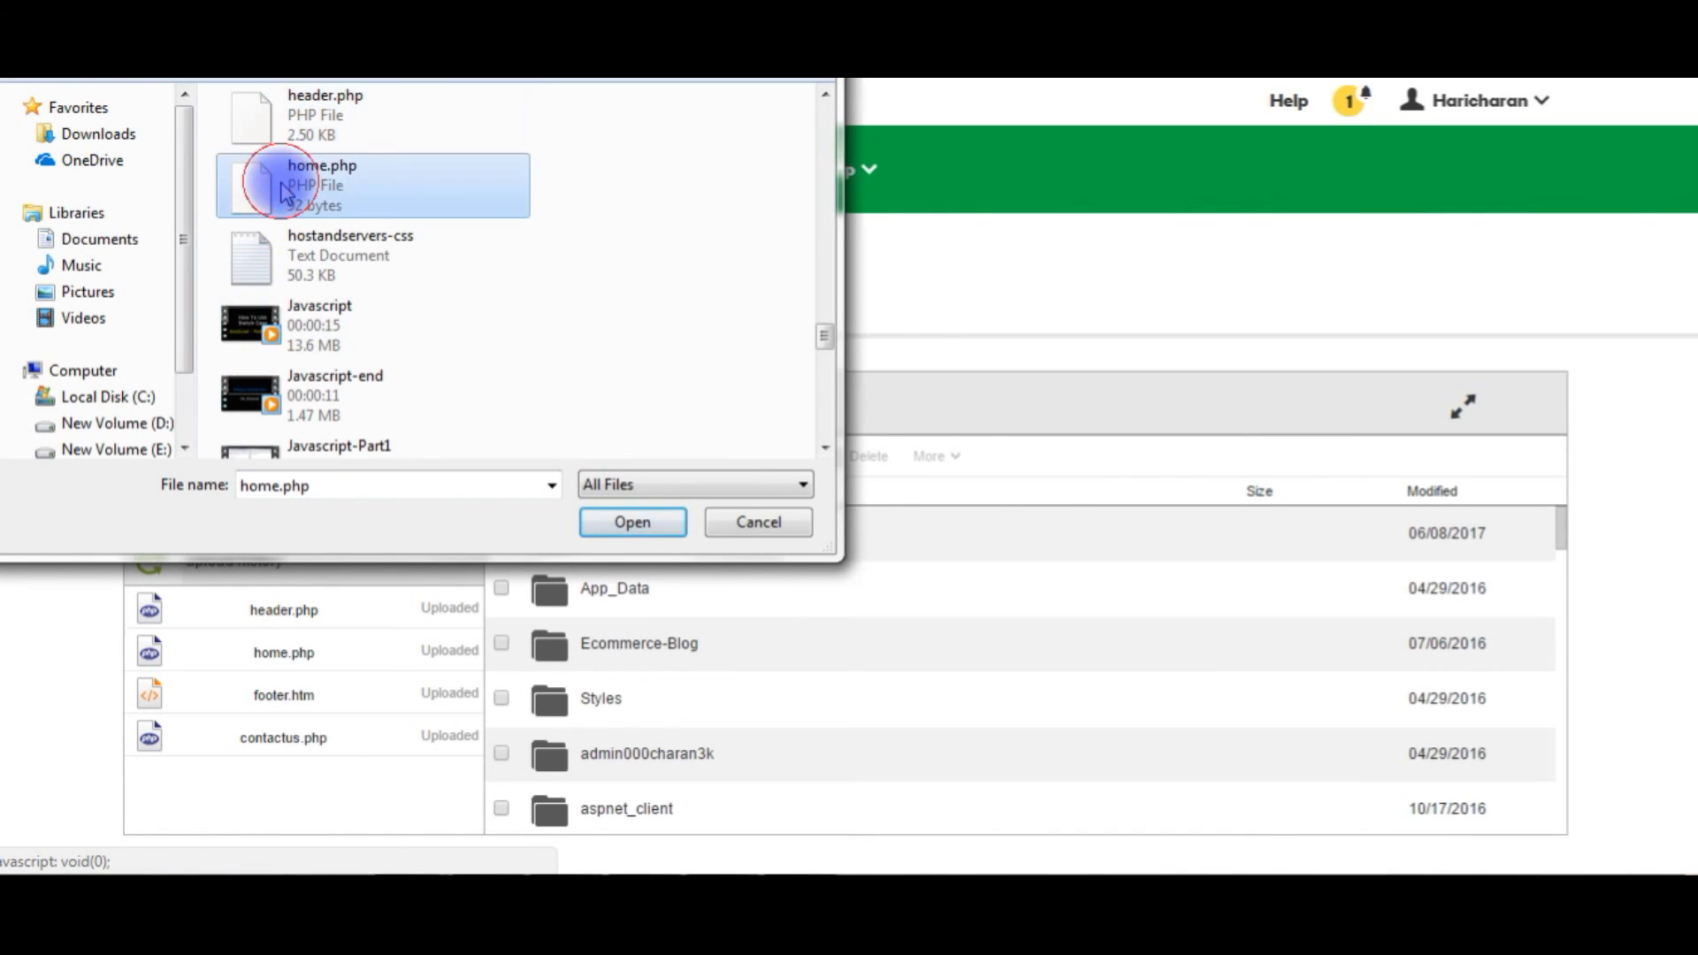
click(631, 522)
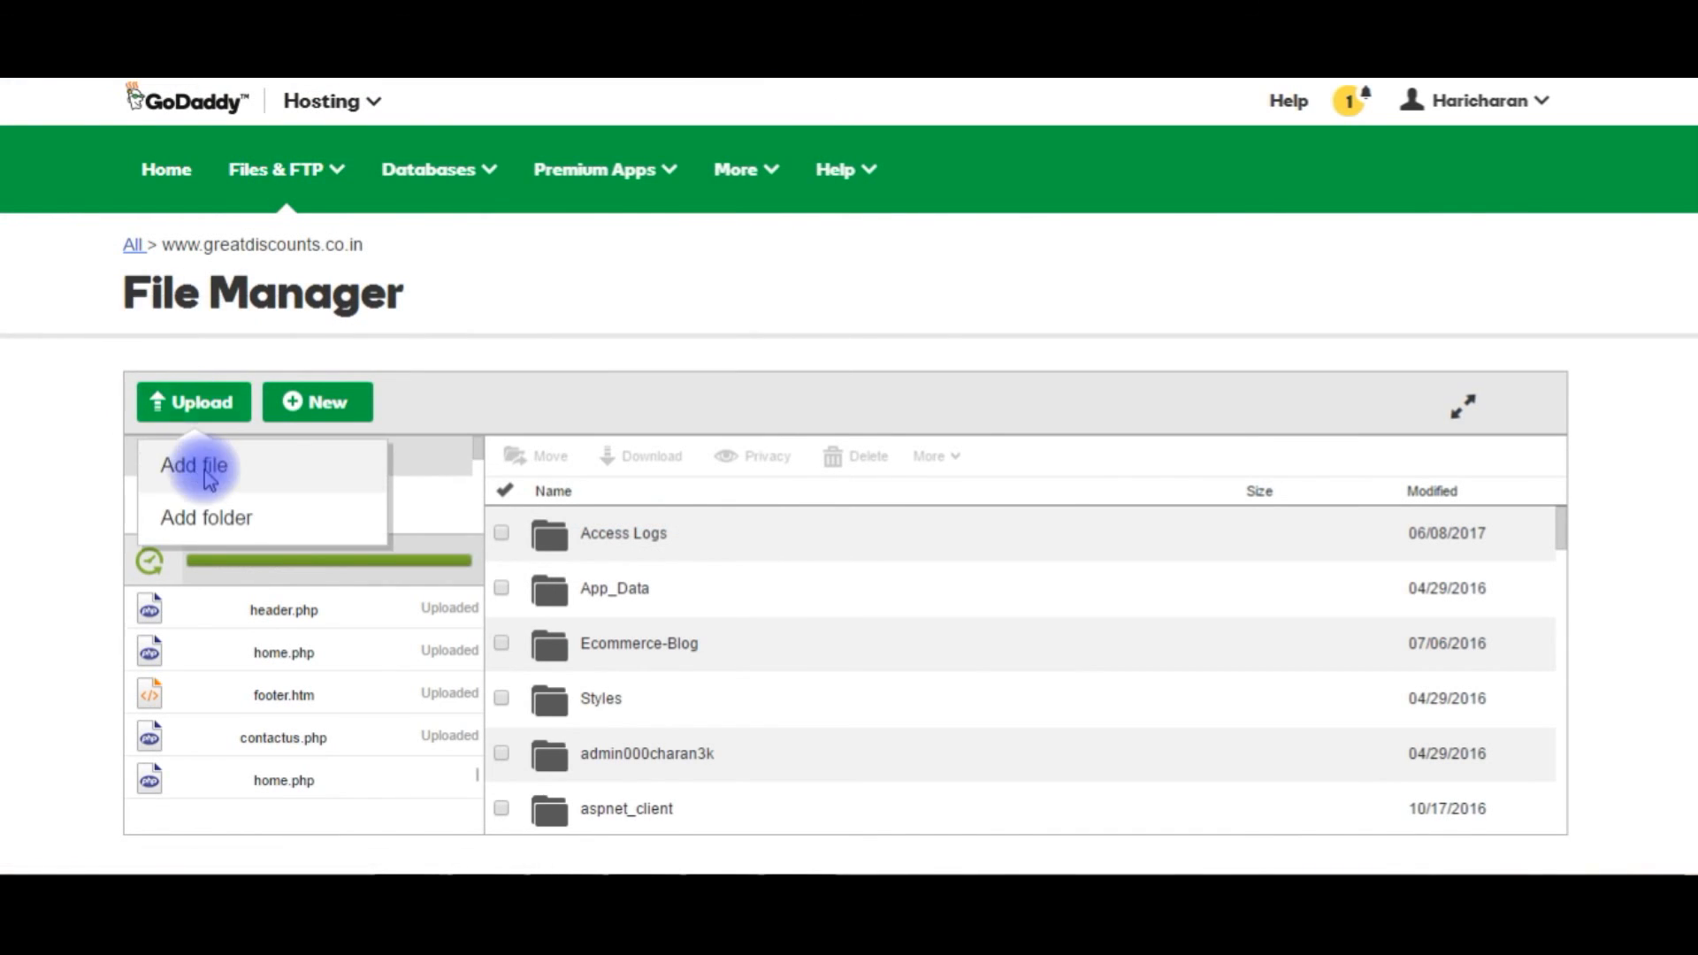
click(193, 464)
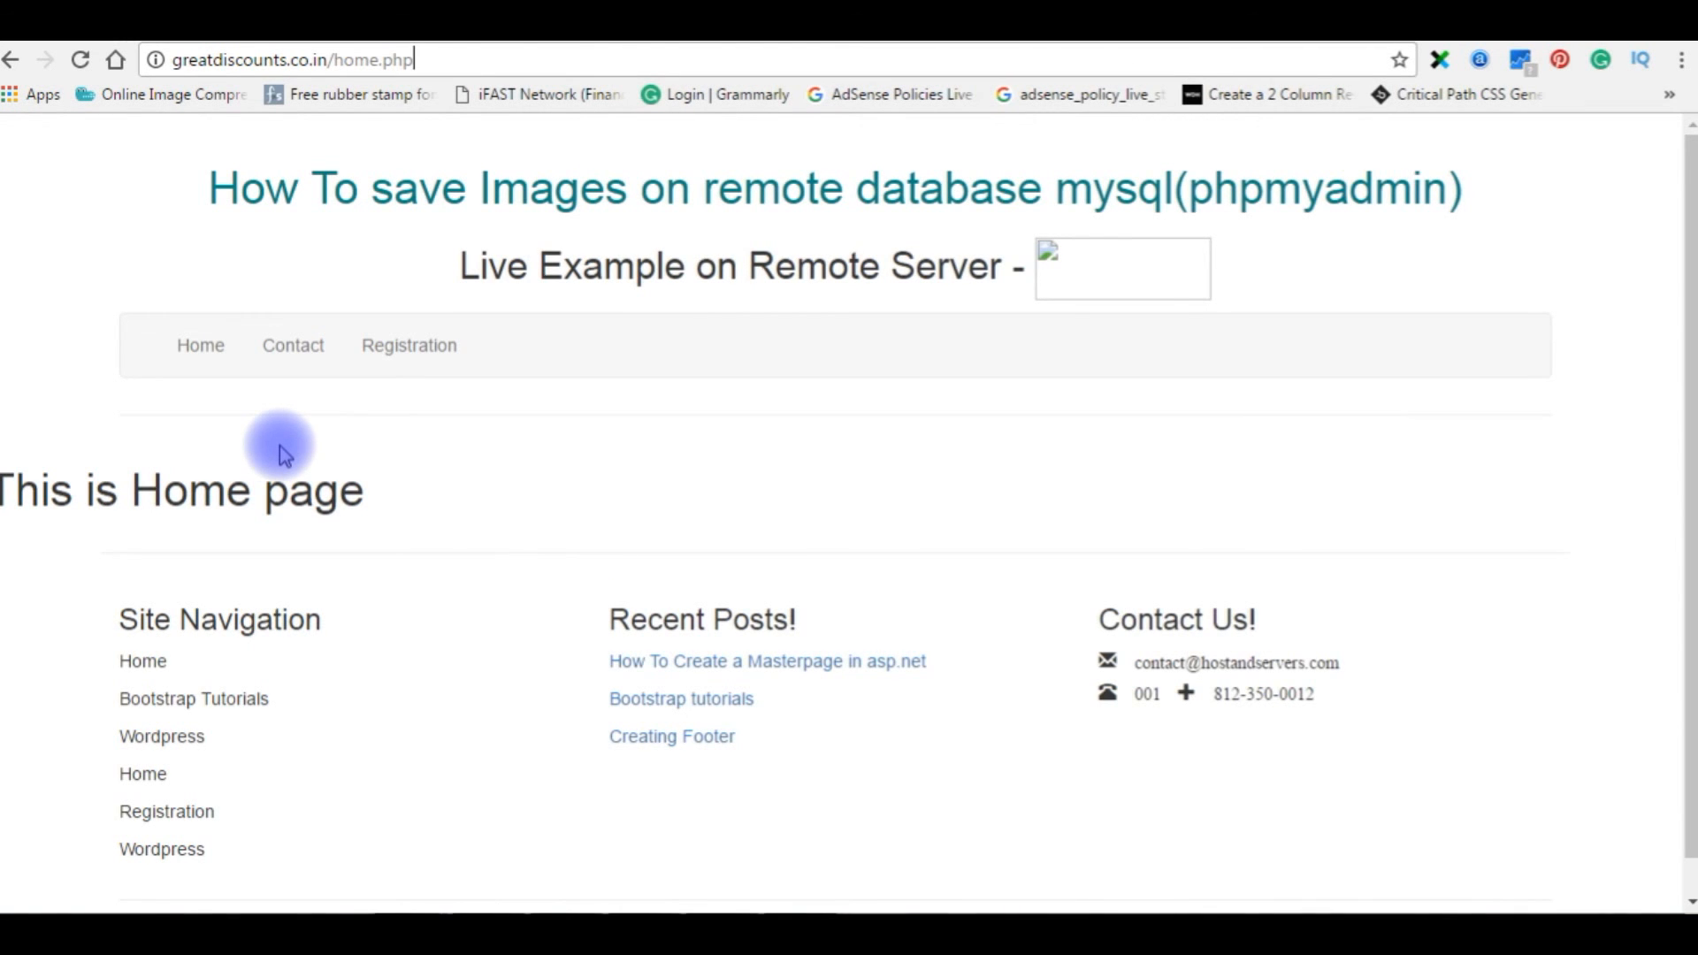
mouse_move(81, 59)
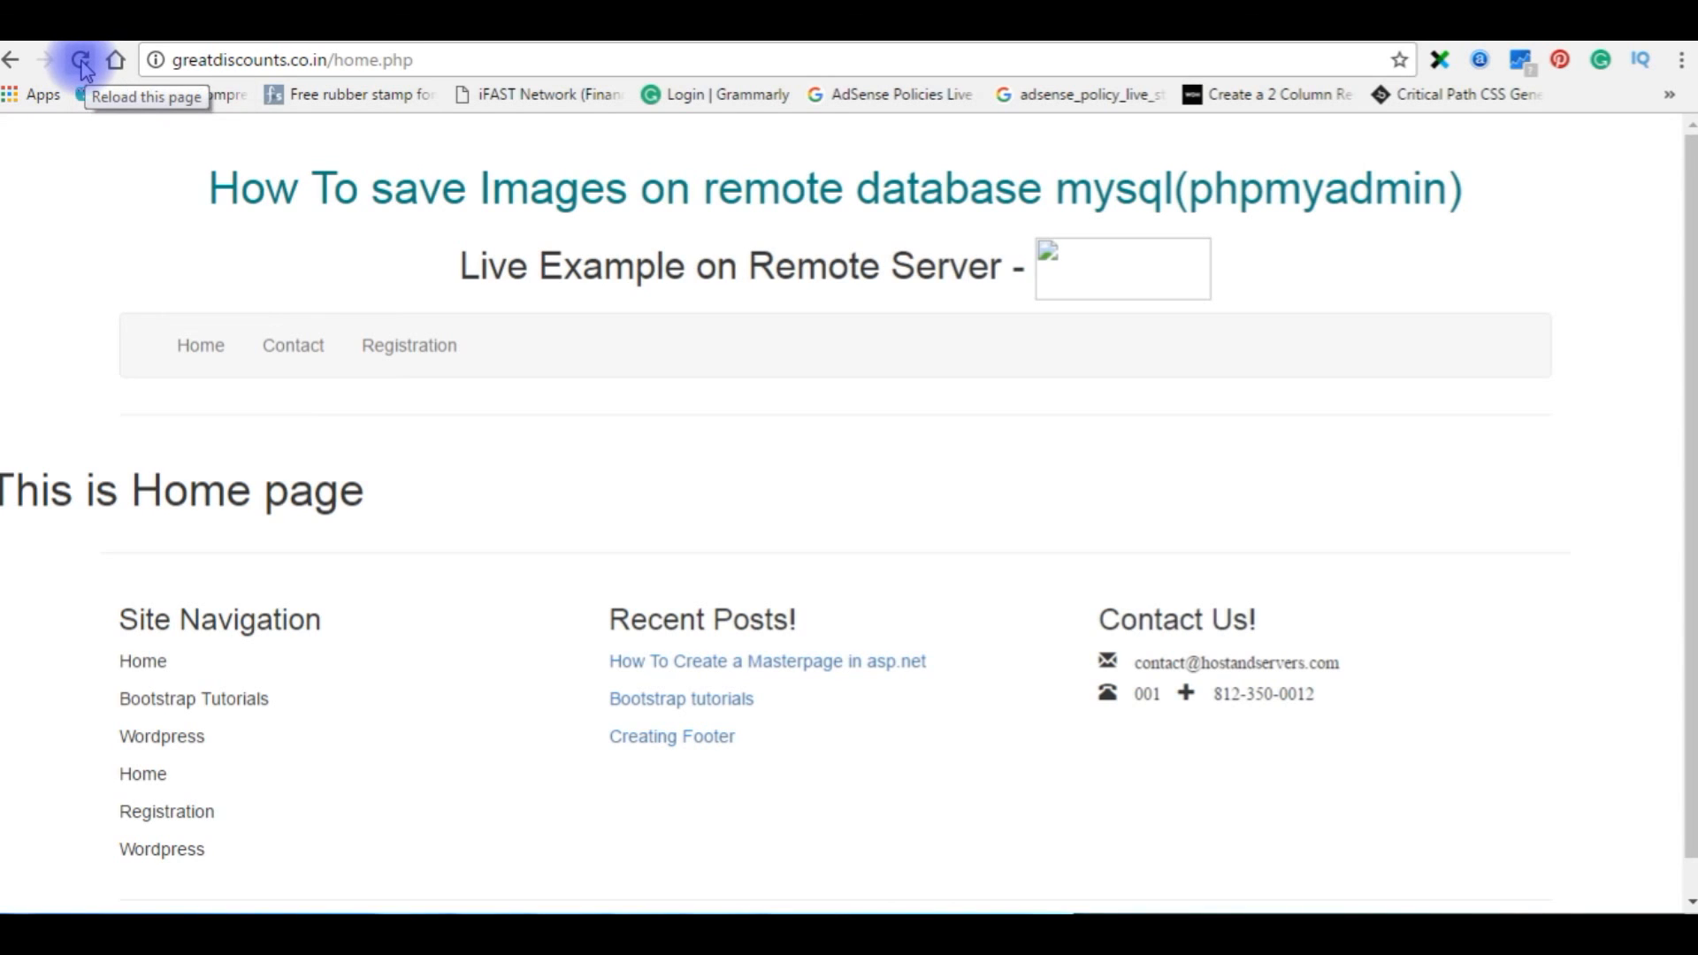
Step: Reload home.php, open the Contact page from the navbar, then start entering mobiletest.me
click(78, 59)
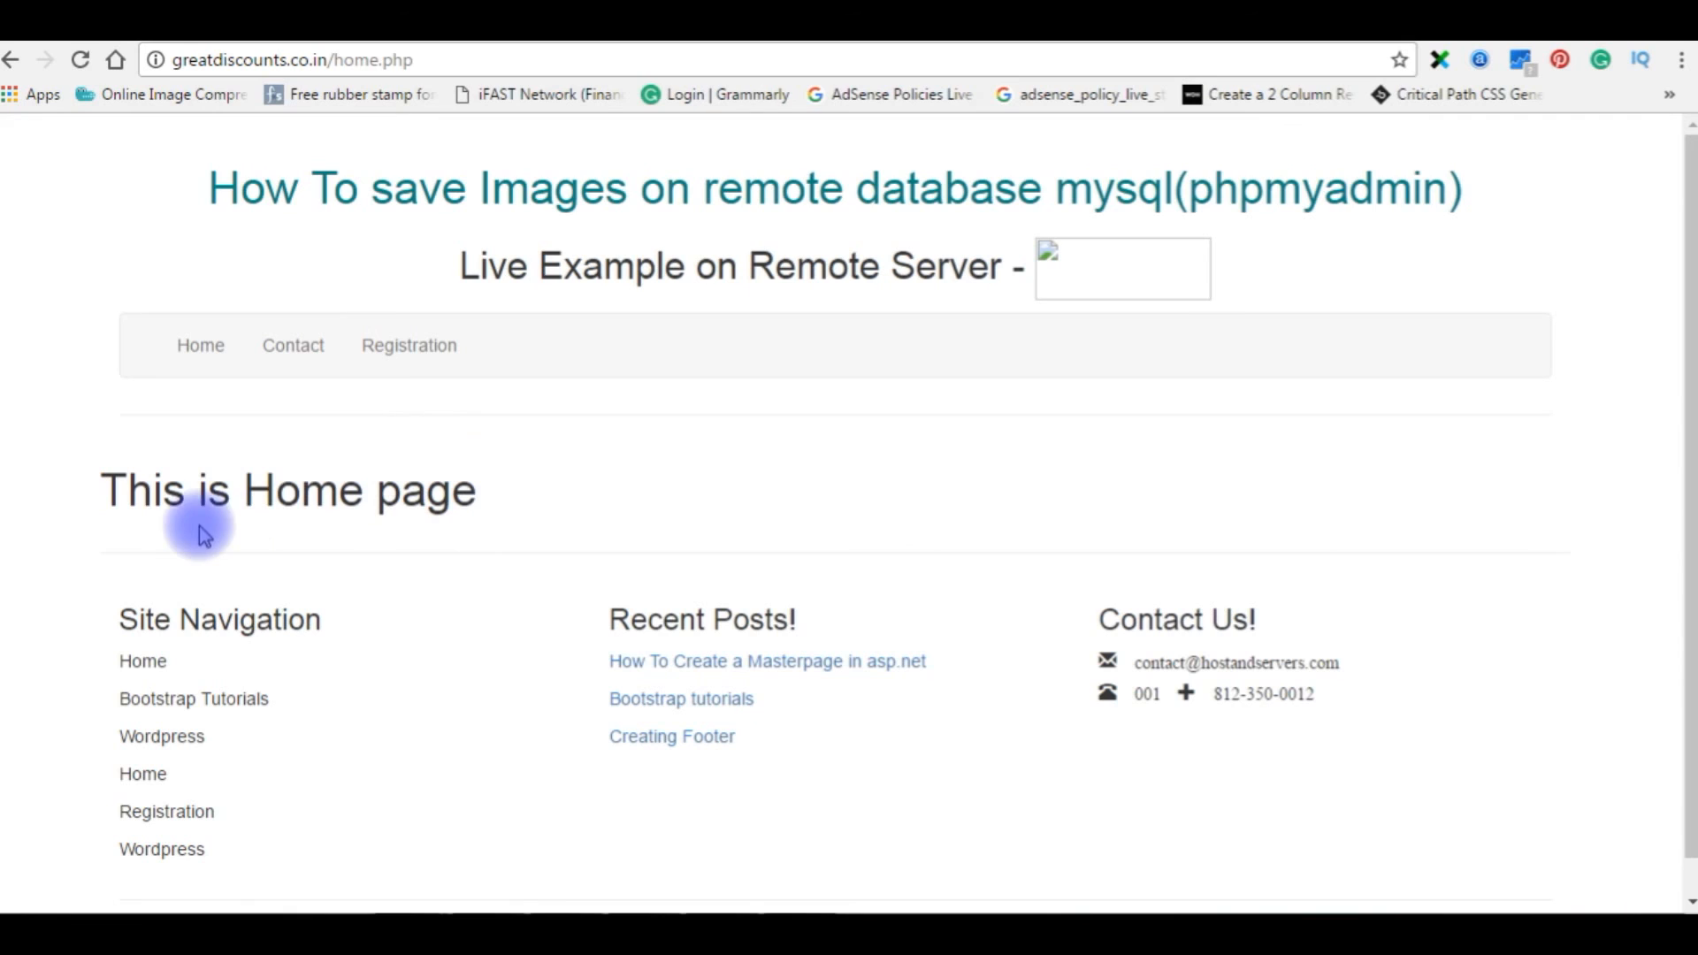
mouse_move(56, 298)
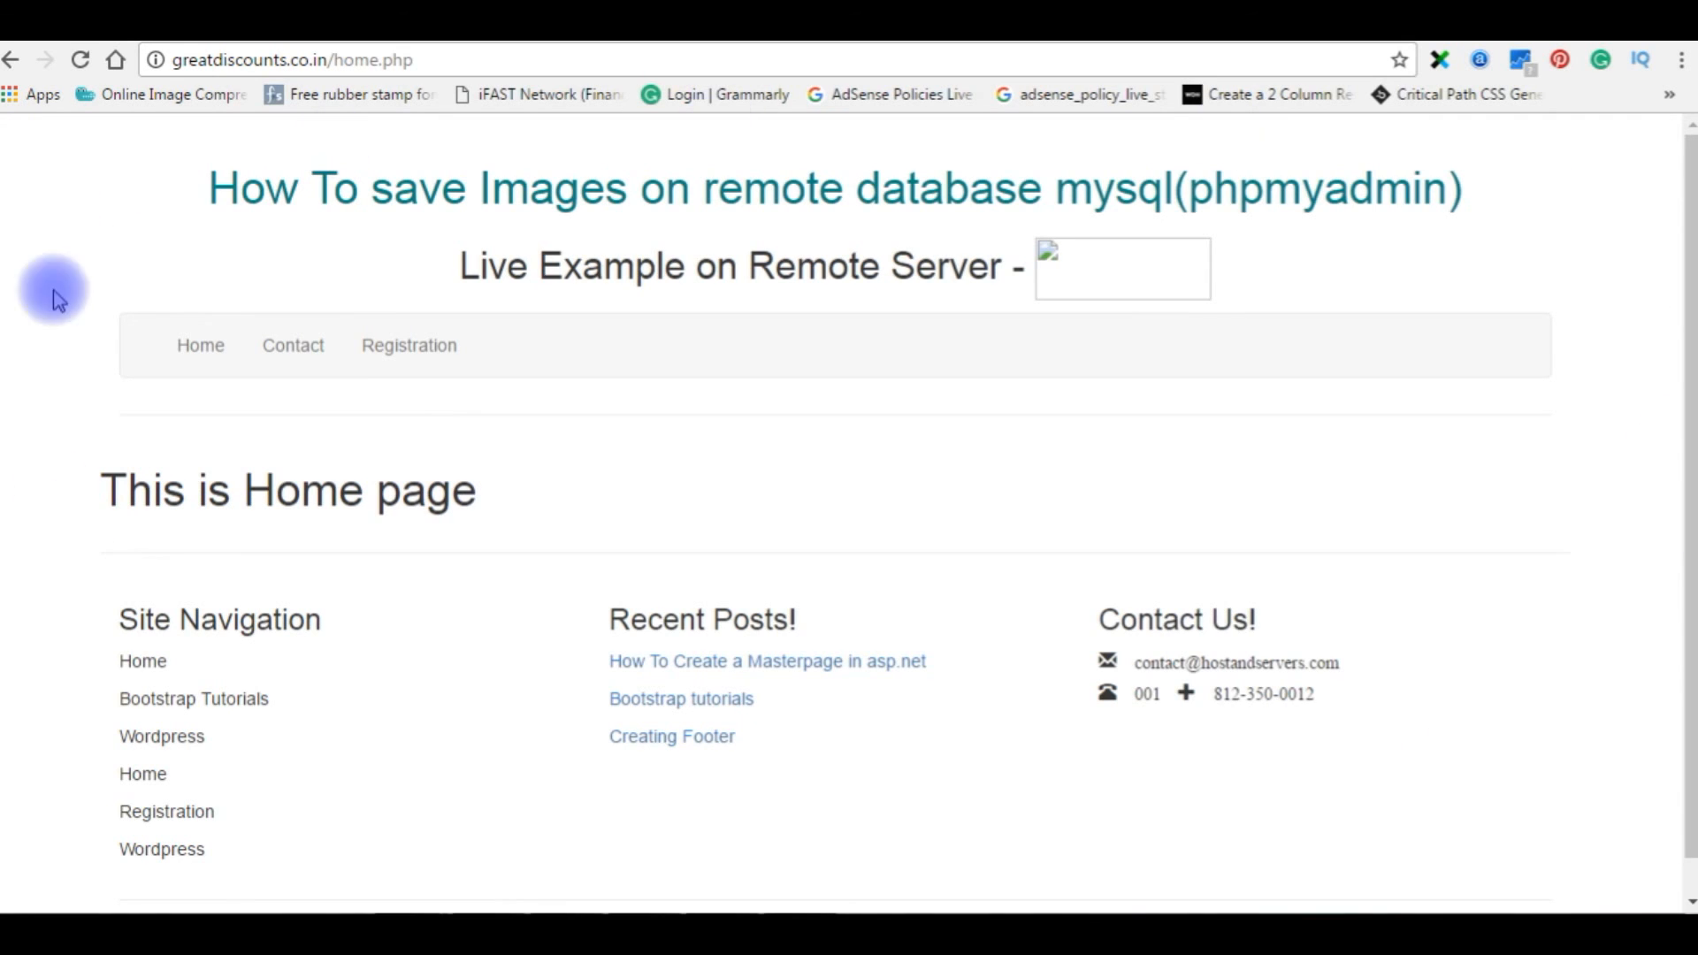
mouse_move(216, 184)
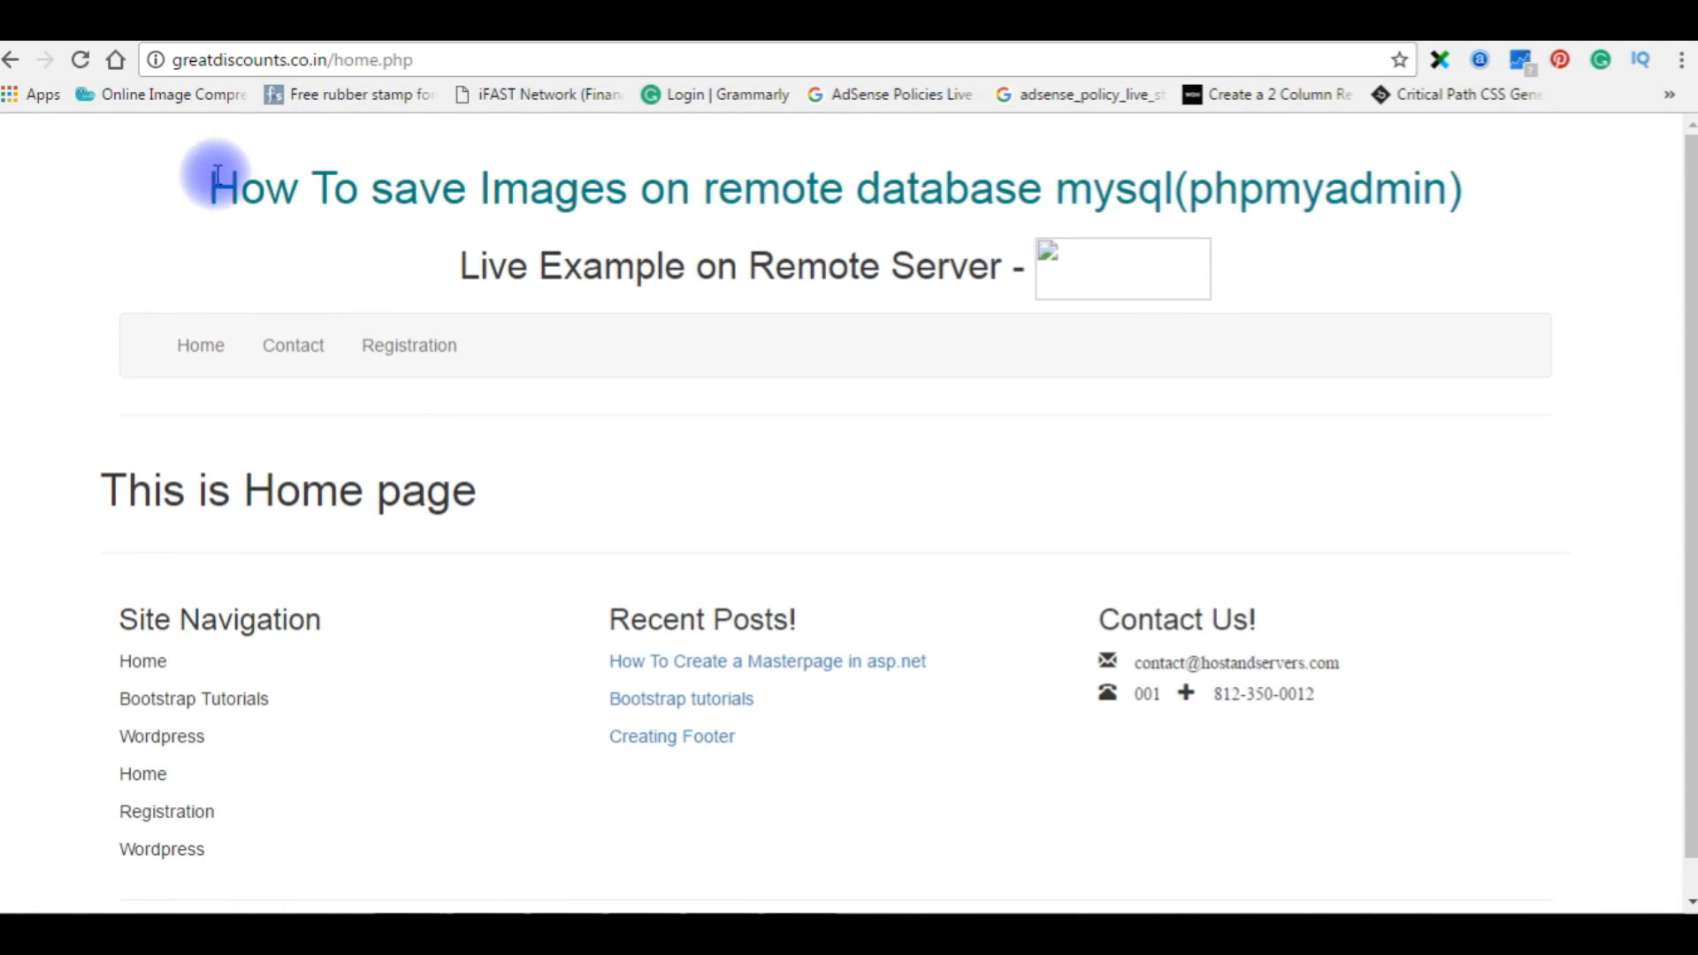
mouse_move(970, 227)
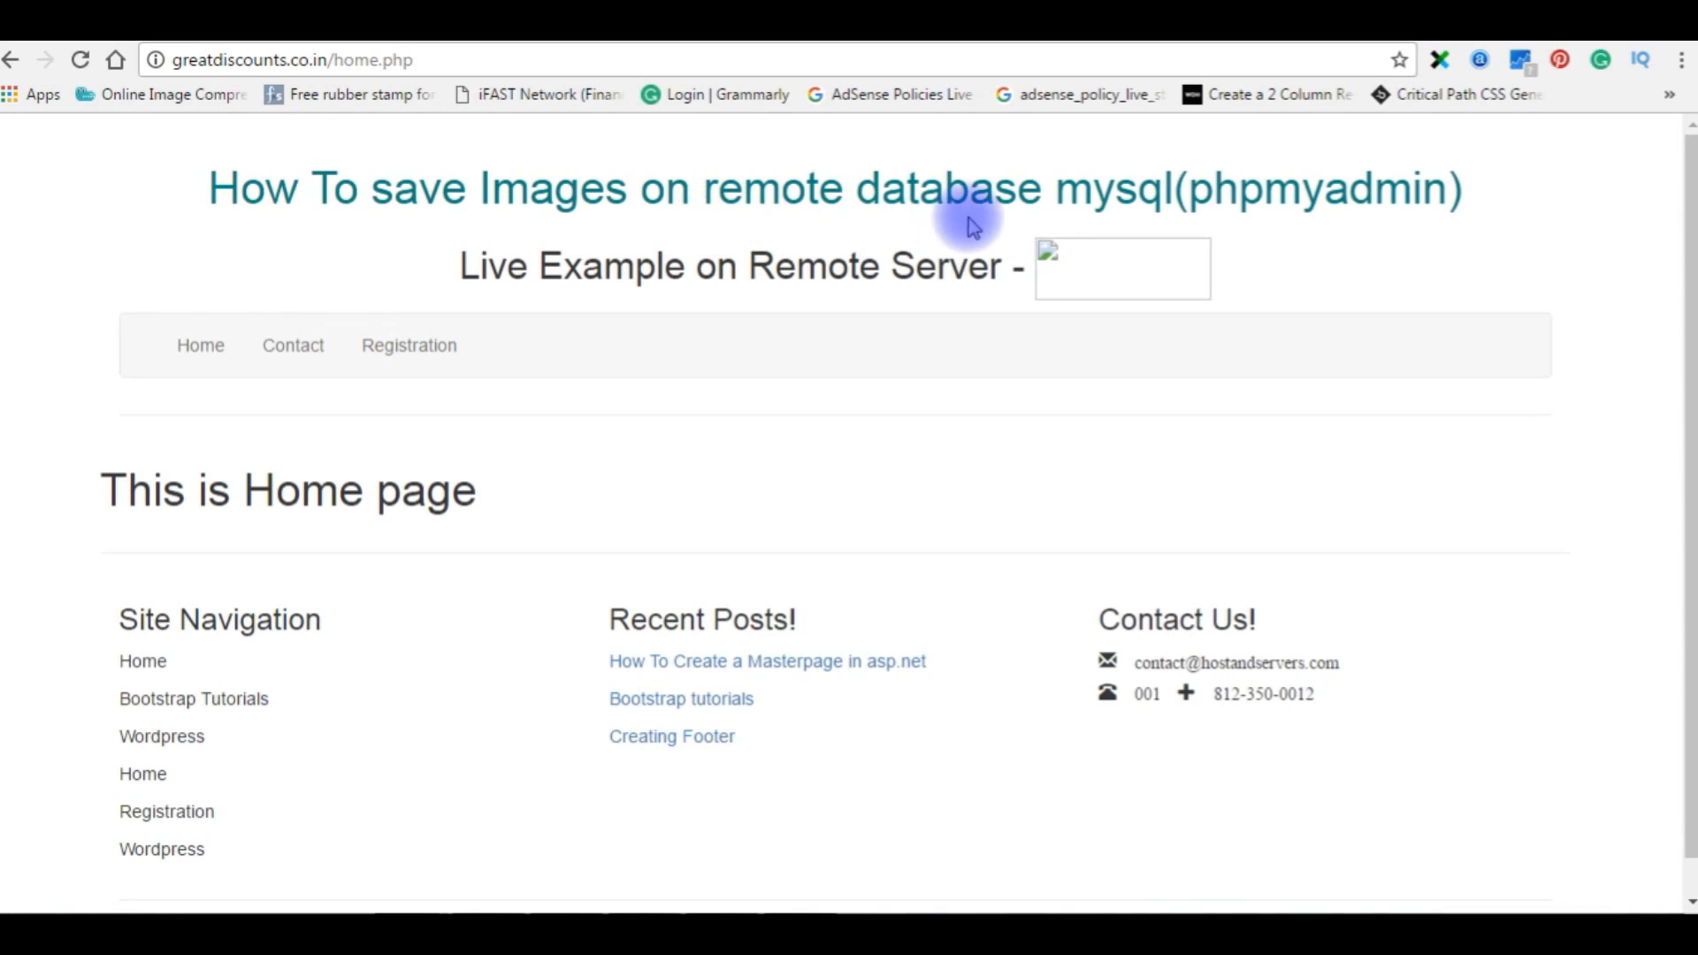
mouse_move(599, 251)
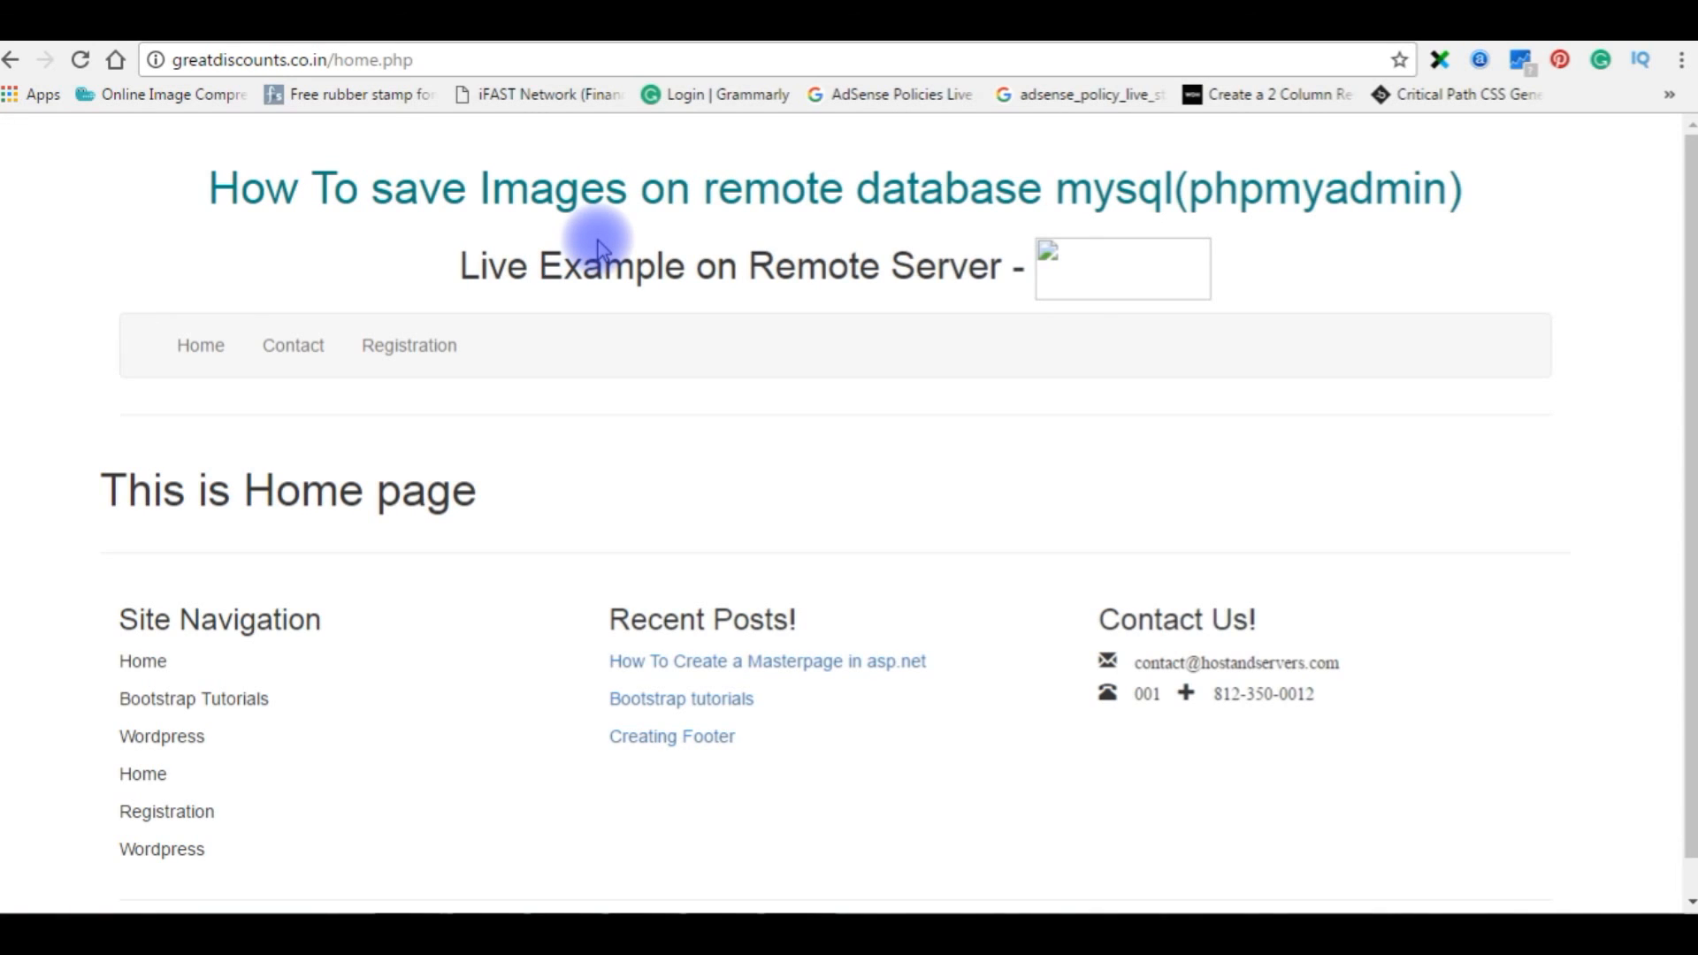
mouse_move(122, 270)
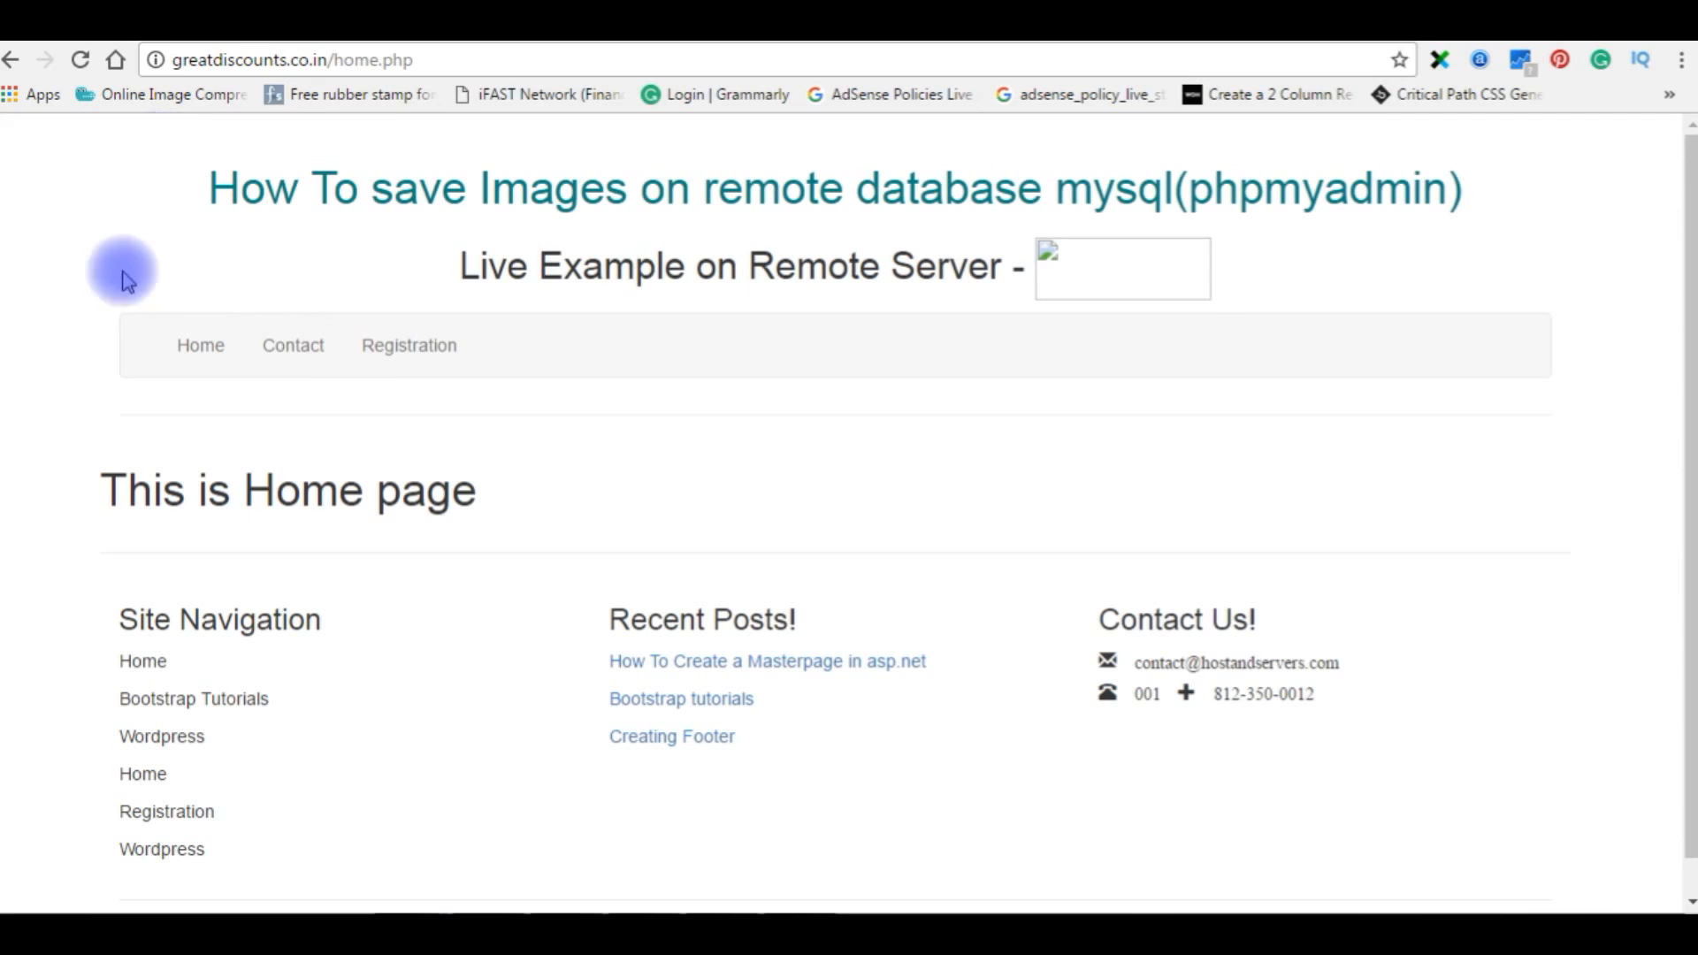
mouse_move(423, 525)
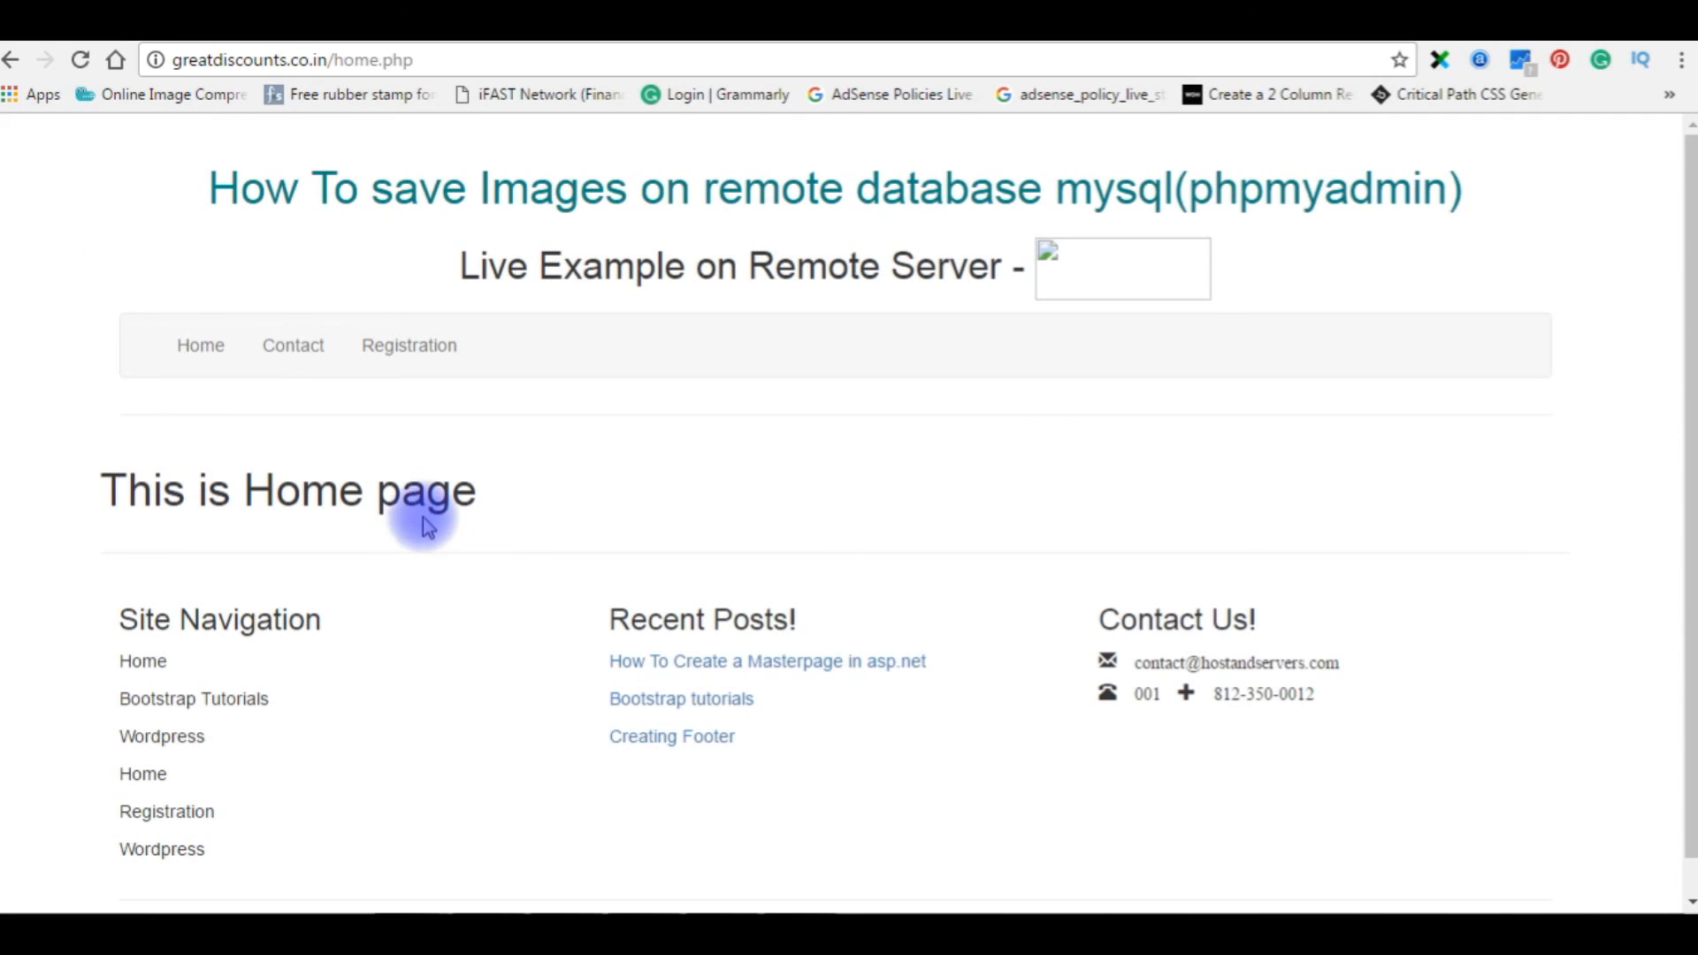
mouse_move(905, 671)
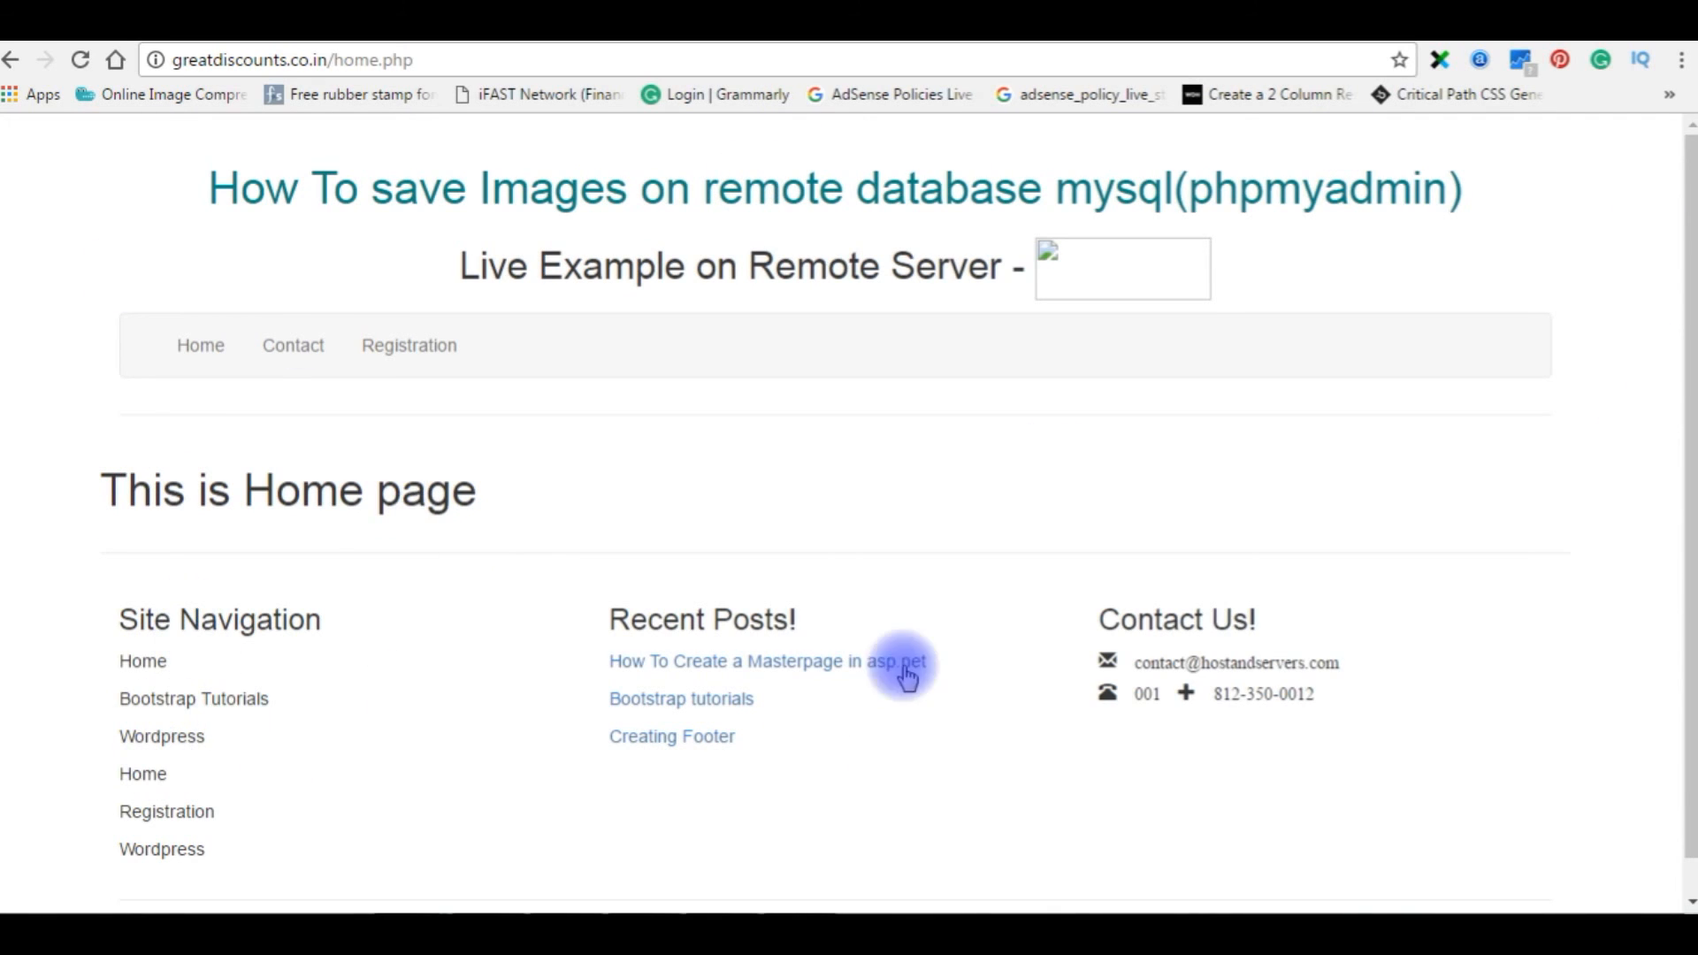
click(293, 346)
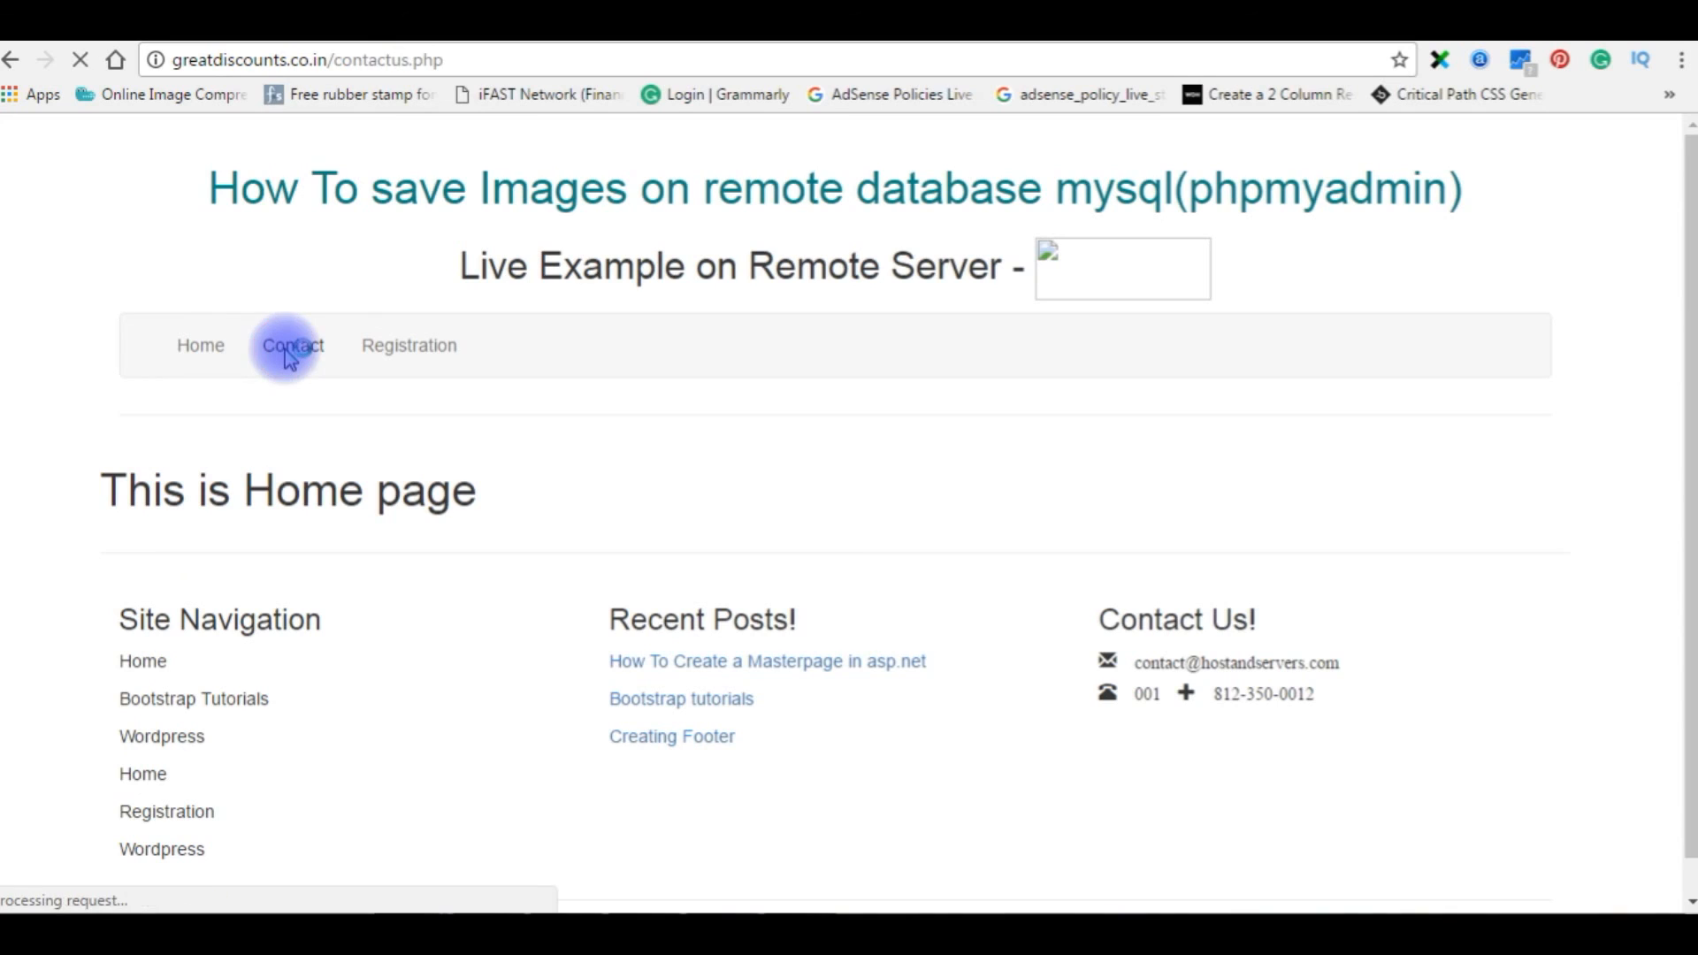
click(291, 344)
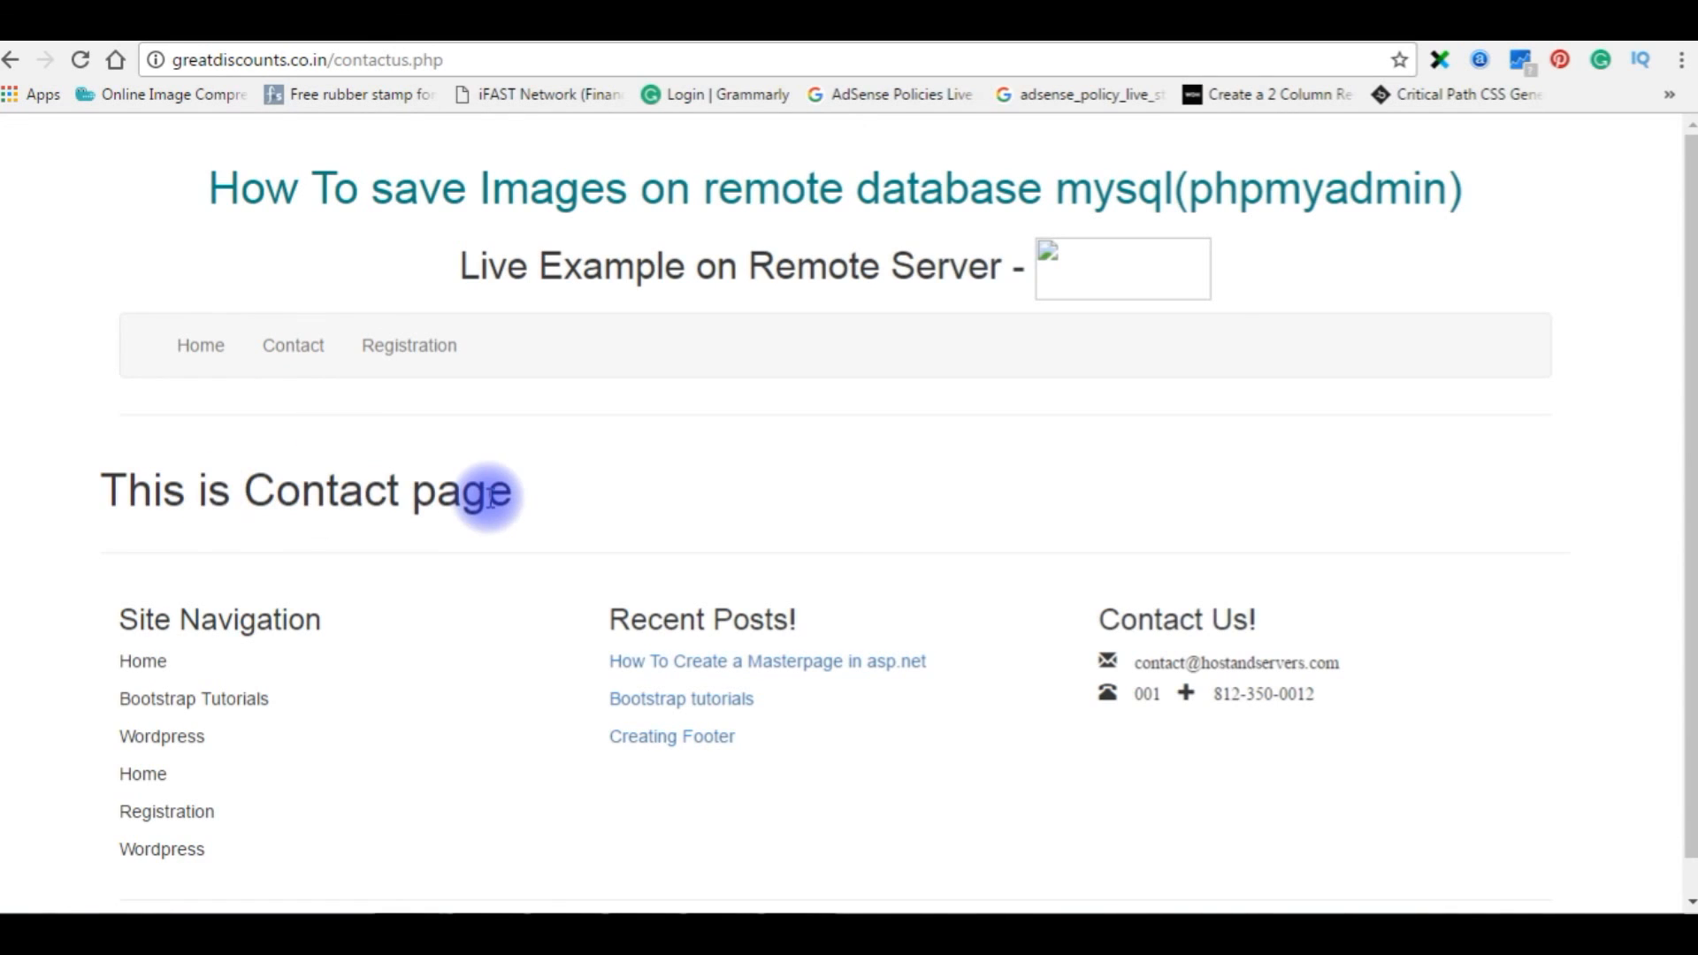
click(303, 59)
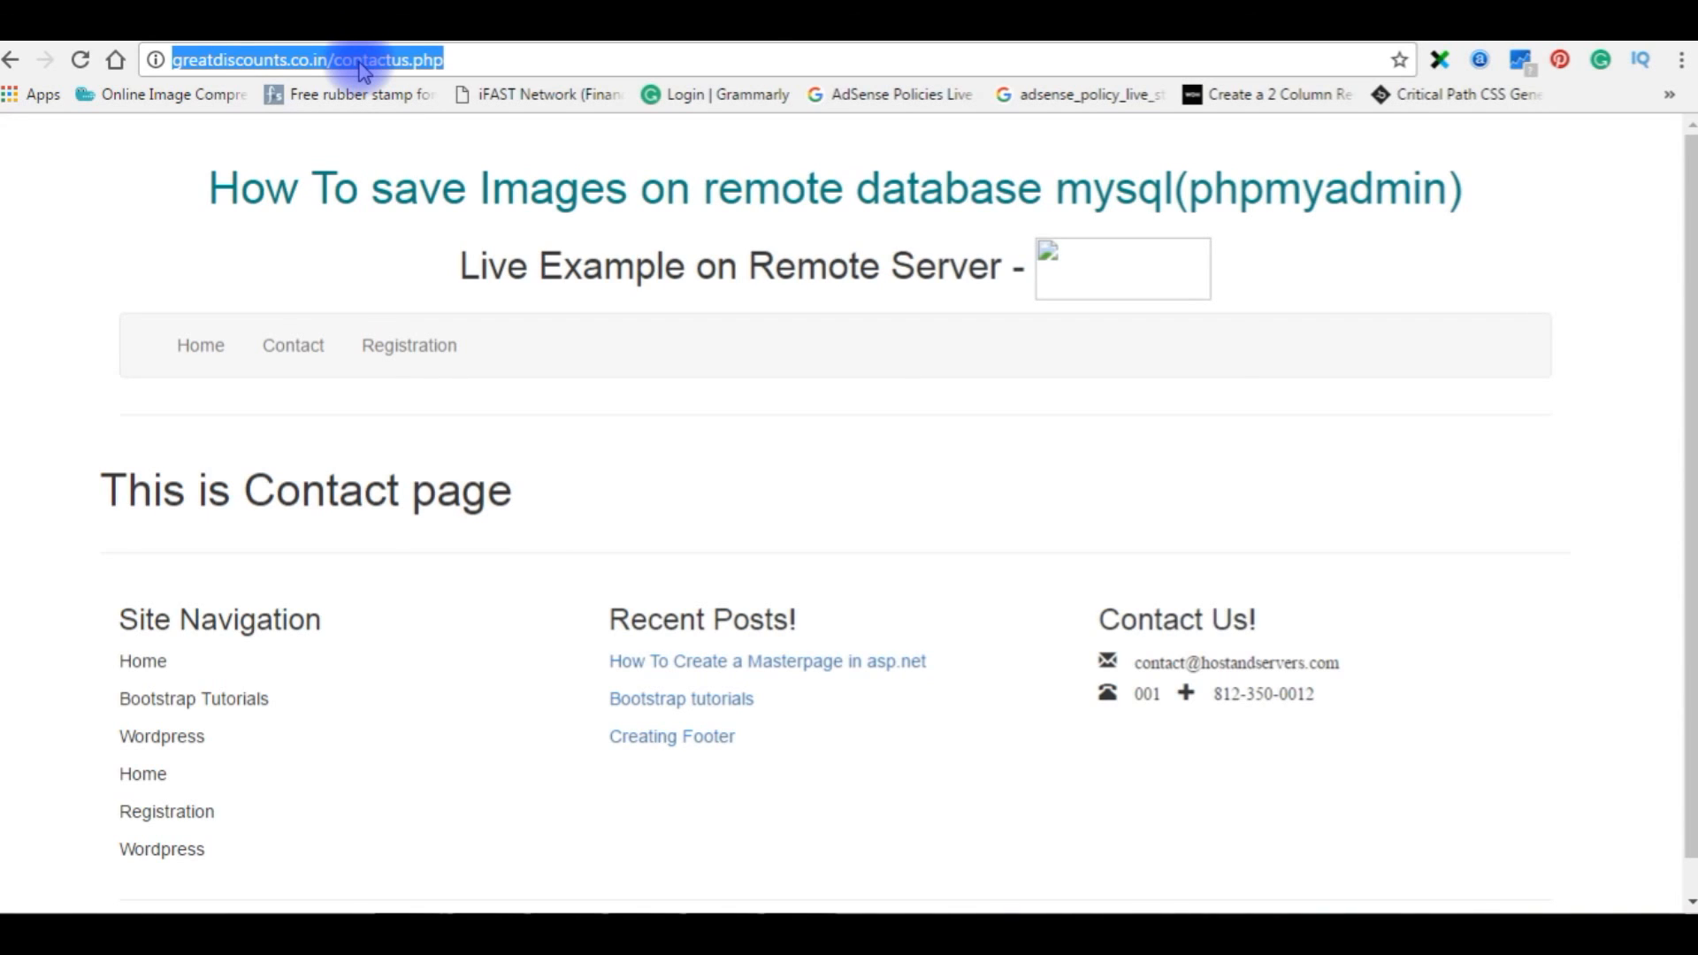
text(mobile.)
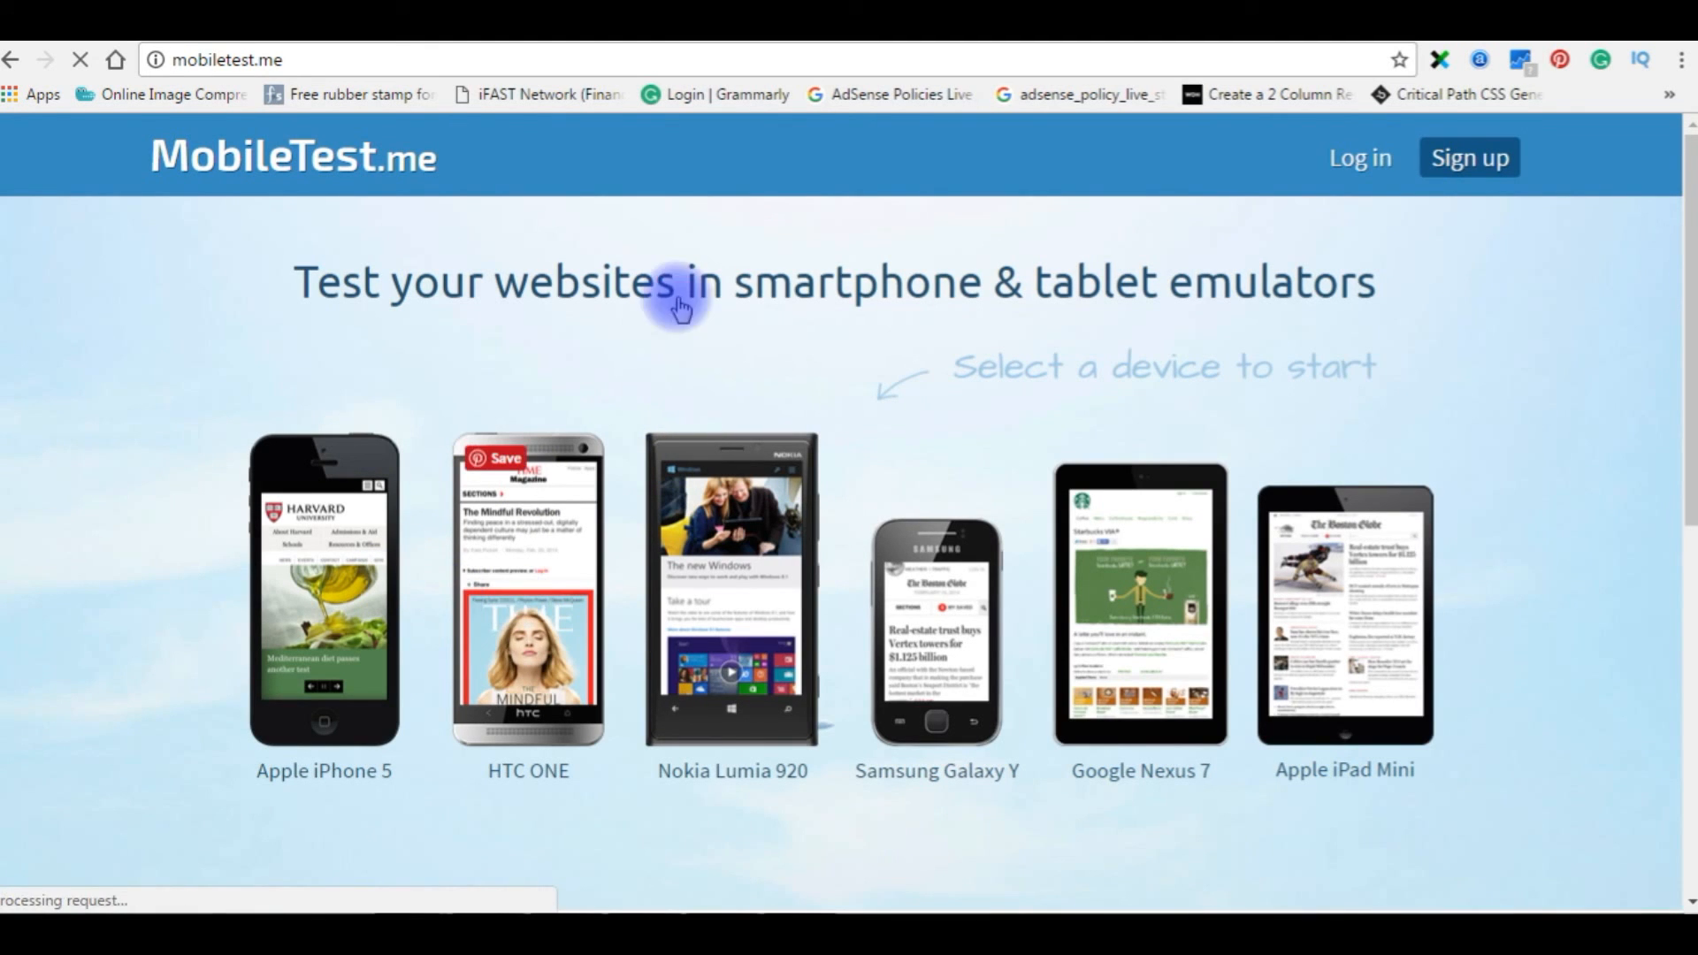
mouse_move(395, 314)
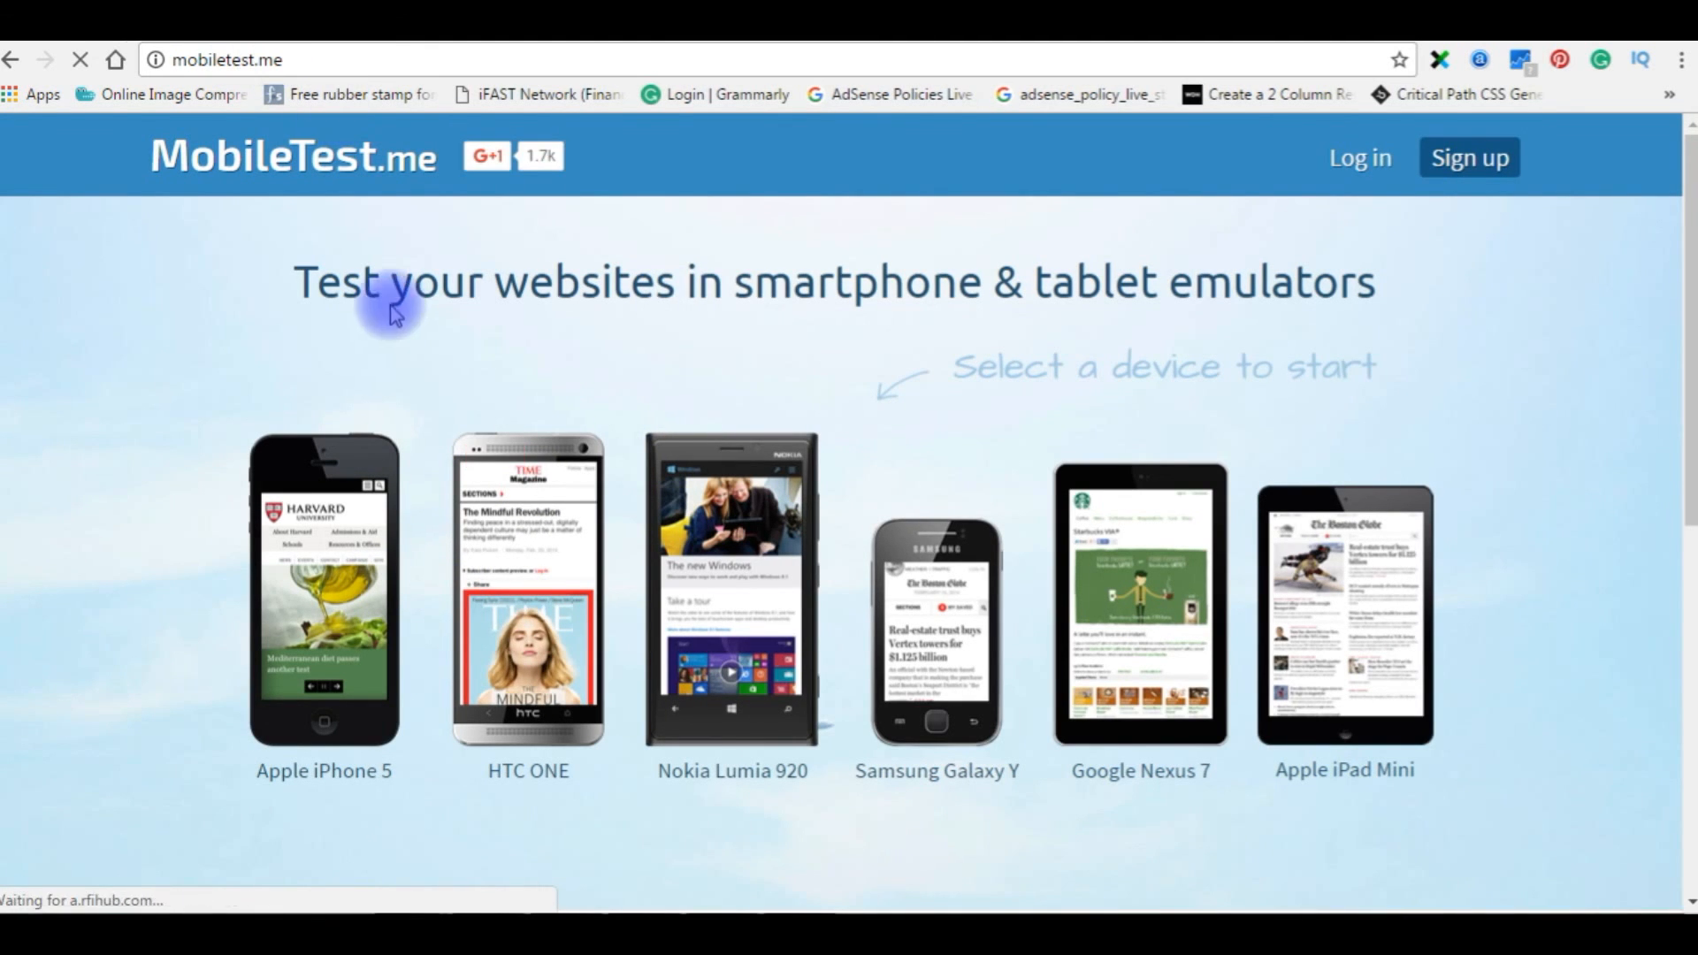
mouse_move(892, 815)
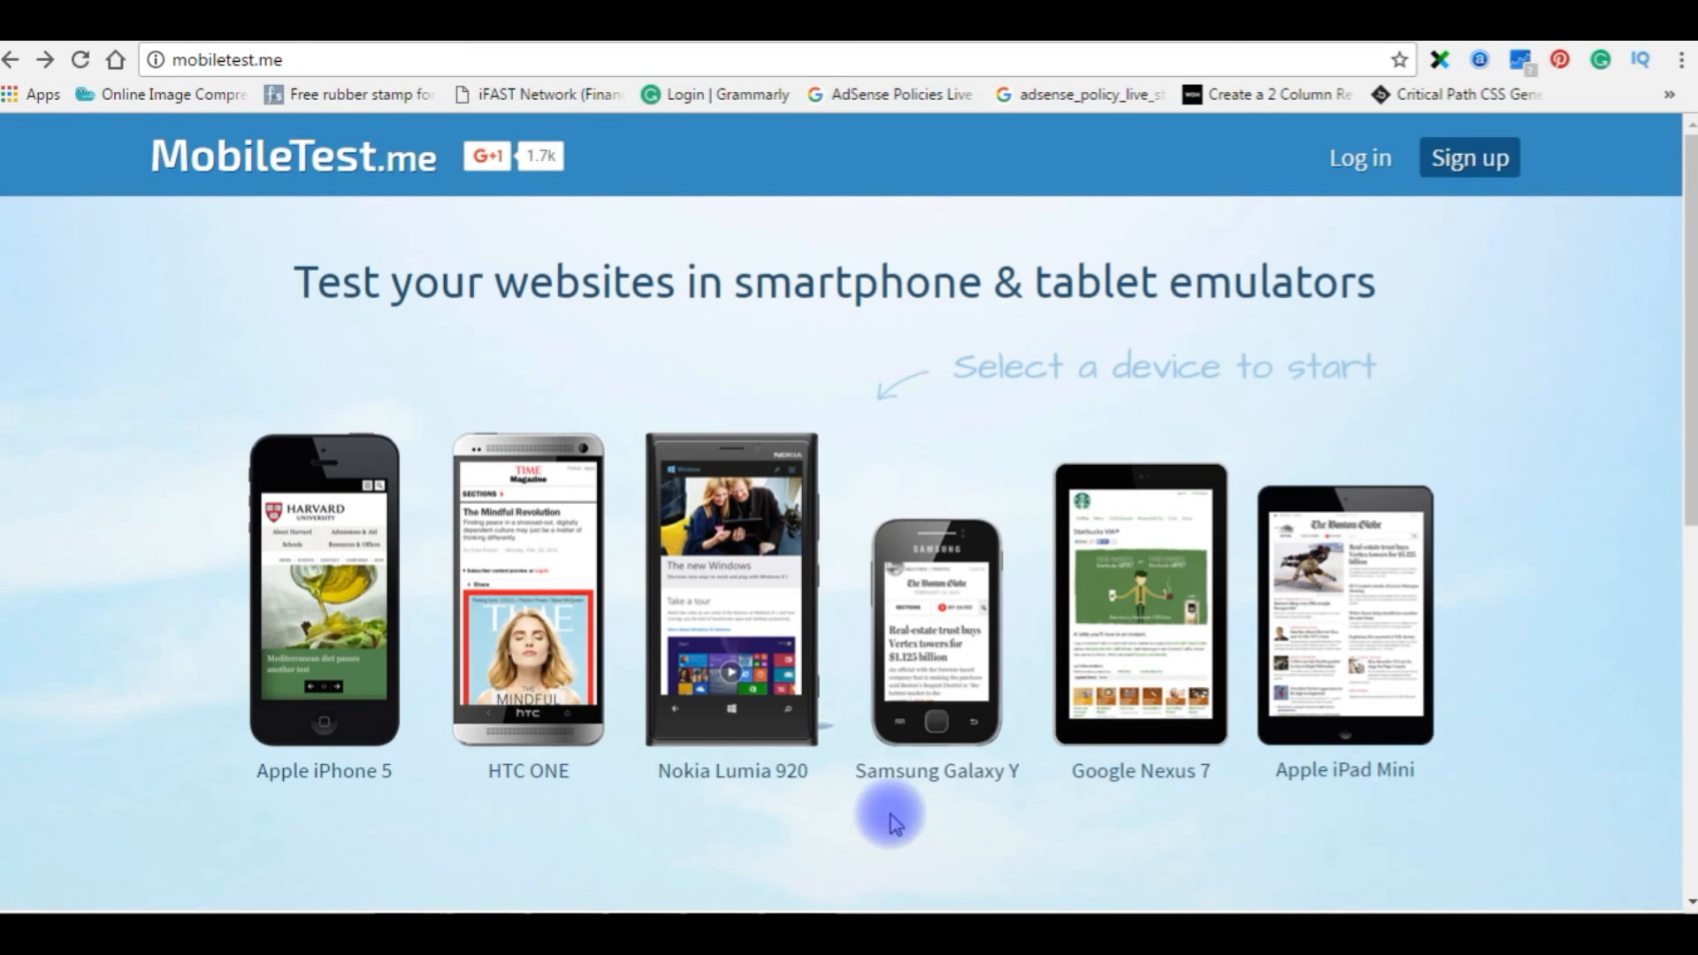
mouse_move(1002, 775)
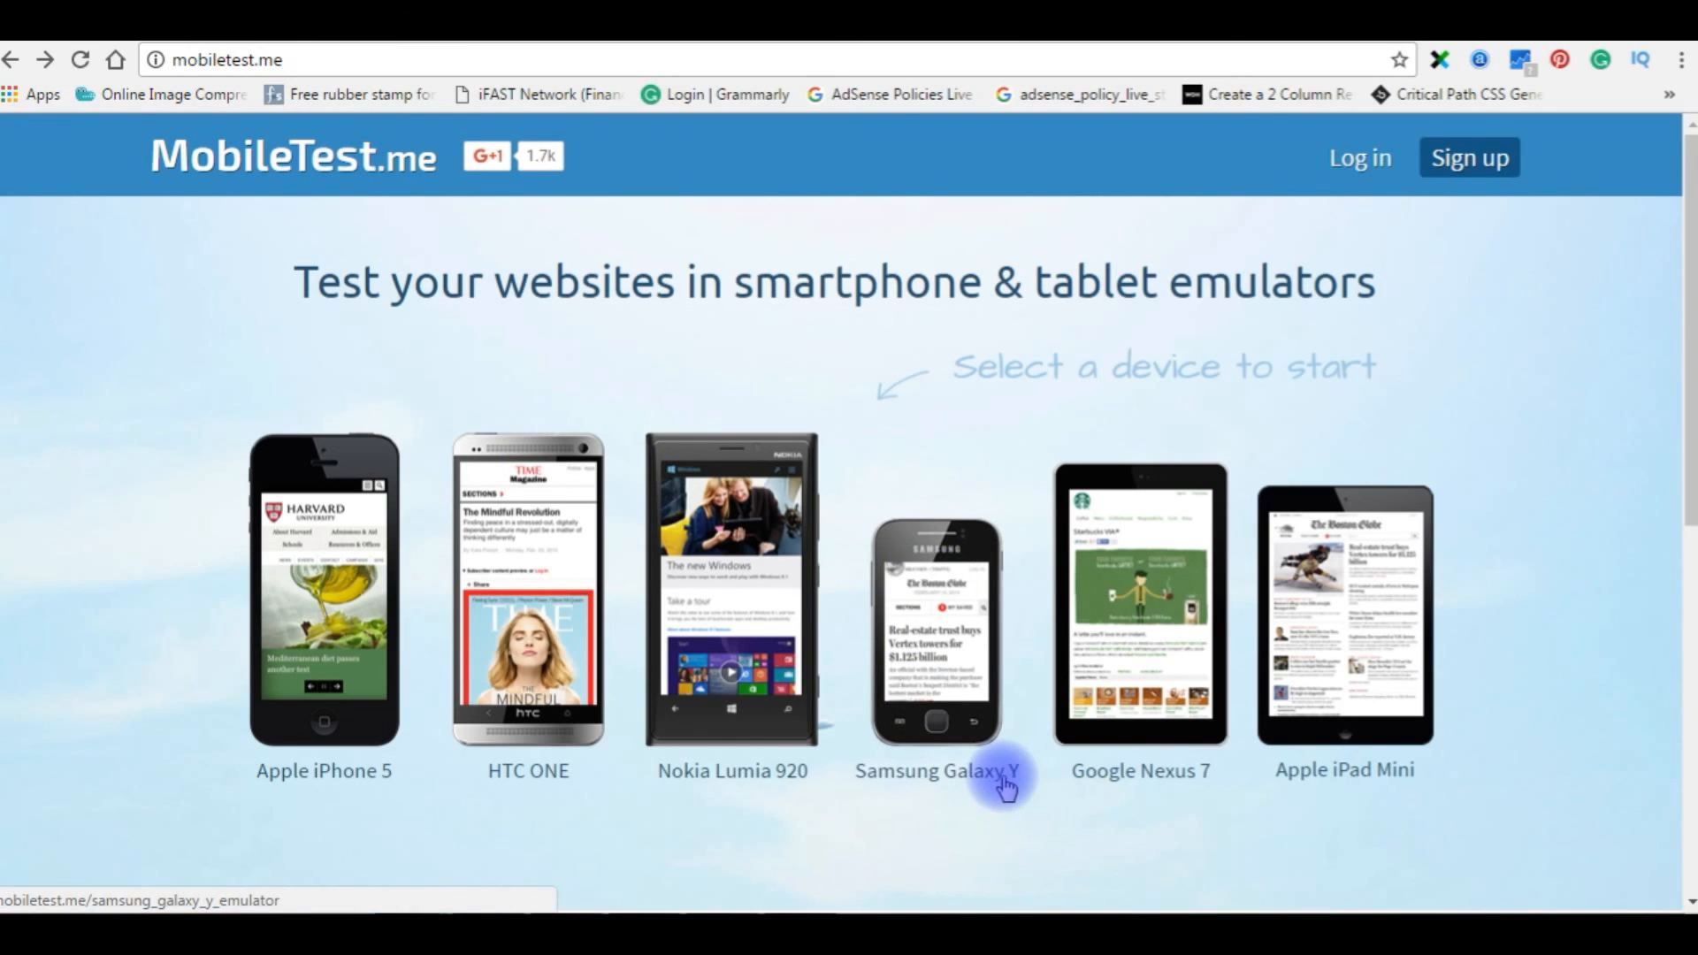
mouse_move(940, 661)
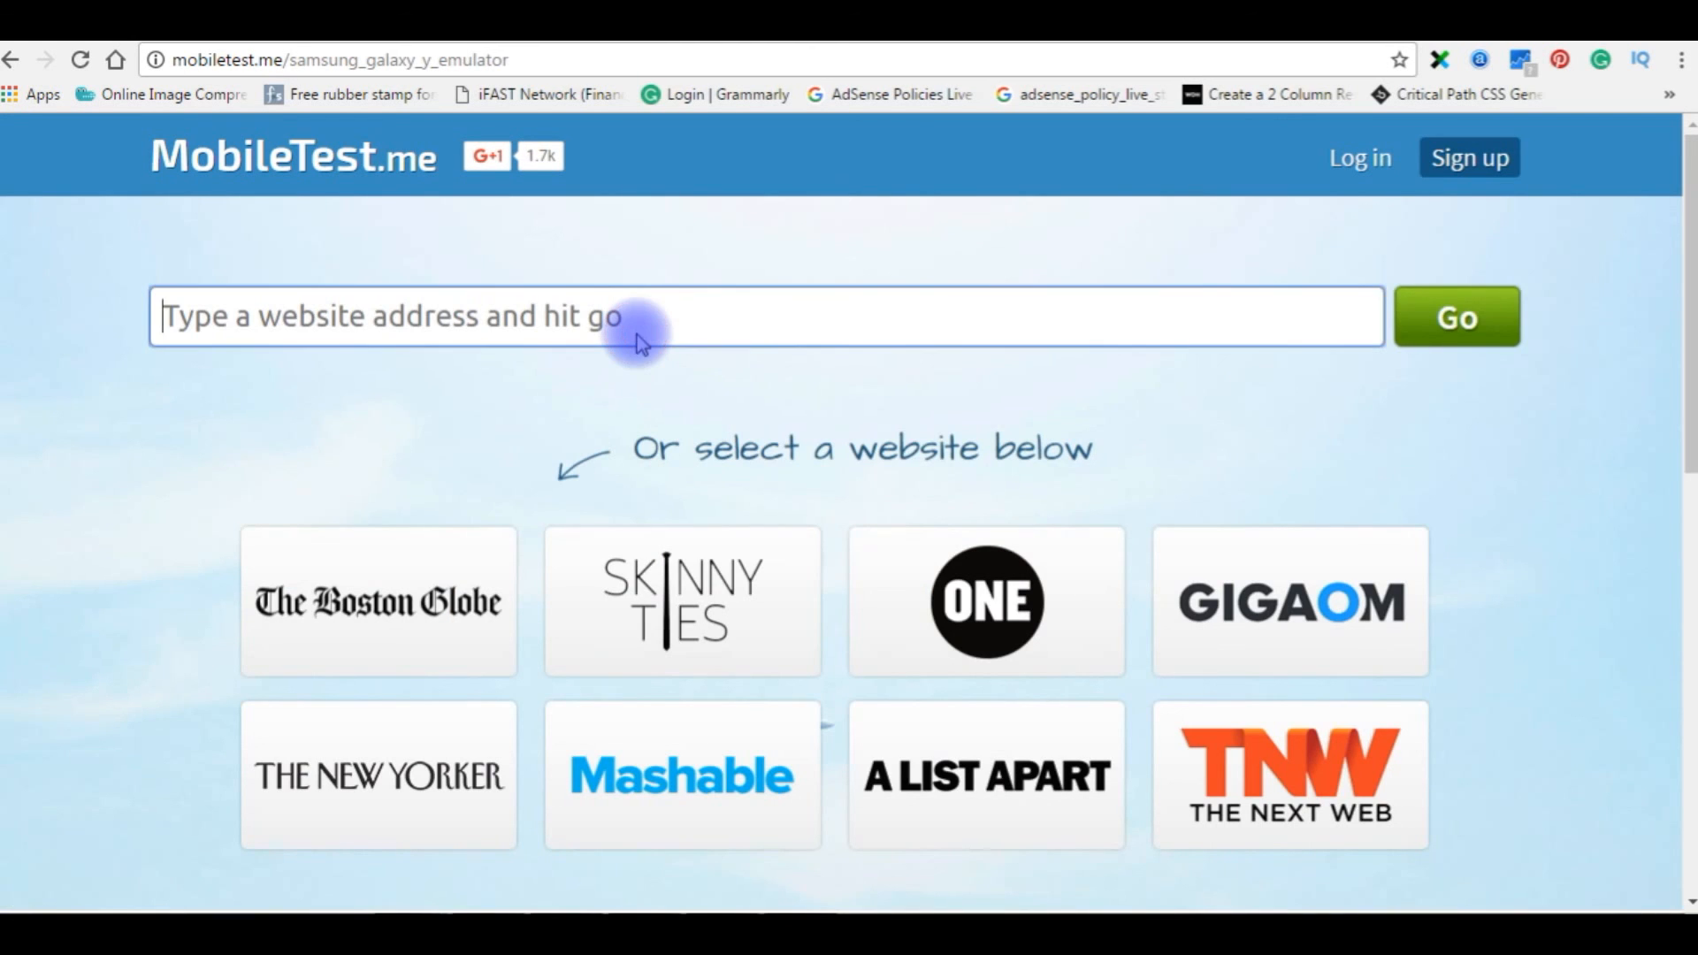
text(http://greatdiscounts.co.in/contactus.php)
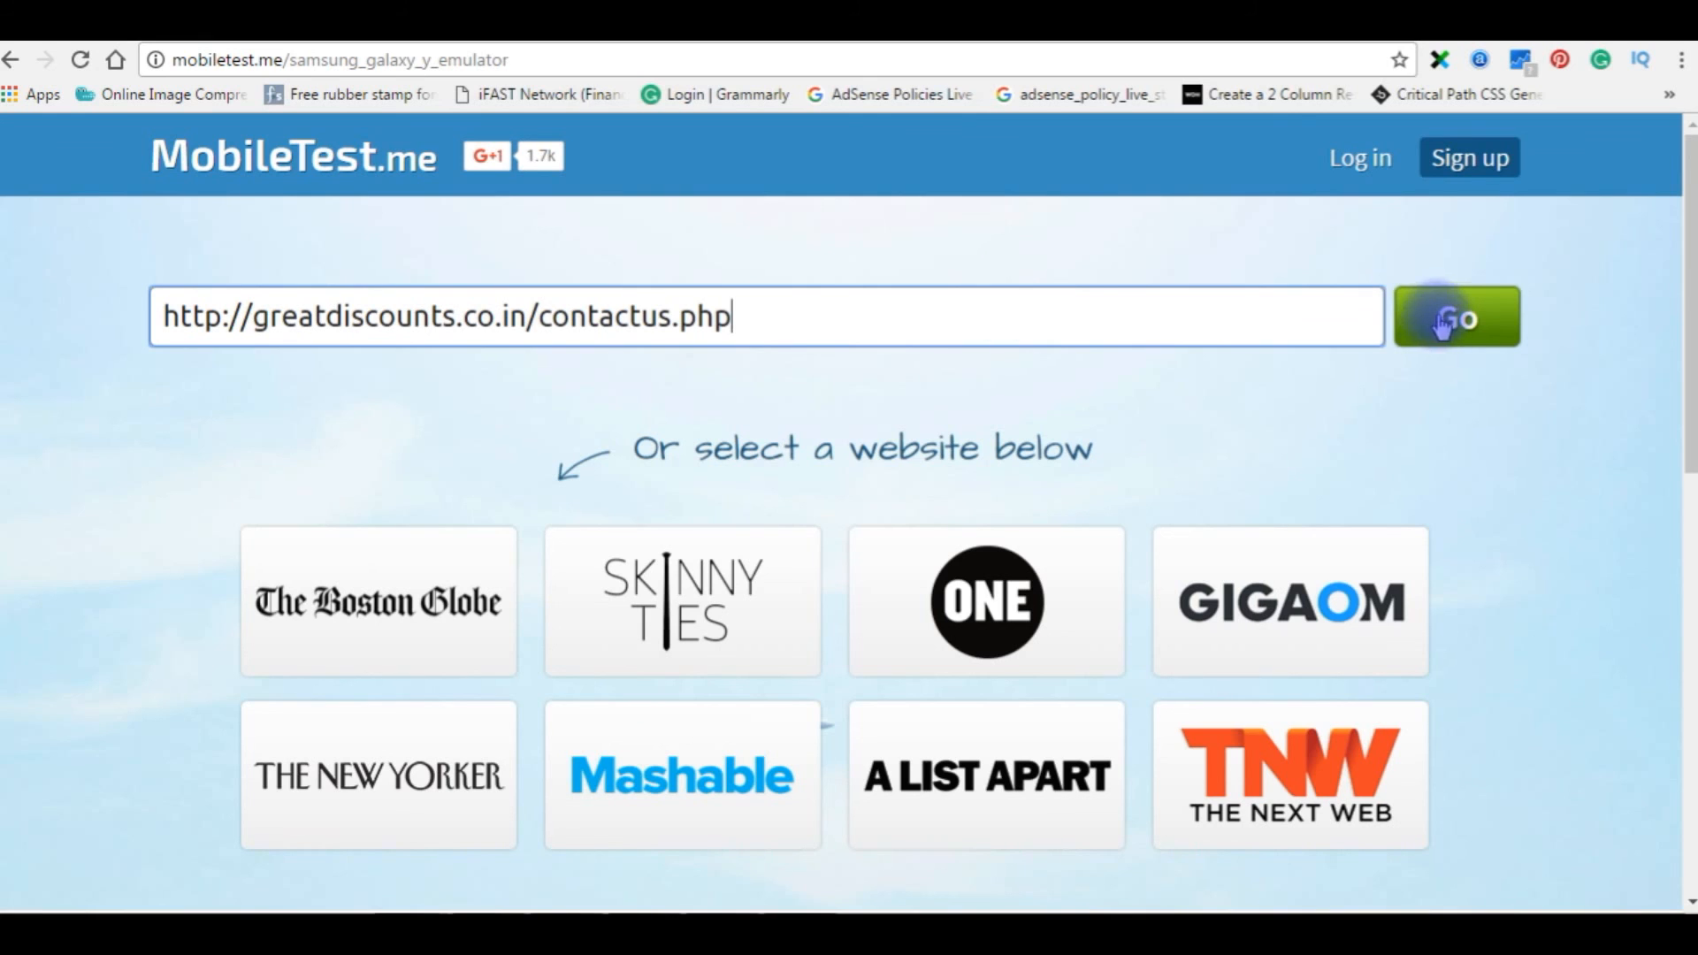
click(1457, 315)
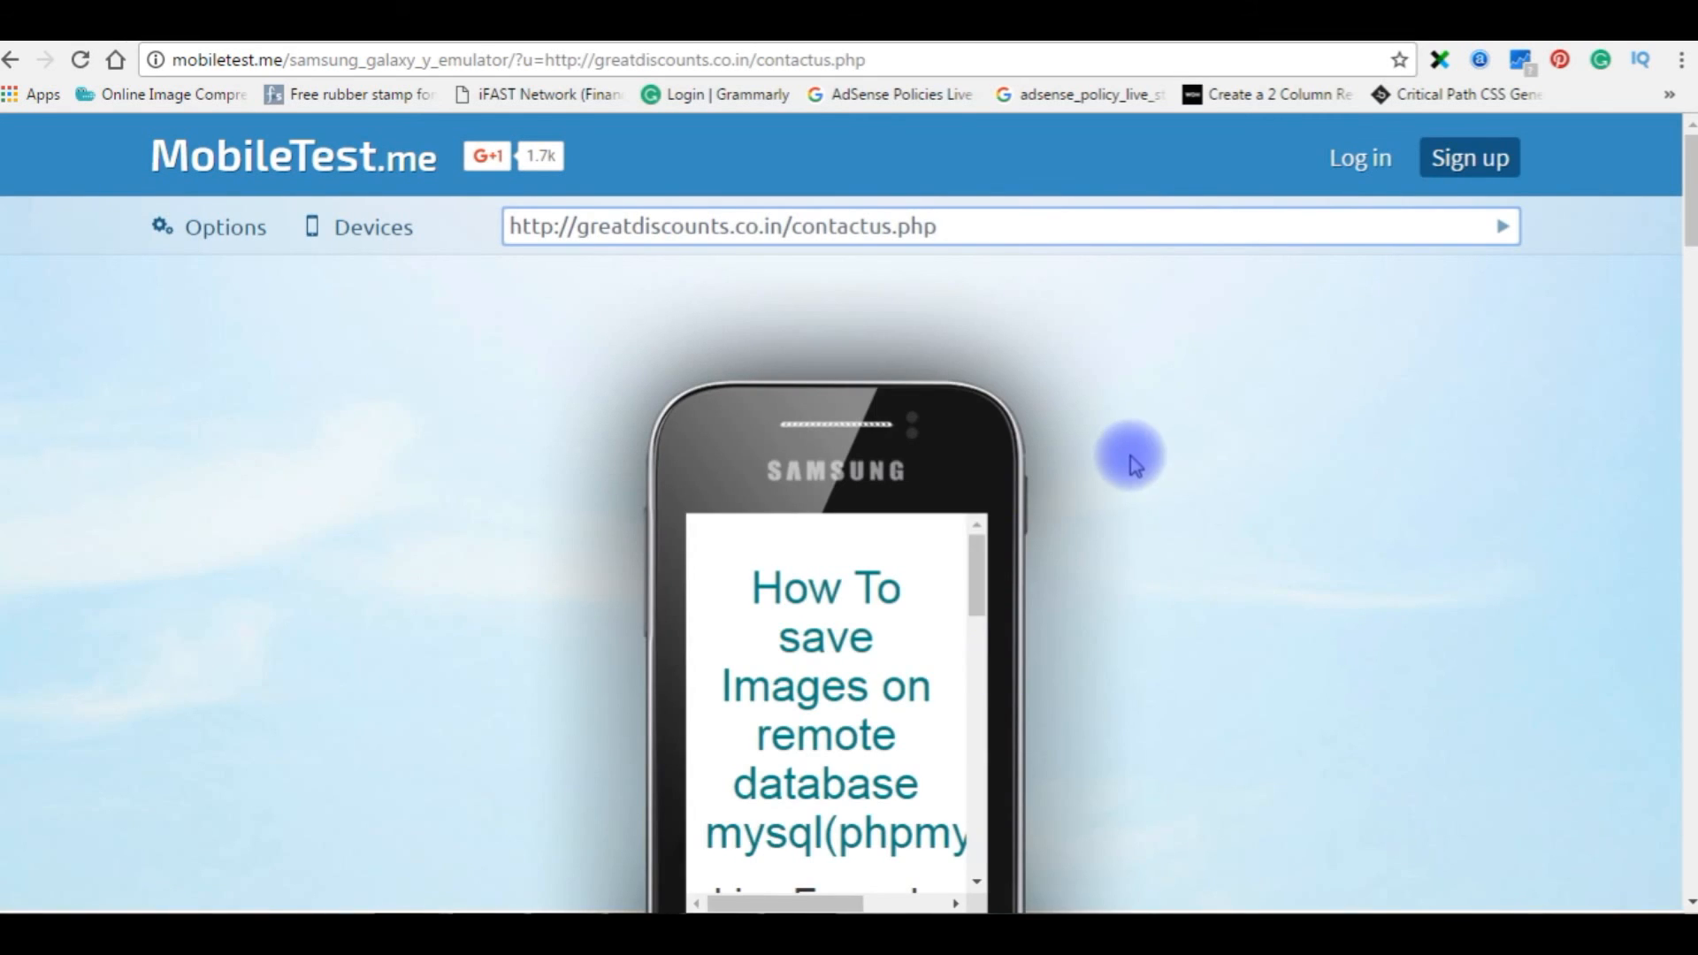
scroll(down, 3)
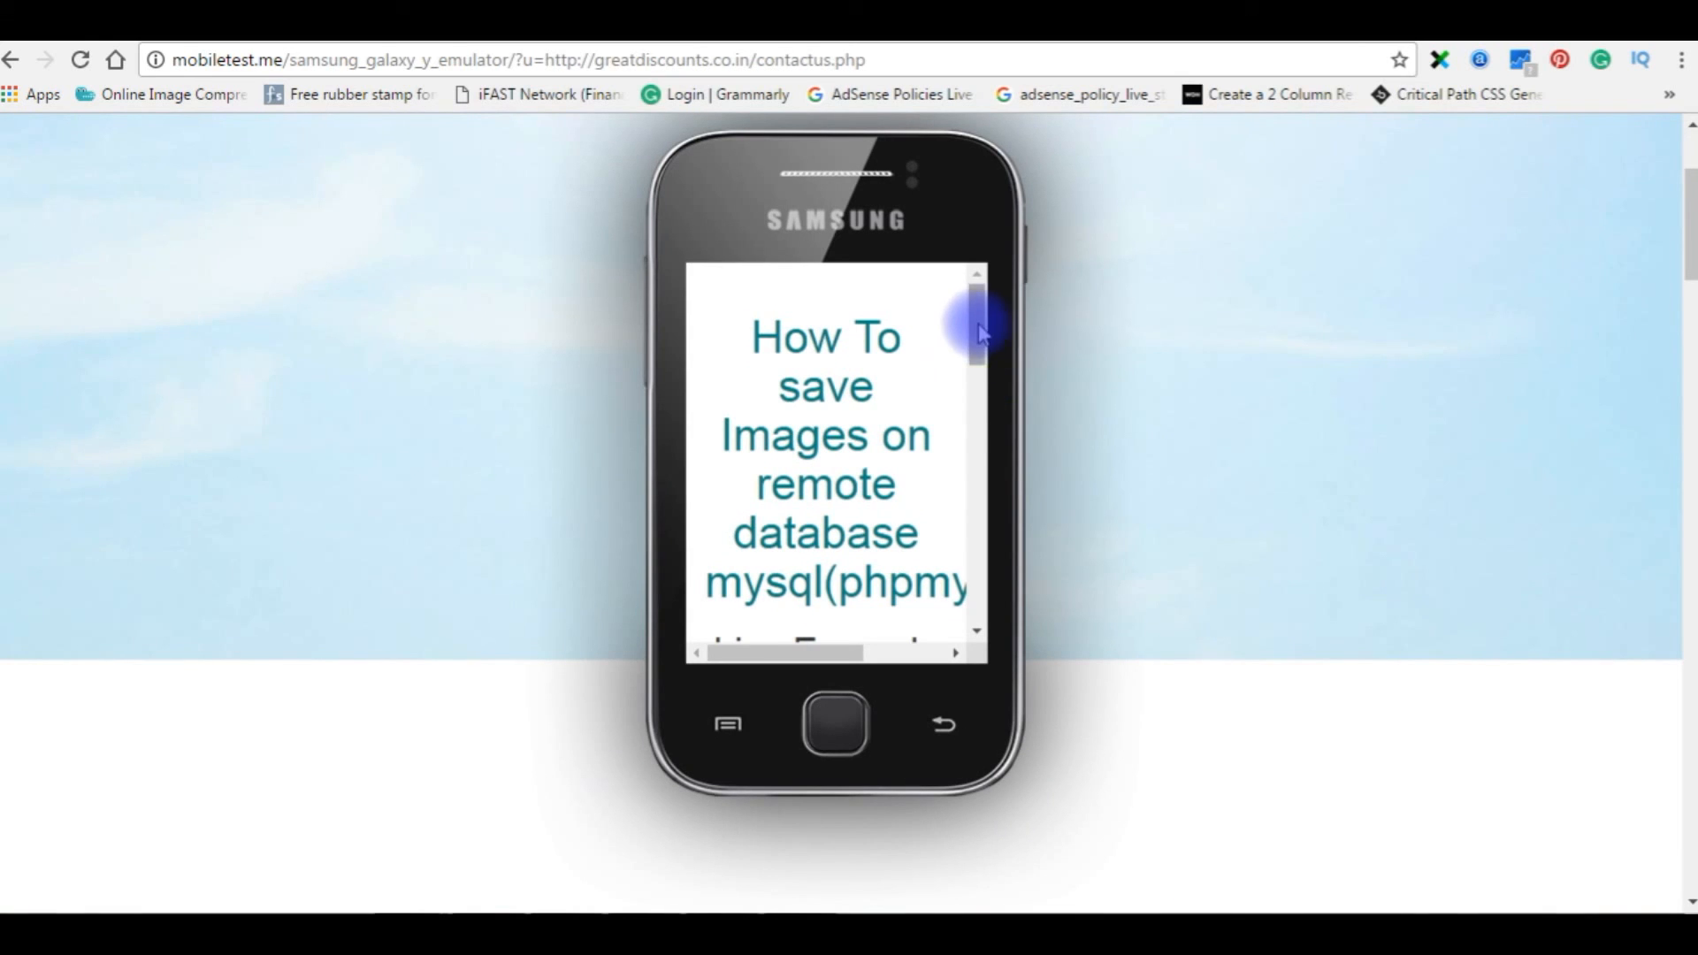